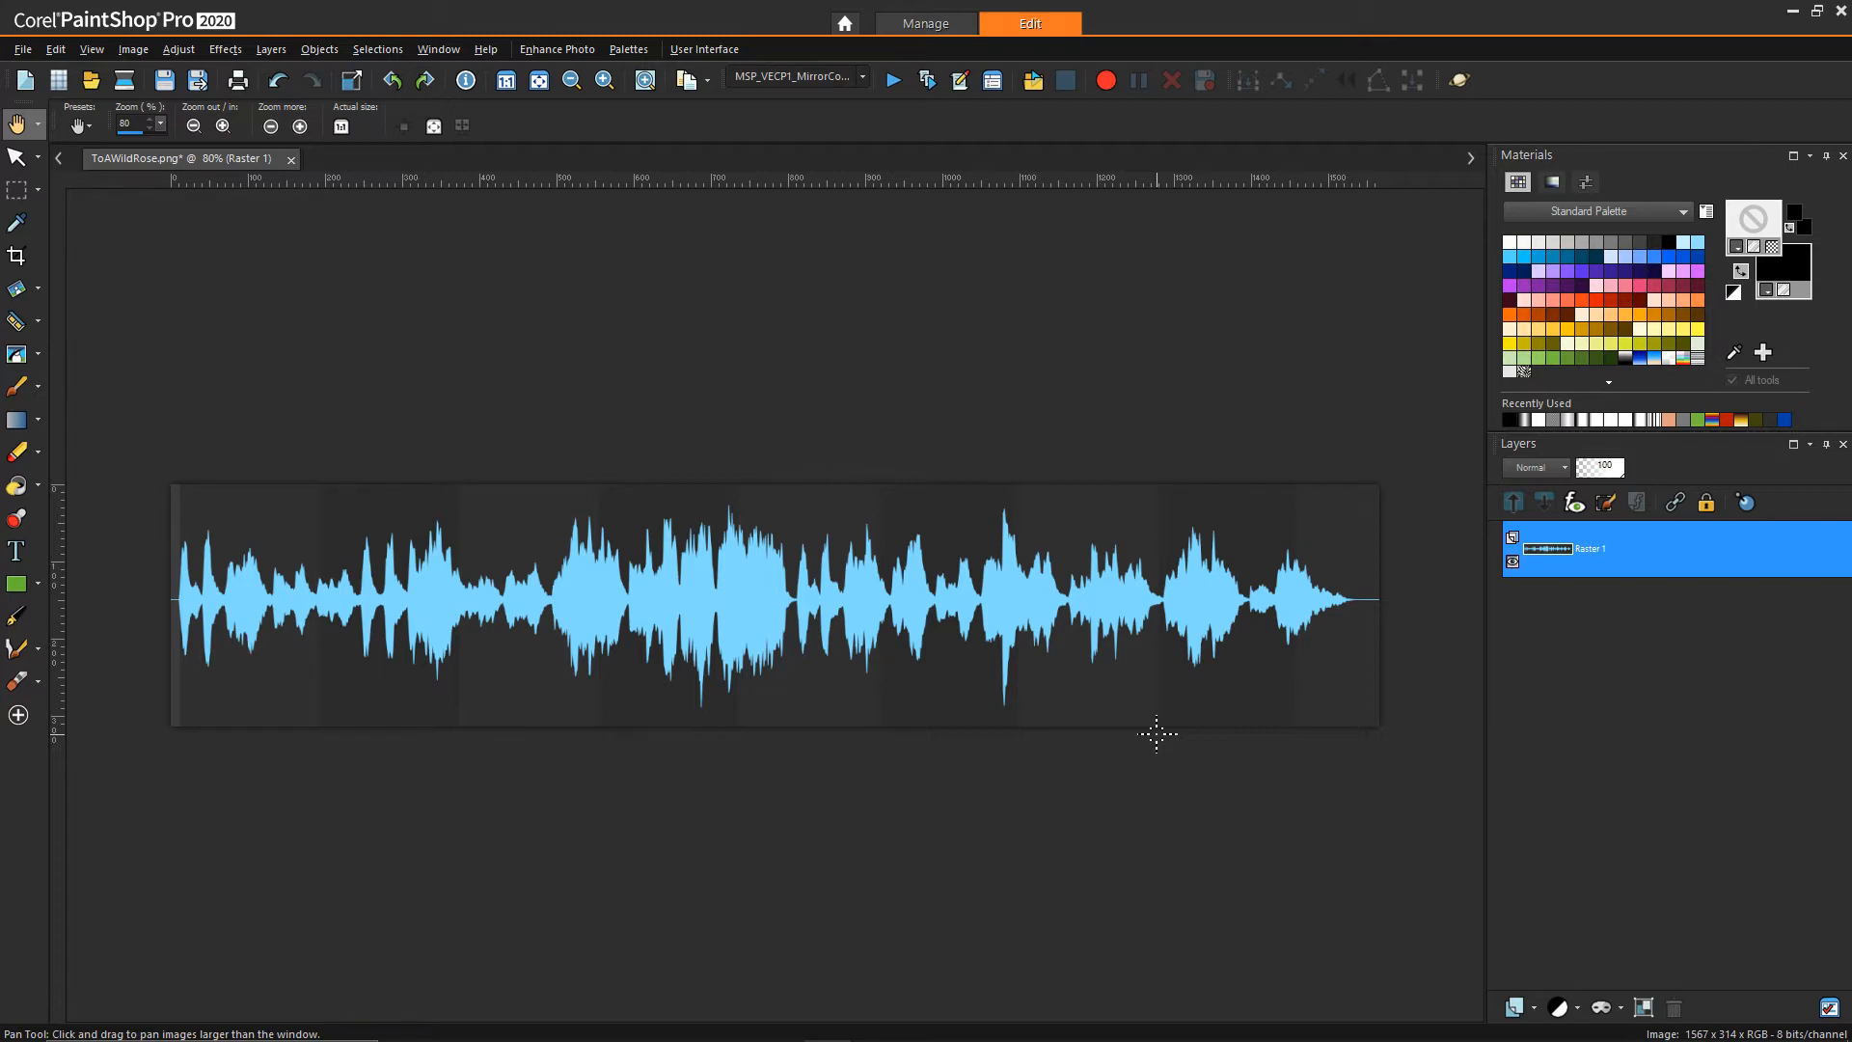
{"action": "mouse_move", "coordinate": [721, 304]}
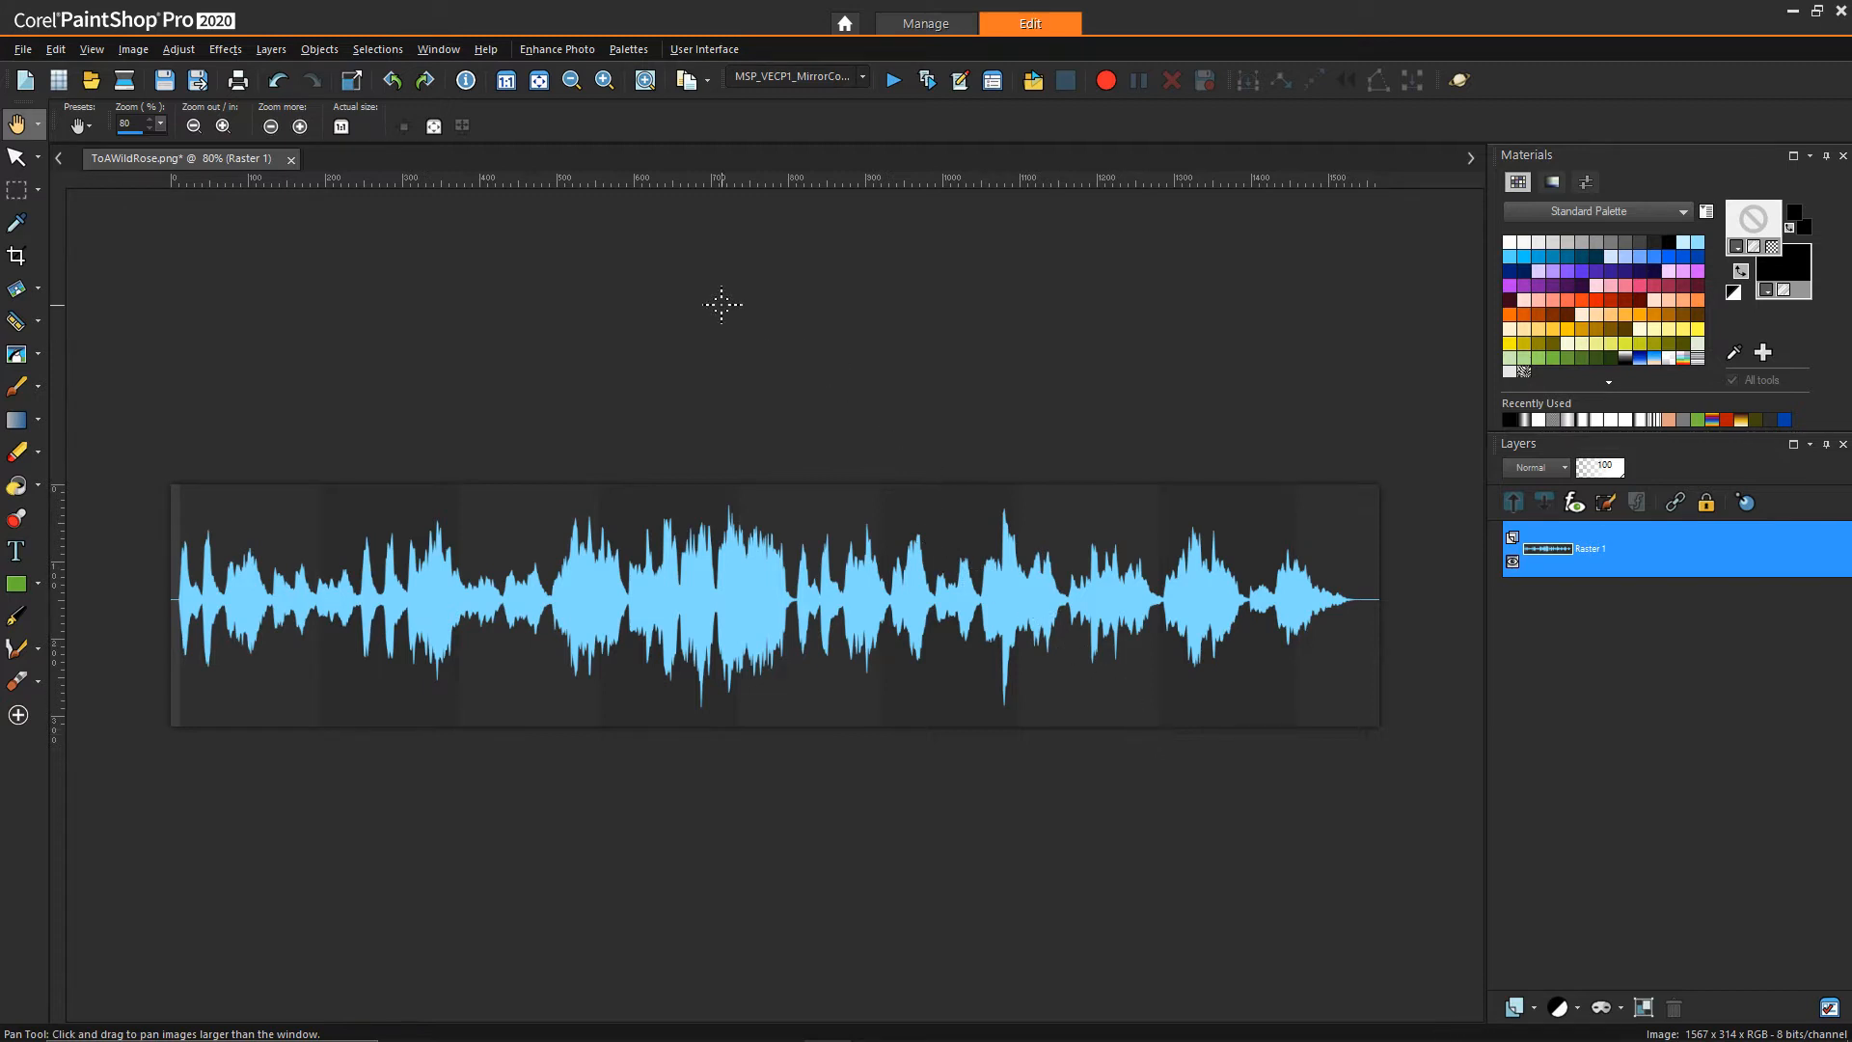
{"action": "mouse_move", "coordinate": [675, 241]}
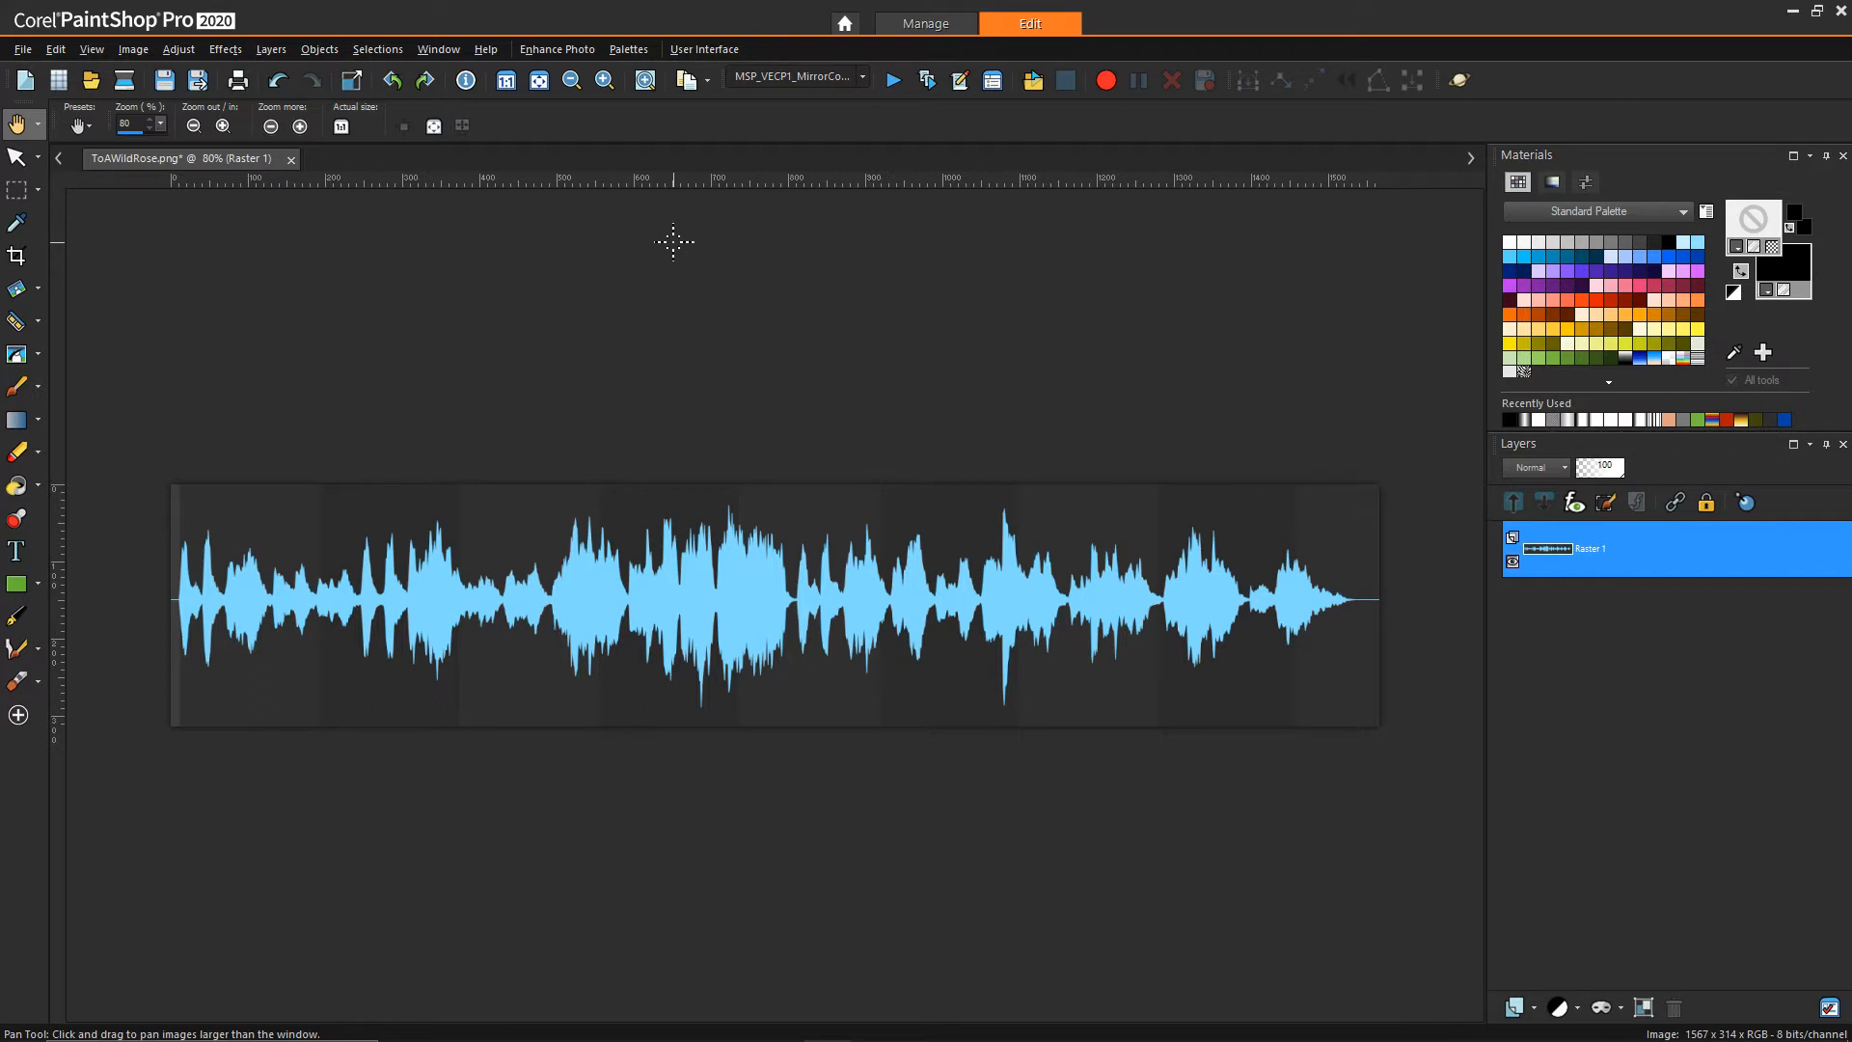
{"action": "mouse_move", "coordinate": [673, 307]}
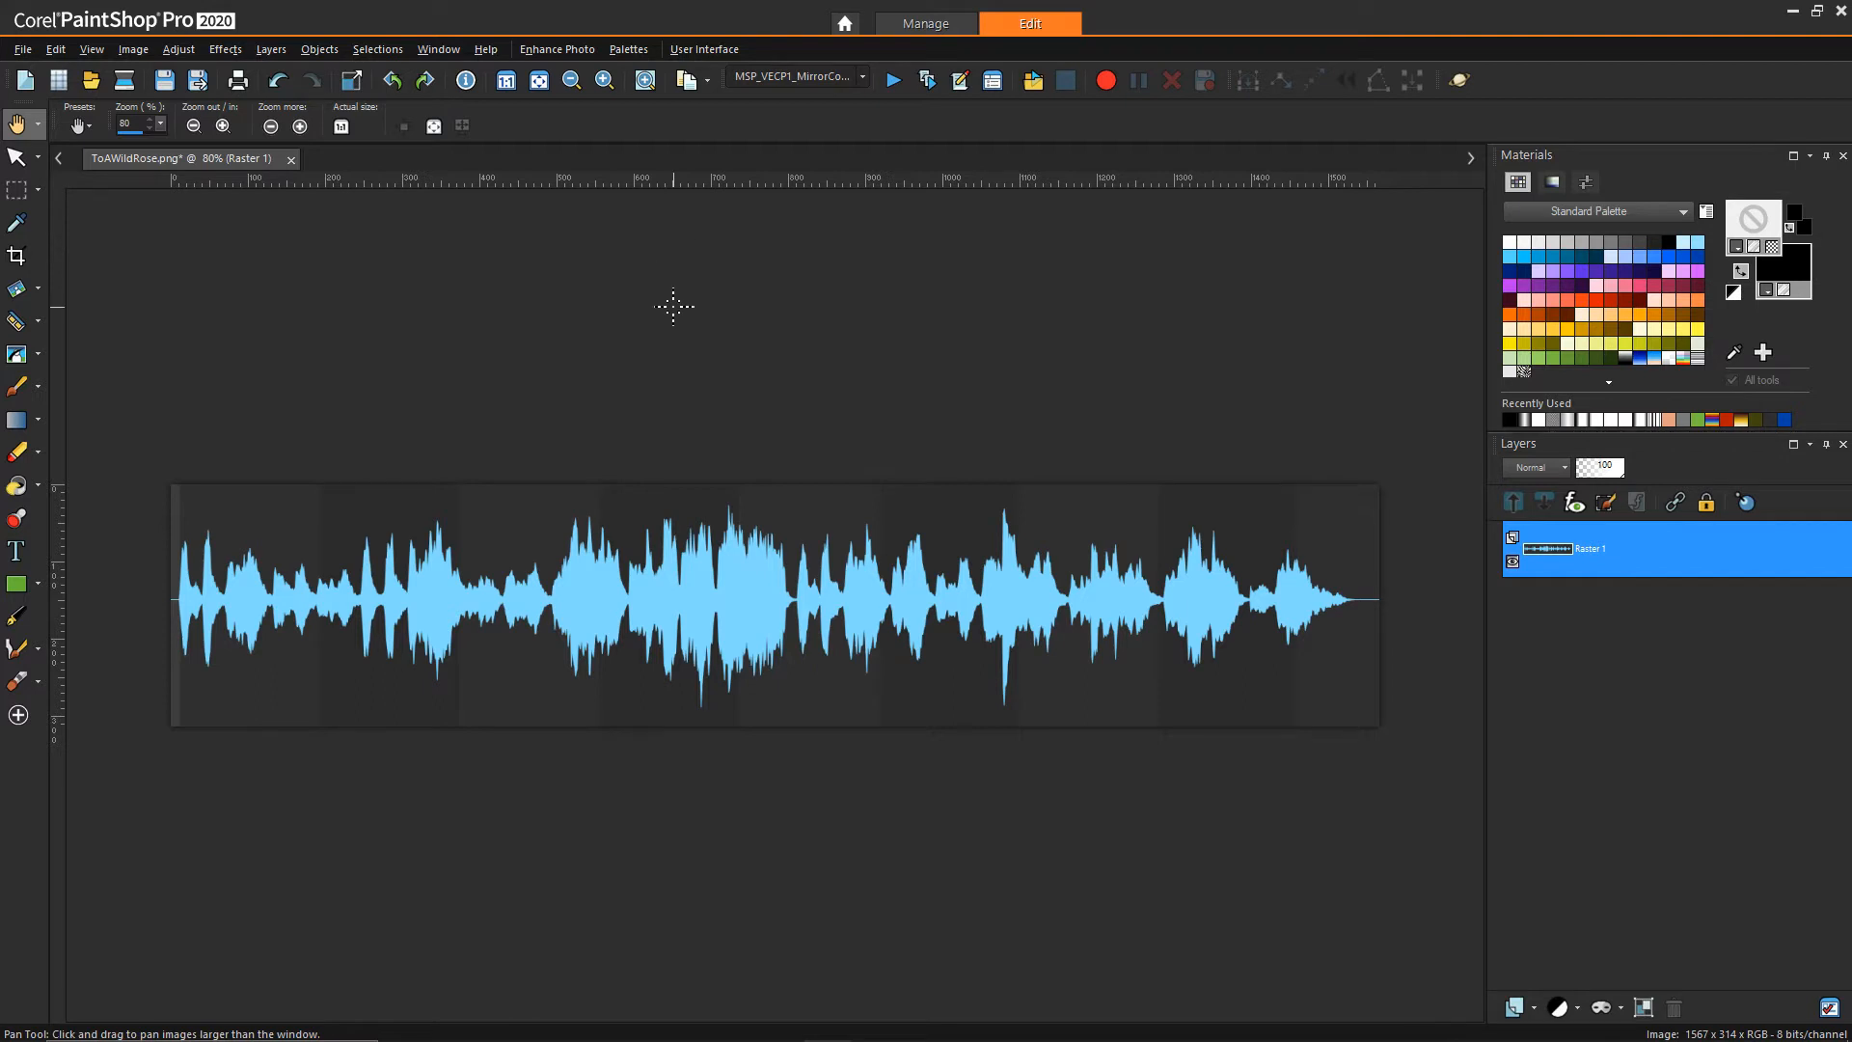
{"action": "mouse_move", "coordinate": [609, 264]}
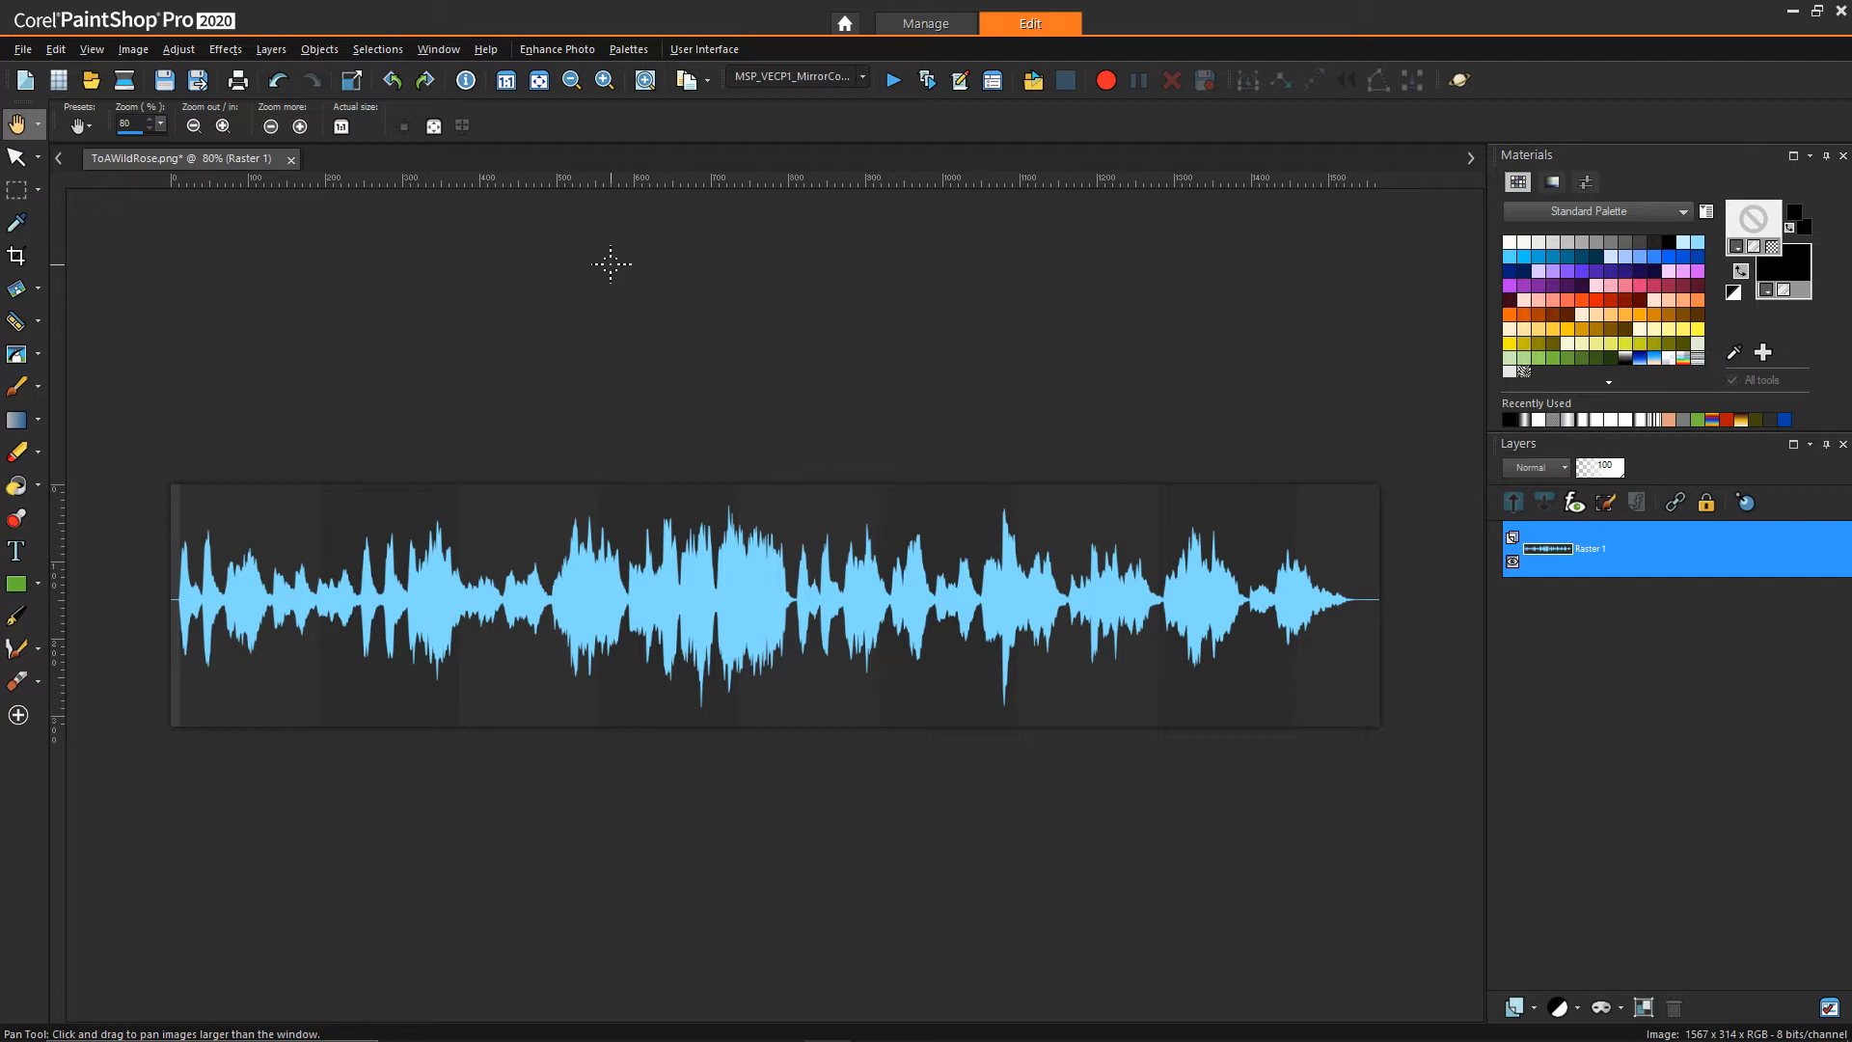
{"action": "mouse_move", "coordinate": [255, 170]}
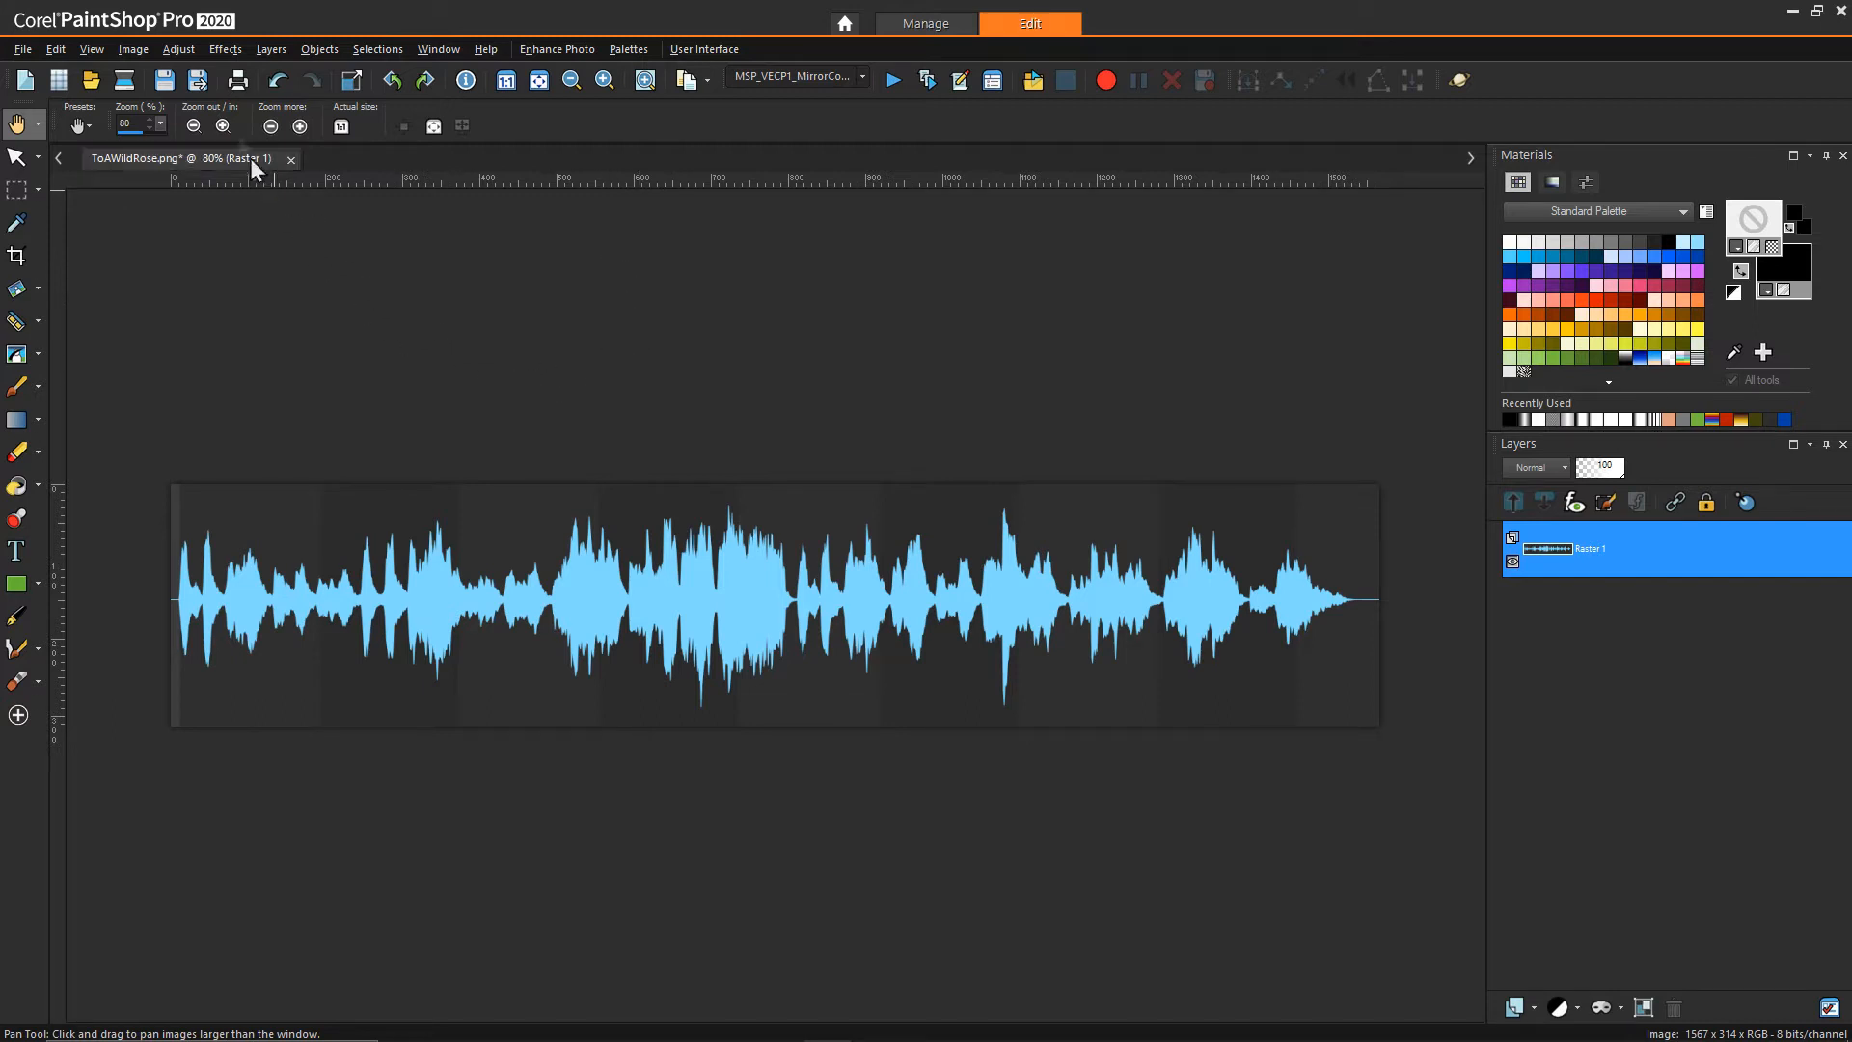
Step: Apply a Threshold of 124 so the waveform becomes a white shape on solid black
{"action": "left_click", "coordinate": [180, 50]}
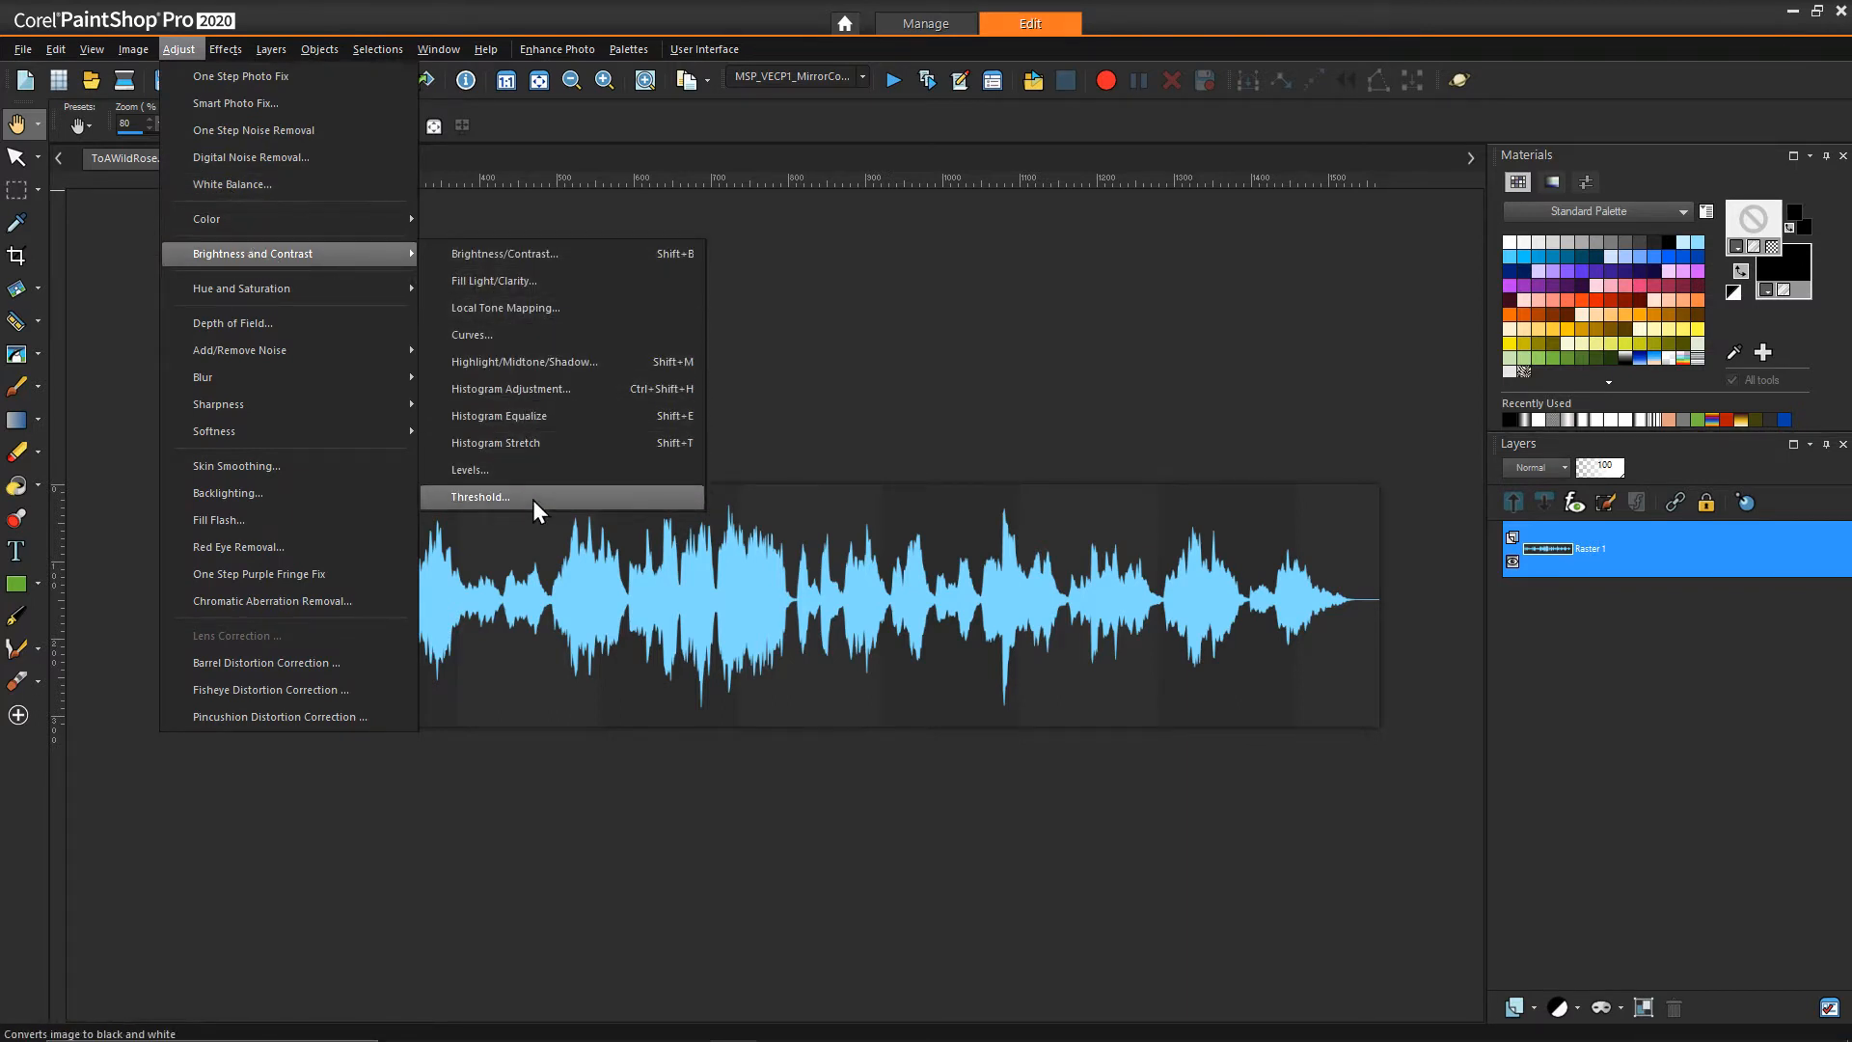
{"action": "left_click", "coordinate": [481, 498]}
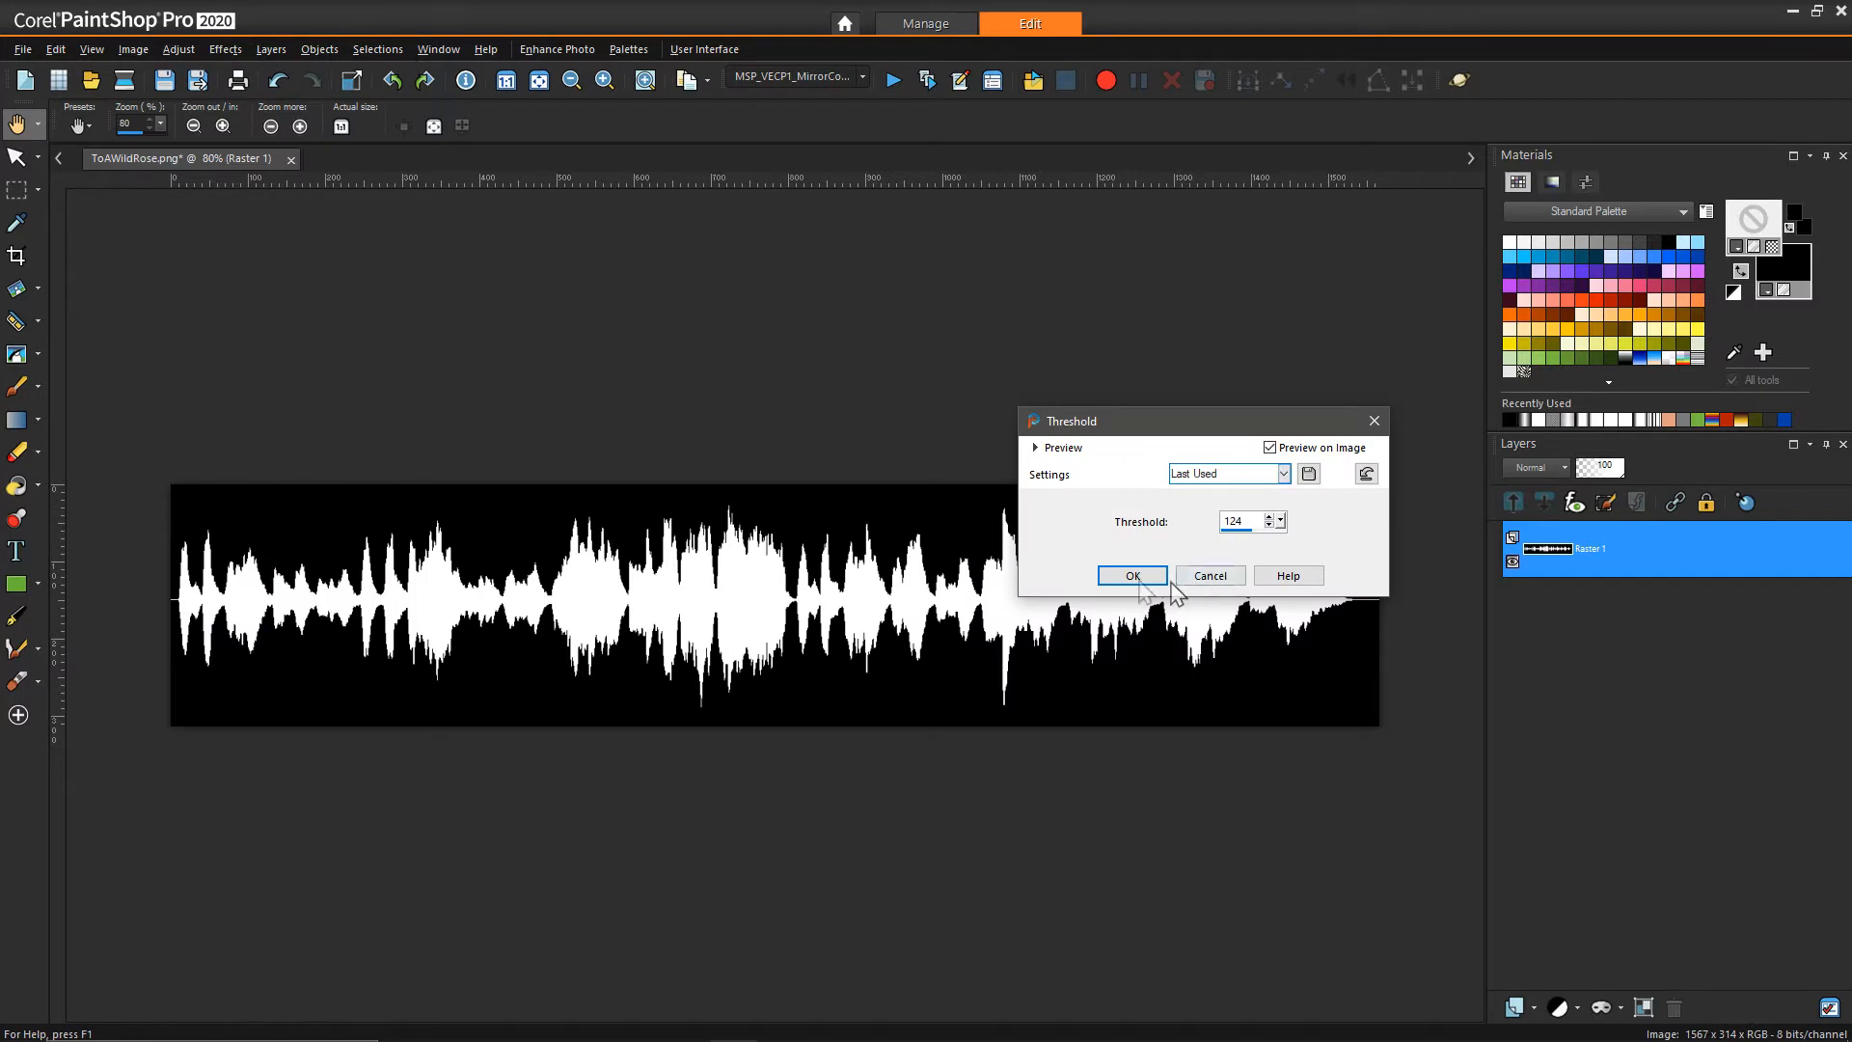
{"action": "mouse_move", "coordinate": [941, 544]}
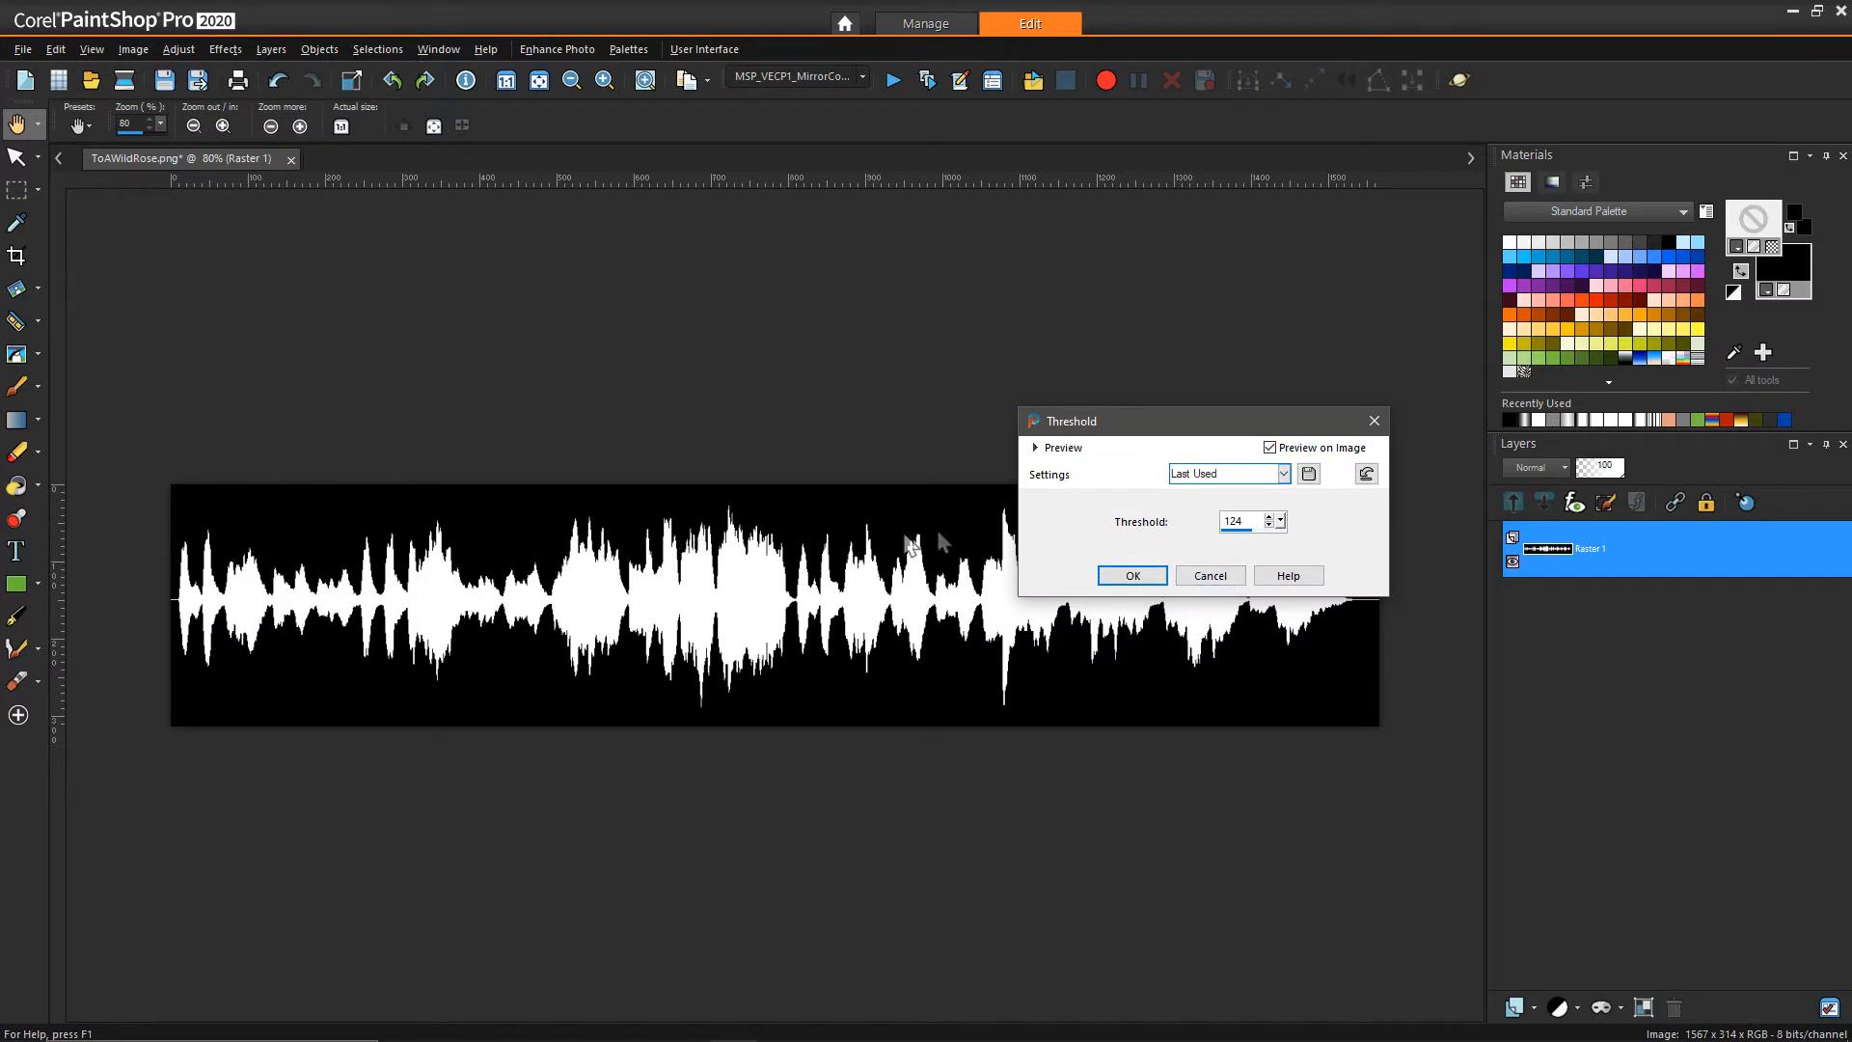
{"action": "mouse_move", "coordinate": [1258, 560]}
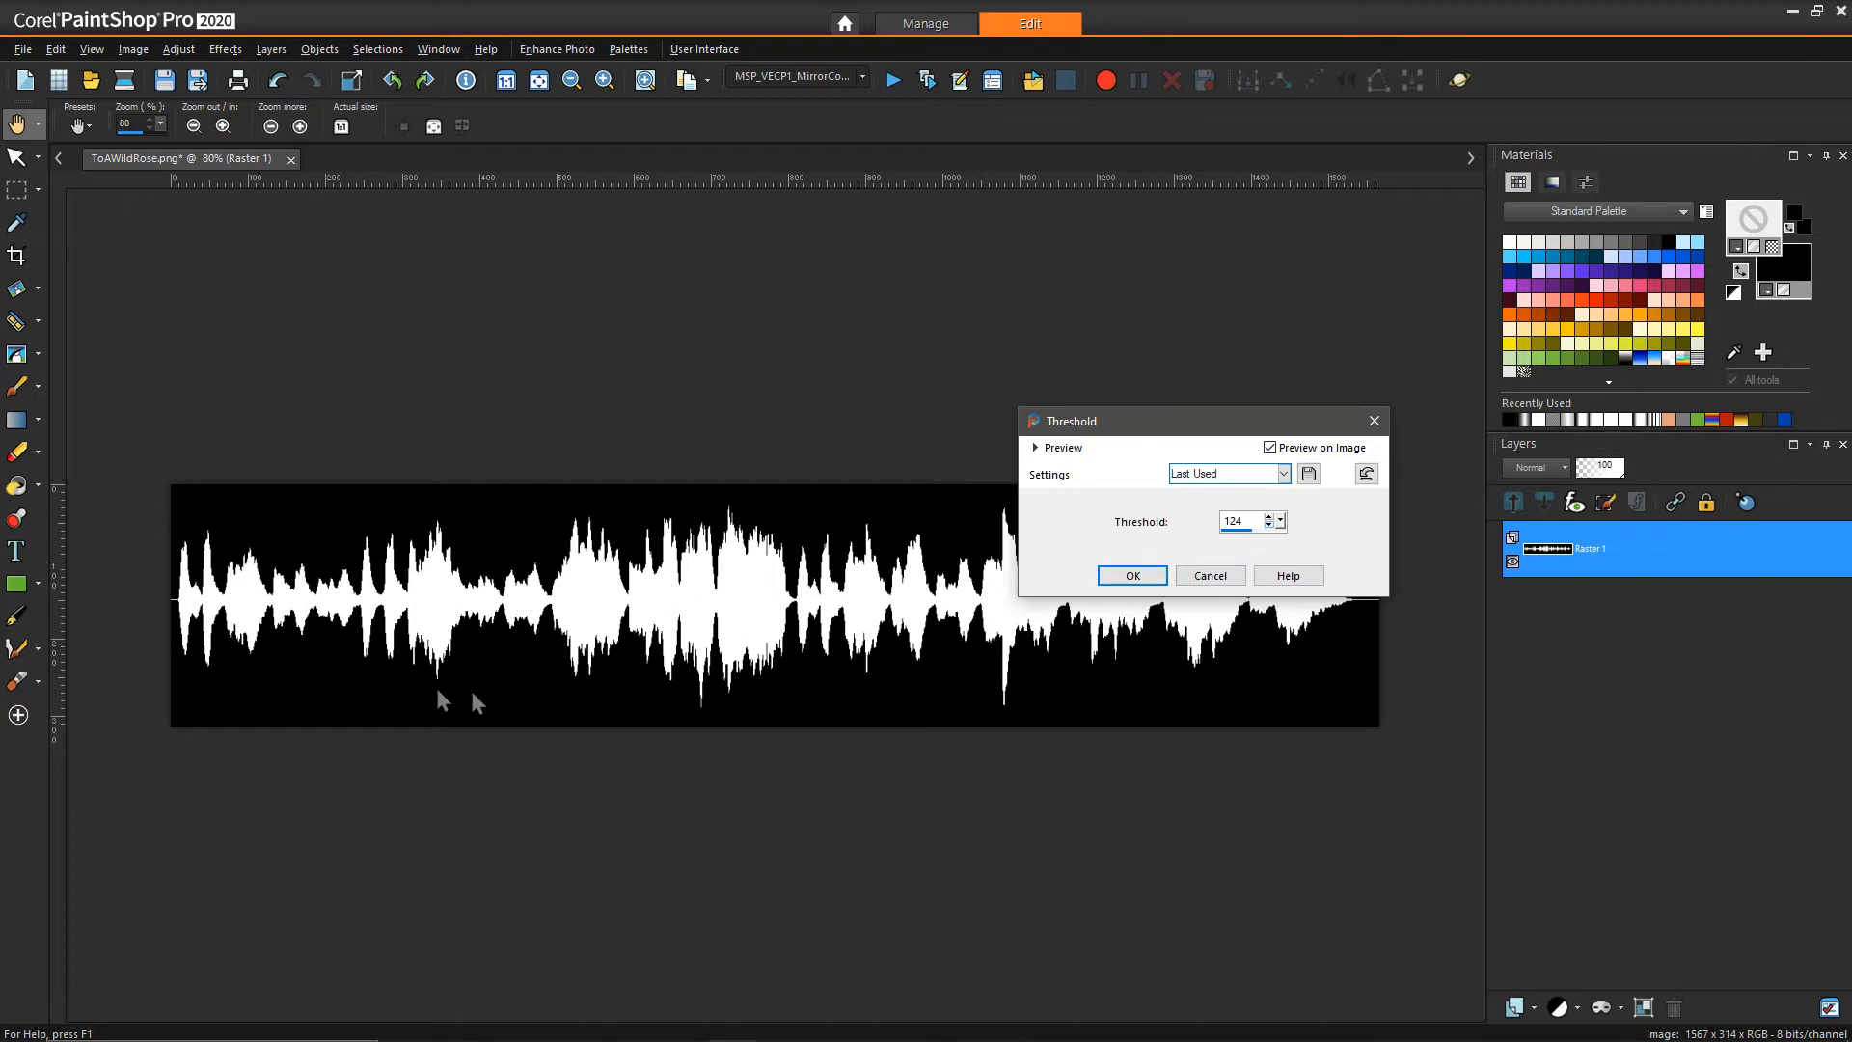
{"action": "mouse_move", "coordinate": [604, 533]}
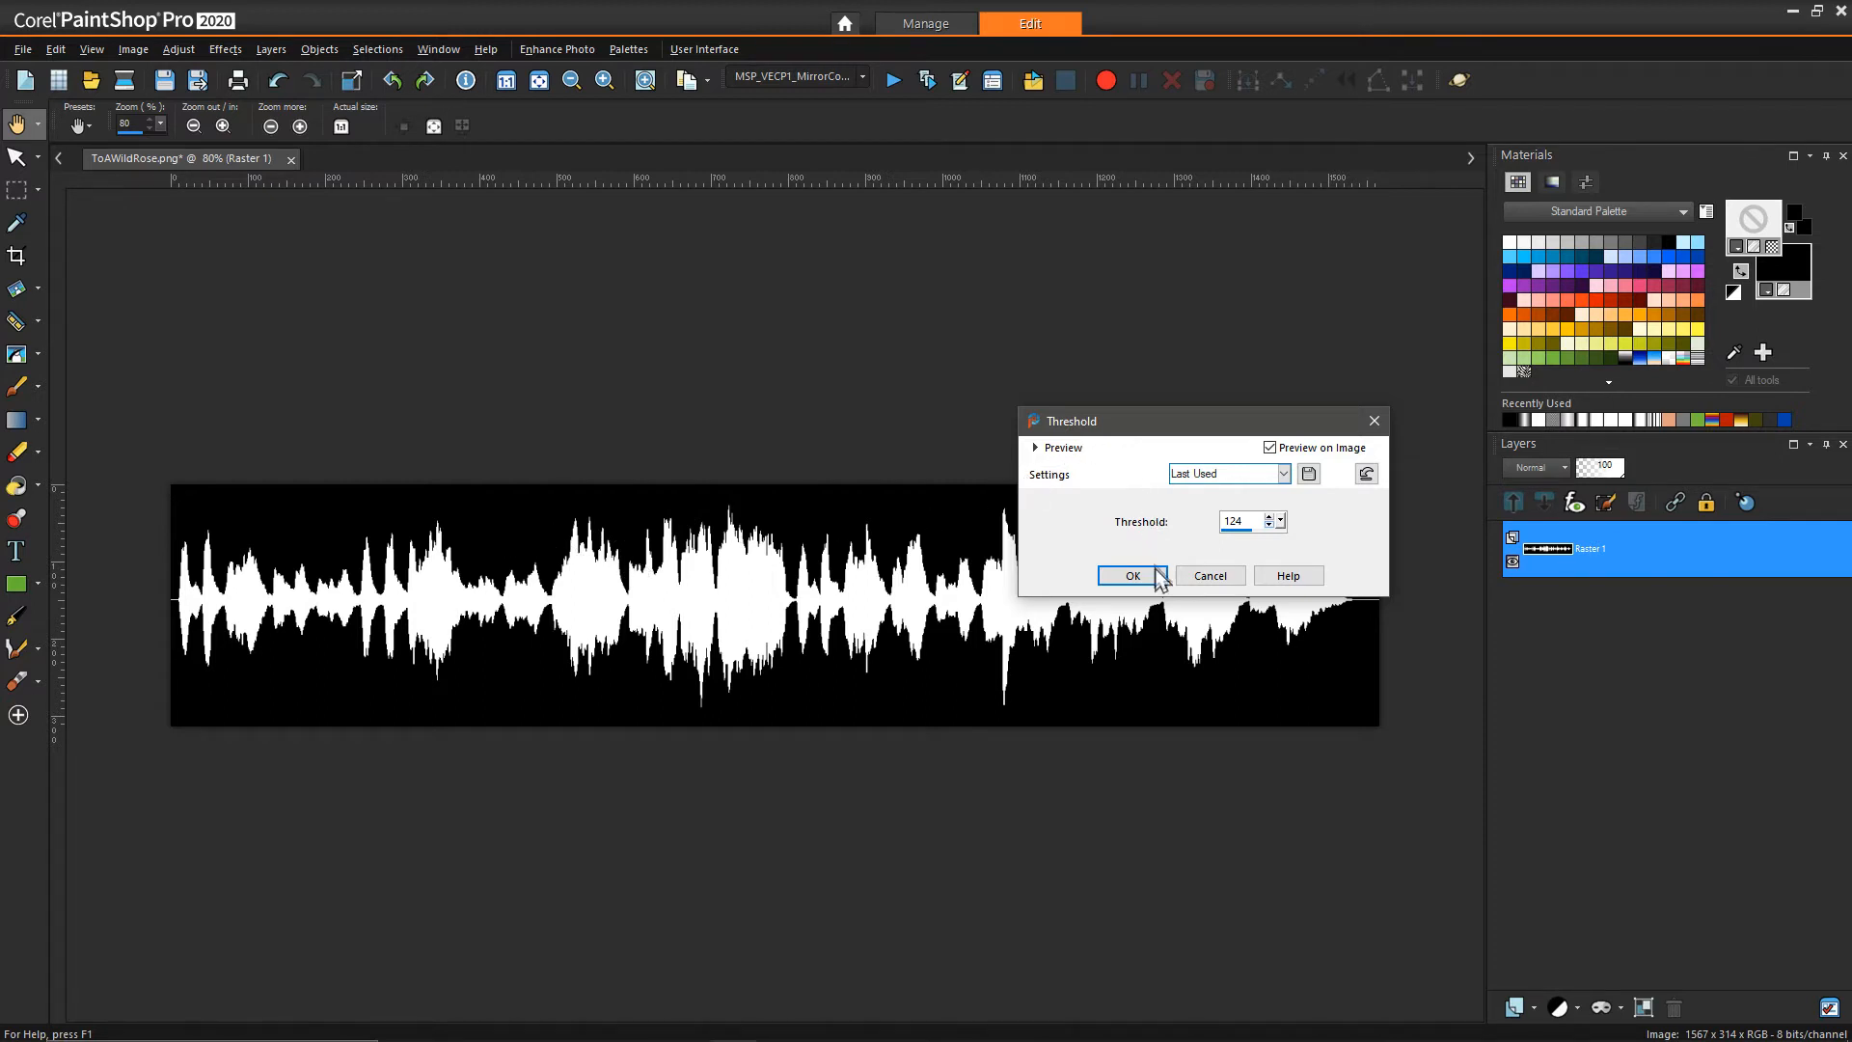
{"action": "left_click", "coordinate": [1132, 575]}
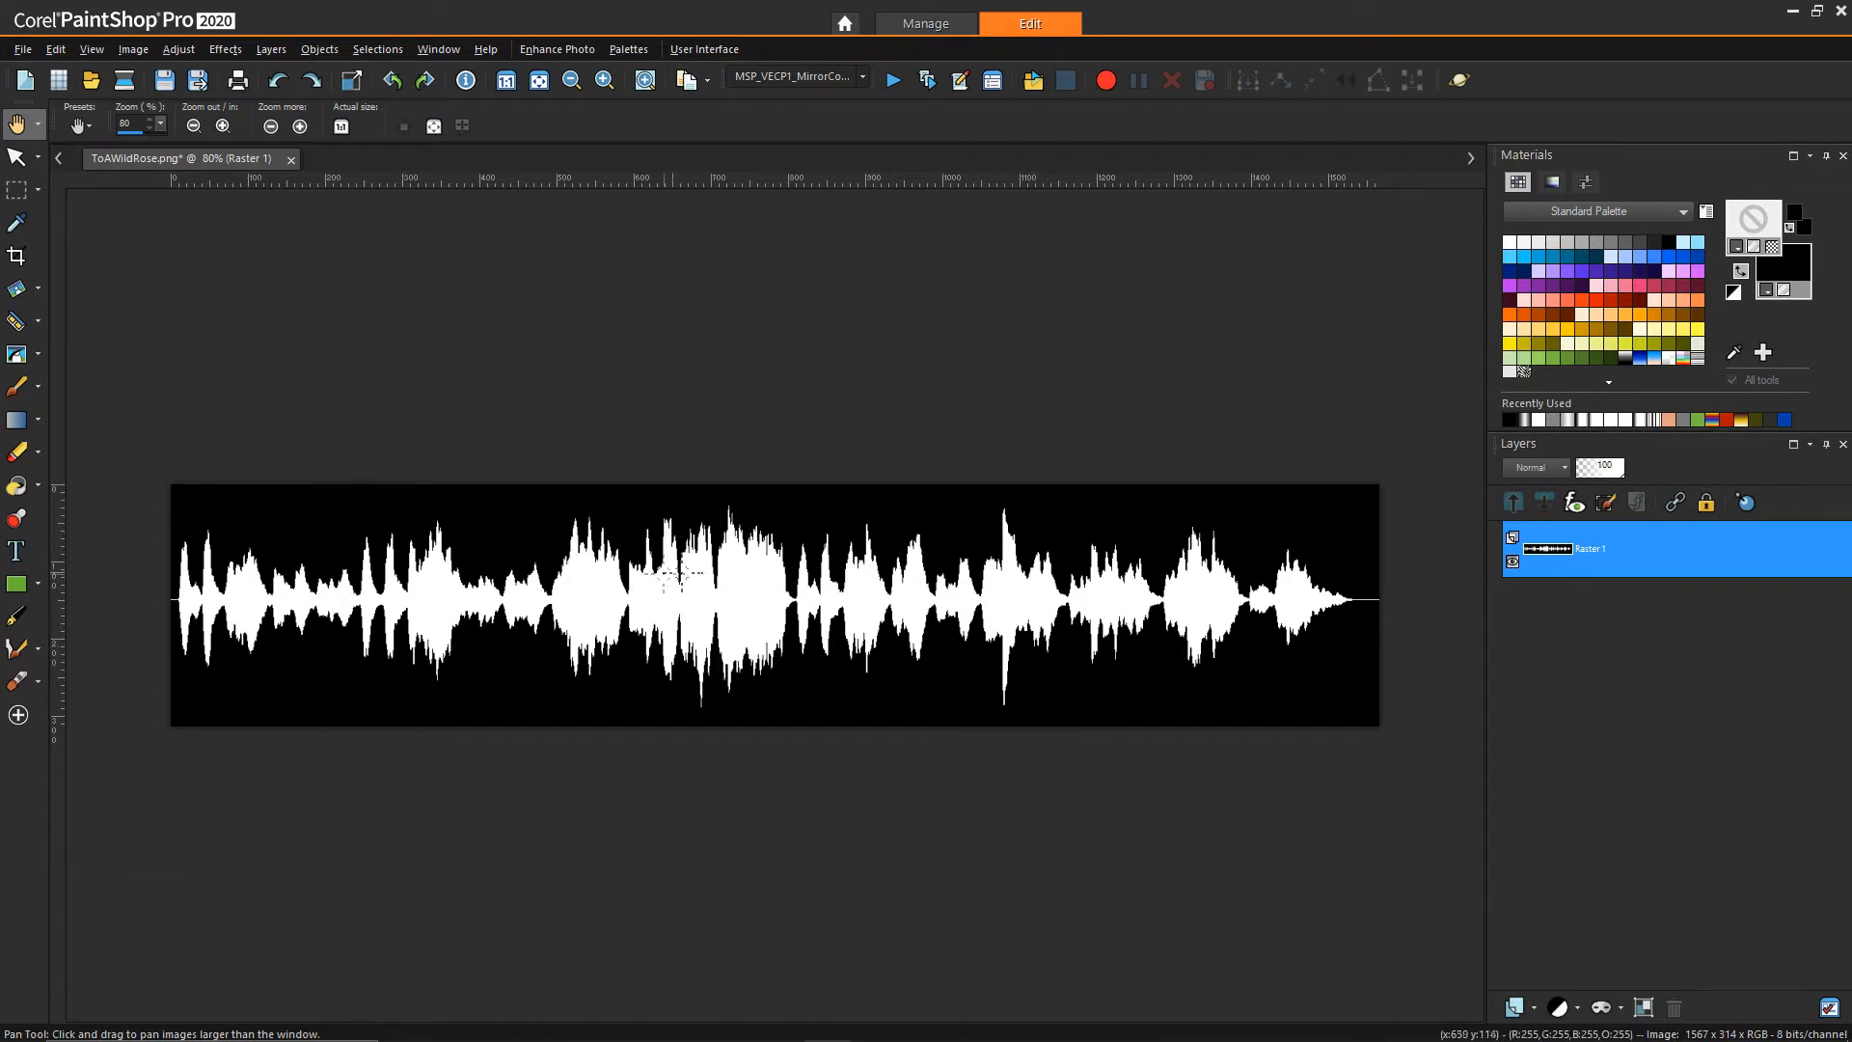
{"action": "mouse_move", "coordinate": [745, 455]}
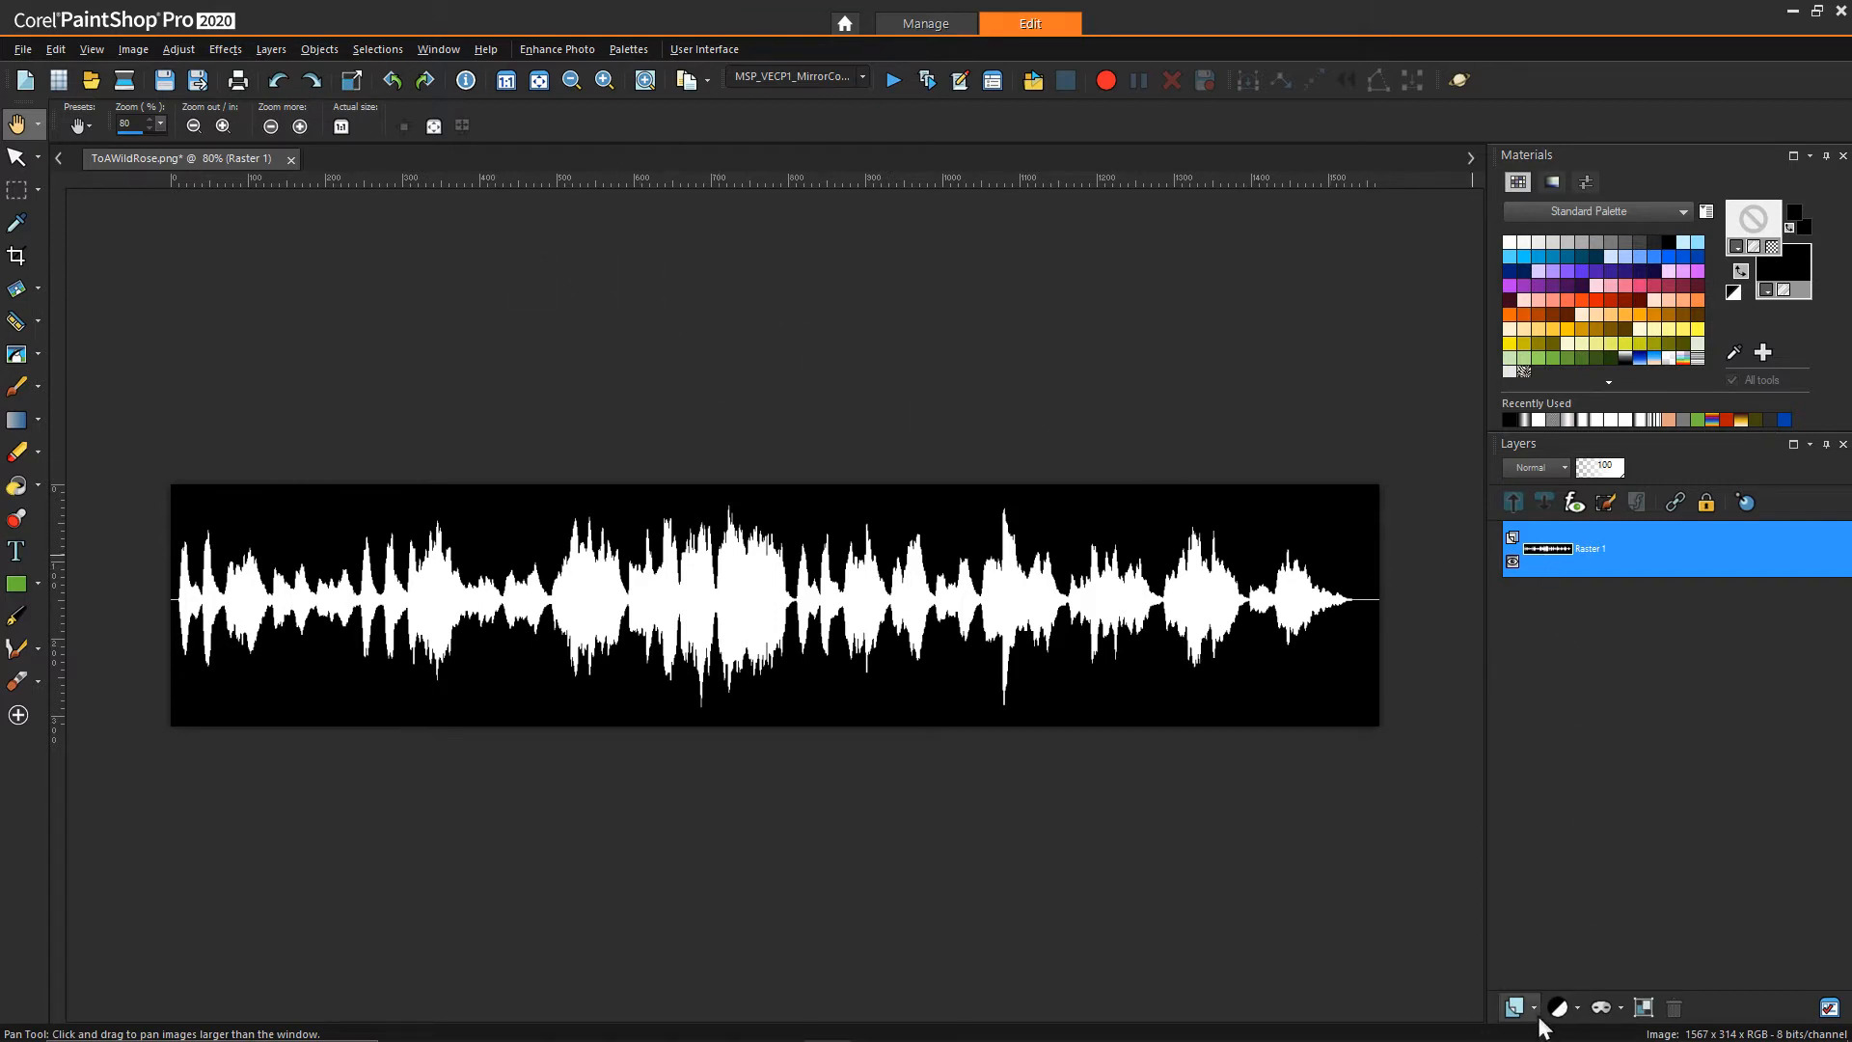
{"action": "mouse_move", "coordinate": [1551, 857]}
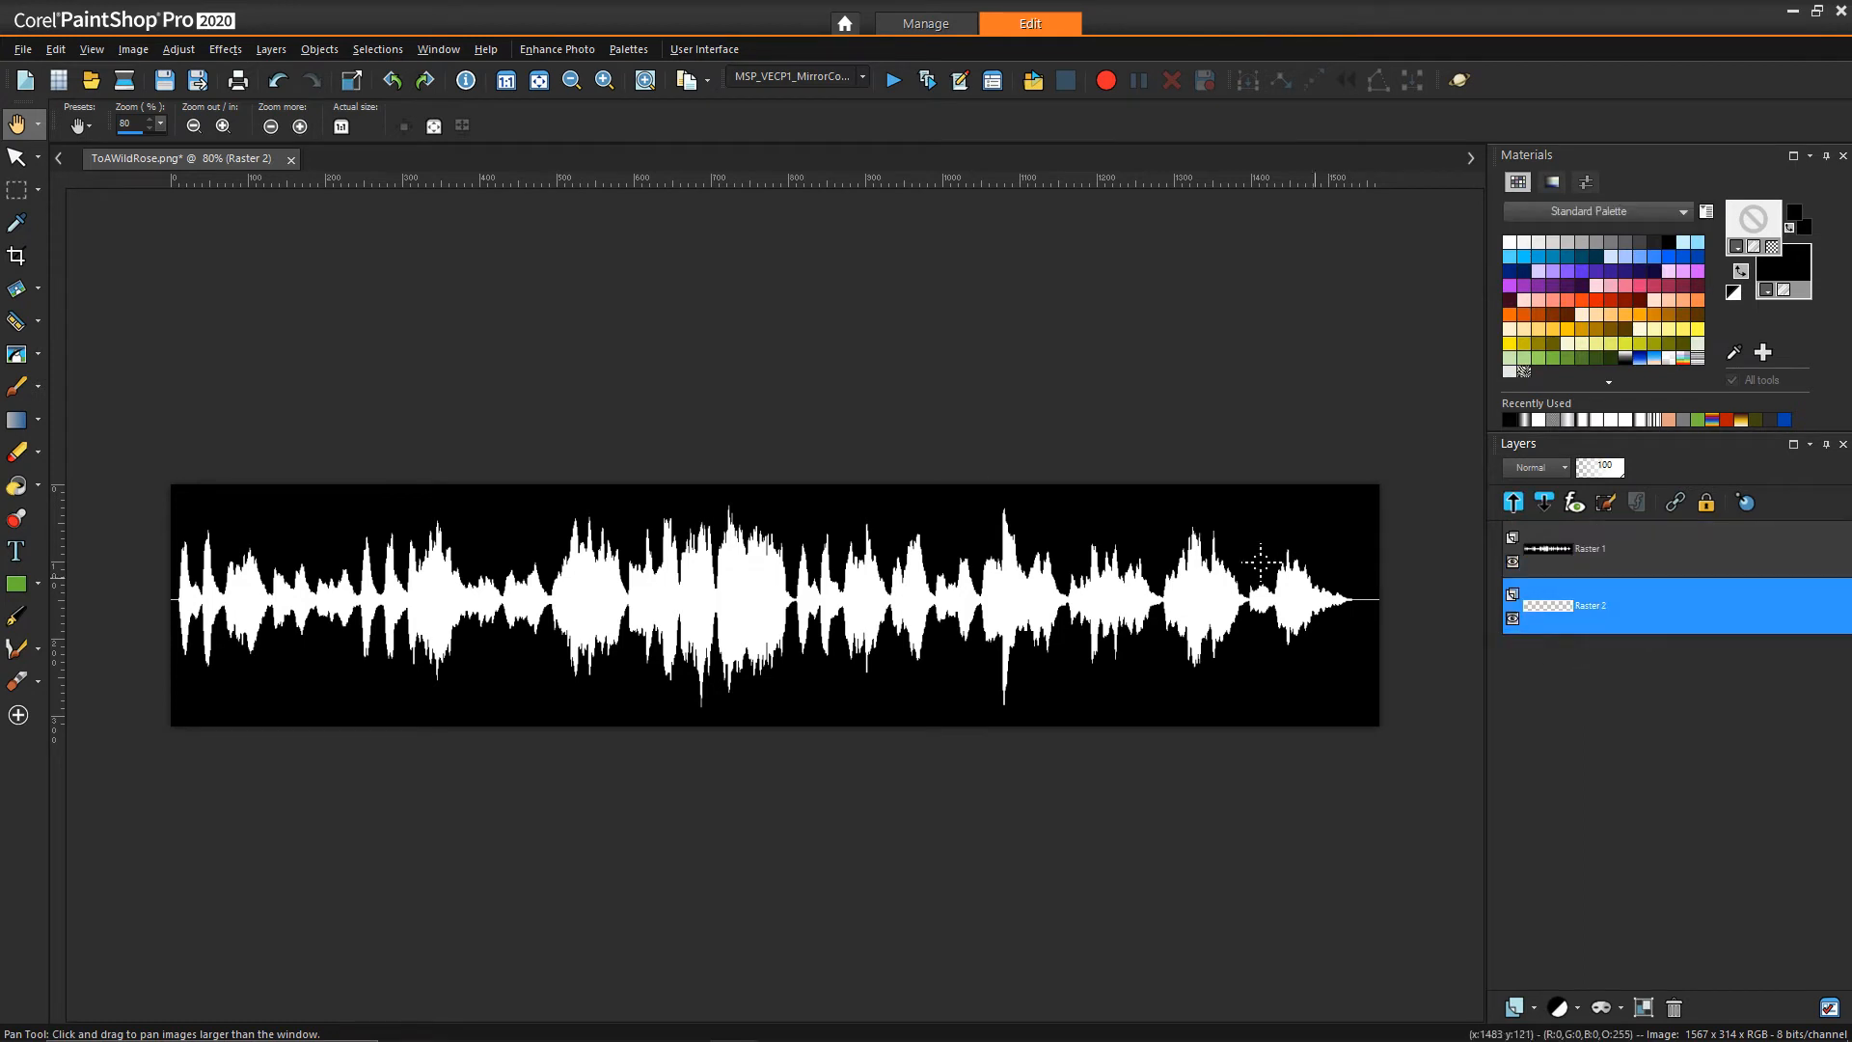
Step: Enlarge the canvas to 1605 × 947 pixels with the waveform centred
{"action": "left_click", "coordinate": [132, 50]}
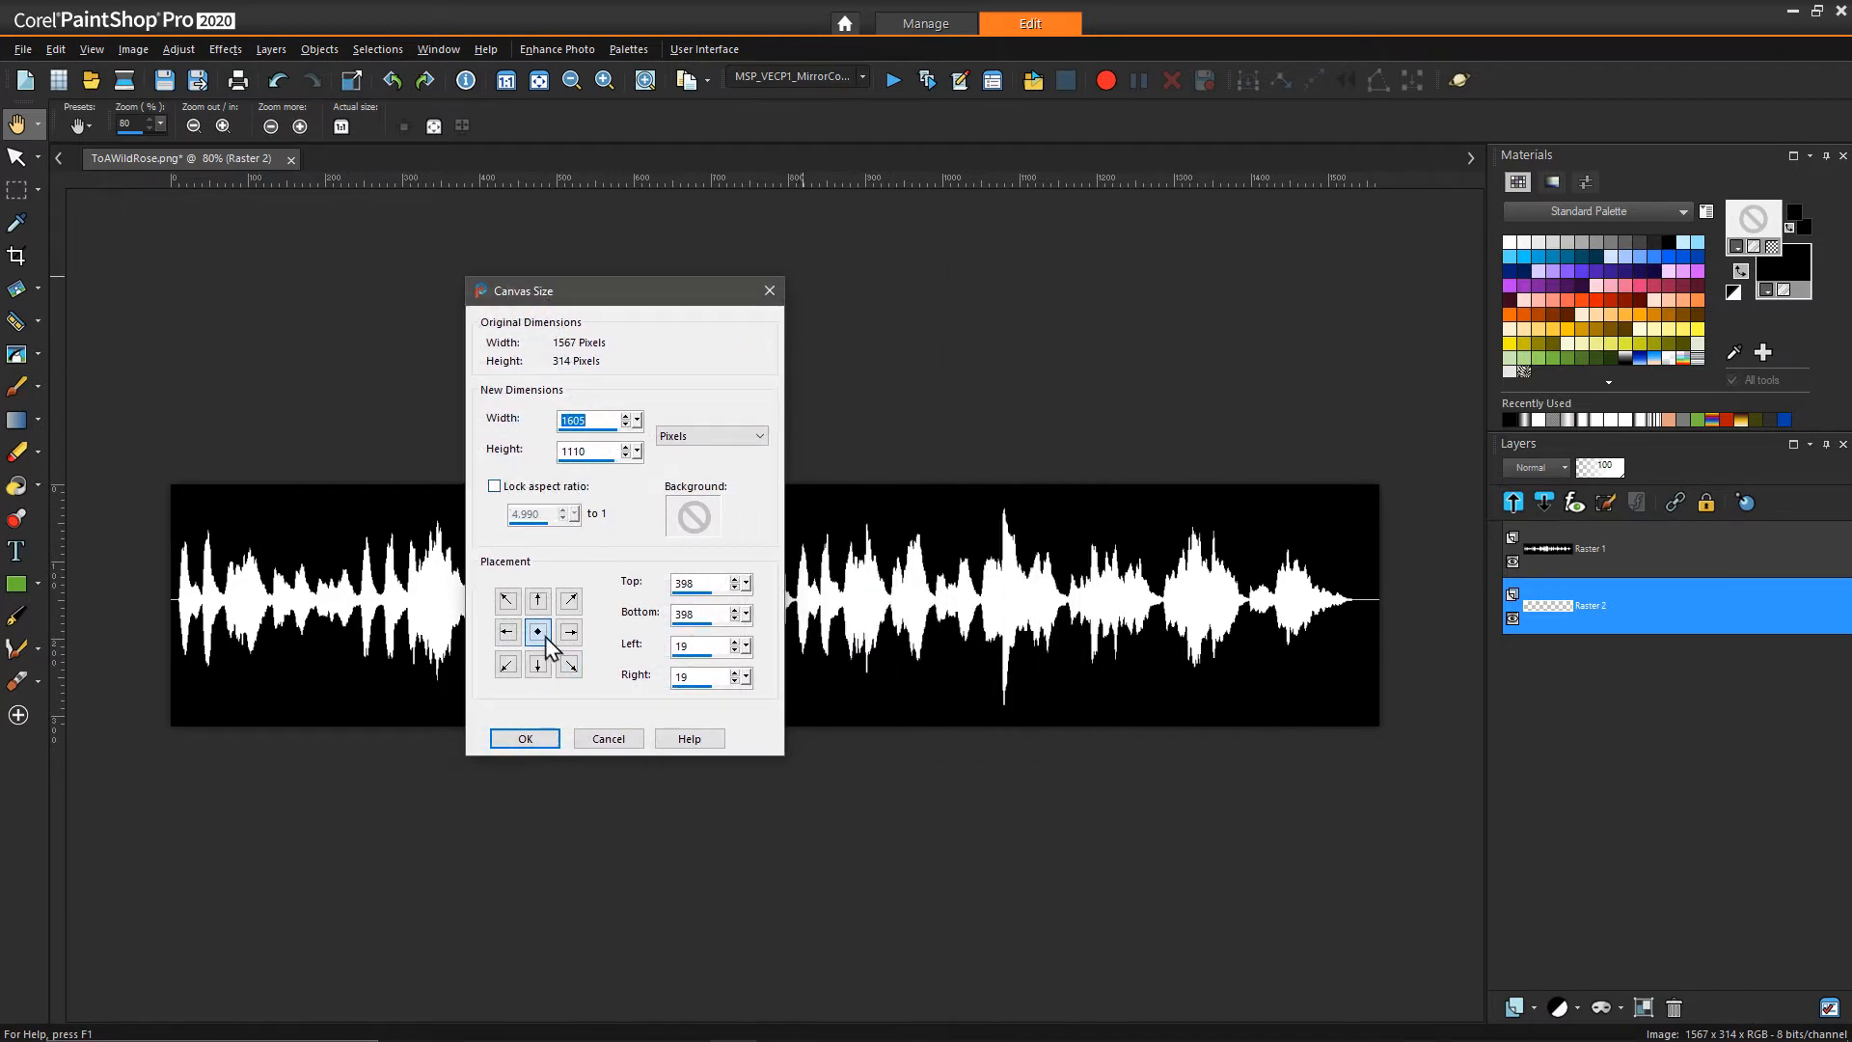
{"action": "mouse_move", "coordinate": [588, 559]}
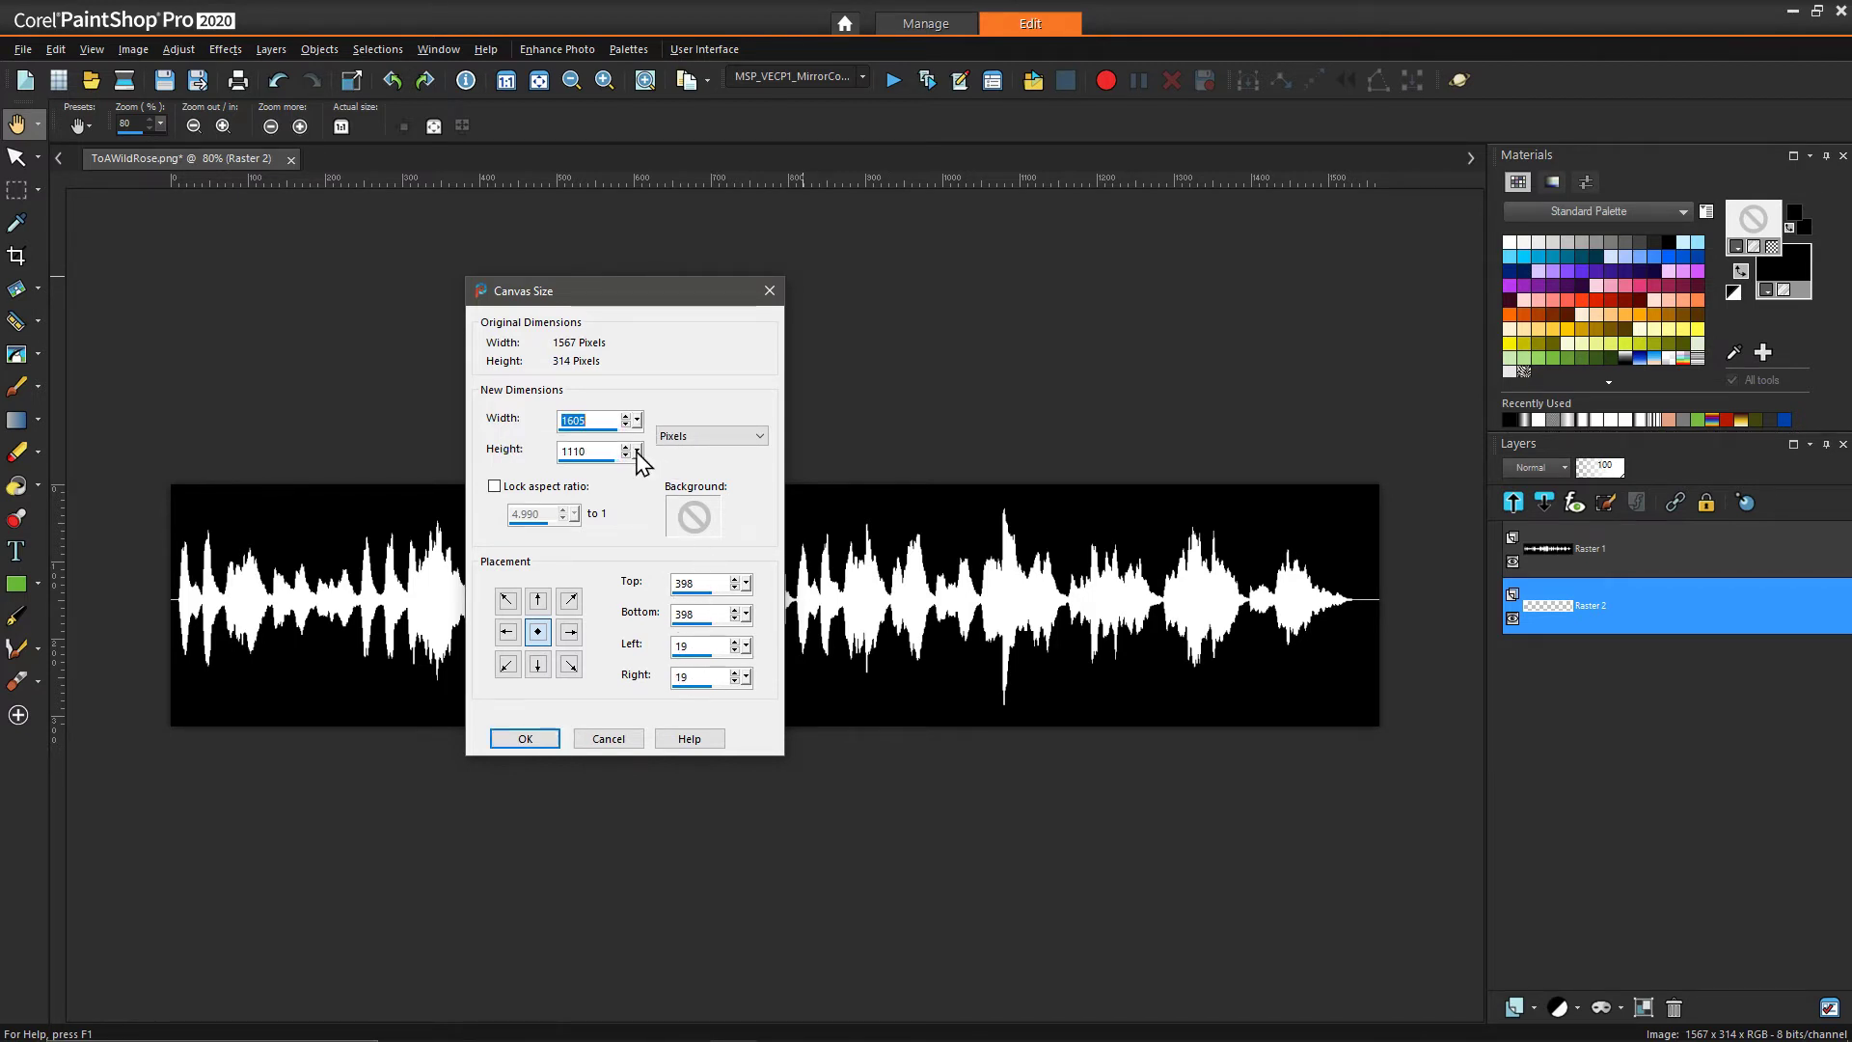
{"action": "mouse_move", "coordinate": [686, 644]}
{"action": "type", "text": "947"}
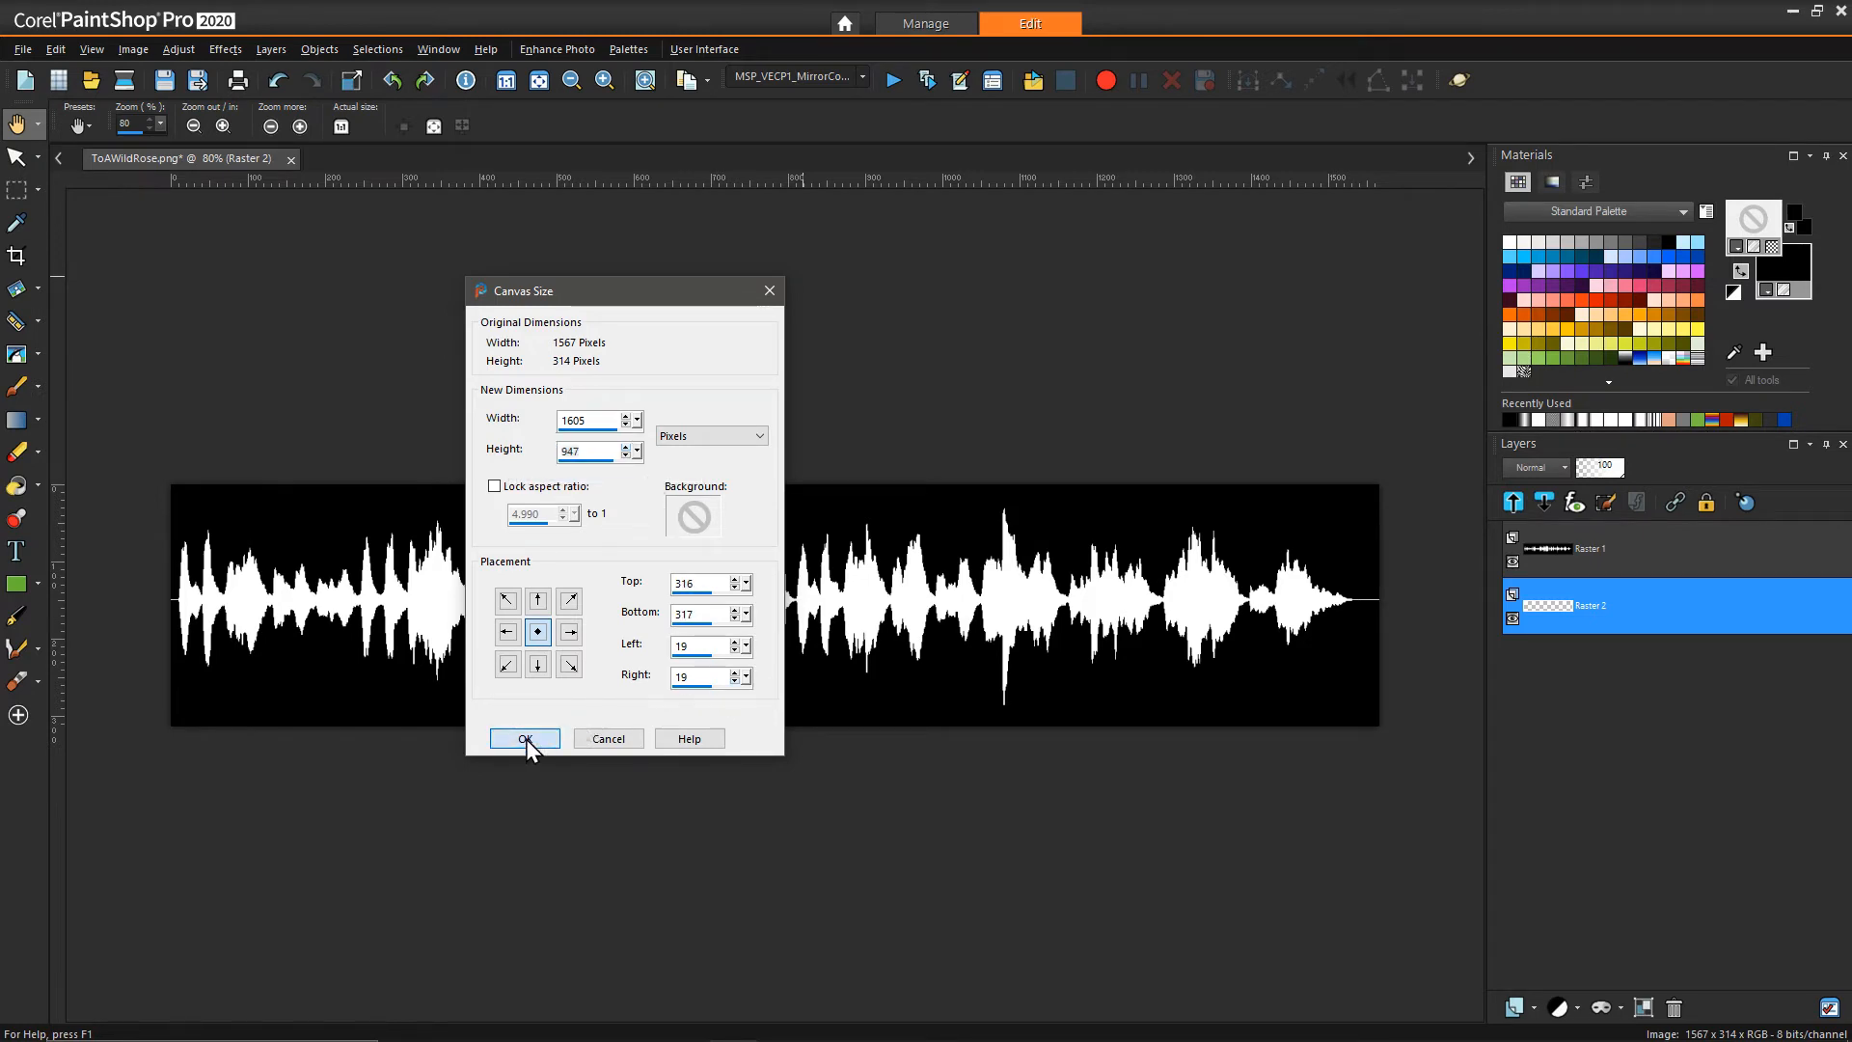
{"action": "left_click", "coordinate": [522, 737]}
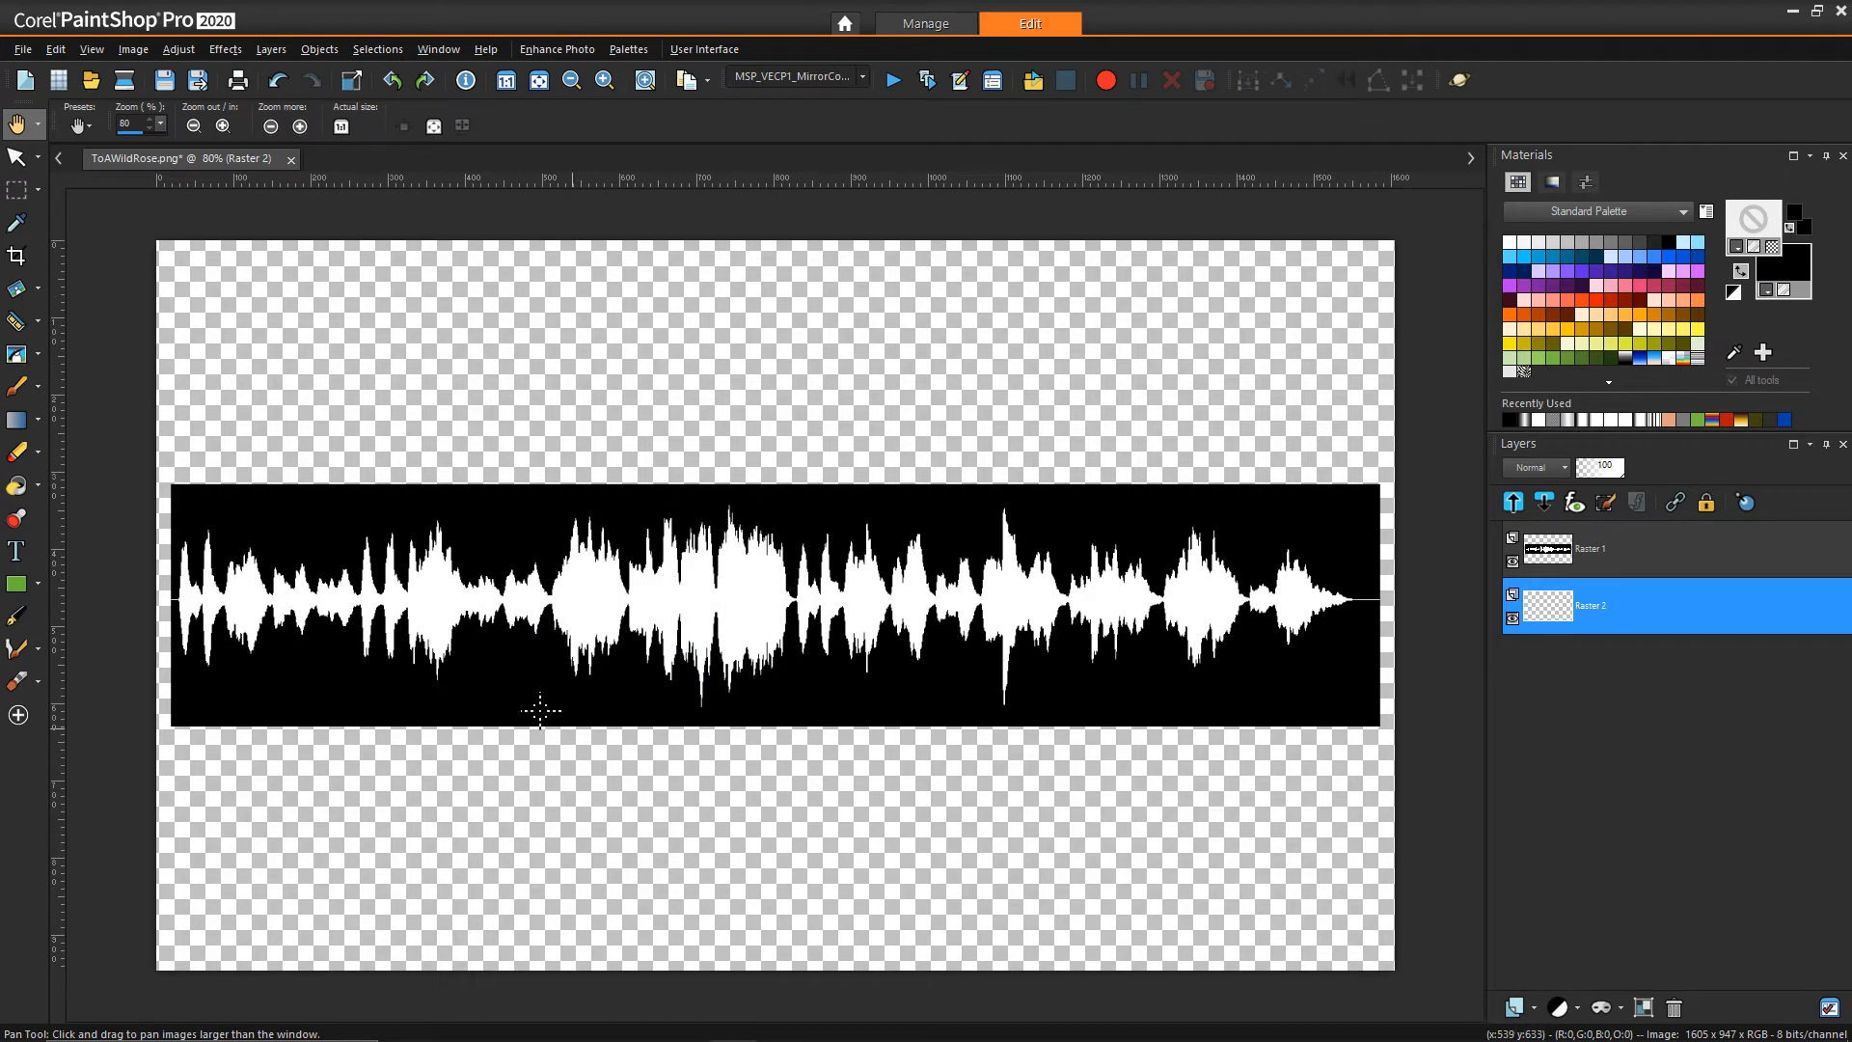
Step: Scale the Raster 1 waveform vertically to about 201% with the Pick tool
{"action": "left_click", "coordinate": [1589, 555]}
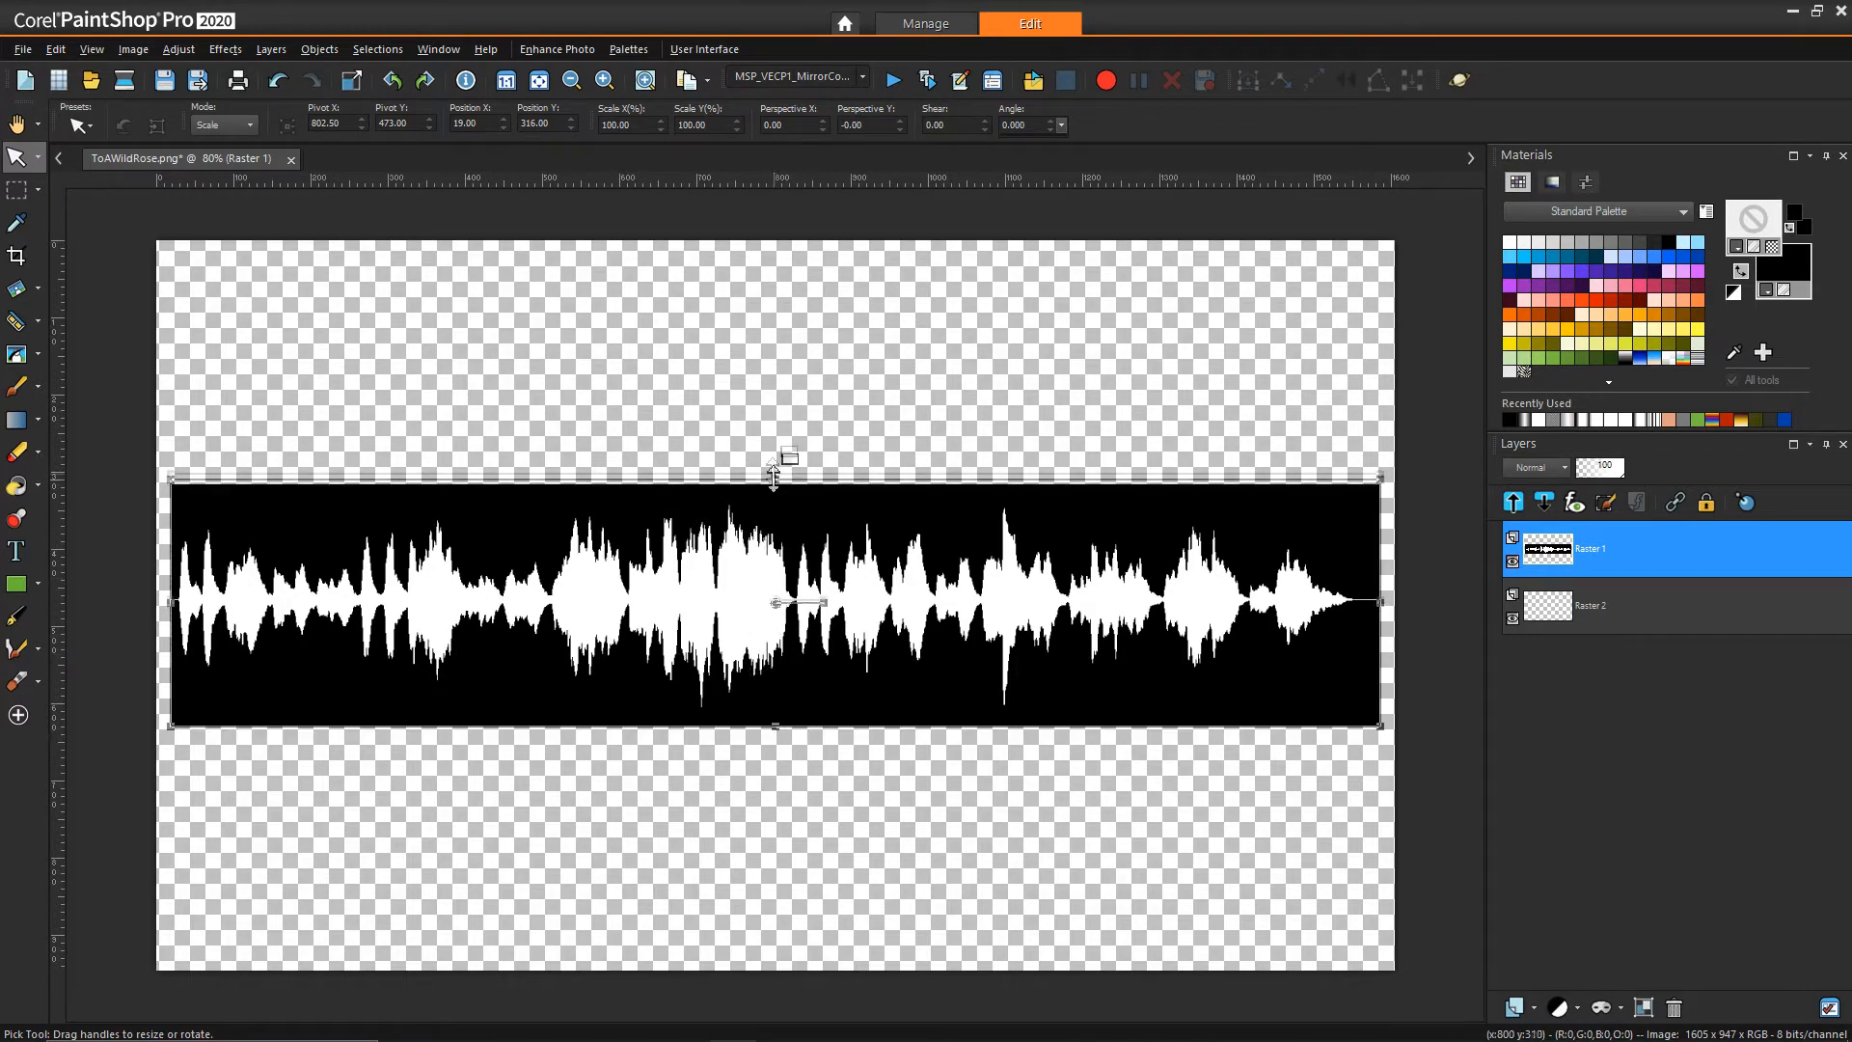
{"action": "left_click_drag", "start_coordinate": [774, 472], "coordinate": [774, 359]}
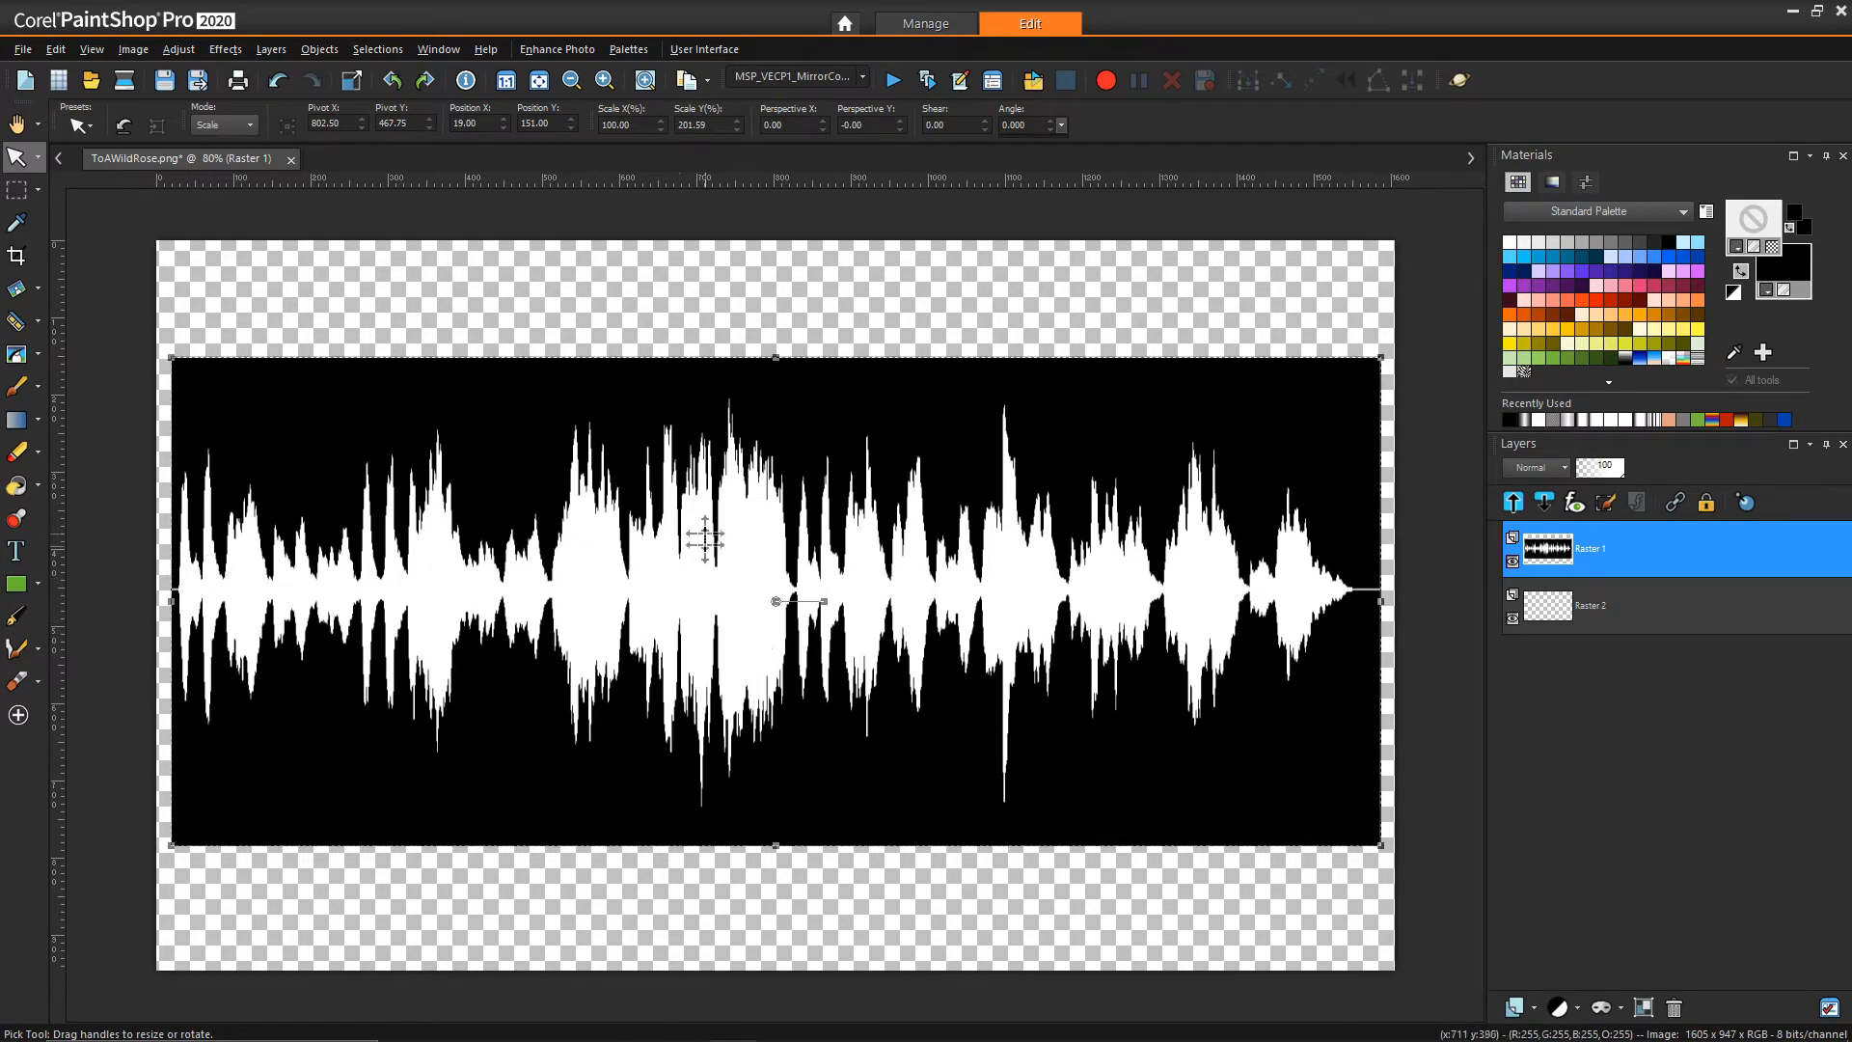
{"action": "mouse_move", "coordinate": [814, 578]}
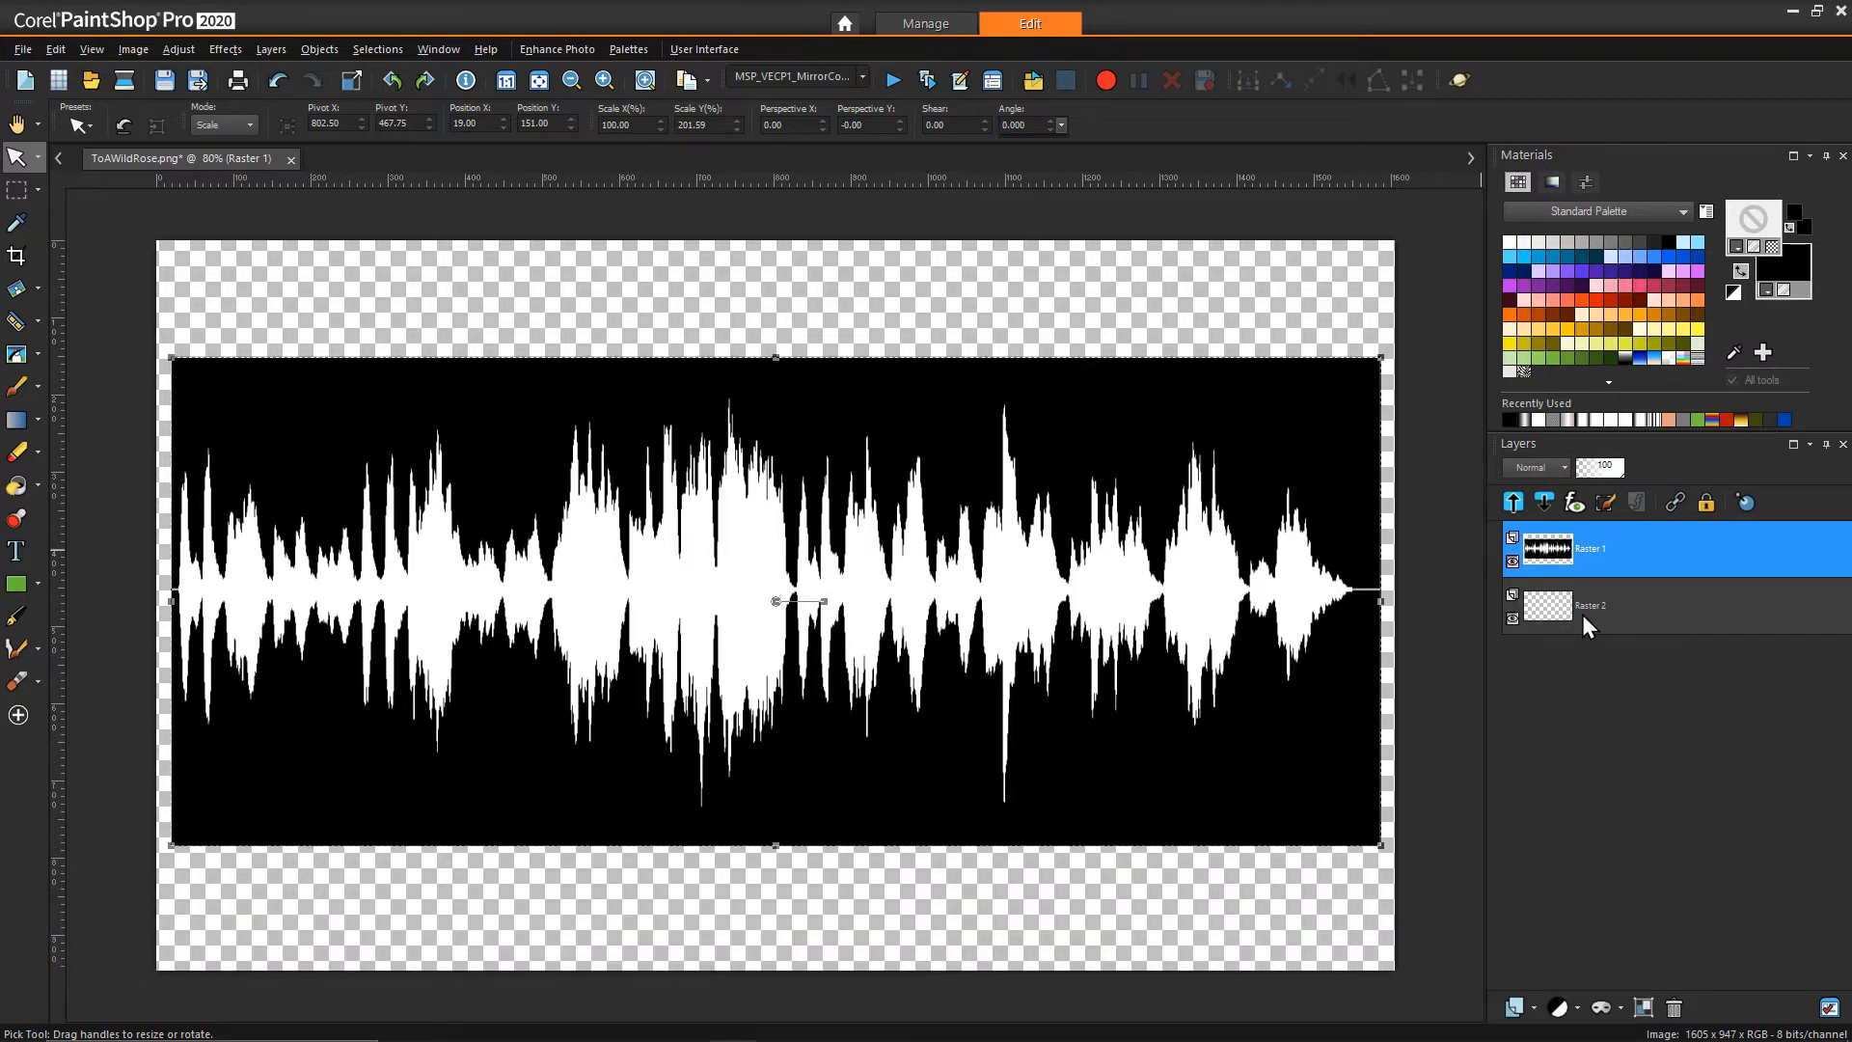
Step: Fill Raster 2 white and recolour Raster 1 so the waveform is black on white
{"action": "left_click", "coordinate": [1589, 604]}
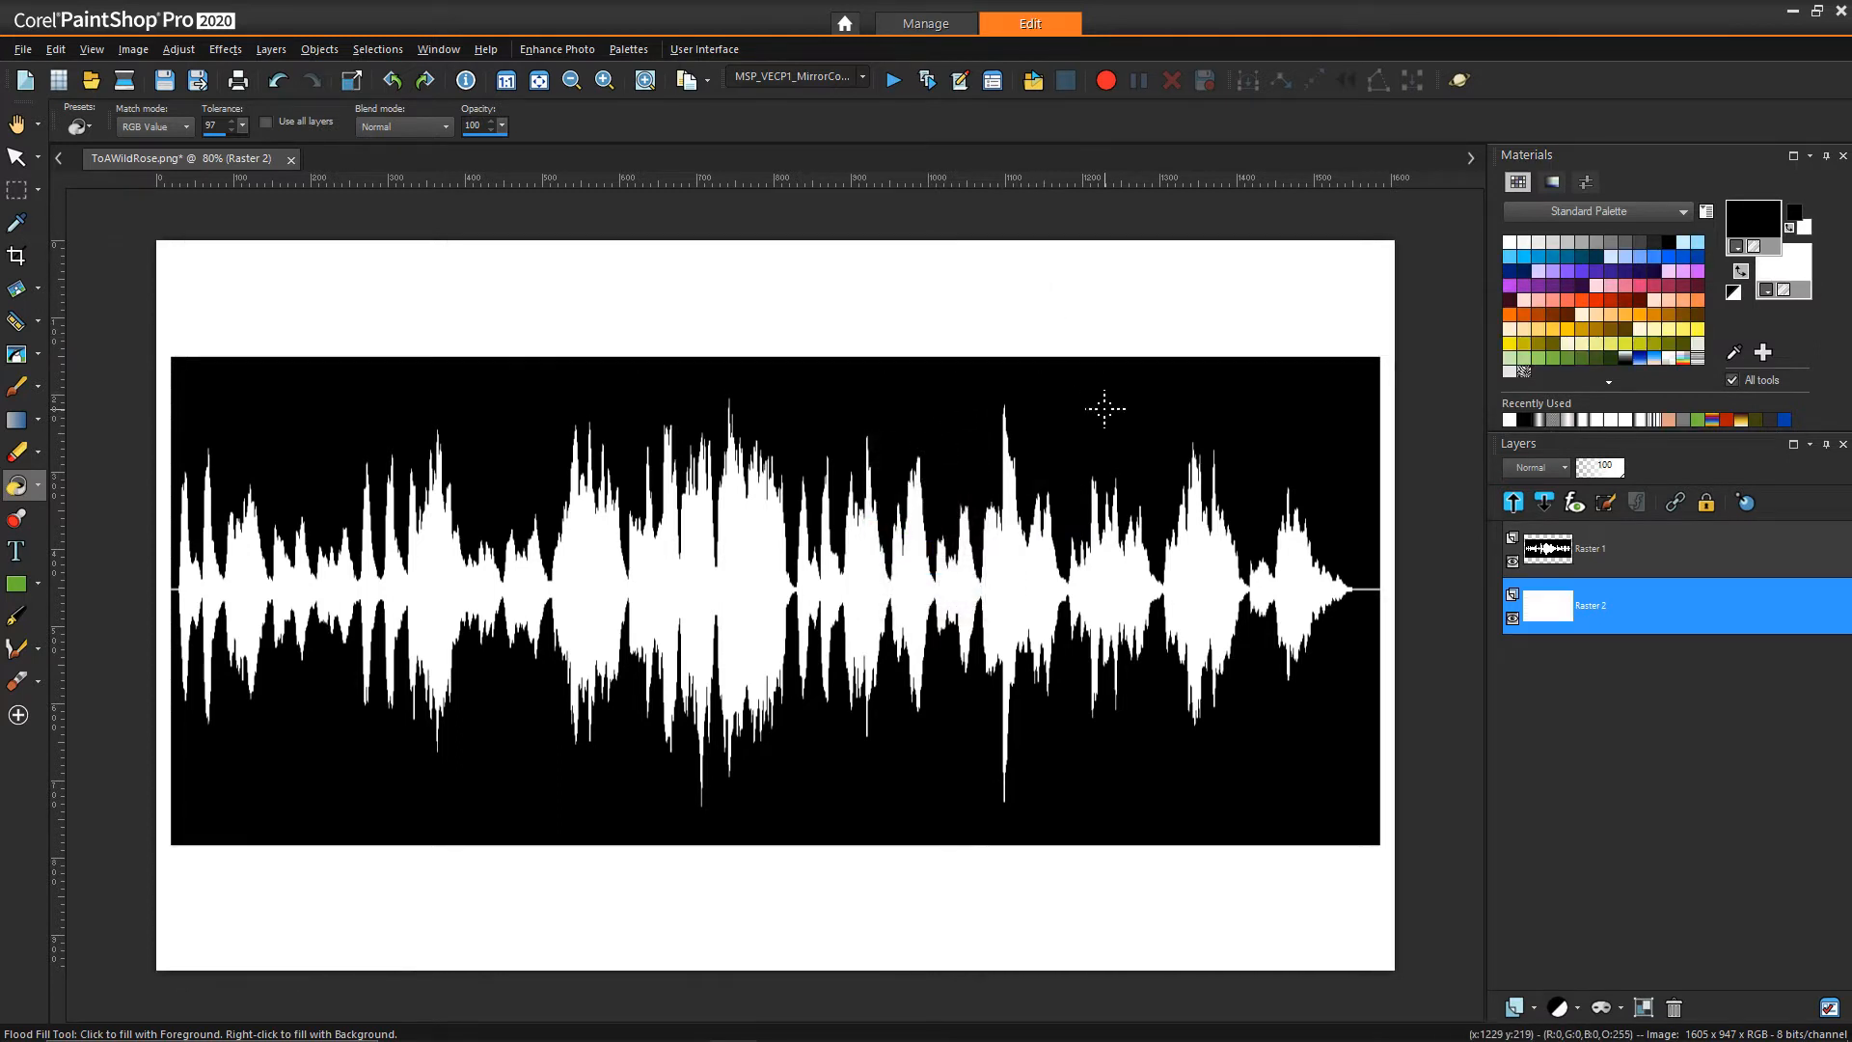
{"action": "mouse_move", "coordinate": [1145, 394]}
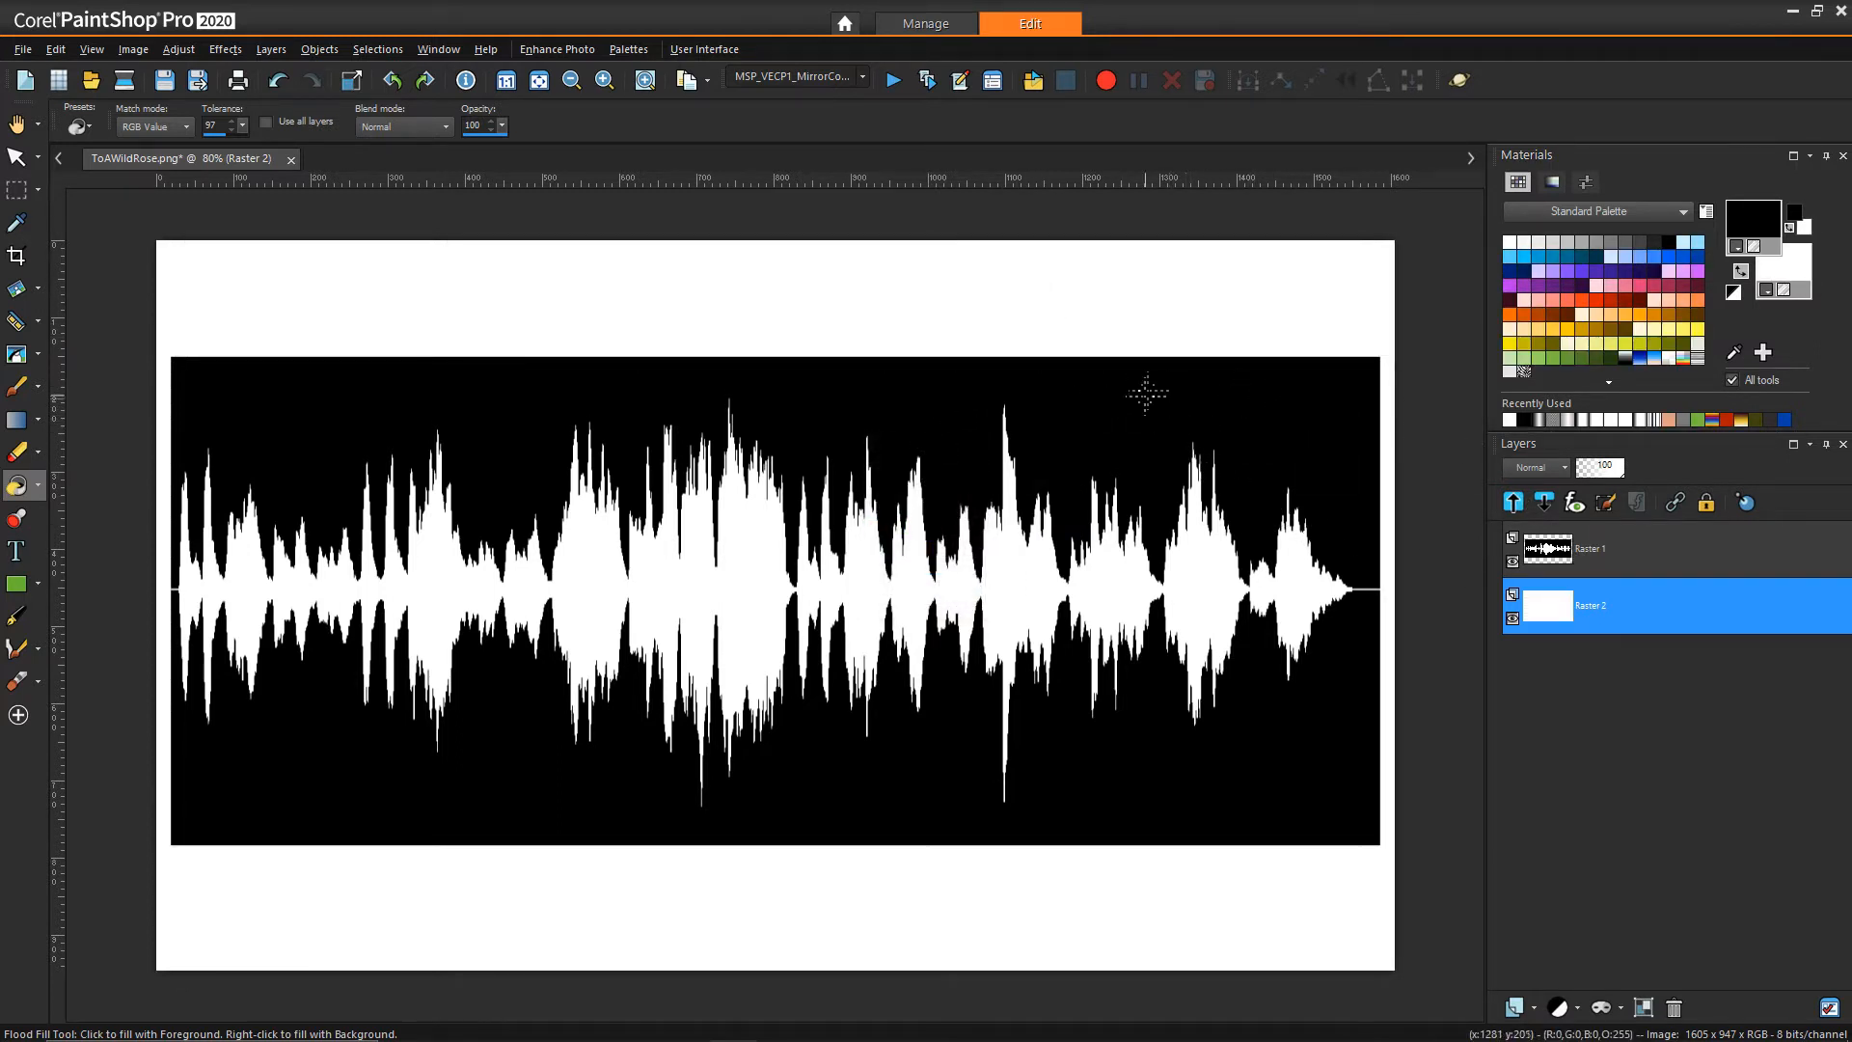
{"action": "left_click", "coordinate": [1589, 548]}
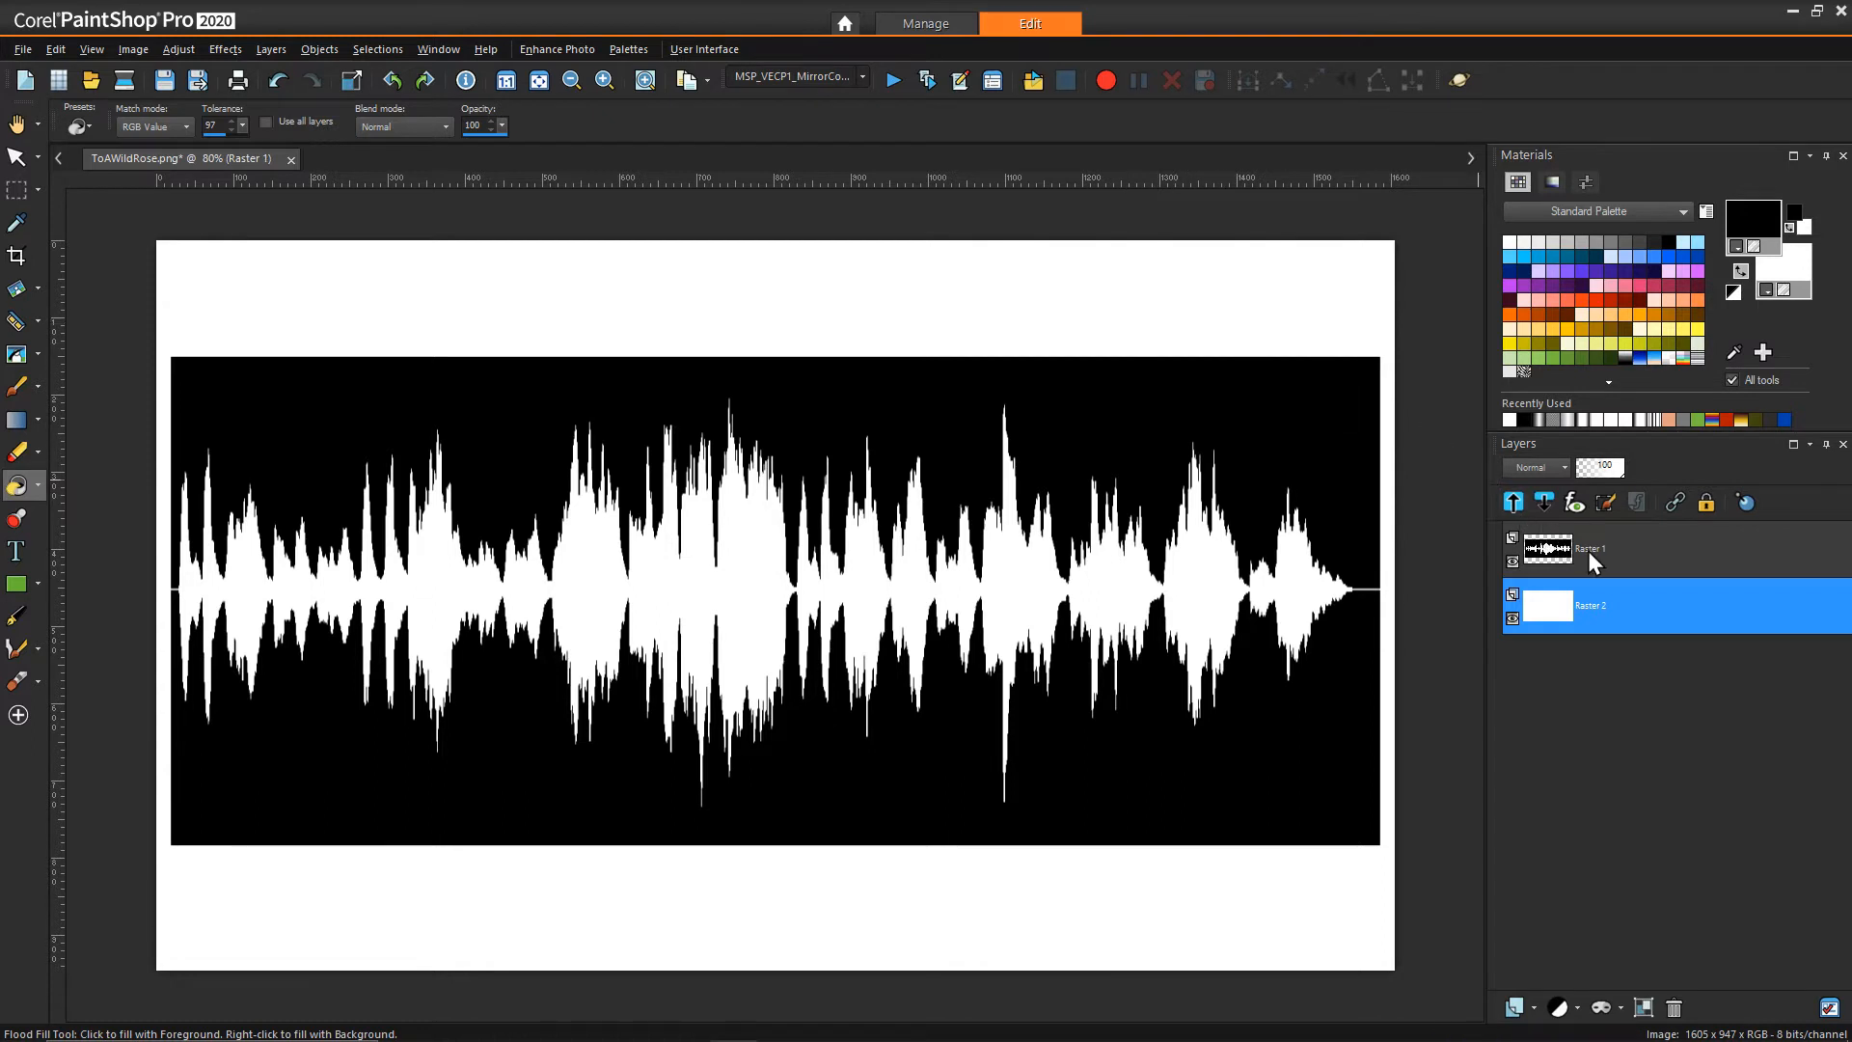
{"action": "left_click", "coordinate": [1589, 548]}
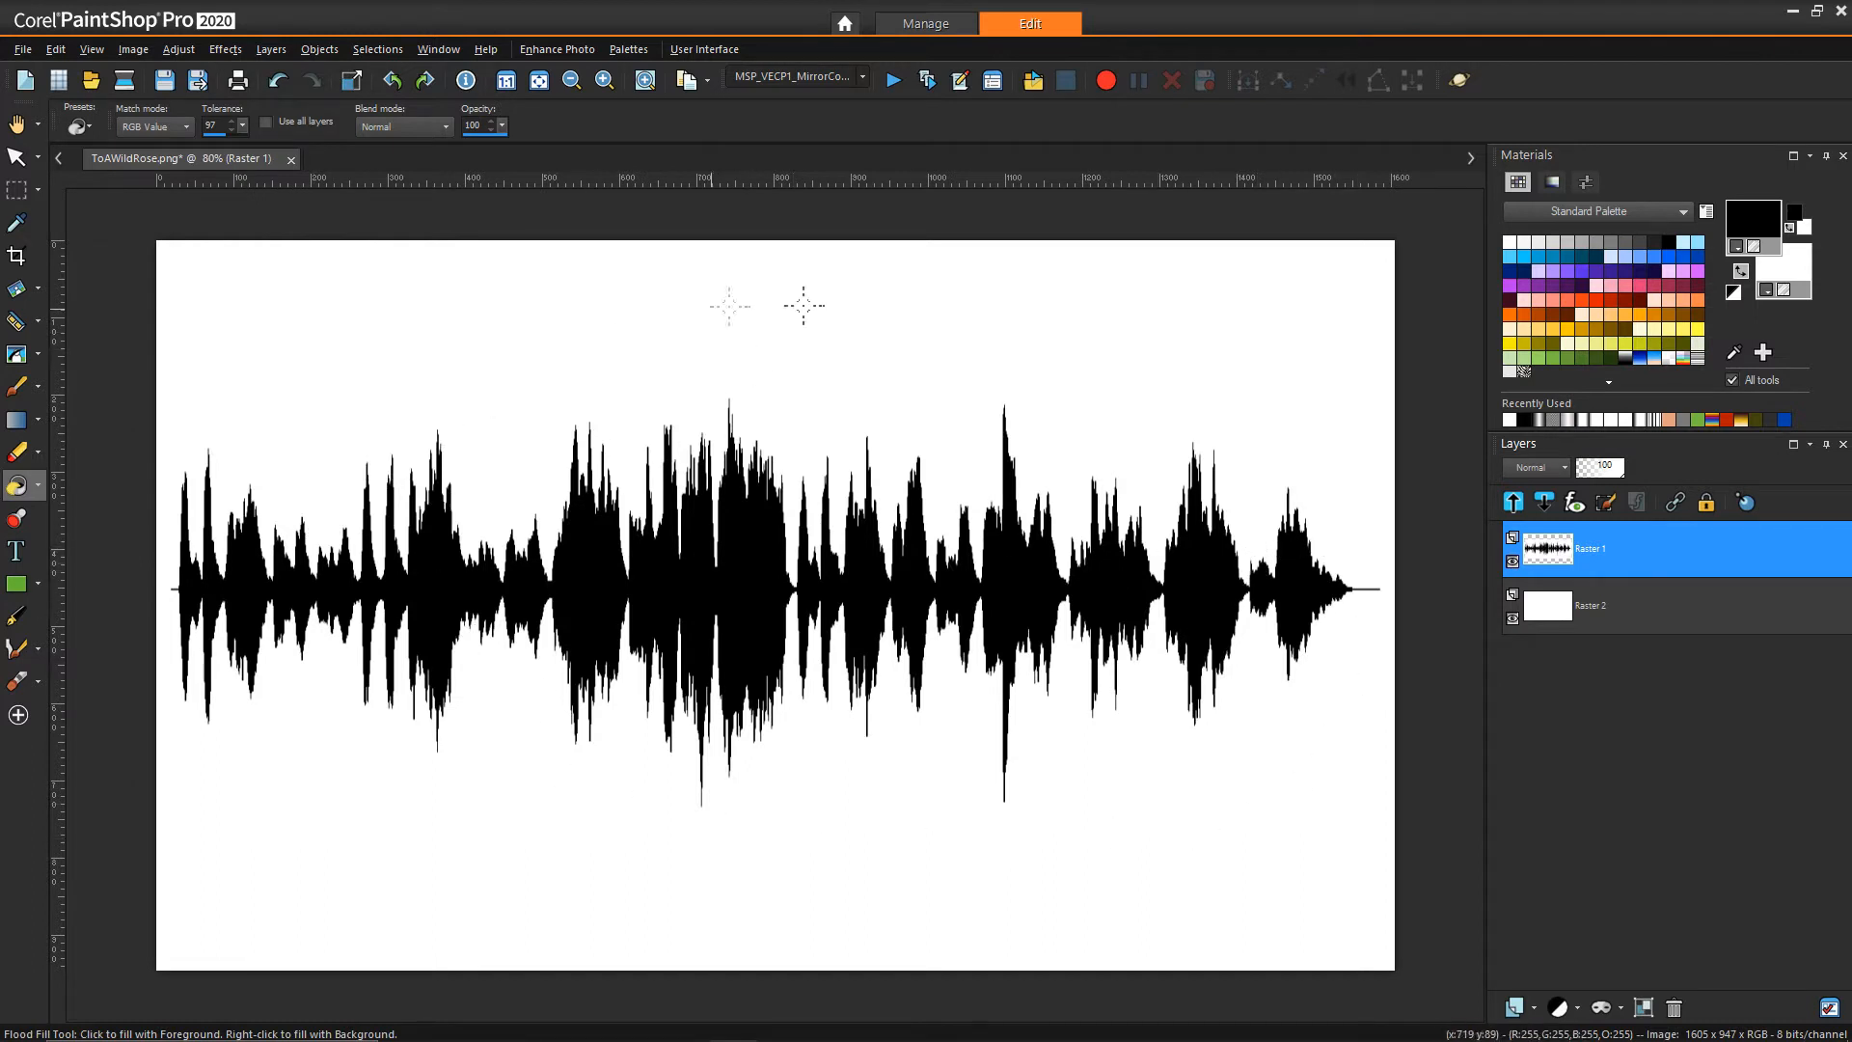
{"action": "mouse_move", "coordinate": [776, 587]}
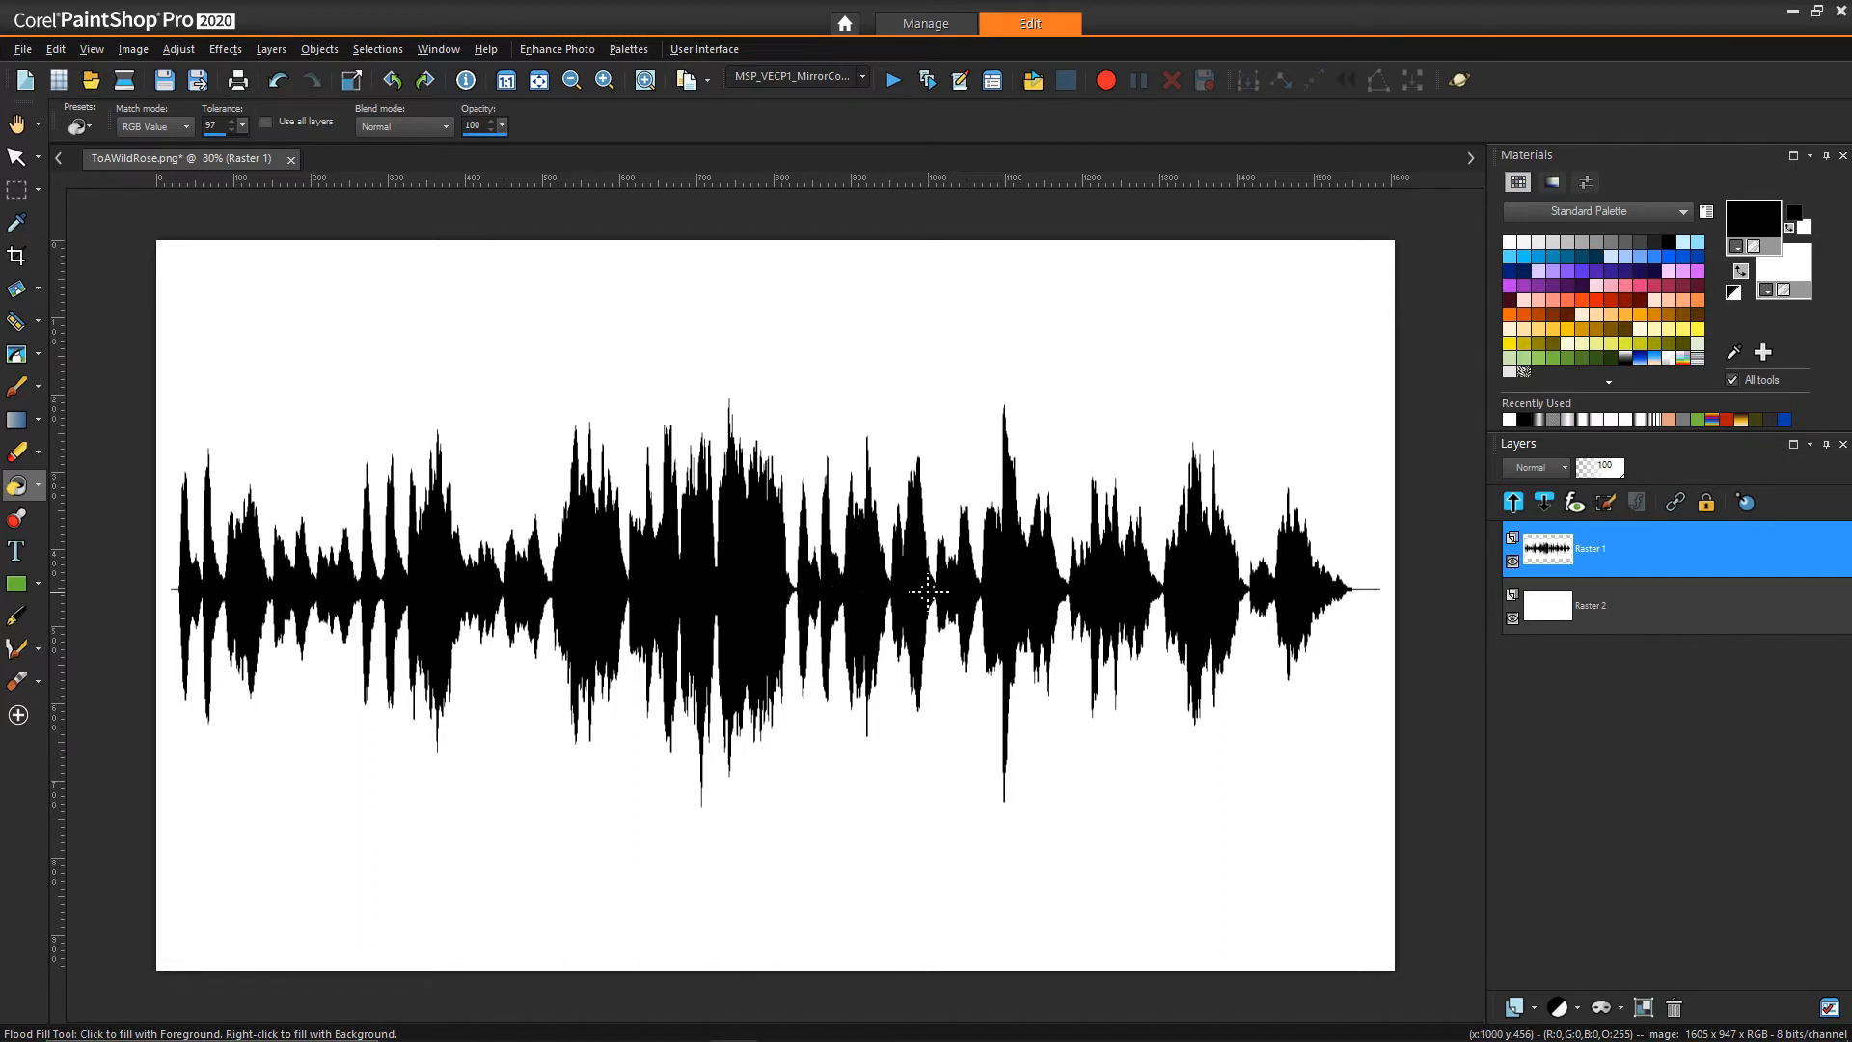
{"action": "mouse_move", "coordinate": [855, 559]}
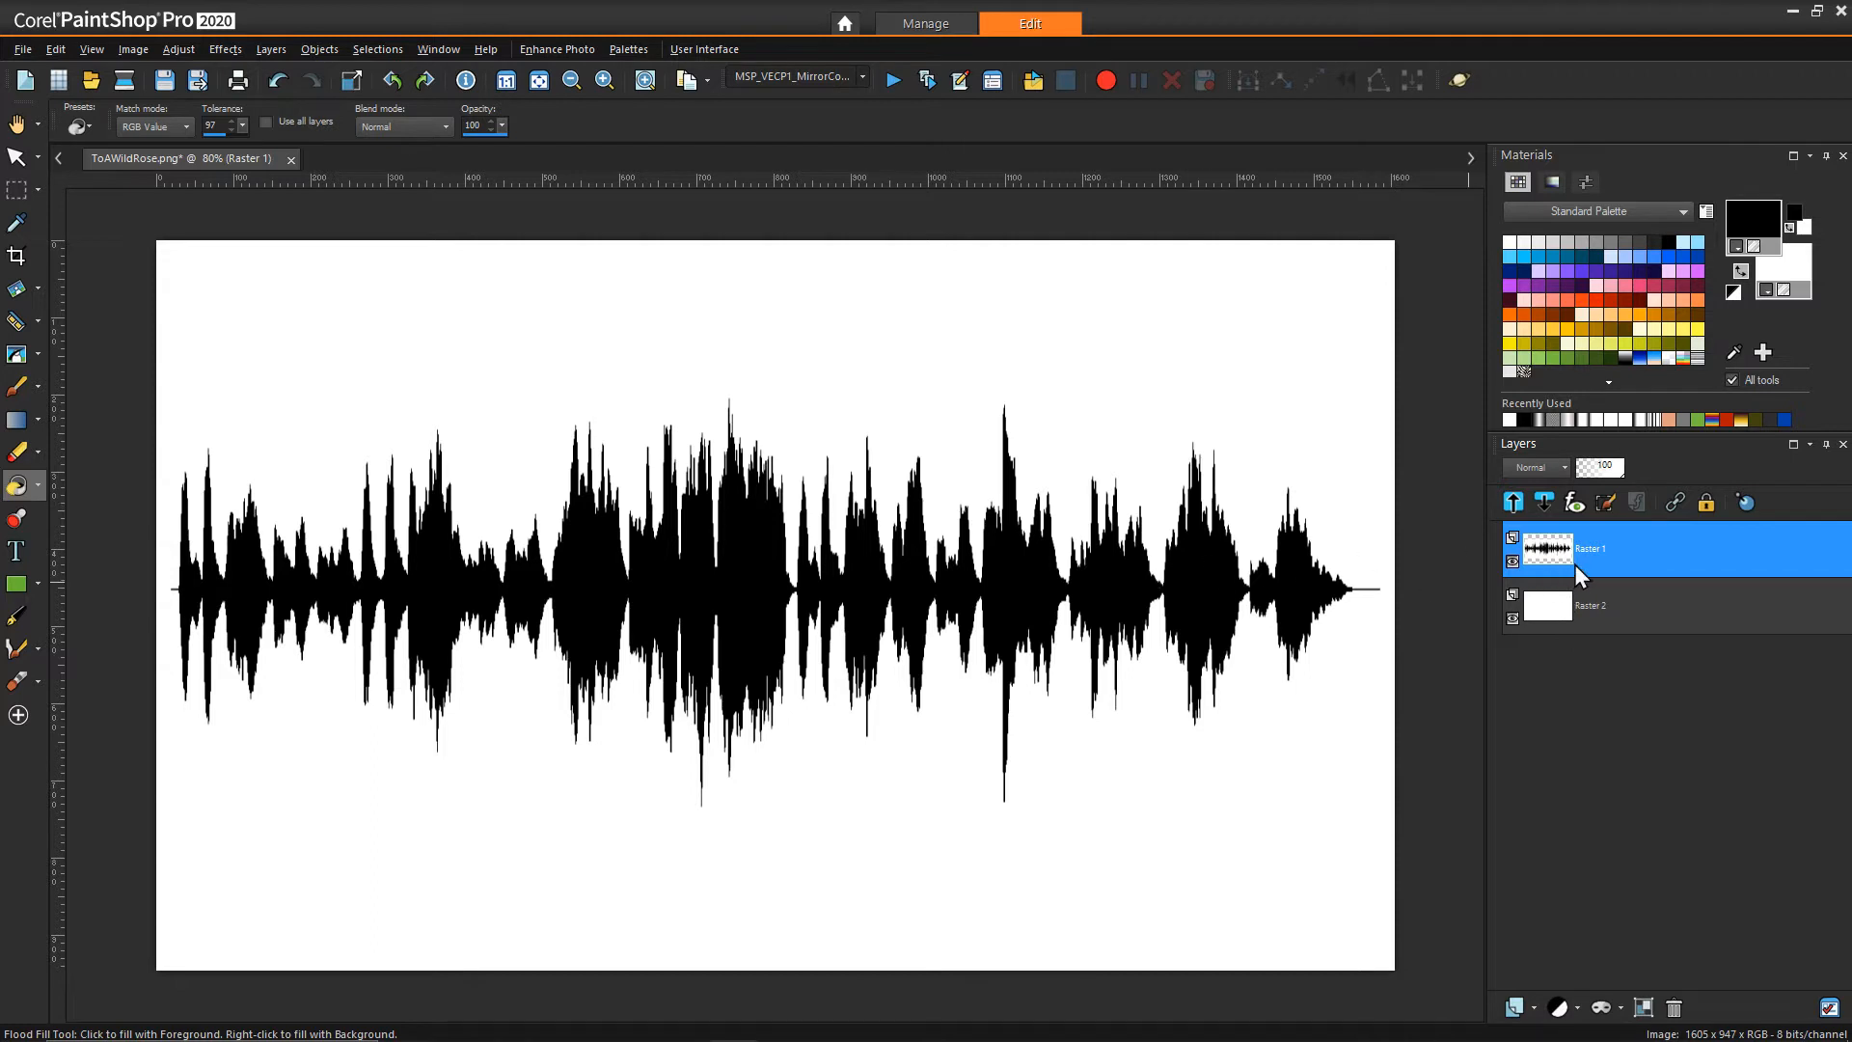
Step: Add a mask From Image using Source luminance to the waveform layer
{"action": "left_click", "coordinate": [1601, 1007]}
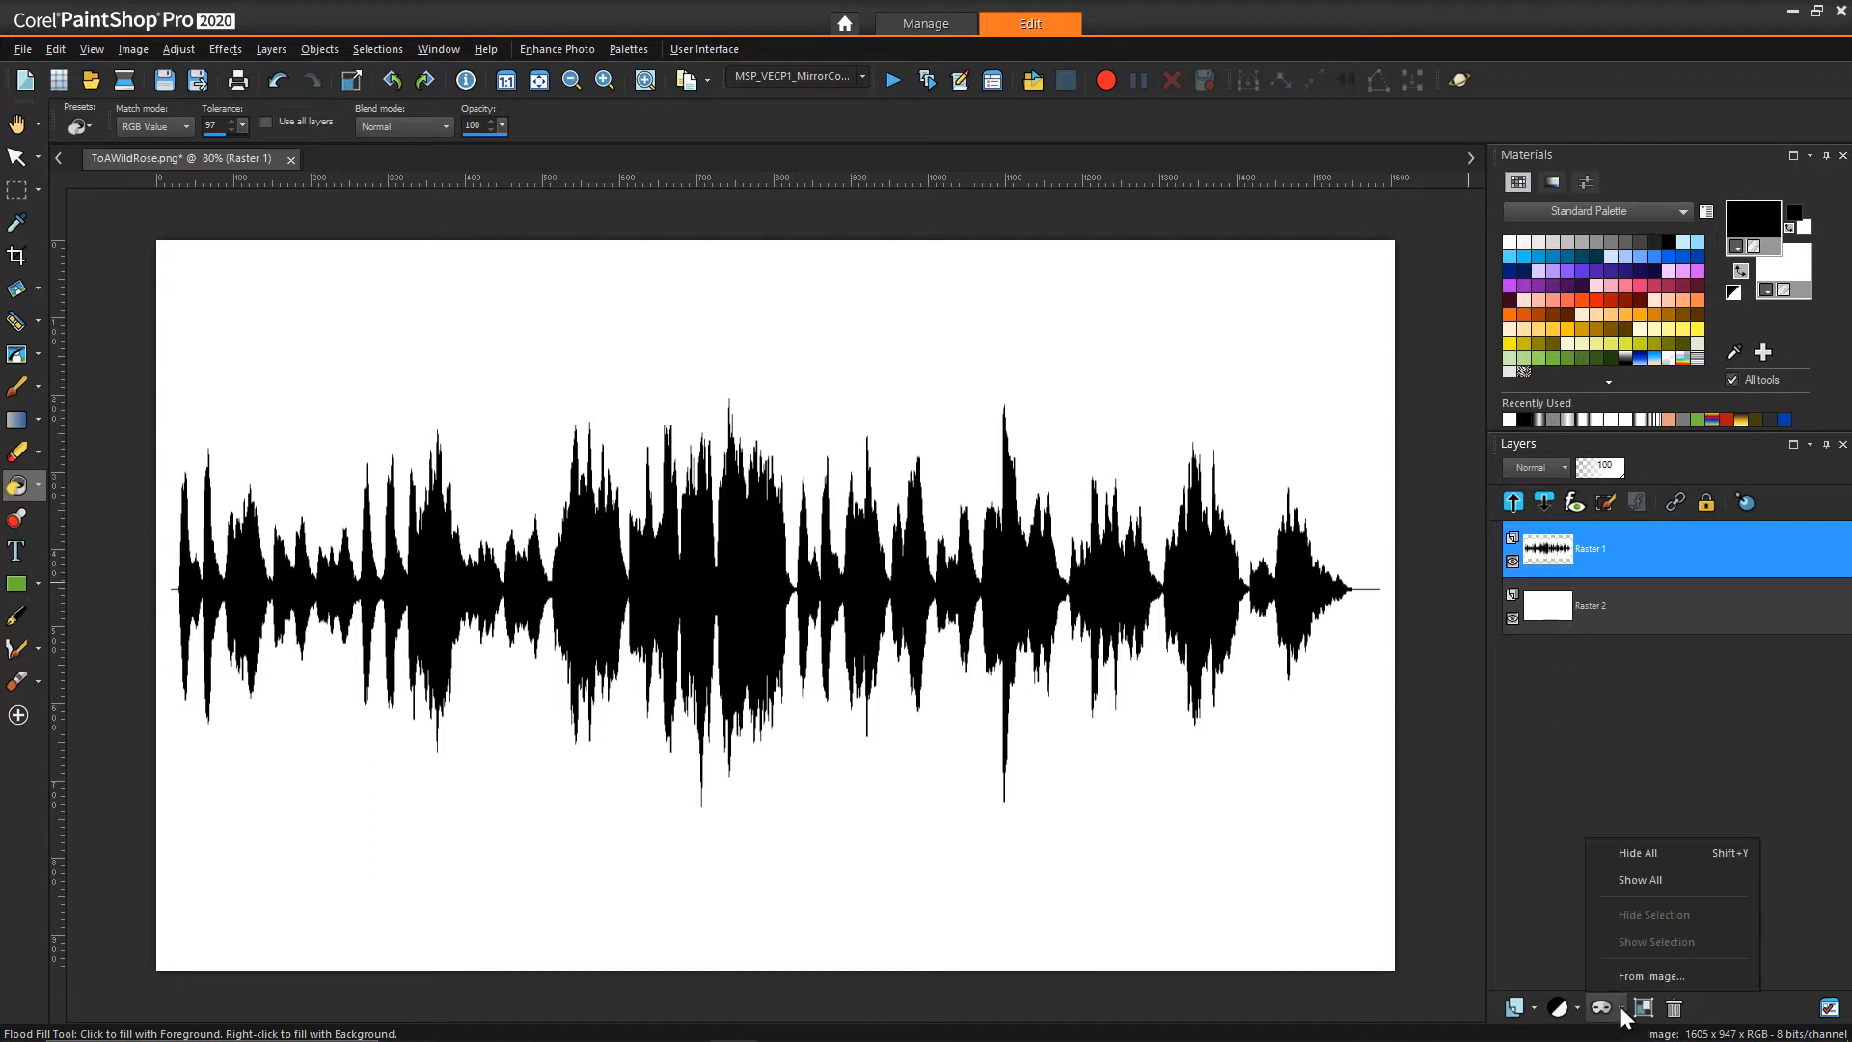
{"action": "mouse_move", "coordinate": [1651, 976]}
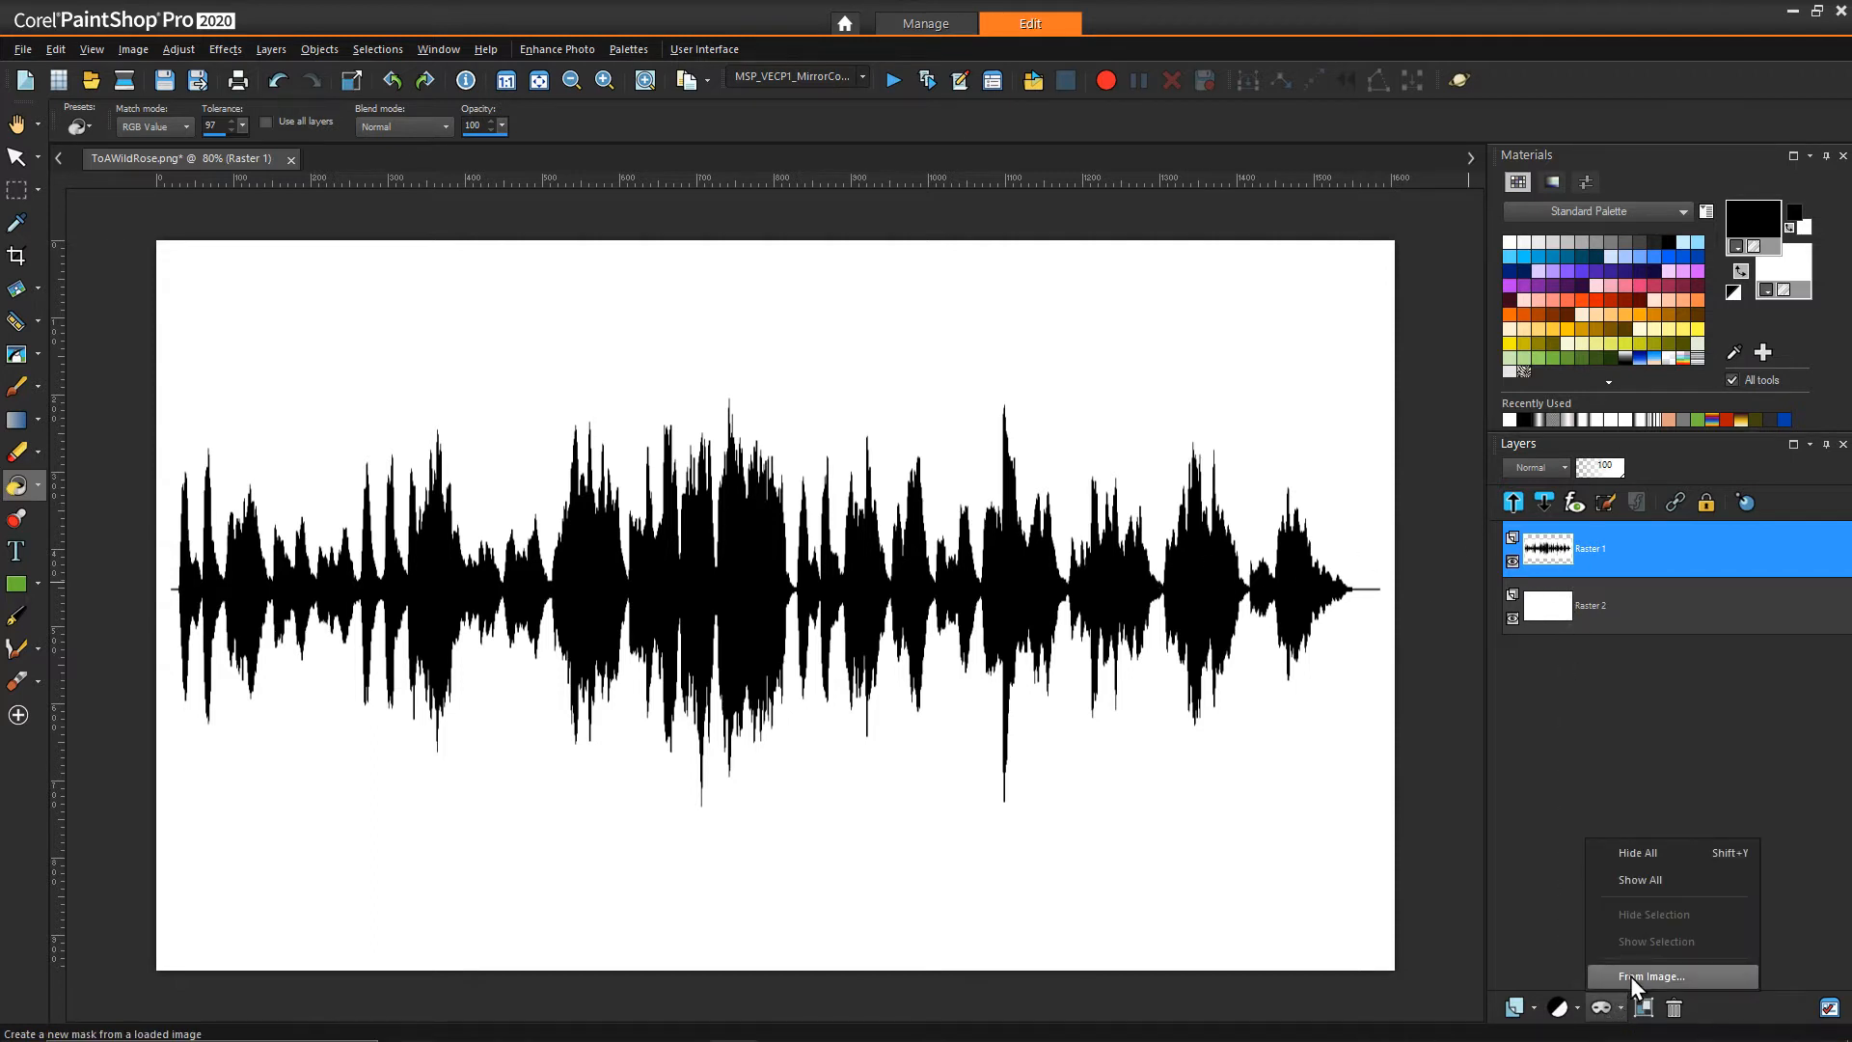
{"action": "left_click", "coordinate": [1653, 976]}
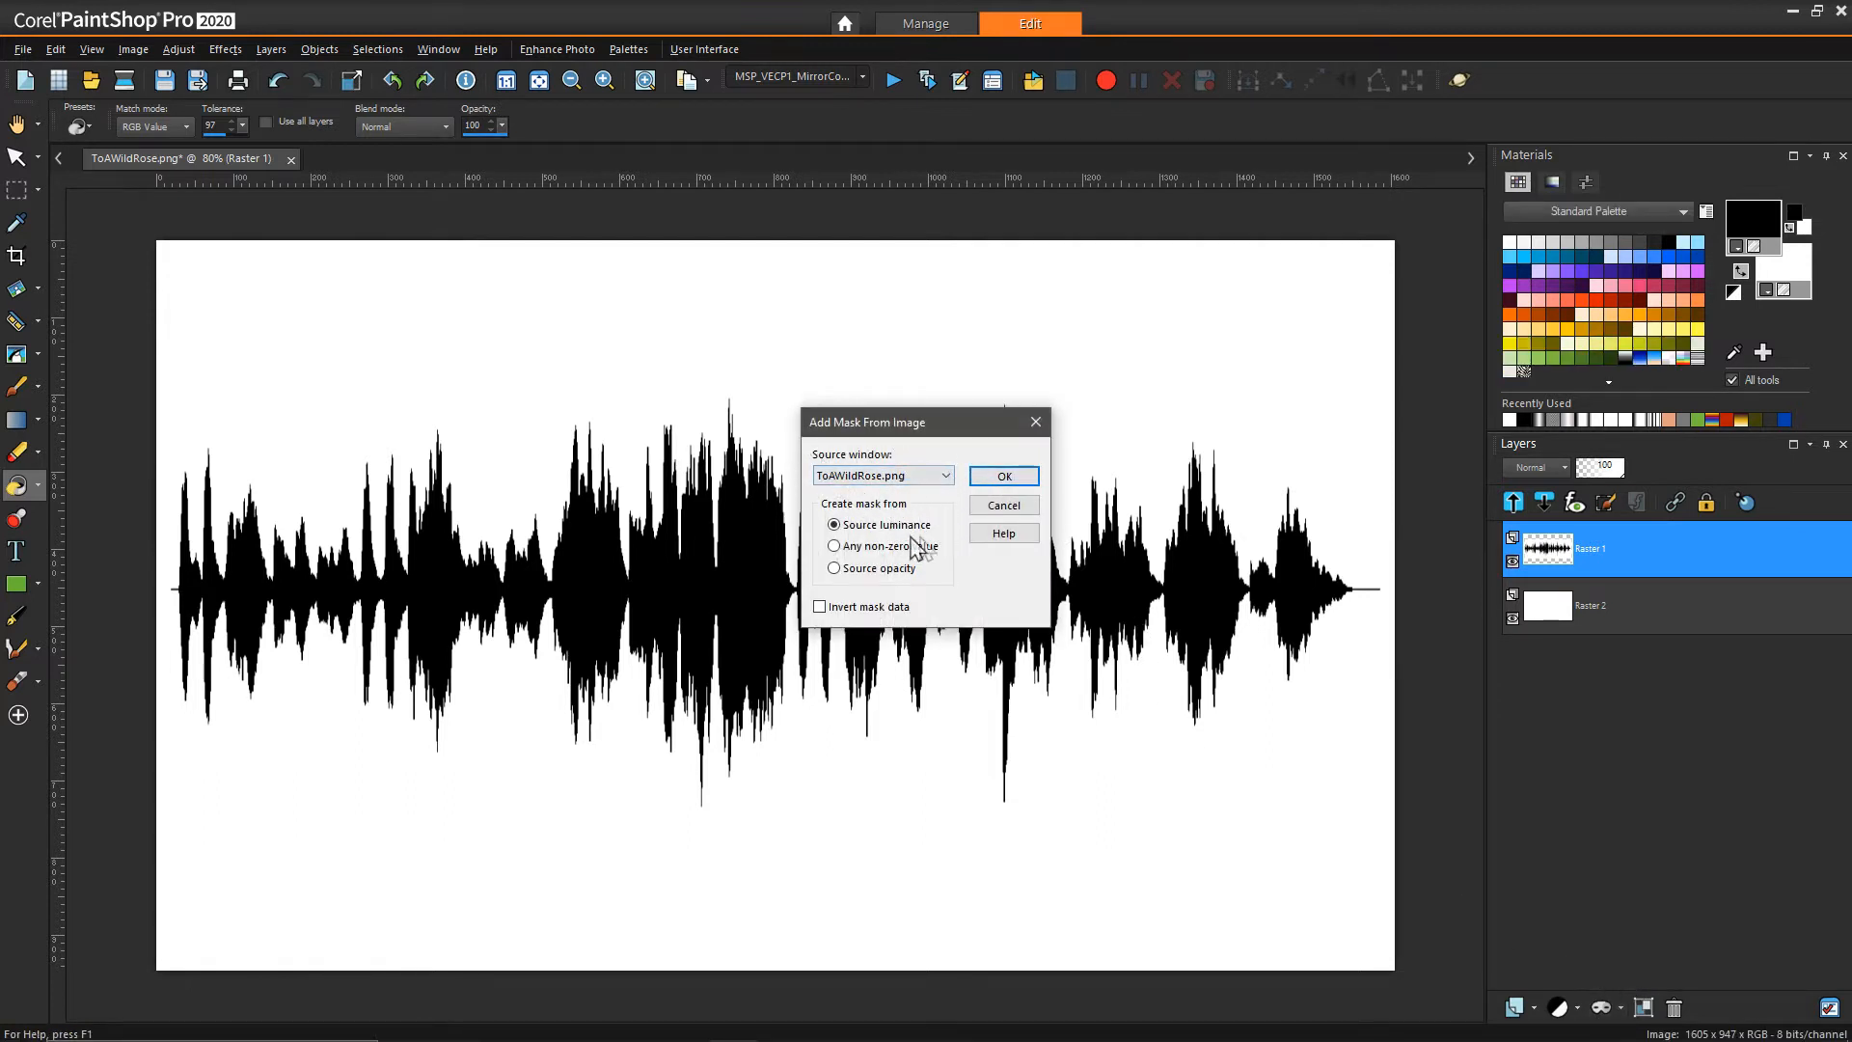
{"action": "mouse_move", "coordinate": [1003, 490]}
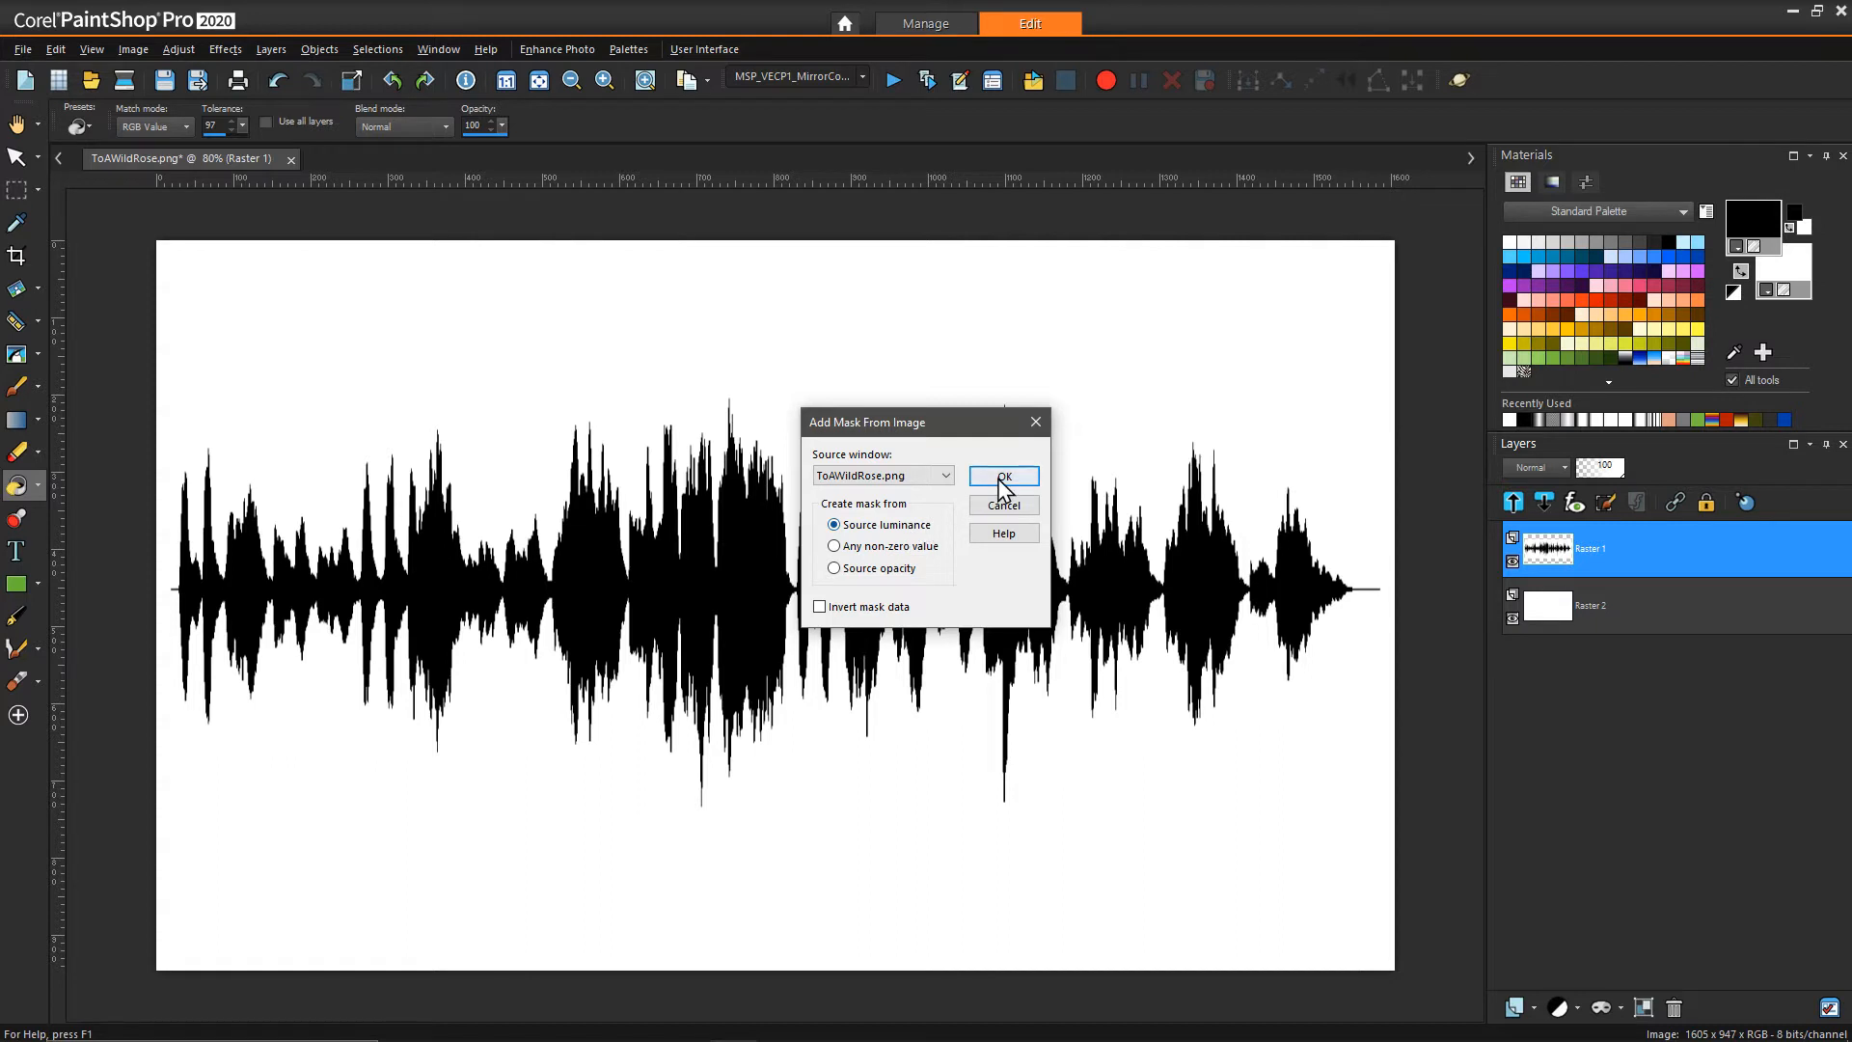
{"action": "left_click", "coordinate": [1003, 474]}
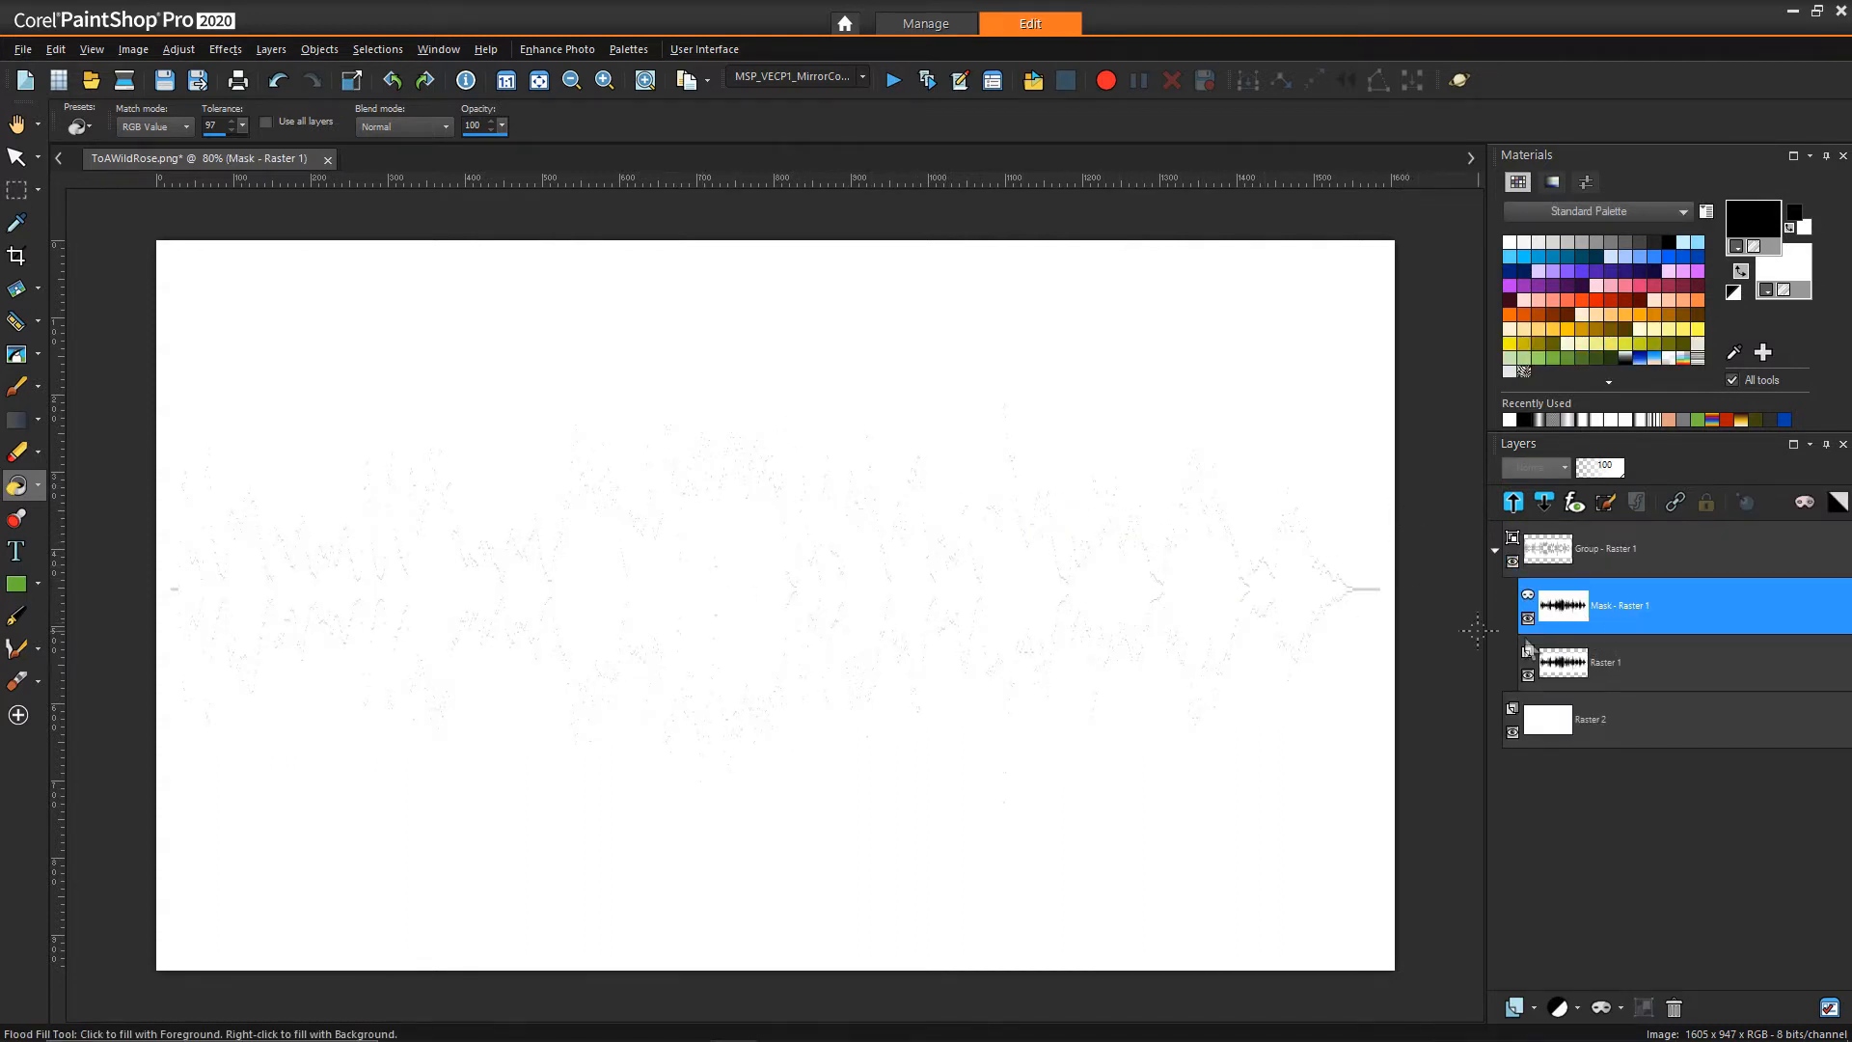
{"action": "mouse_move", "coordinate": [1603, 611]}
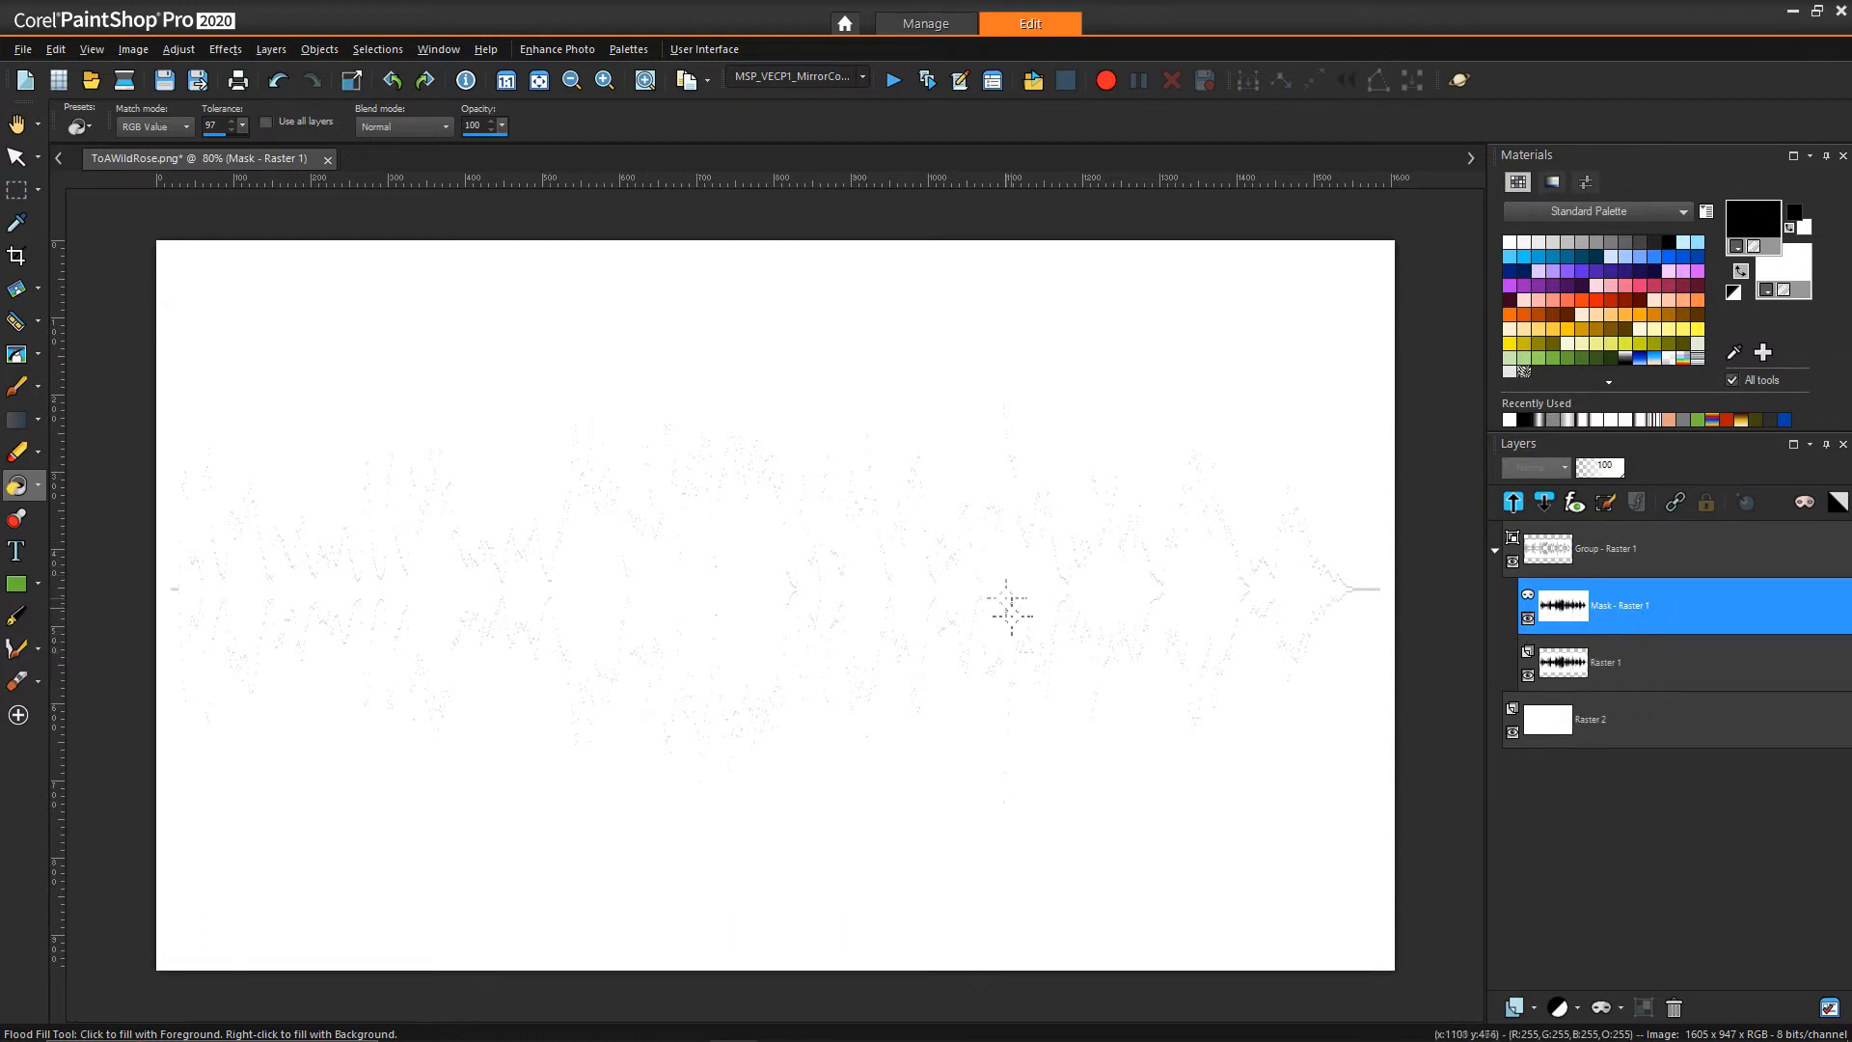
{"action": "mouse_move", "coordinate": [1176, 446]}
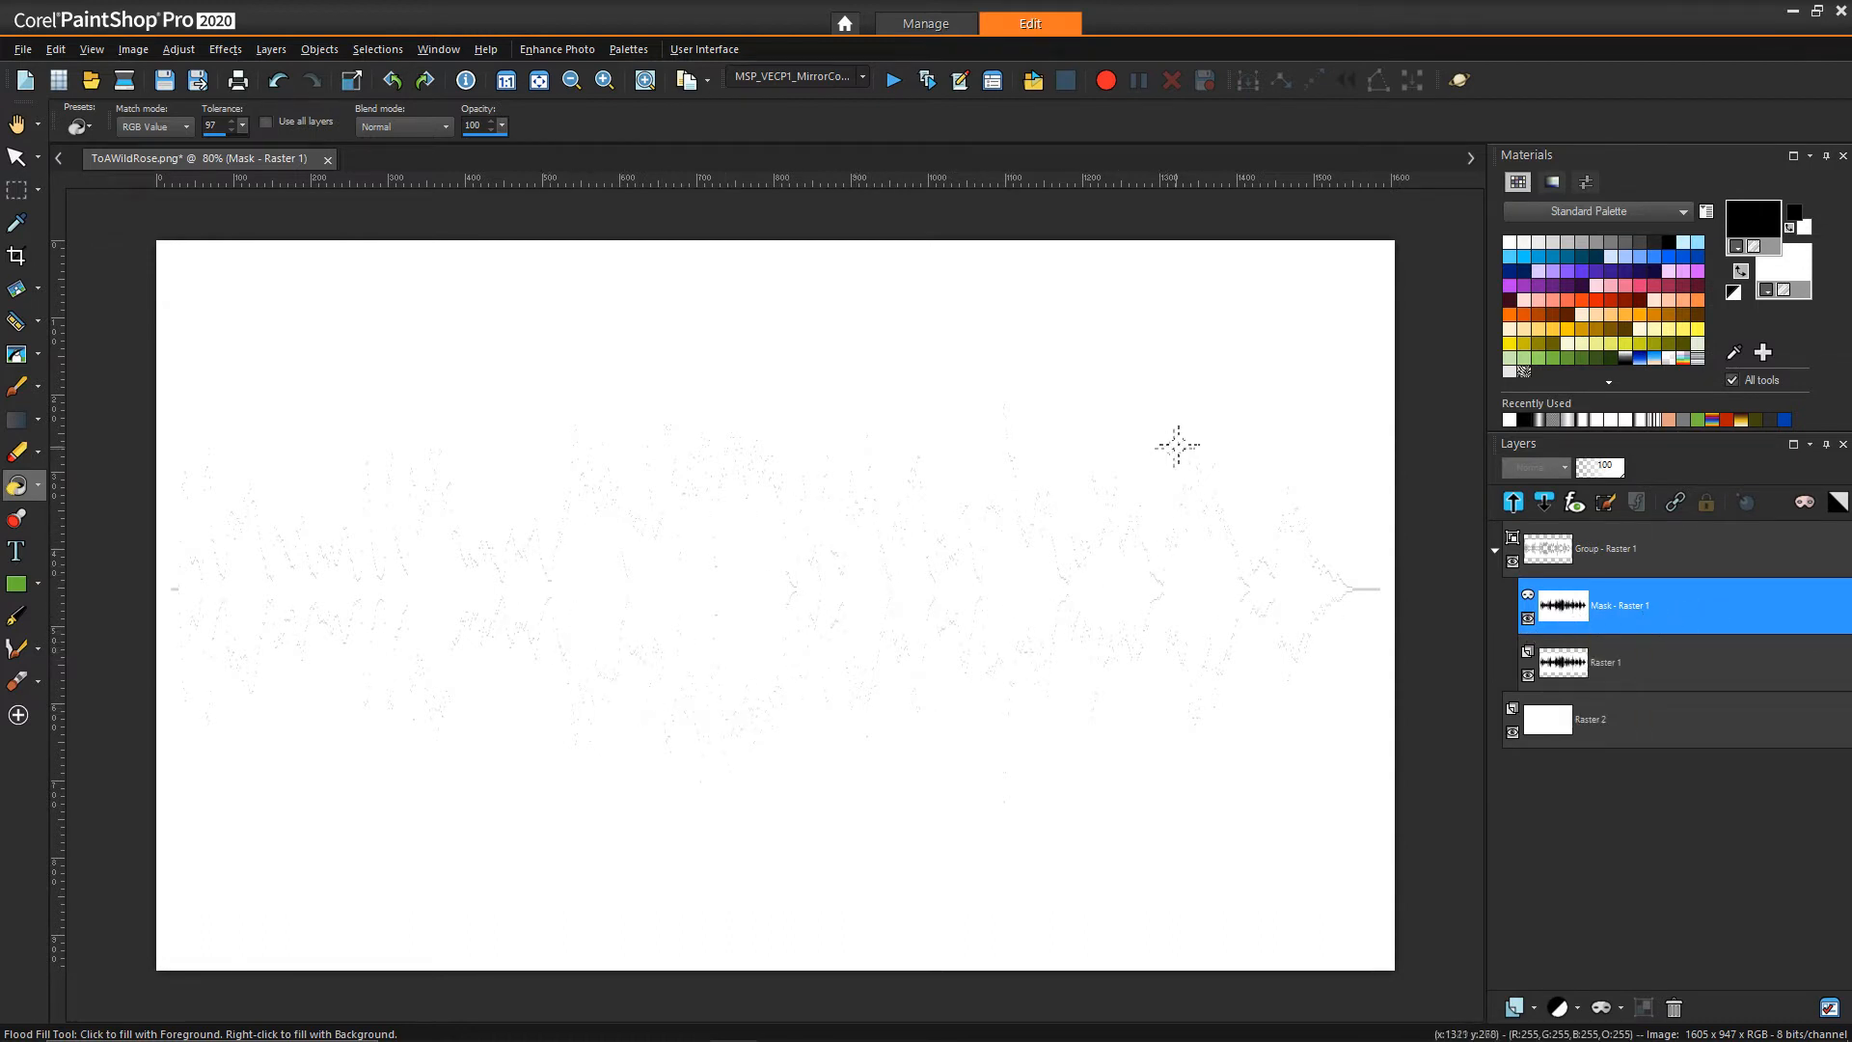
Step: Invert the mask, then toggle Raster 2 off and on to check transparency
{"action": "left_click", "coordinate": [1620, 604]}
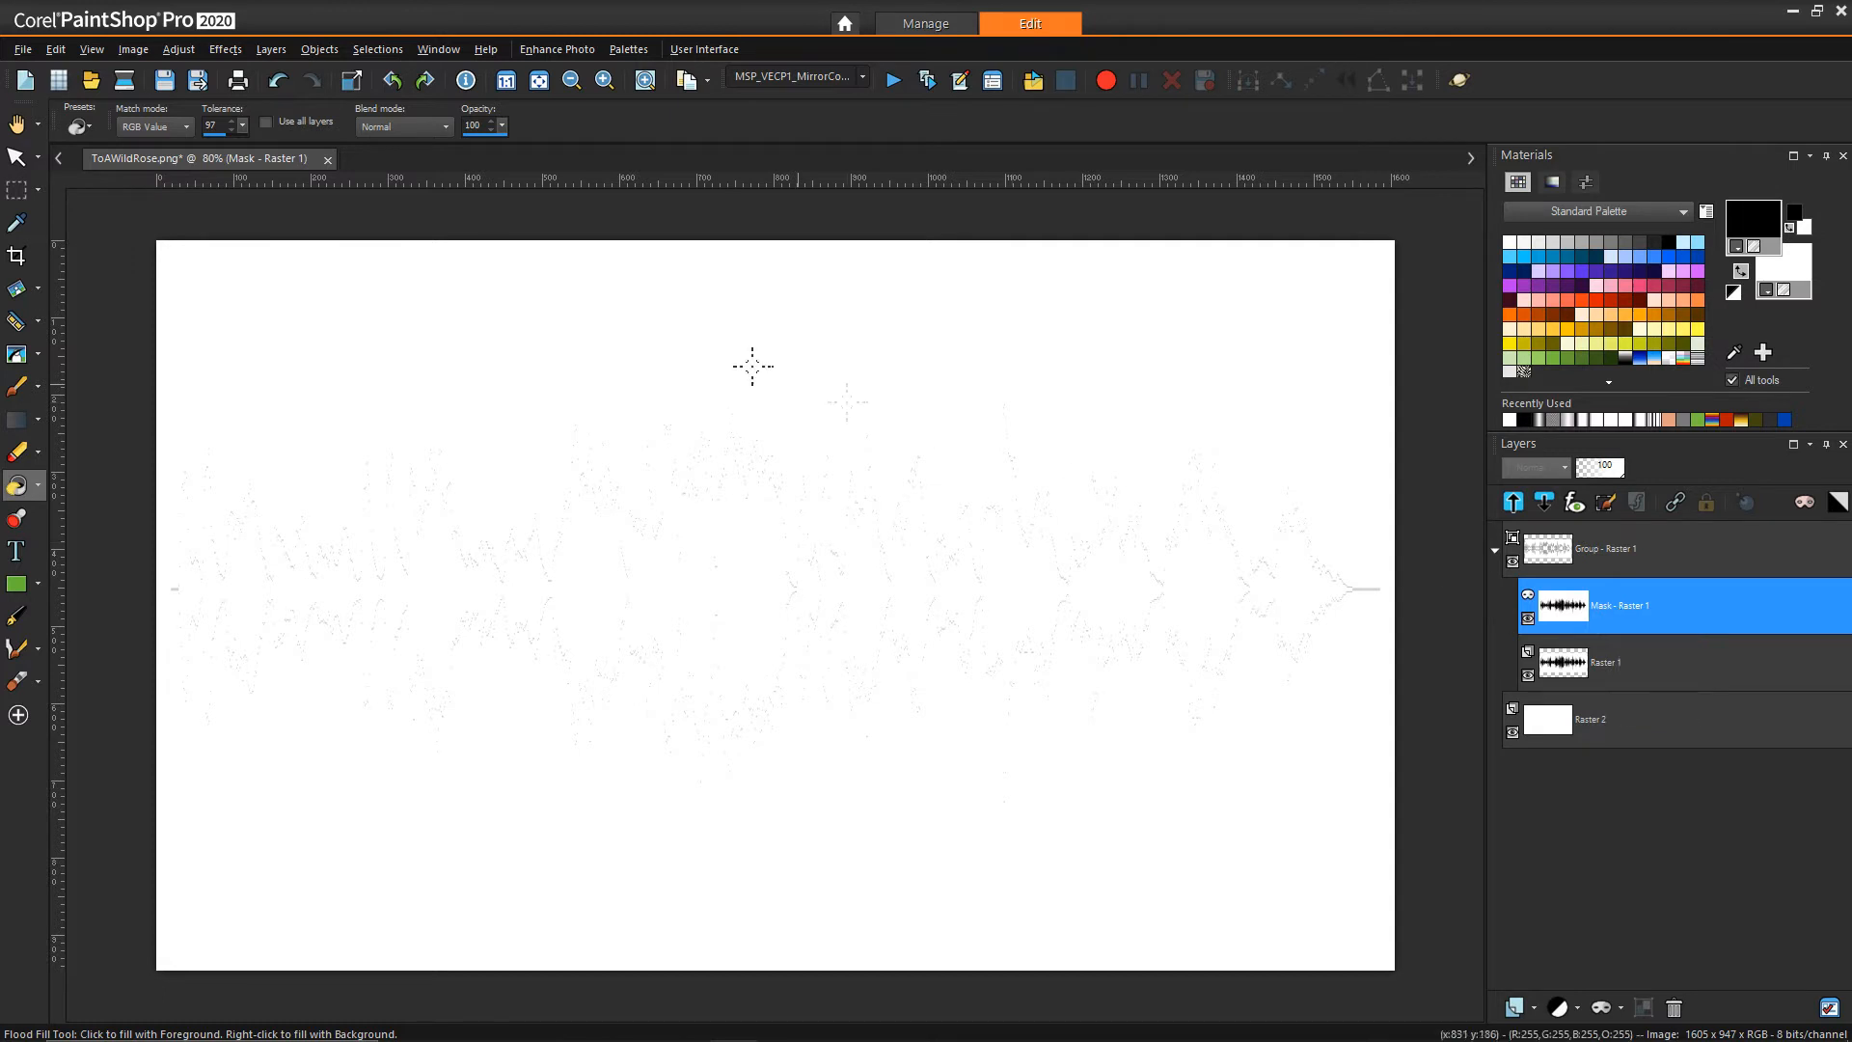
{"action": "left_click", "coordinate": [133, 51]}
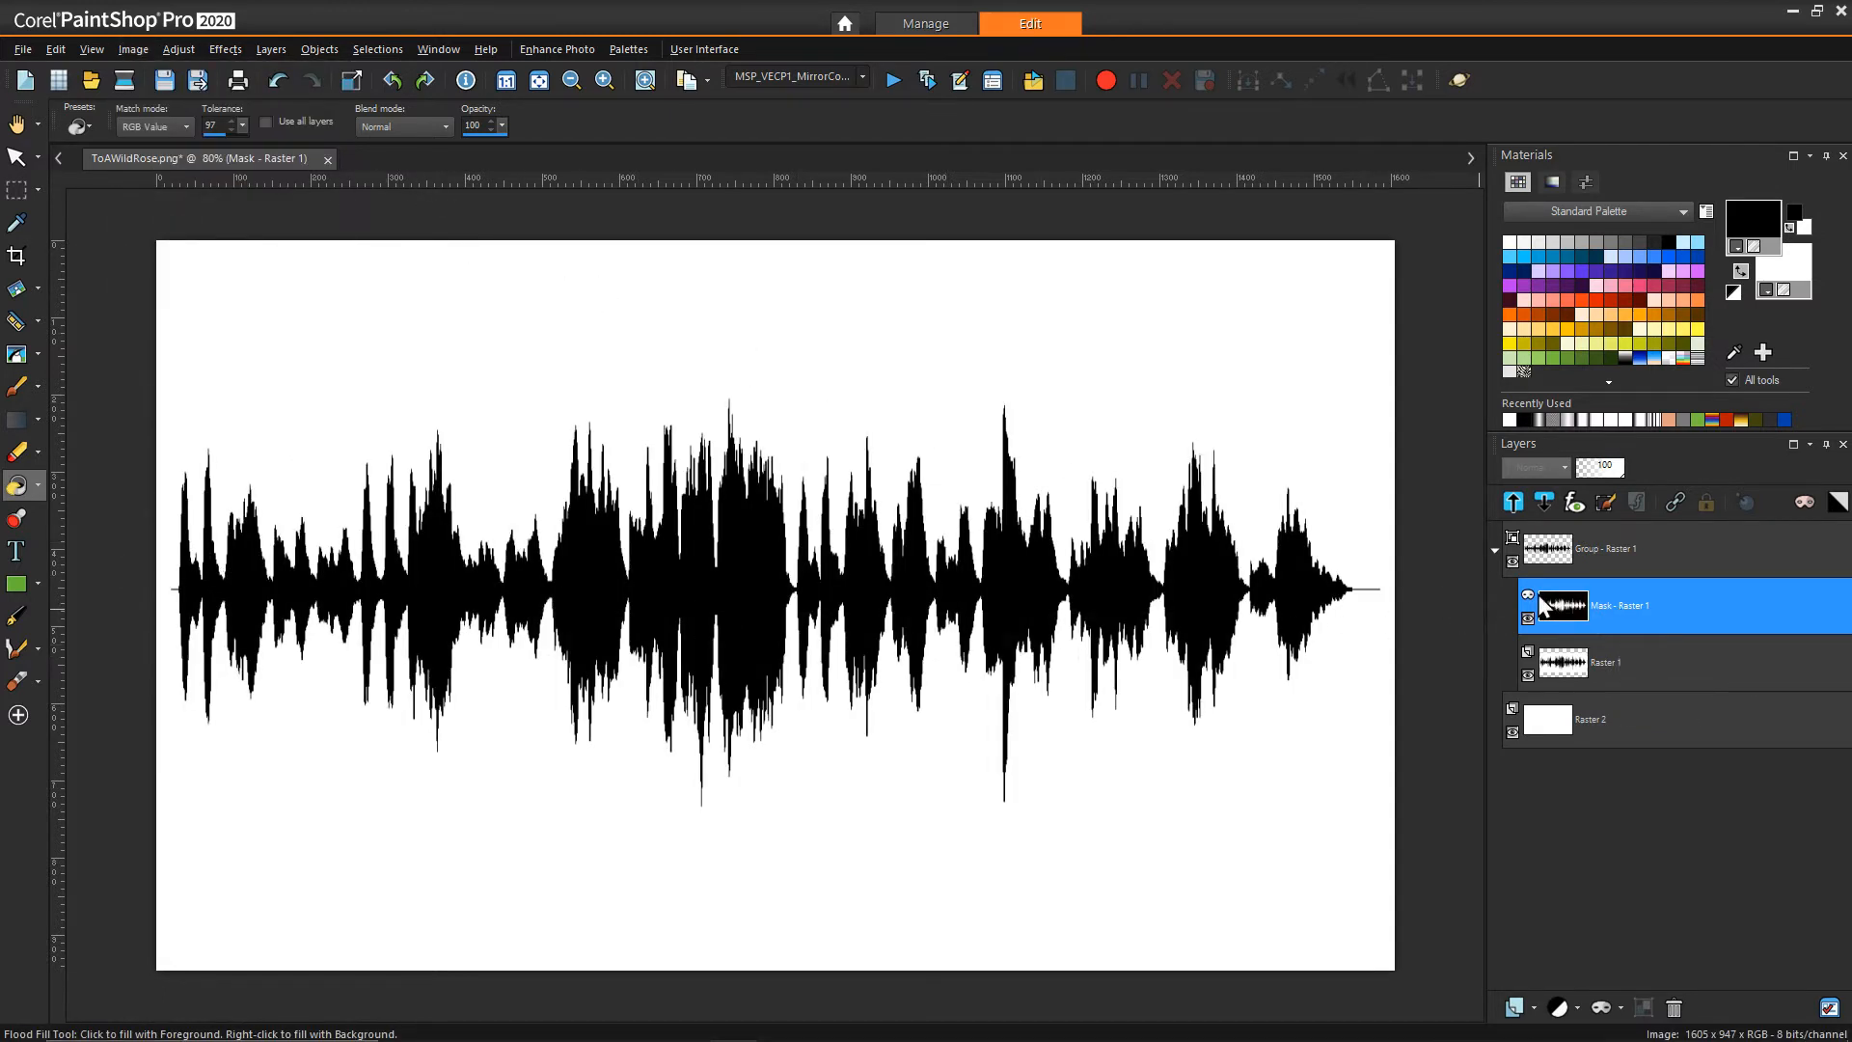
{"action": "left_click", "coordinate": [1512, 733]}
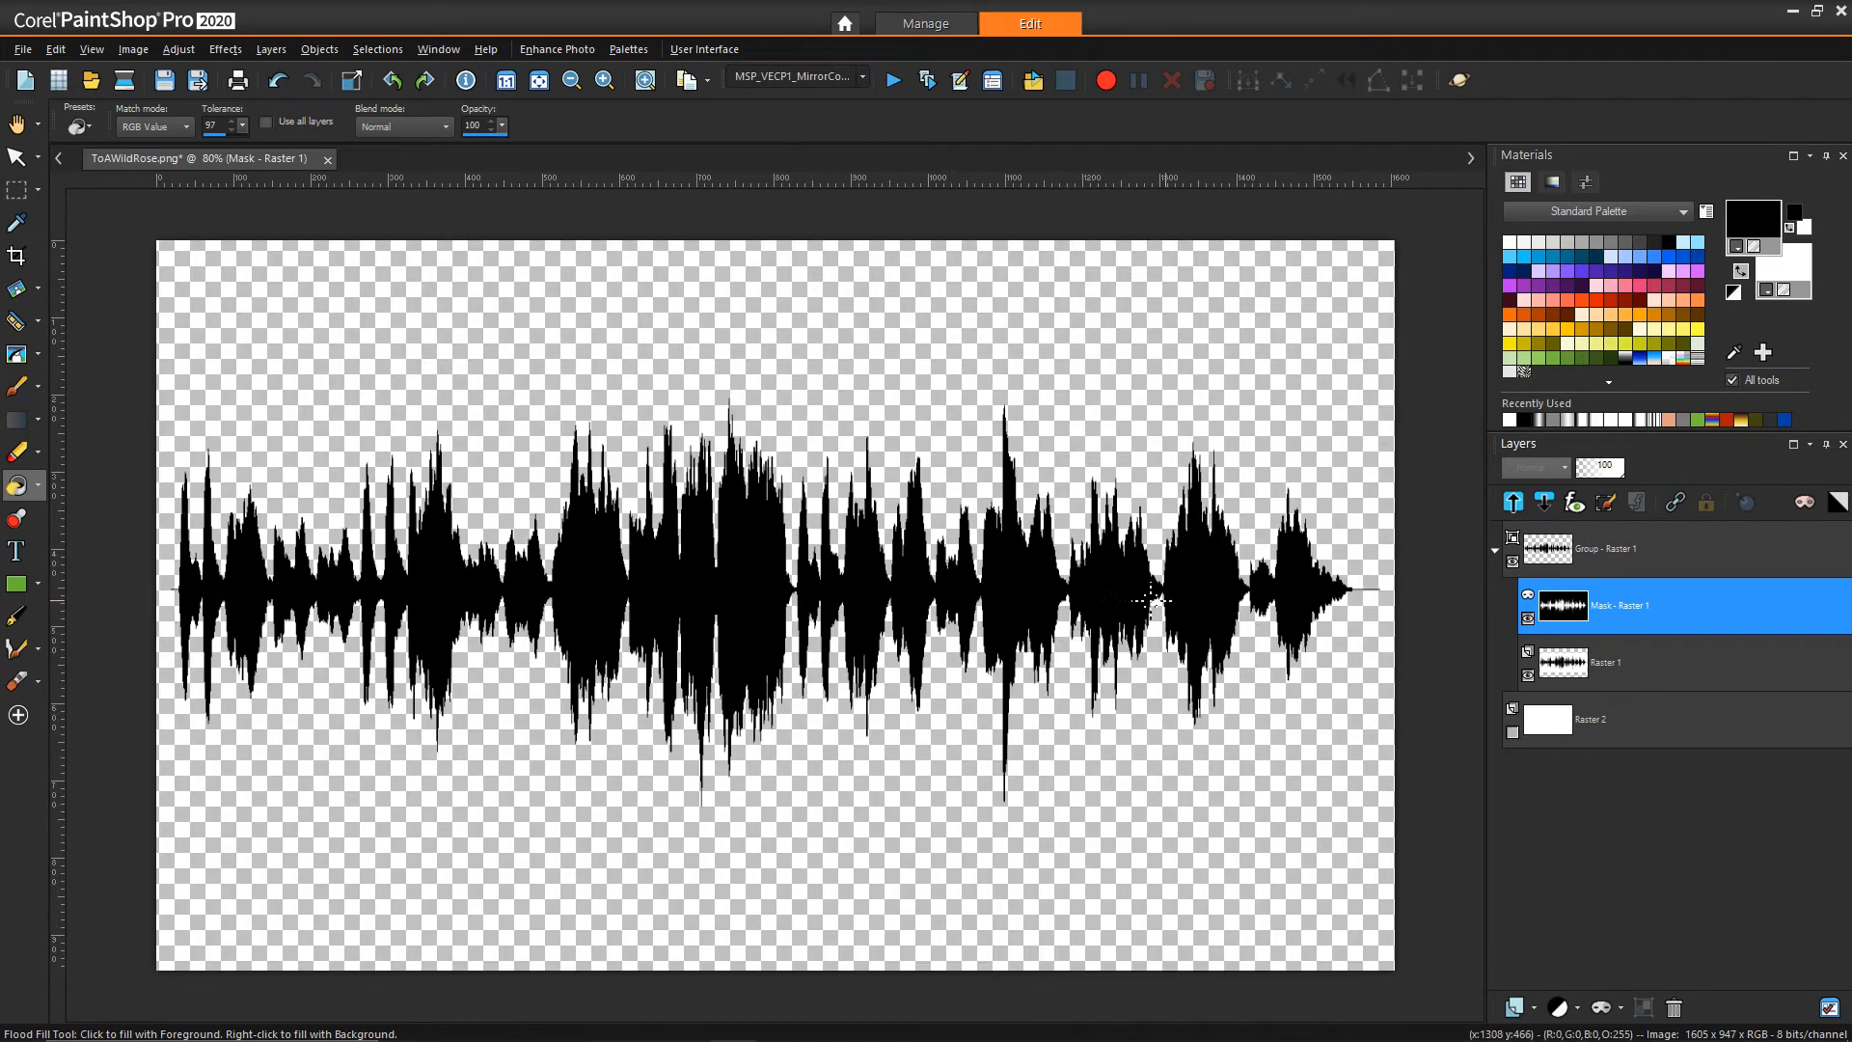
{"action": "mouse_move", "coordinate": [1175, 629]}
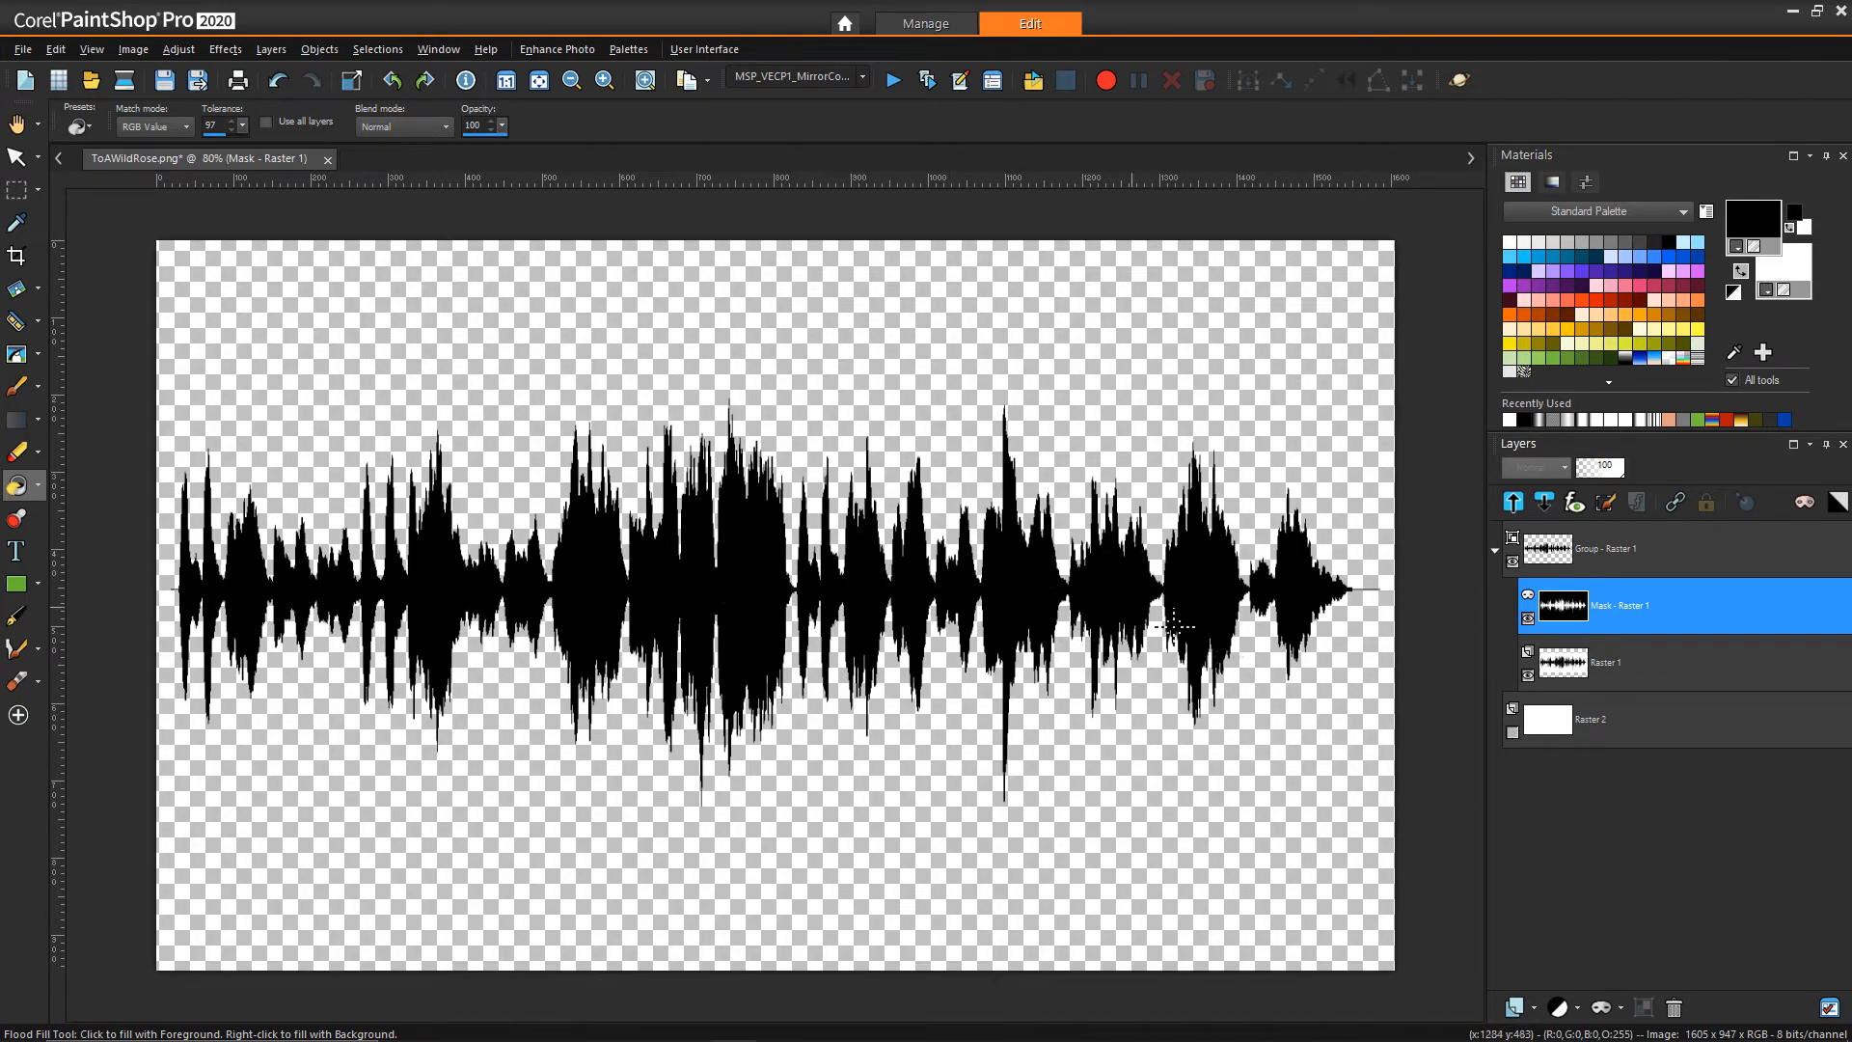
{"action": "left_click", "coordinate": [1275, 704]}
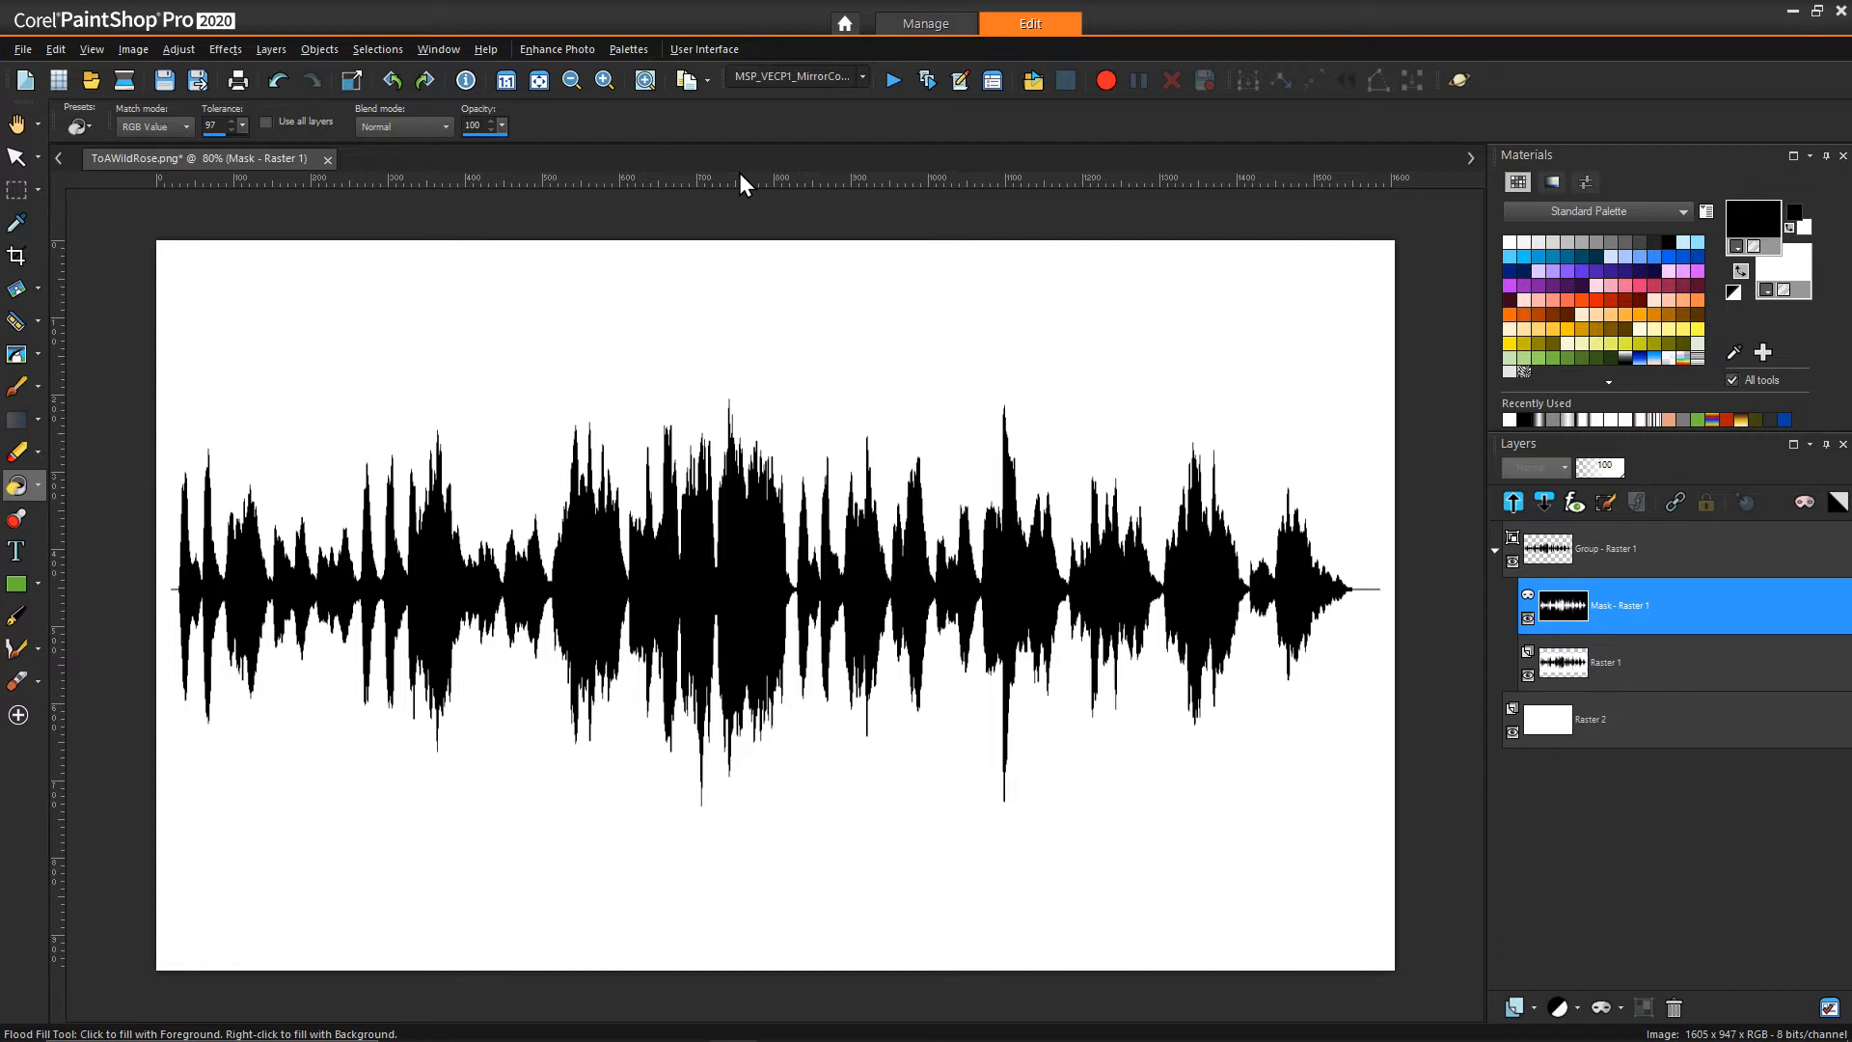
{"action": "mouse_move", "coordinate": [714, 185]}
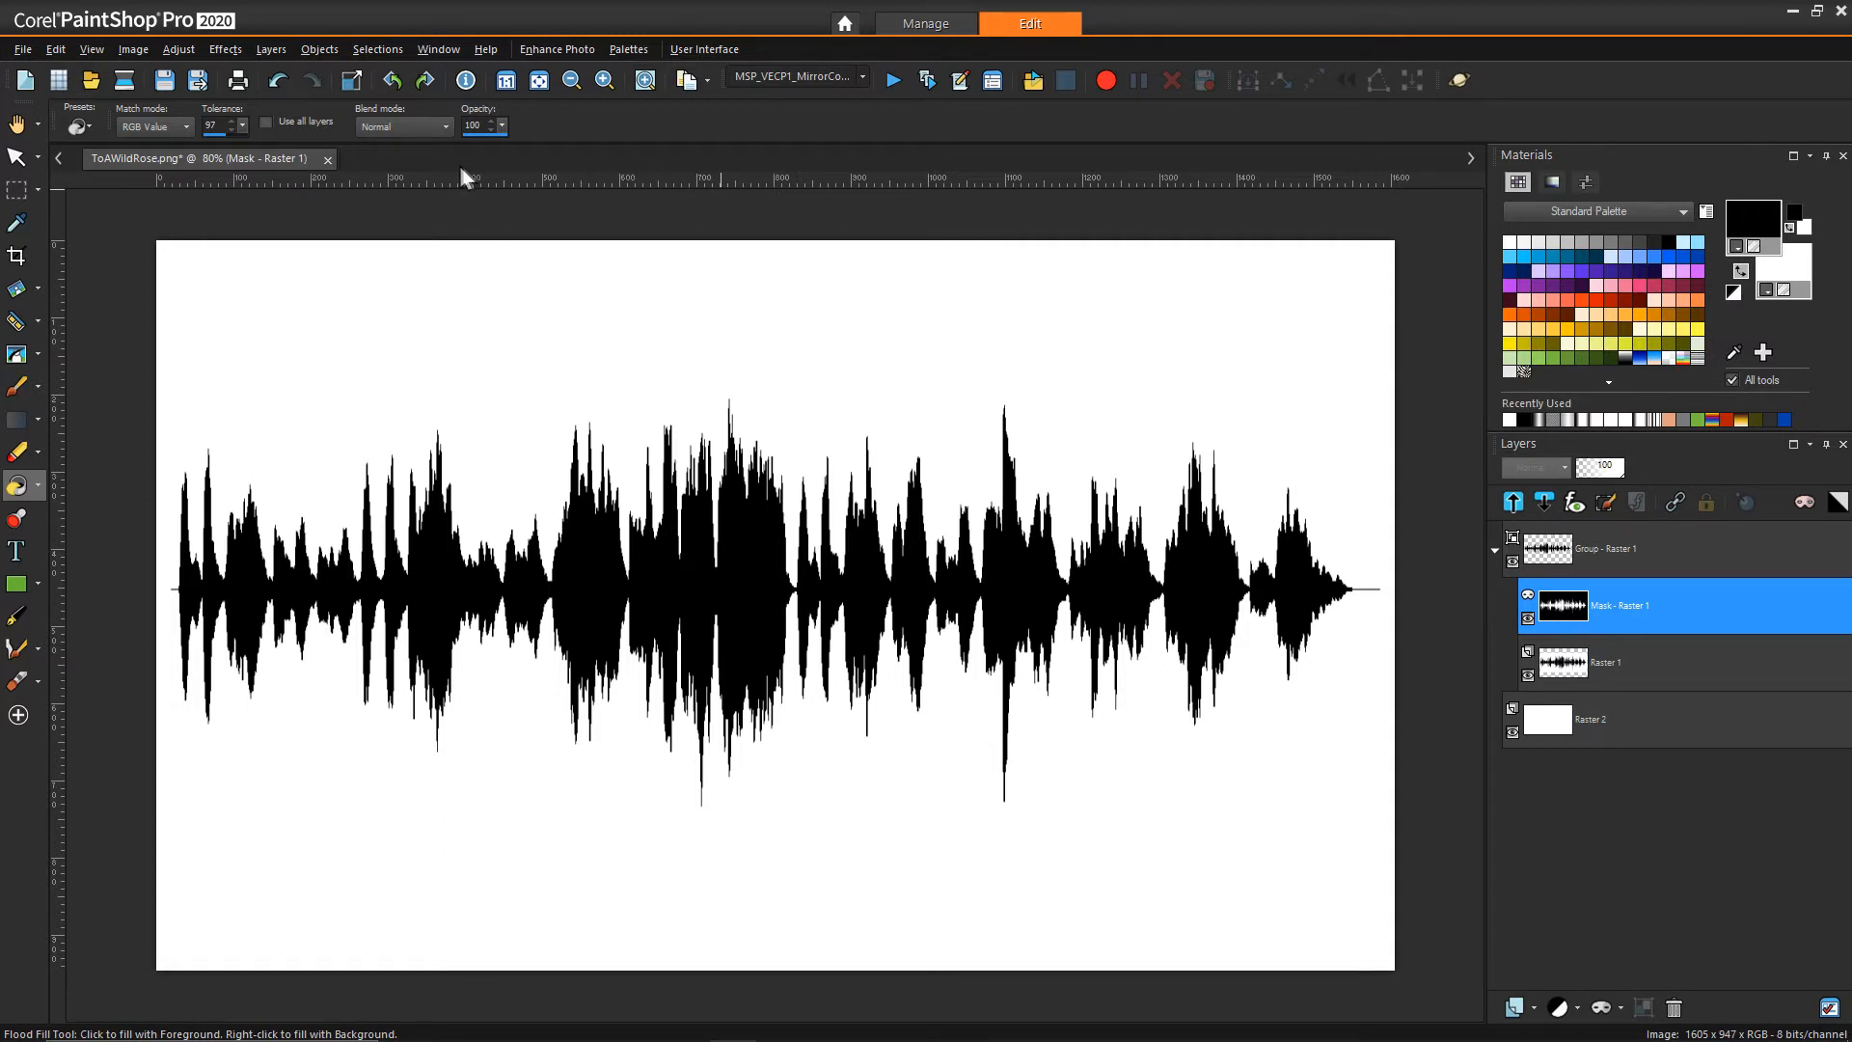
{"action": "mouse_move", "coordinate": [395, 162]}
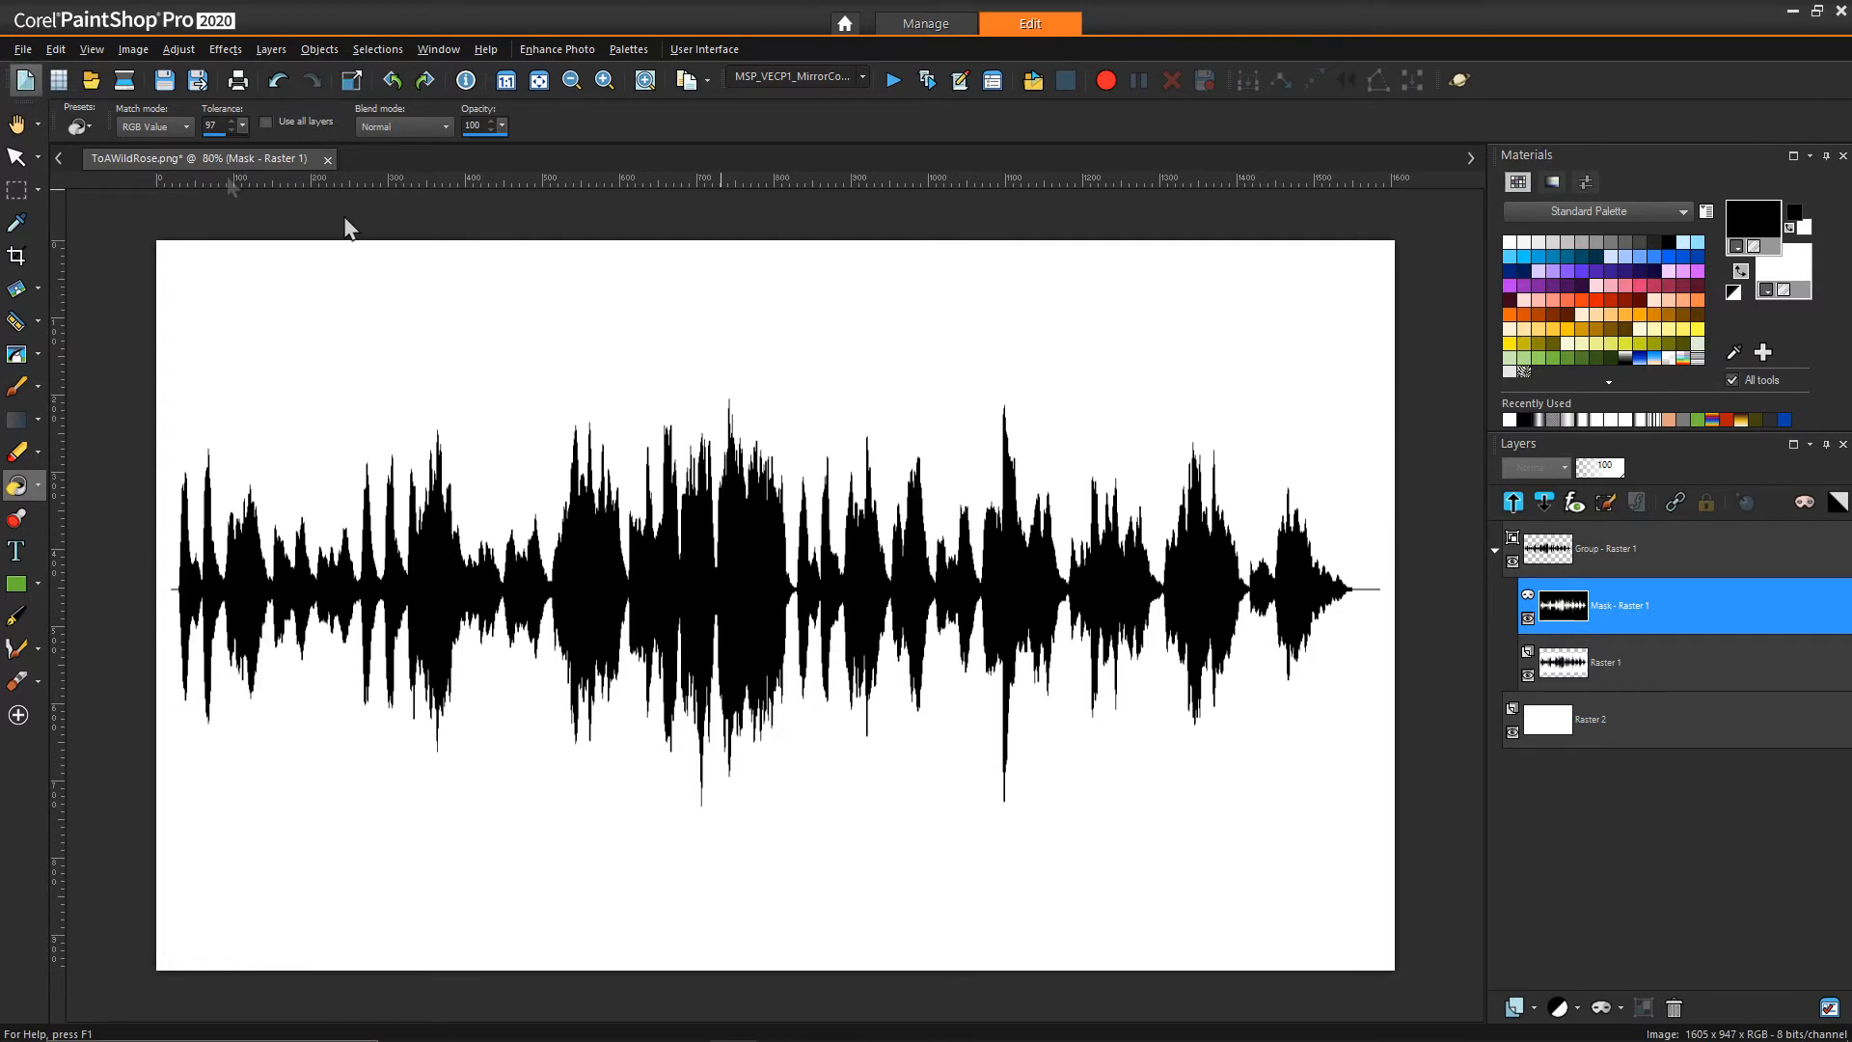
Step: Create a new 4 × 1 pixel image and paint its left two pixels black
{"action": "left_click", "coordinate": [15, 79]}
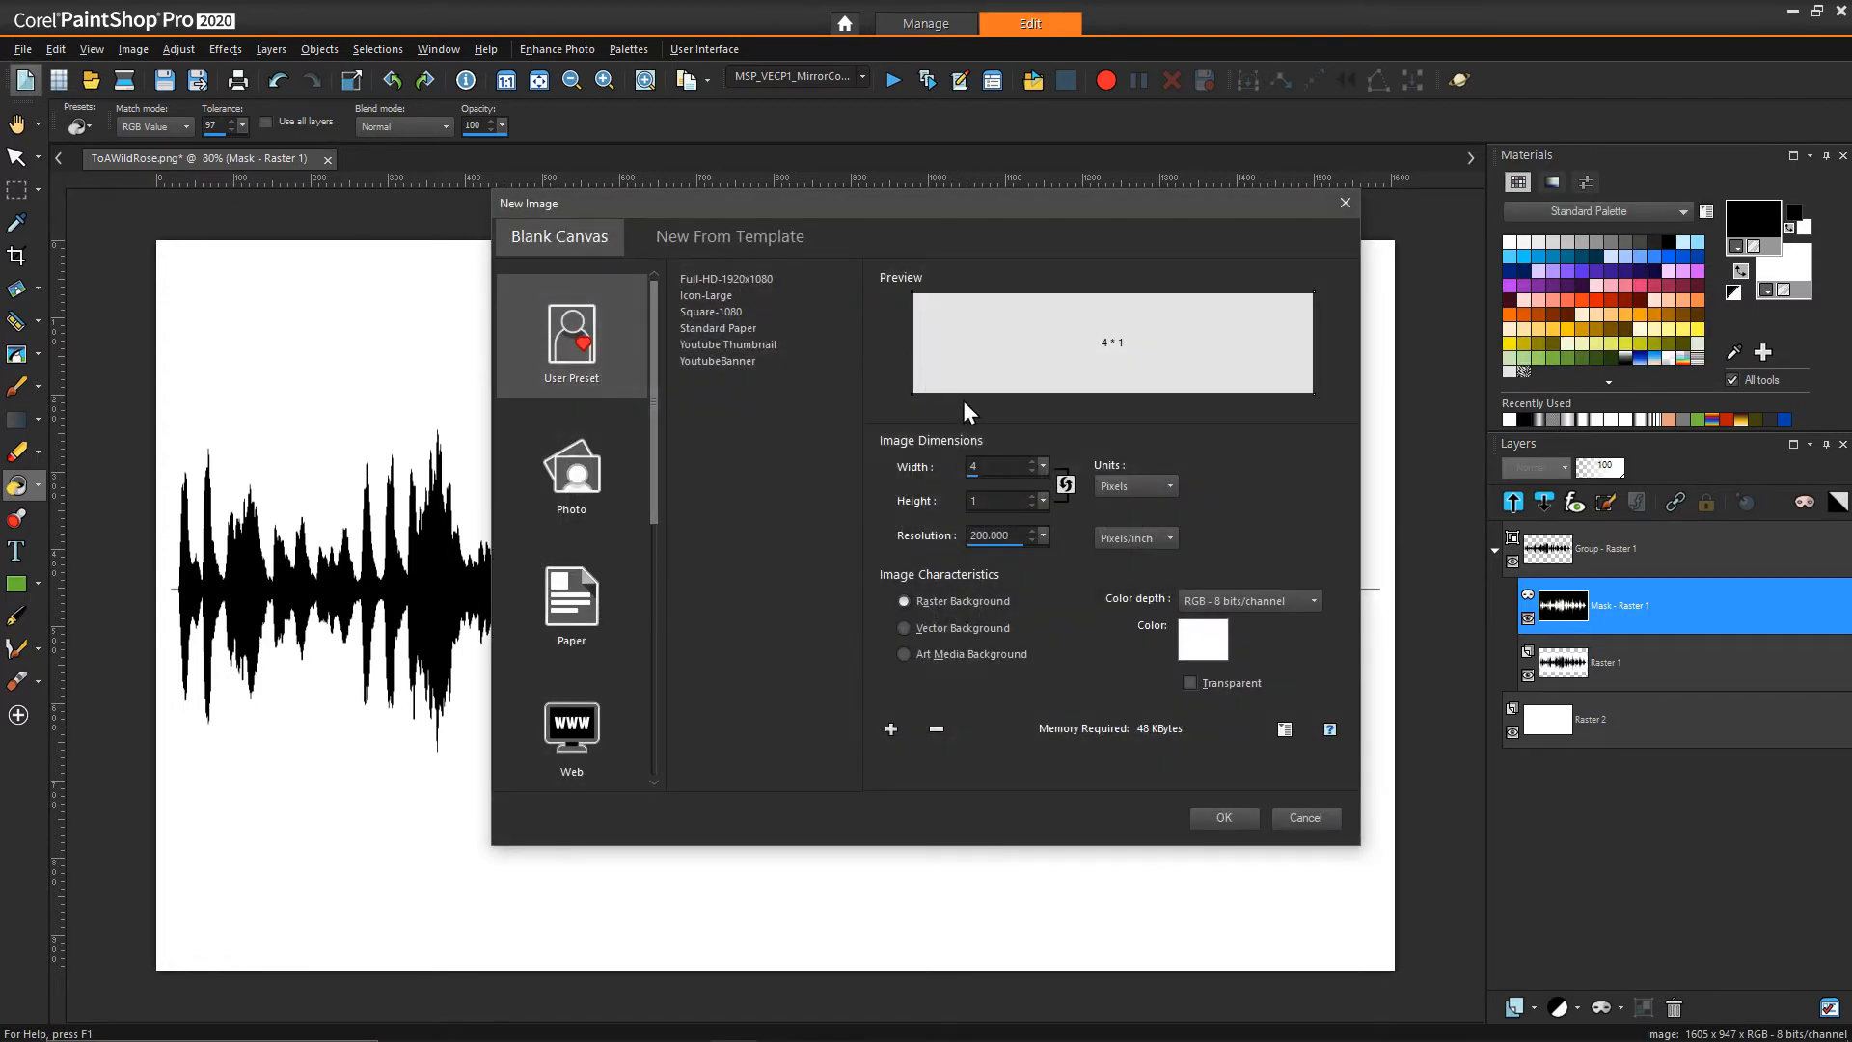
{"action": "left_click", "coordinate": [999, 464]}
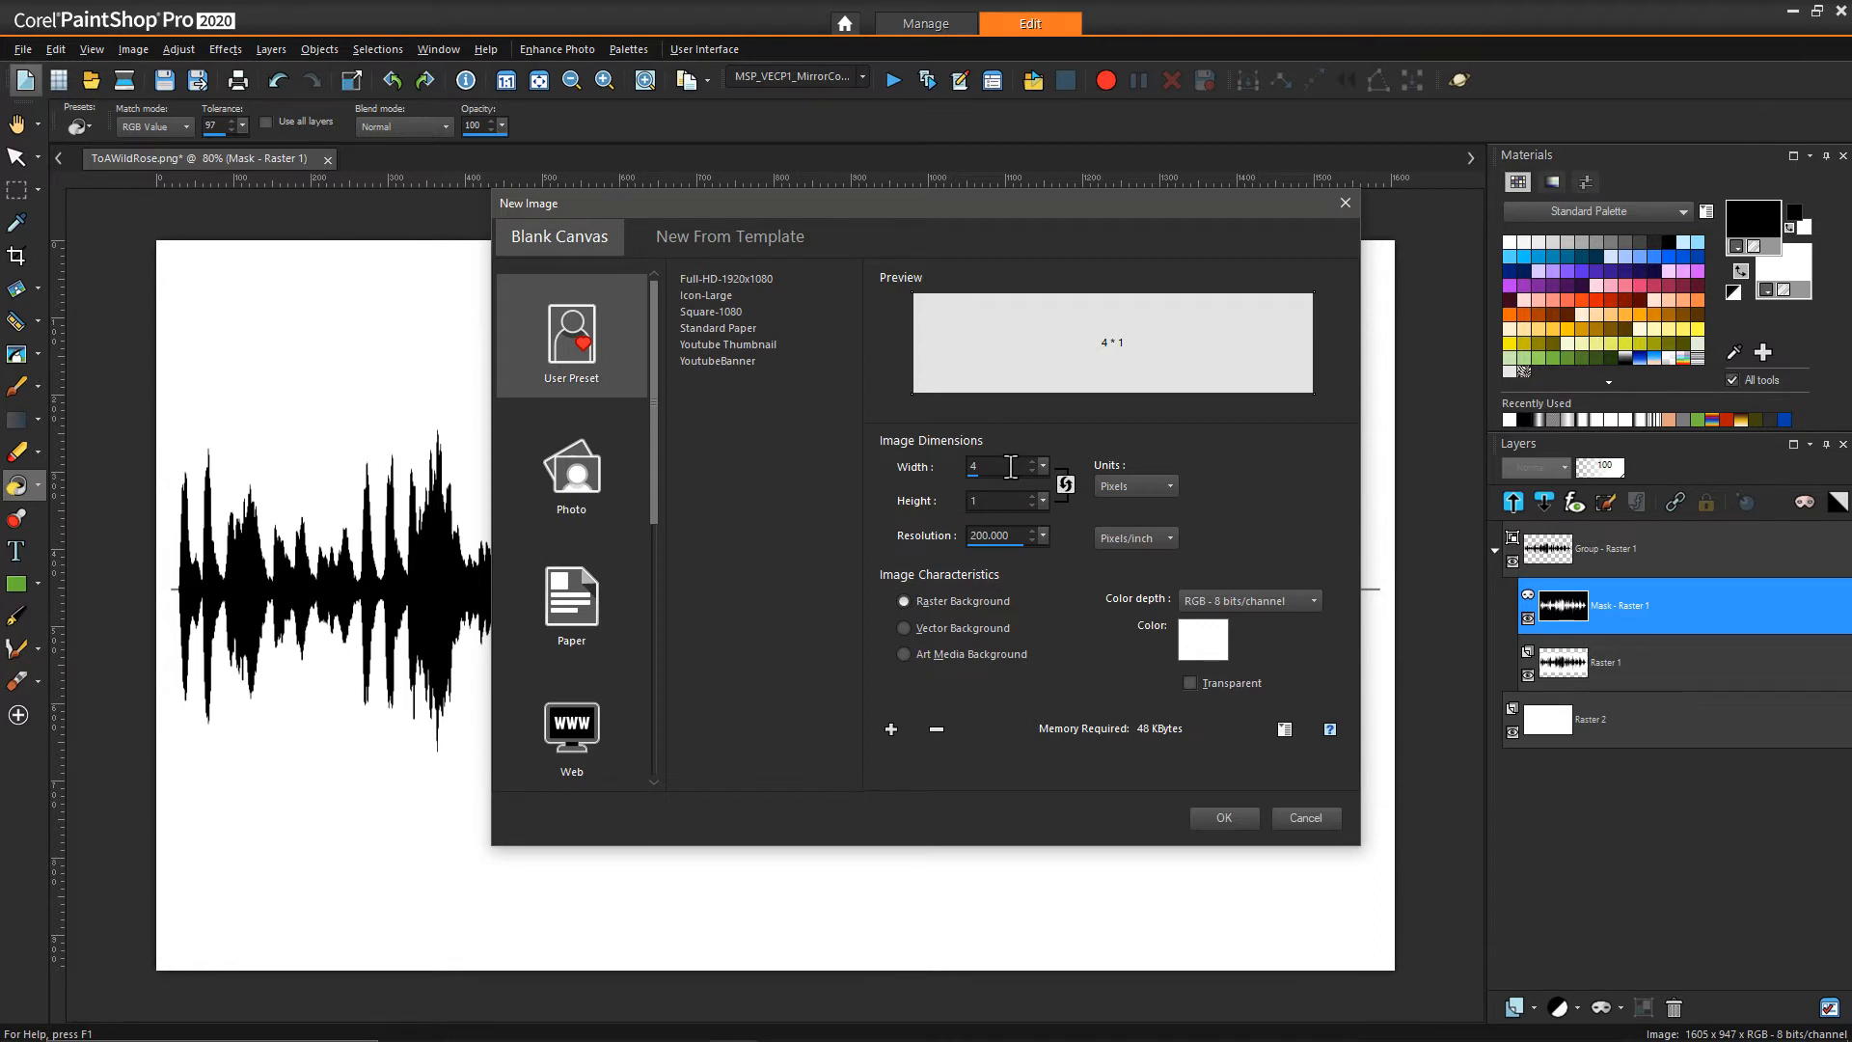
{"action": "mouse_move", "coordinate": [899, 556]}
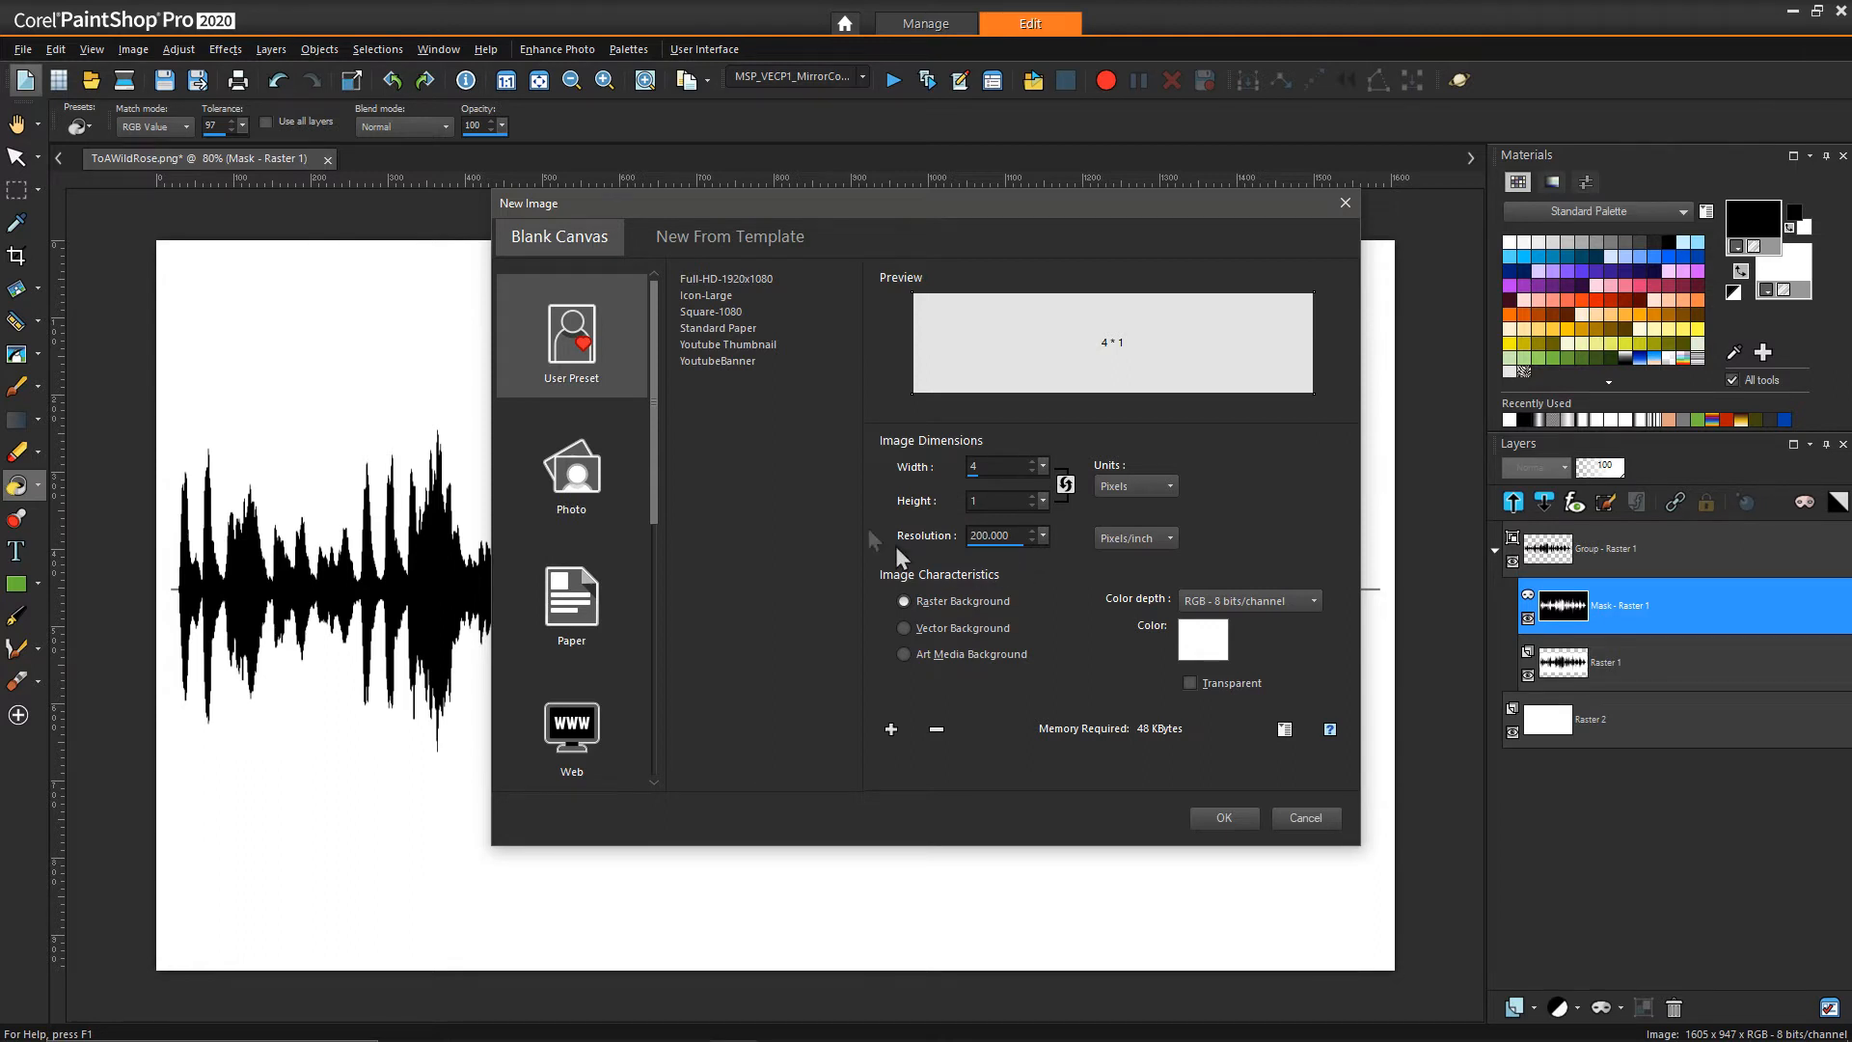
{"action": "mouse_move", "coordinate": [903, 533]}
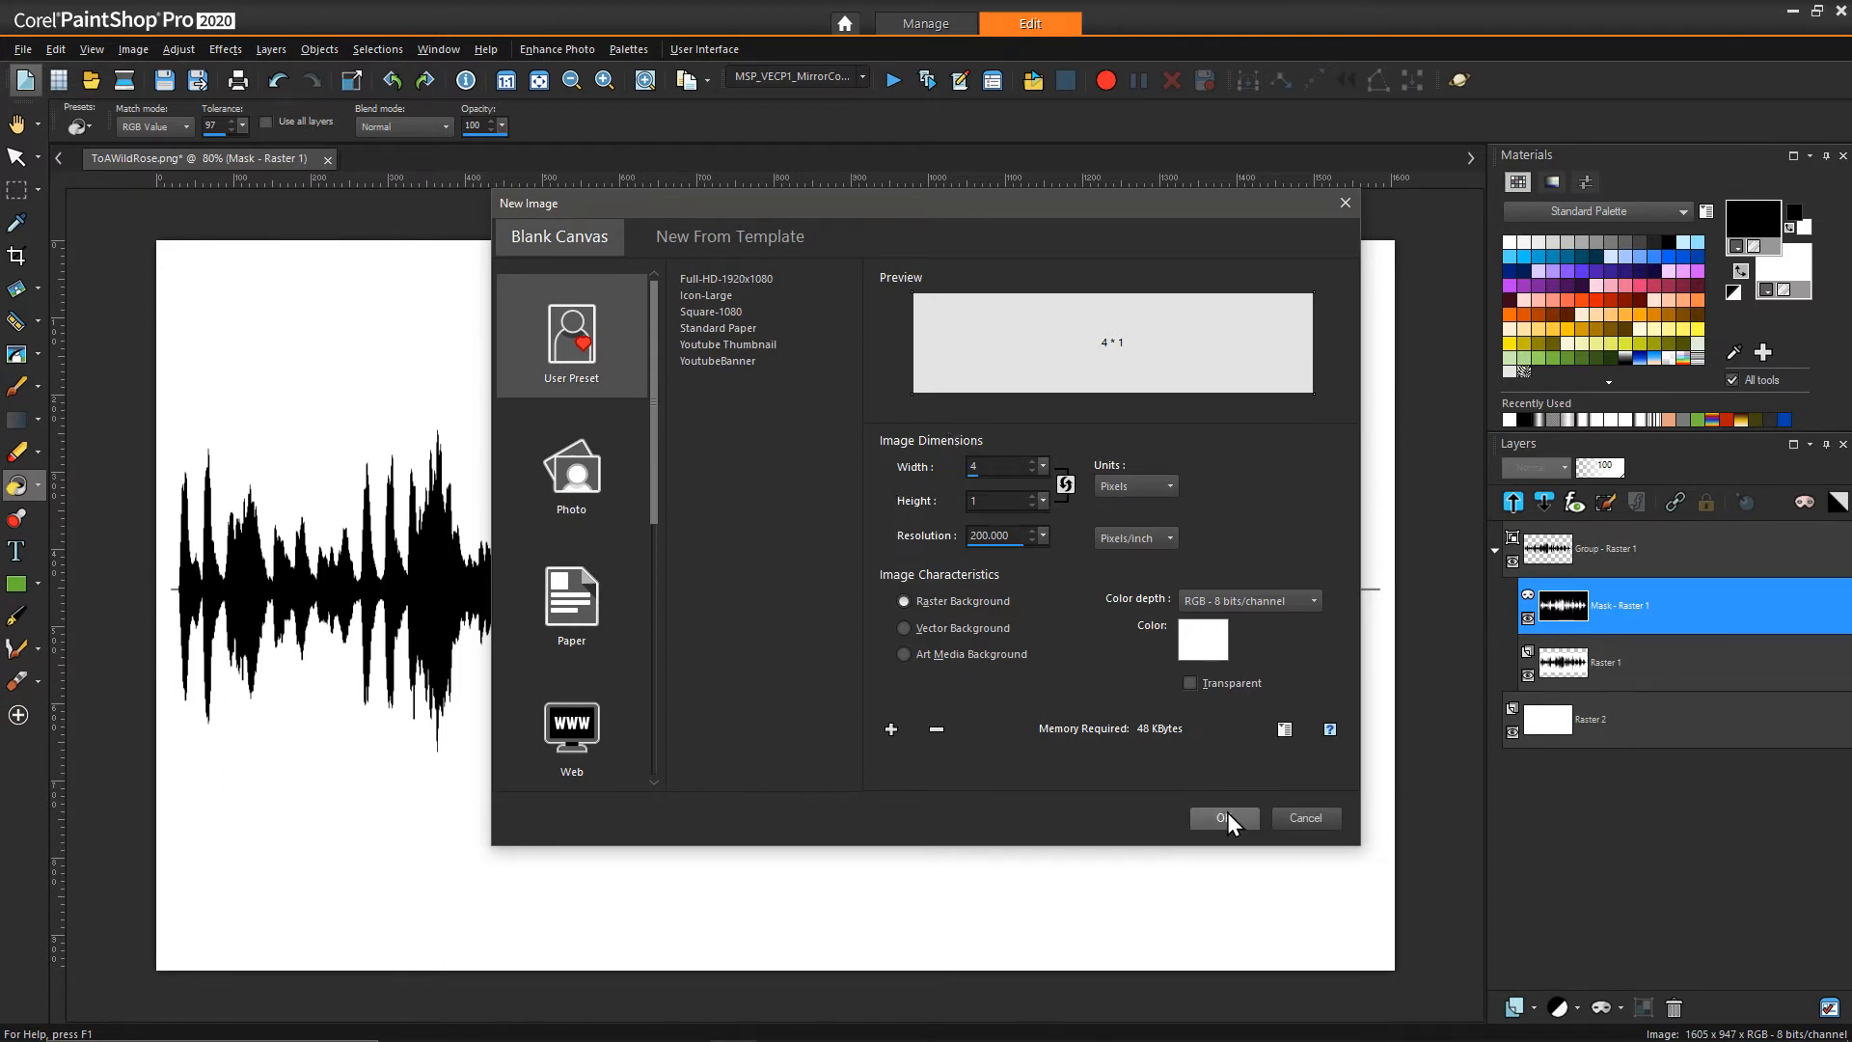
{"action": "left_click", "coordinate": [1223, 818]}
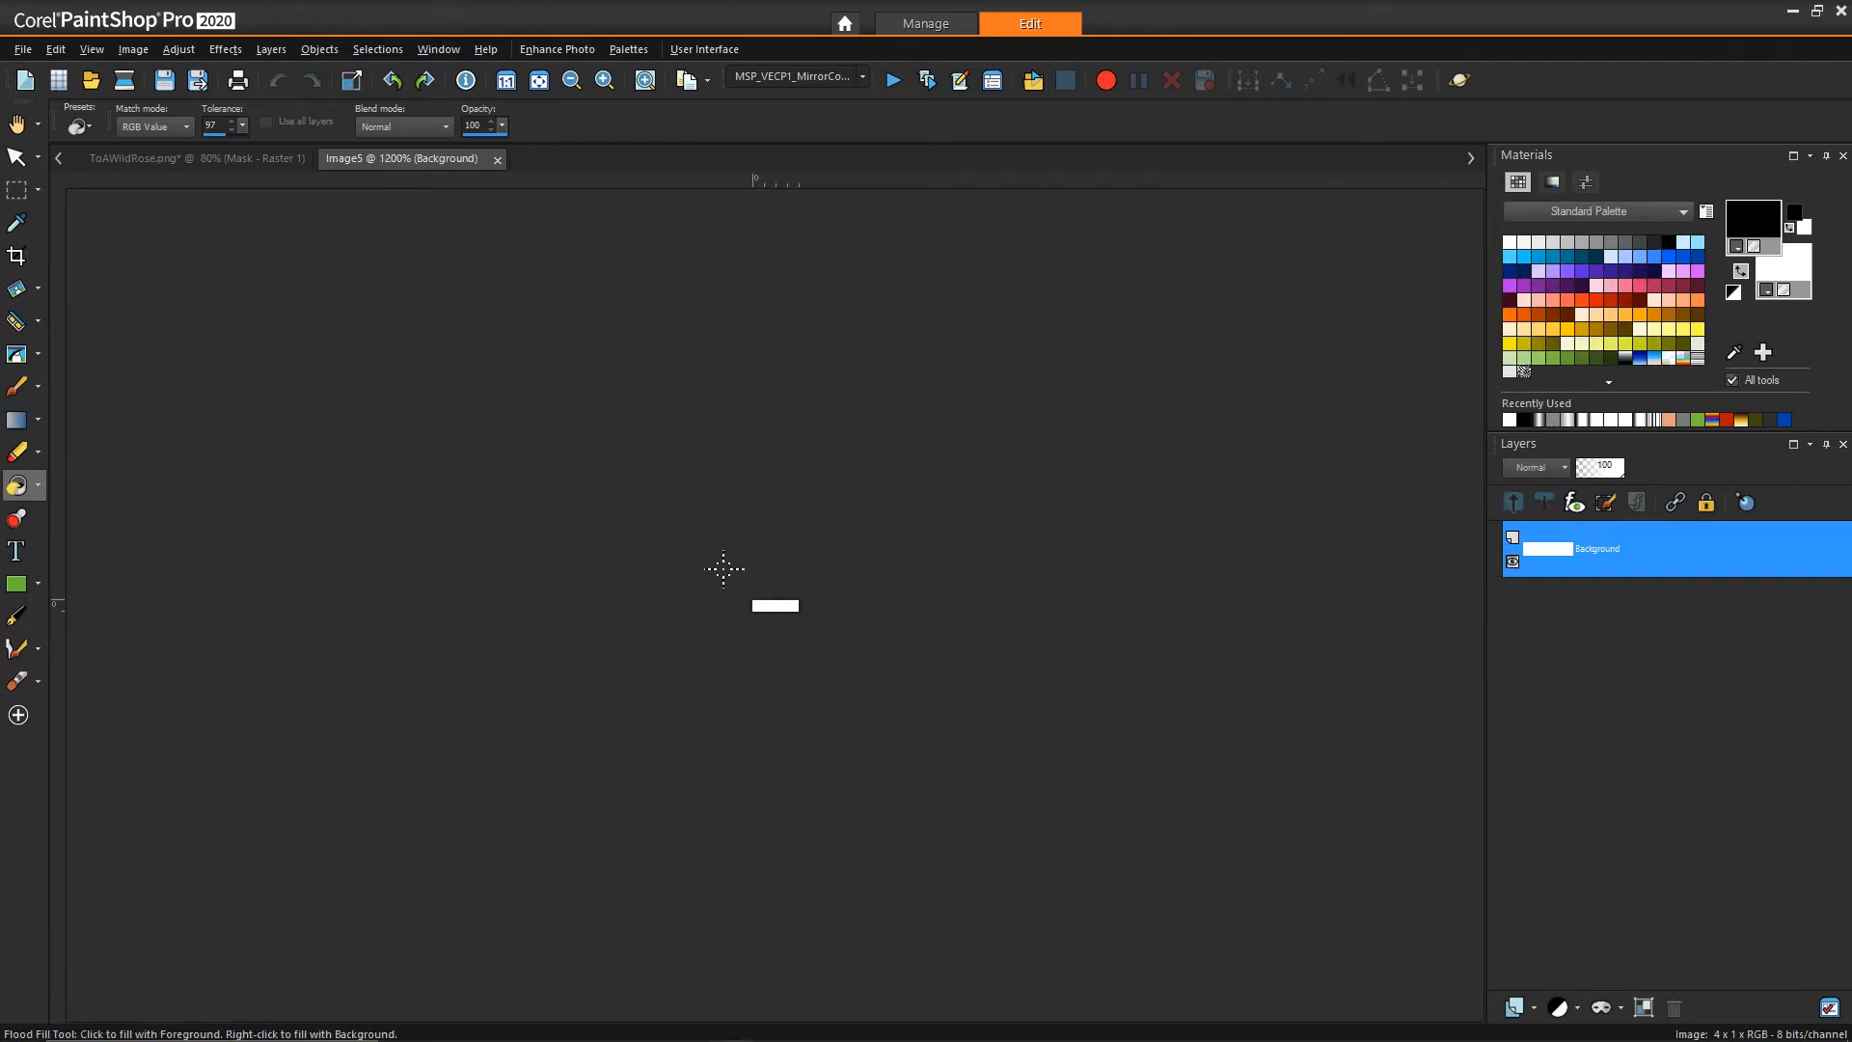
{"action": "left_click", "coordinate": [606, 79]}
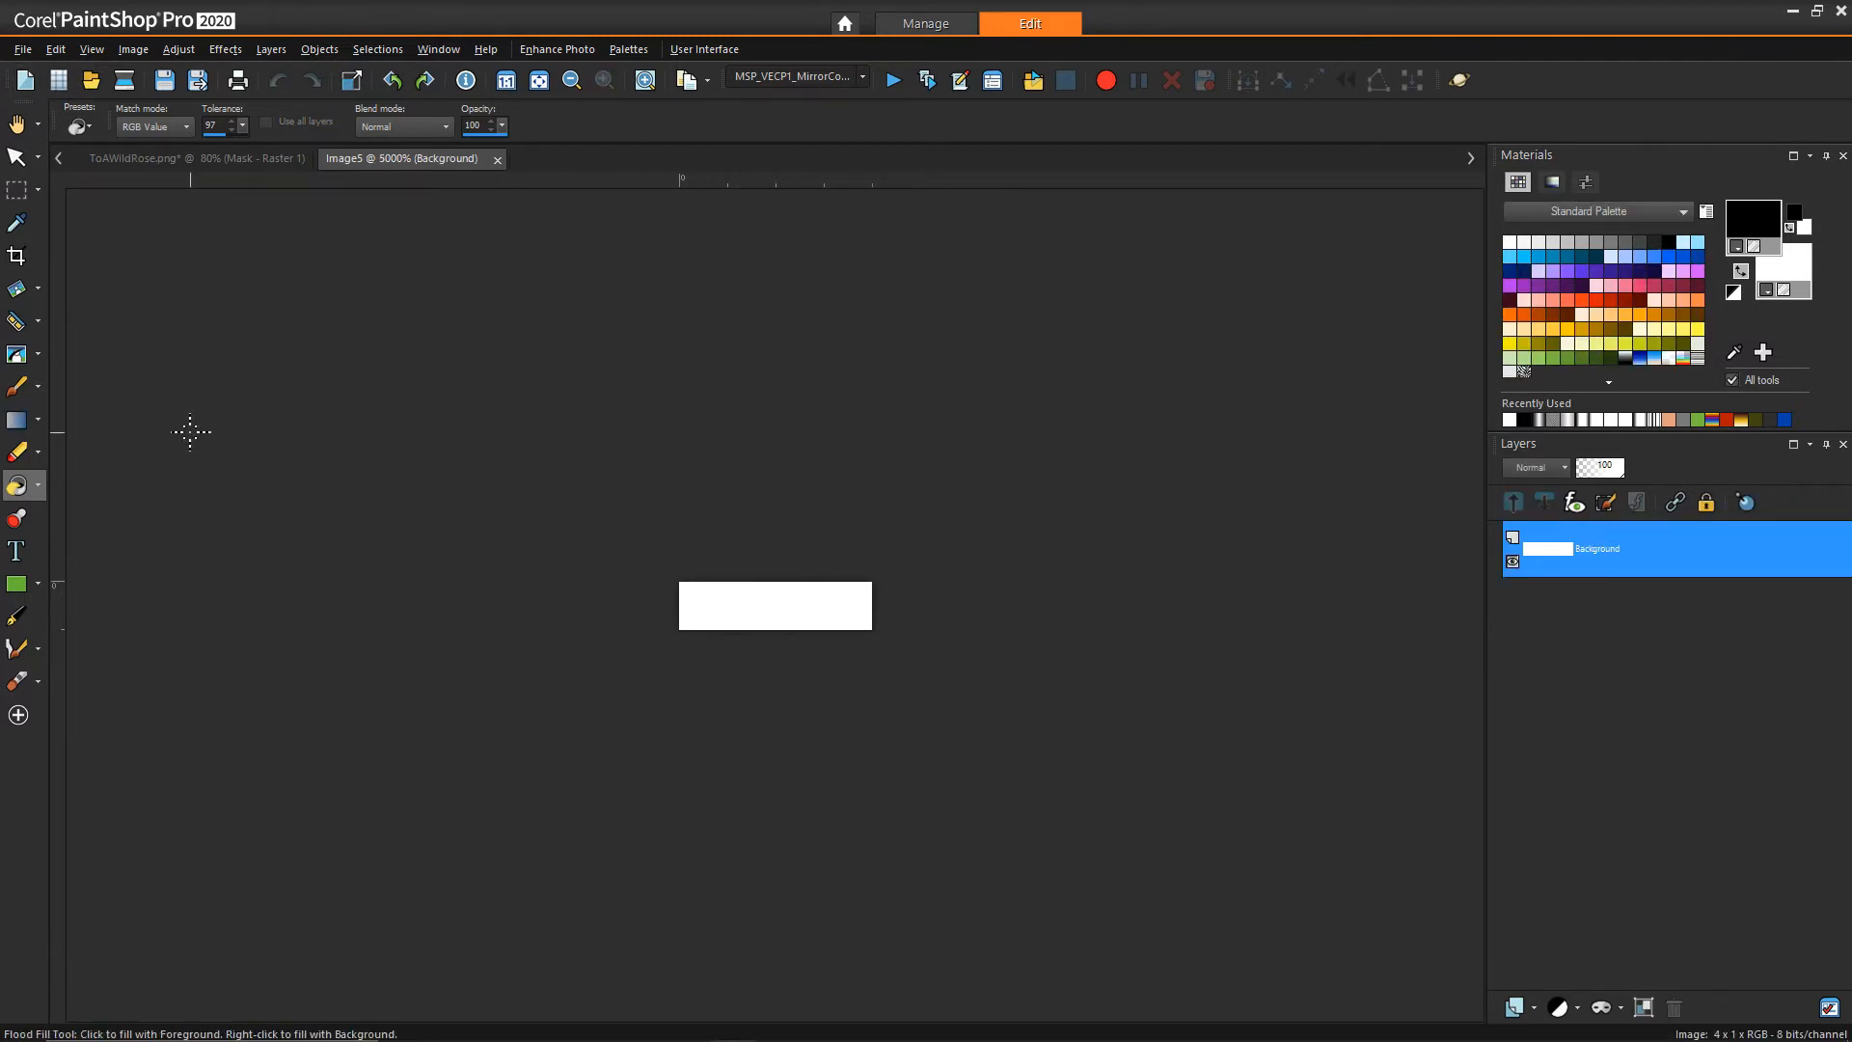
{"action": "mouse_move", "coordinate": [50, 419]}
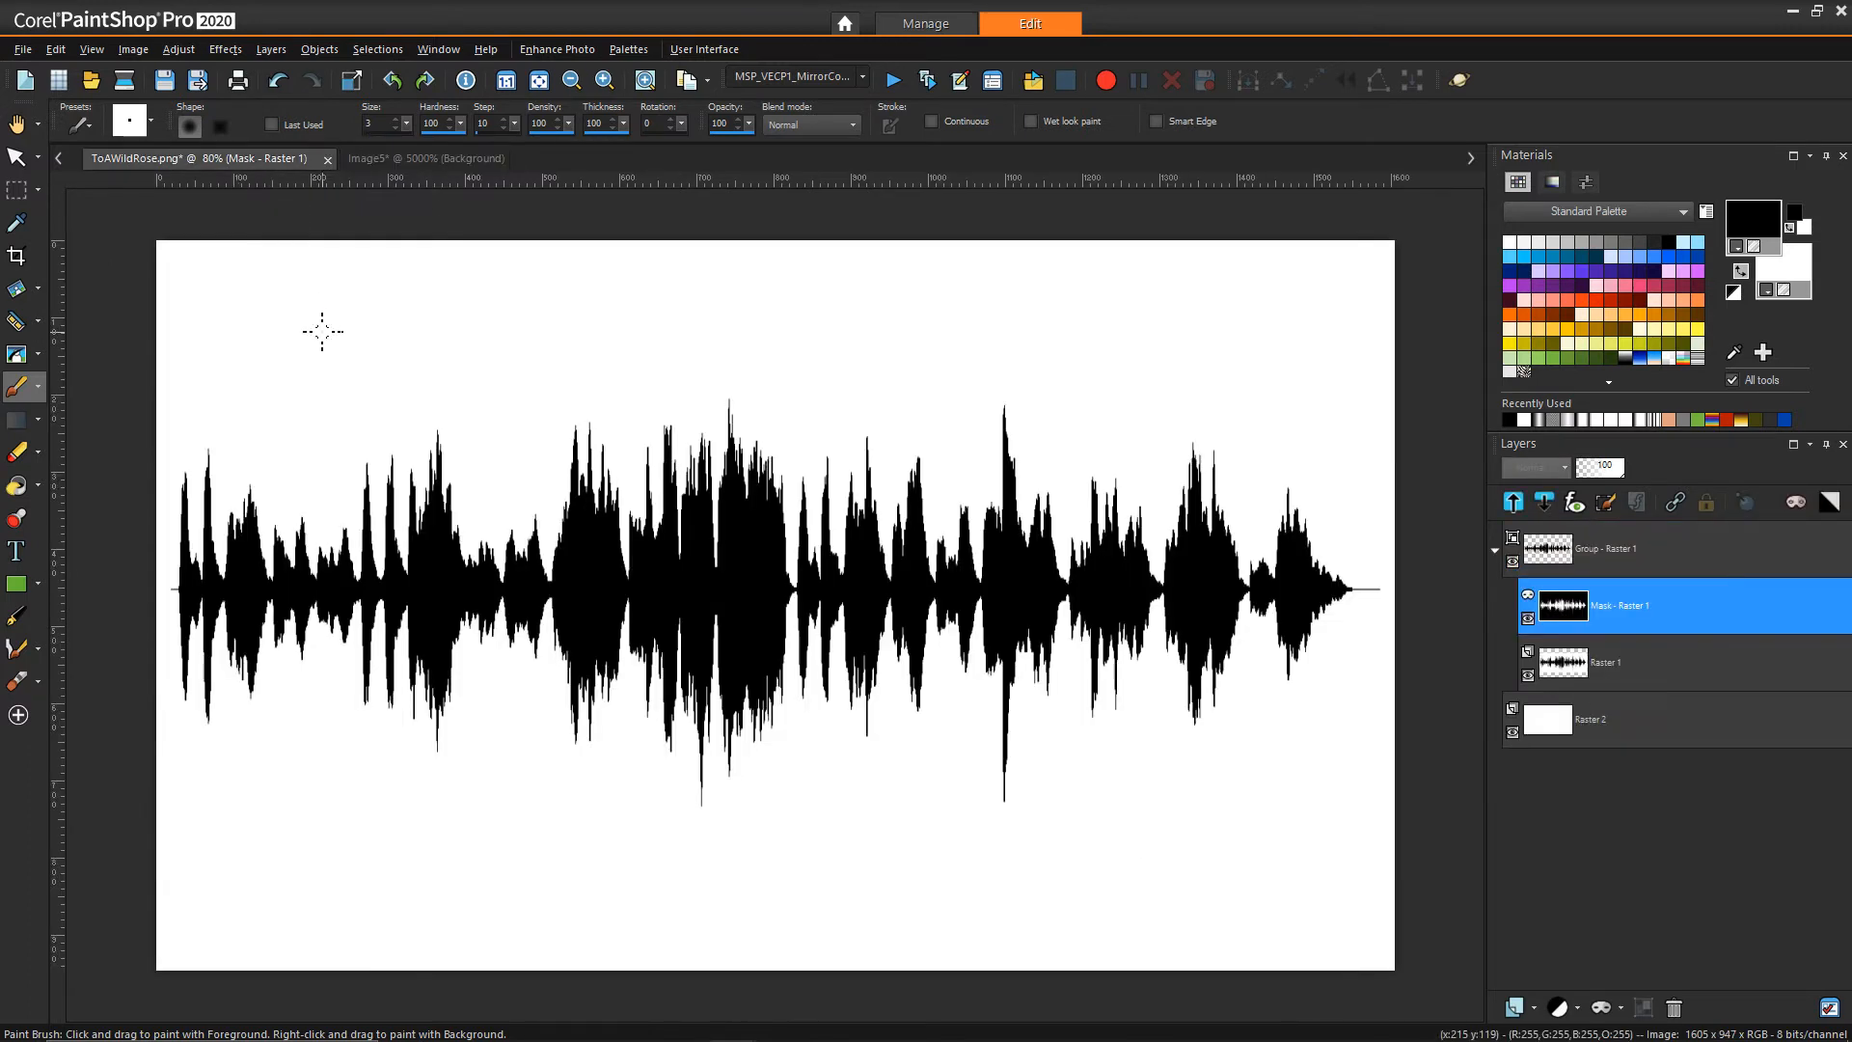
{"action": "left_click", "coordinate": [407, 158]}
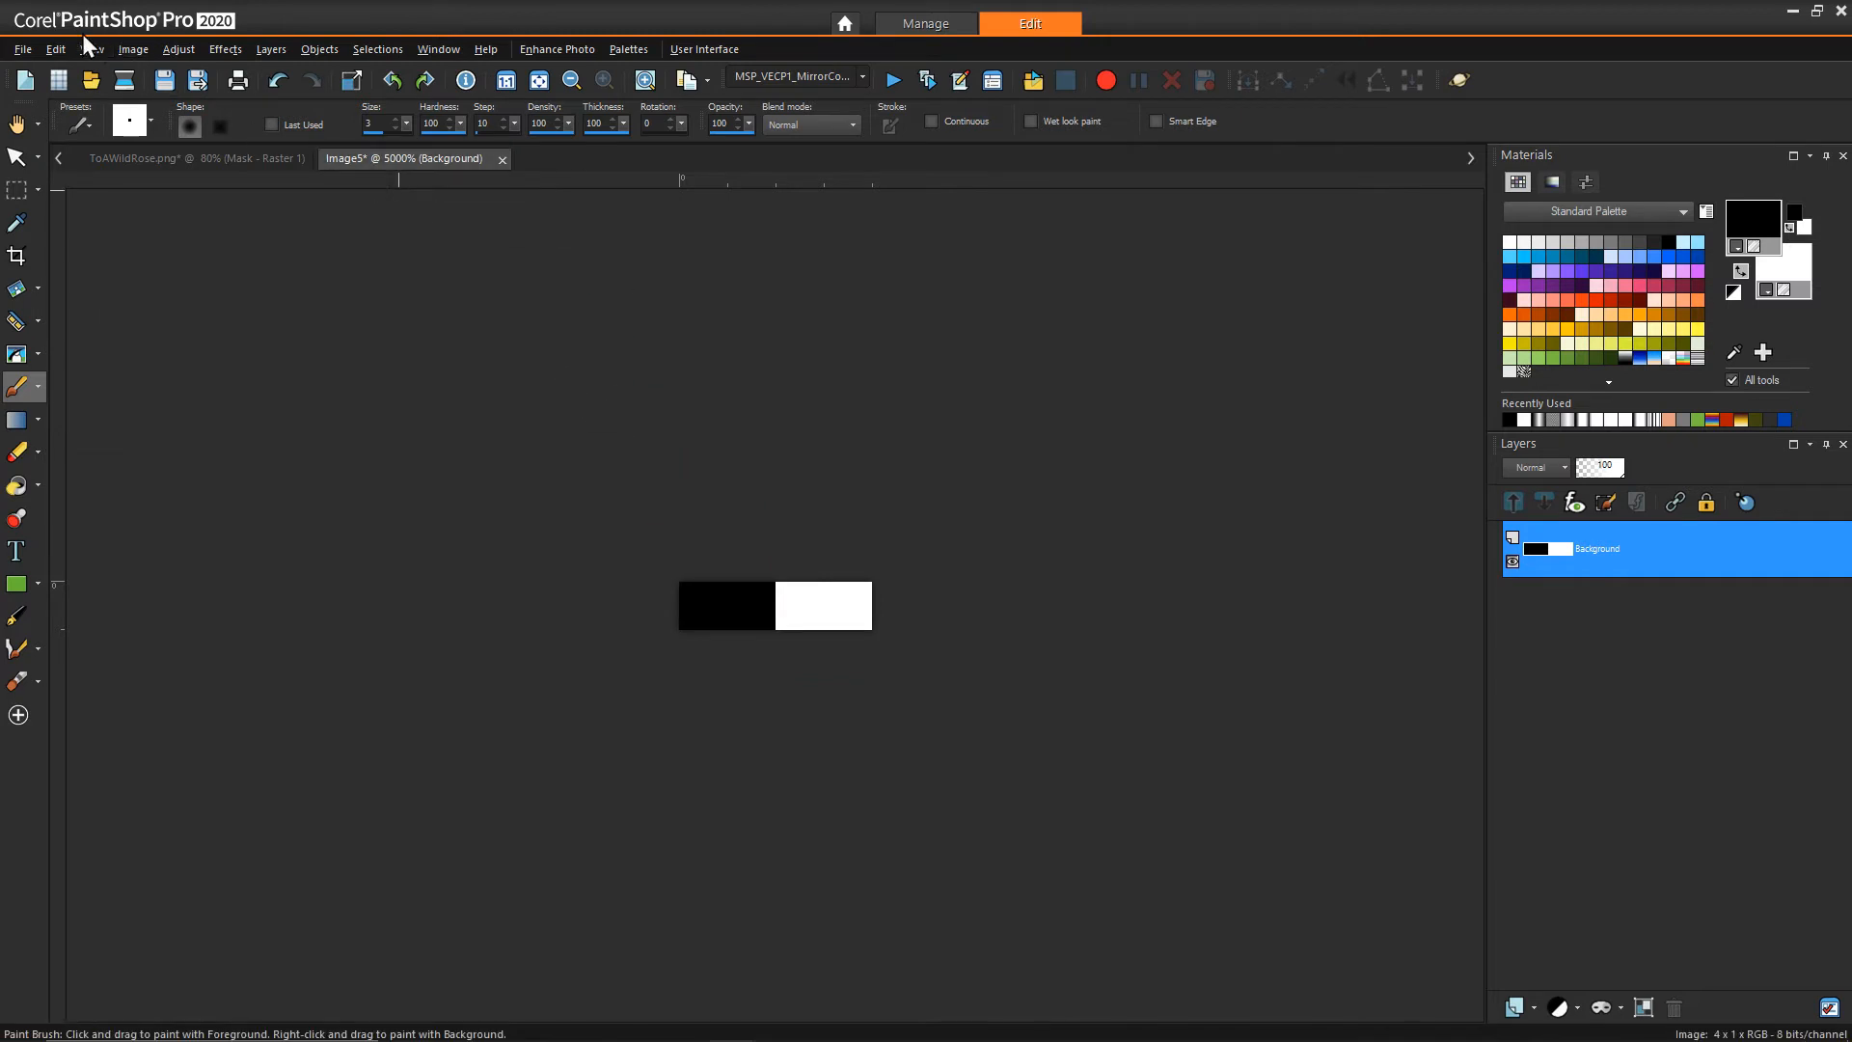
Step: Save the pixel image as MusicLines.png in the Patterns folder
{"action": "left_click", "coordinate": [22, 50]}
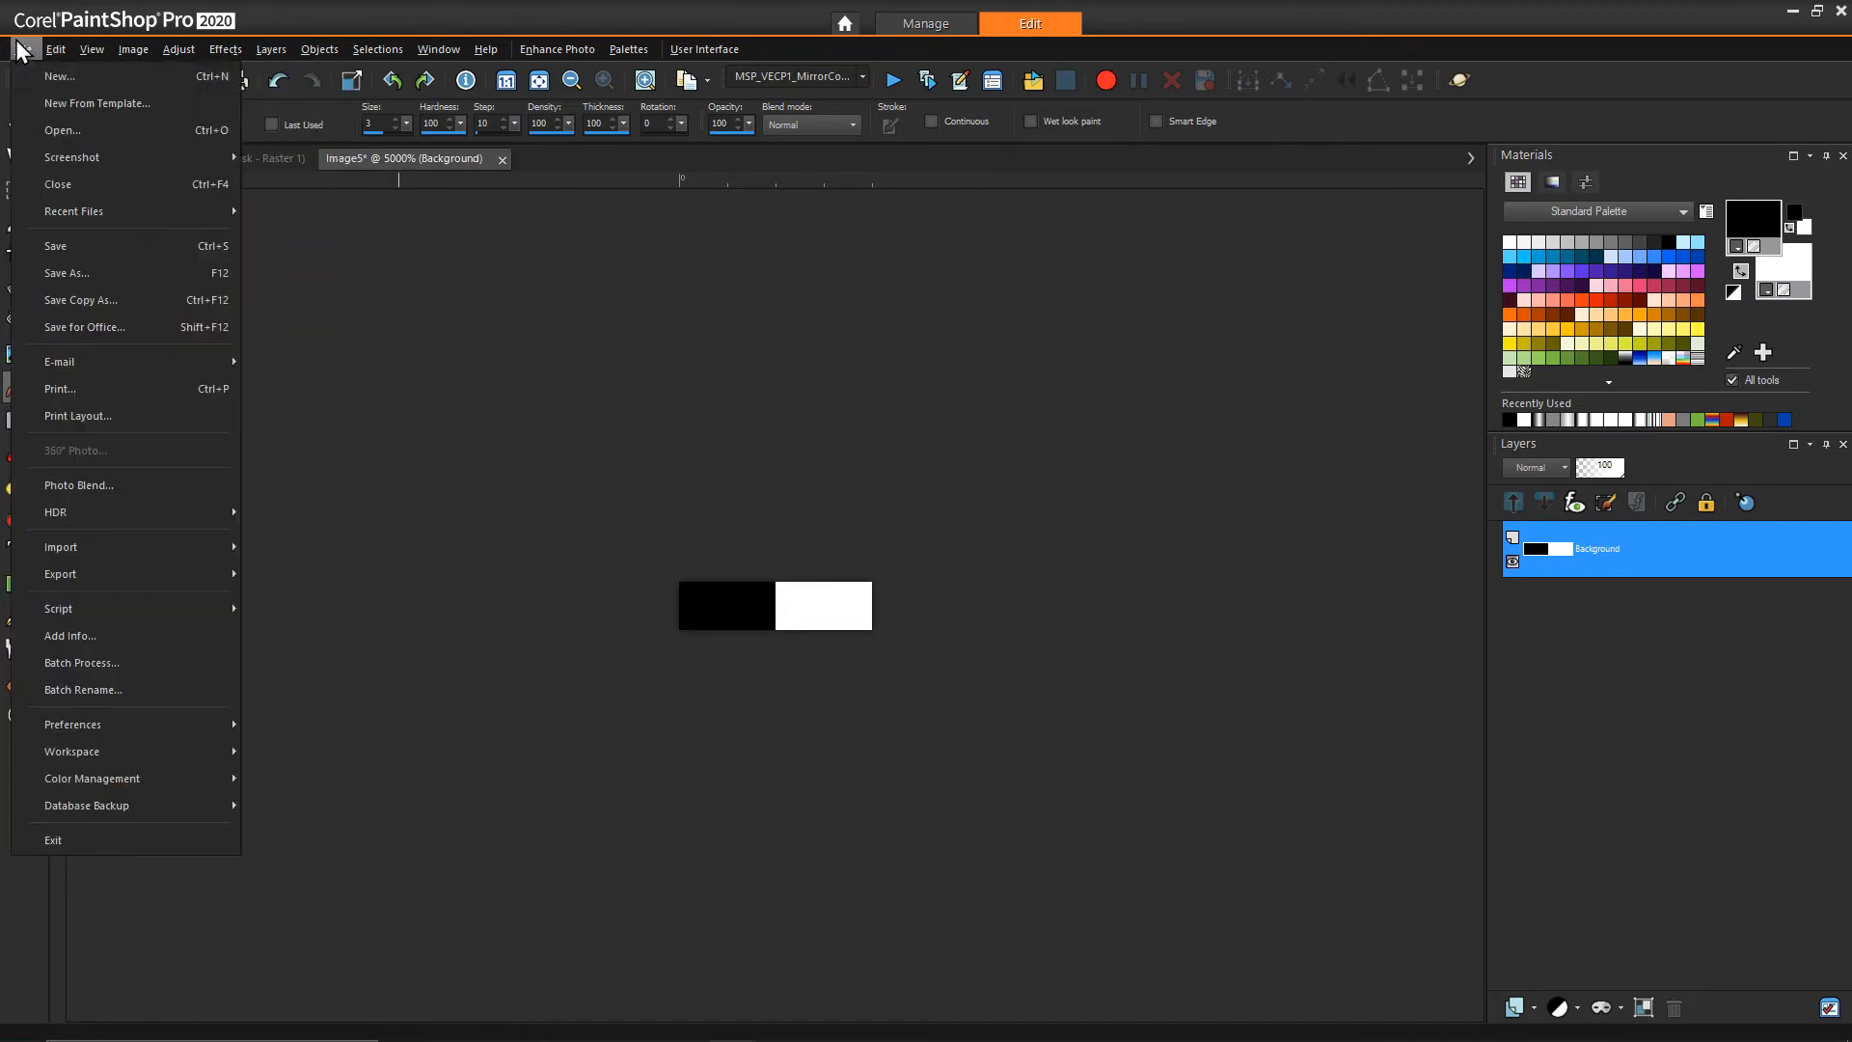
{"action": "left_click", "coordinate": [66, 272]}
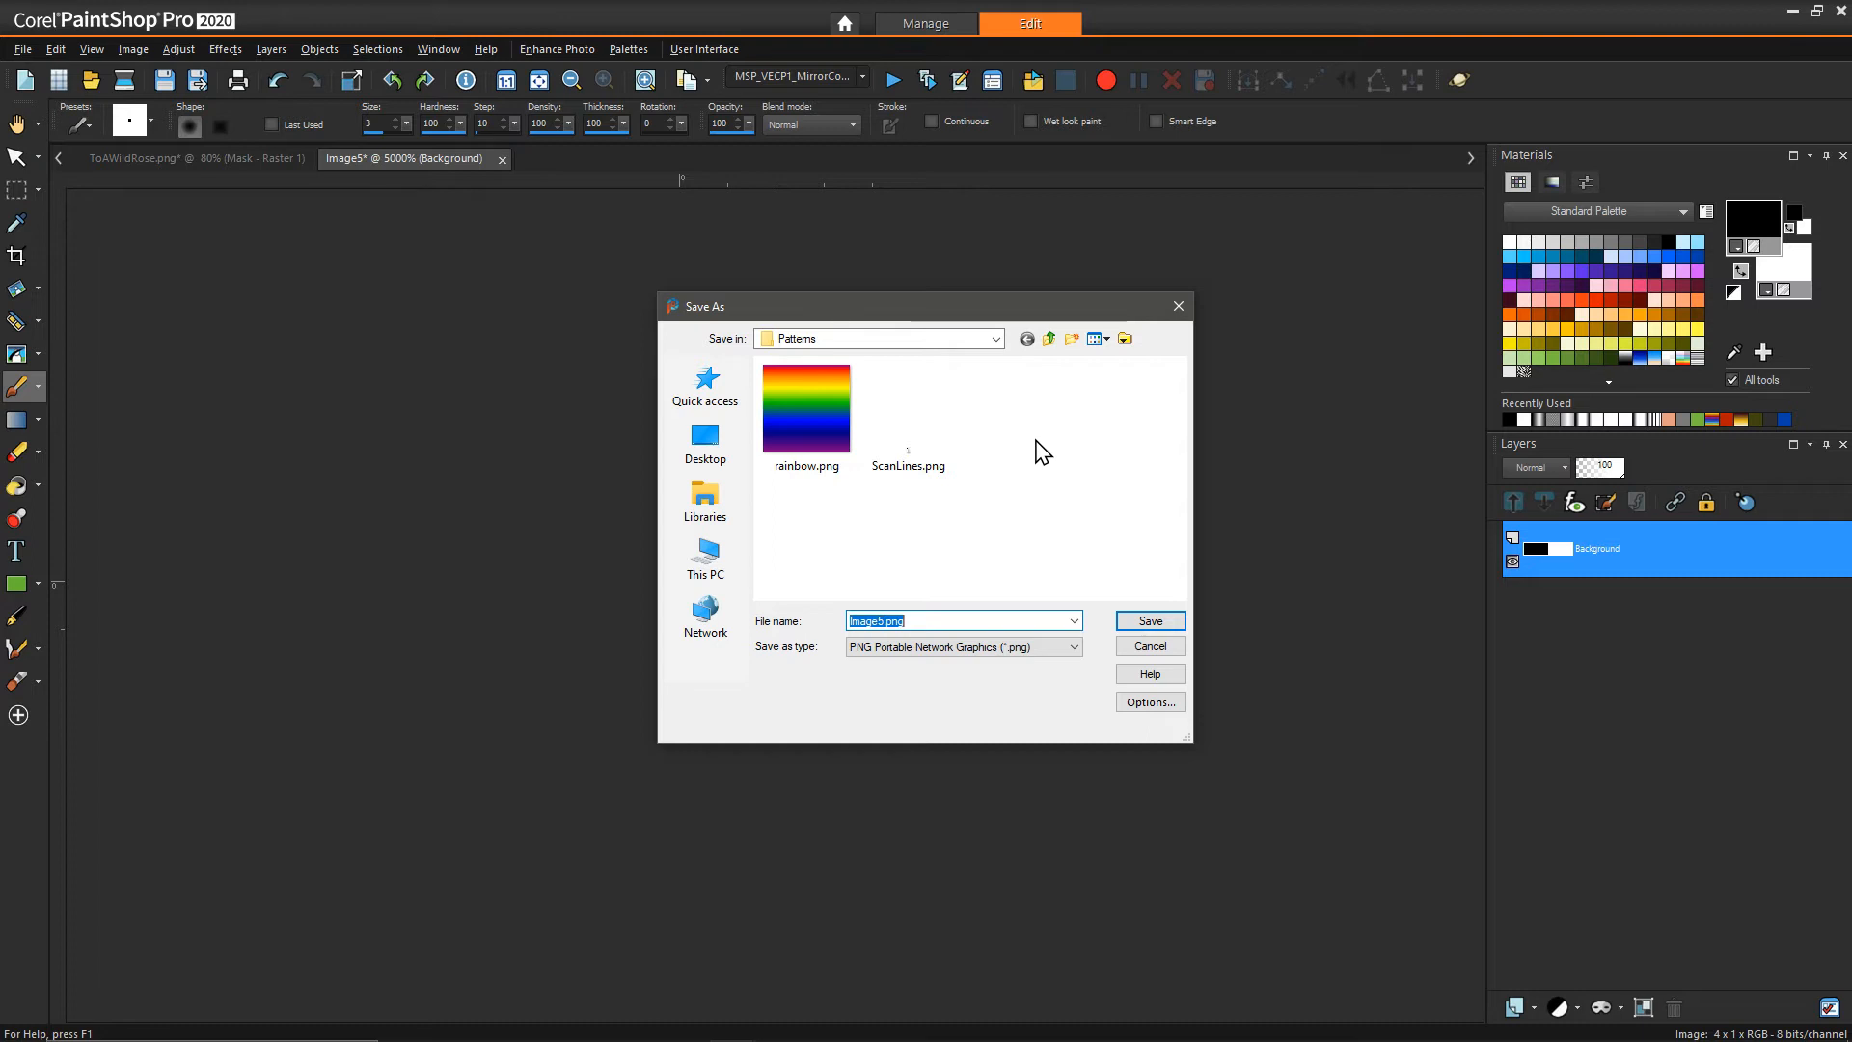
{"action": "type", "text": "Musi"}
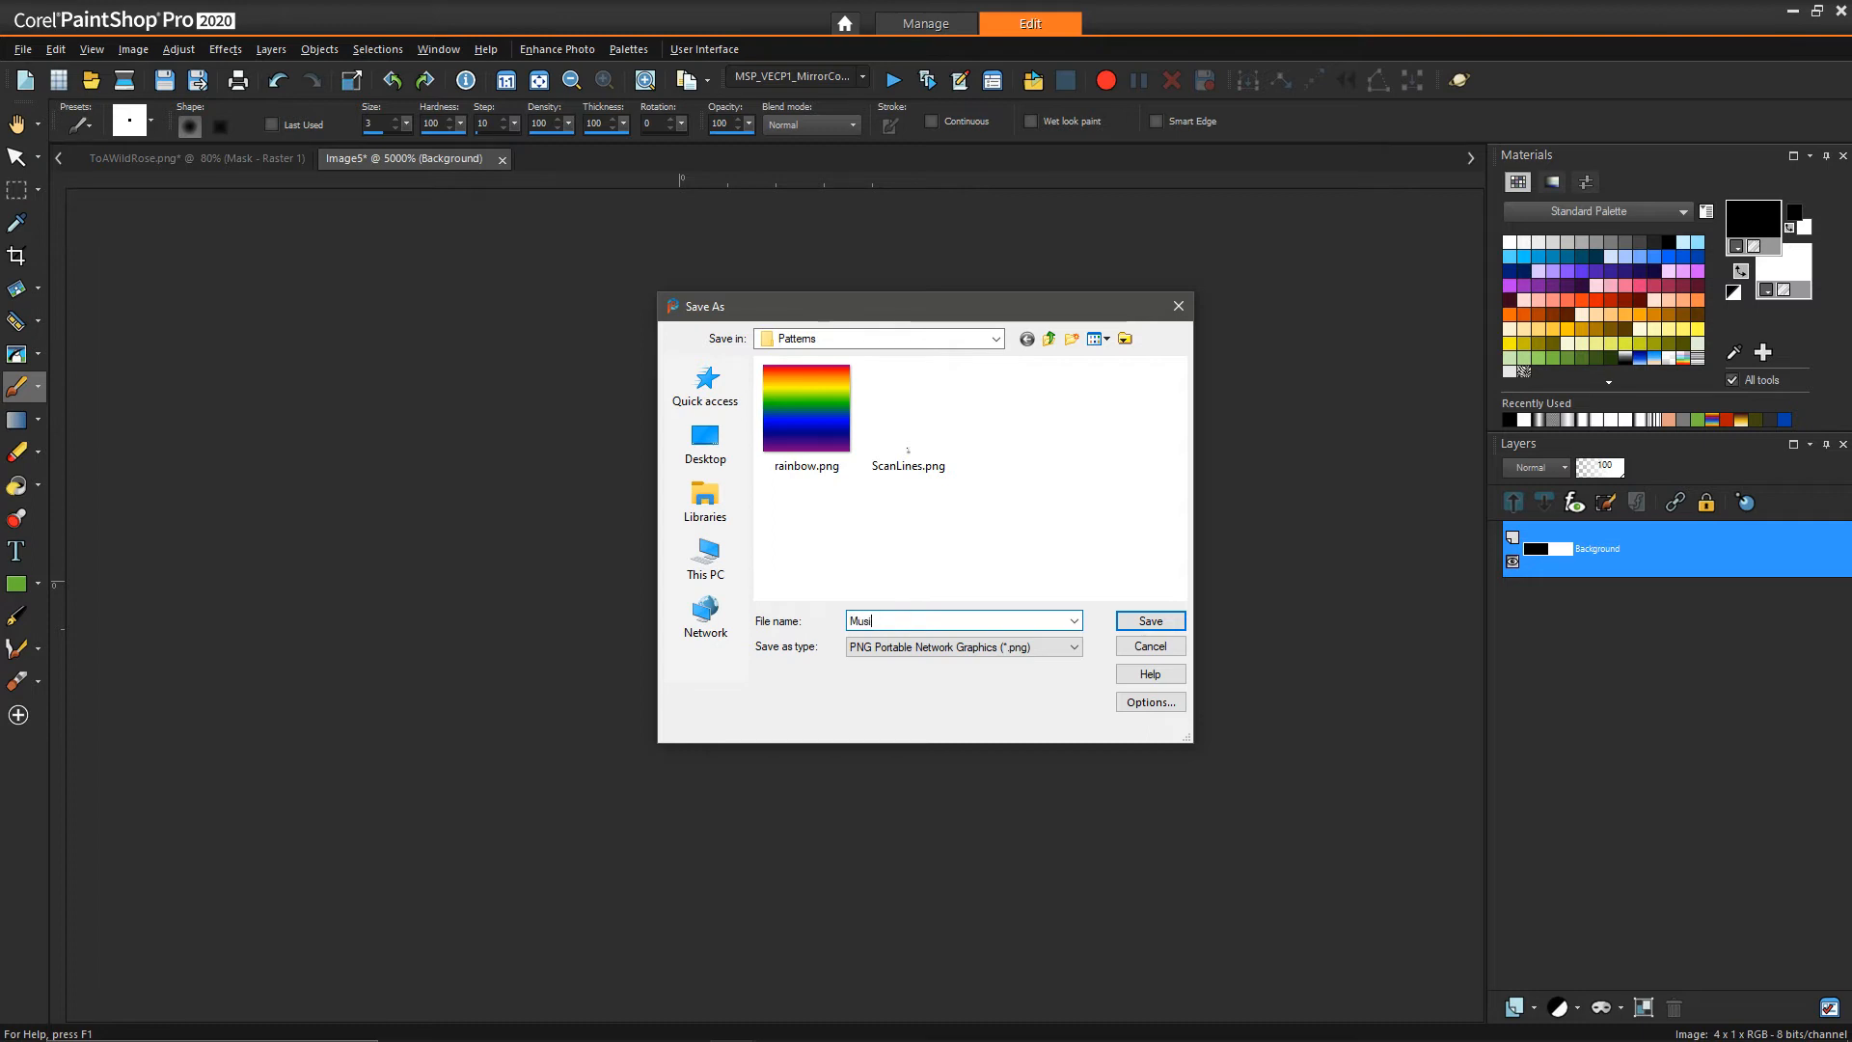
{"action": "left_click", "coordinate": [1149, 621]}
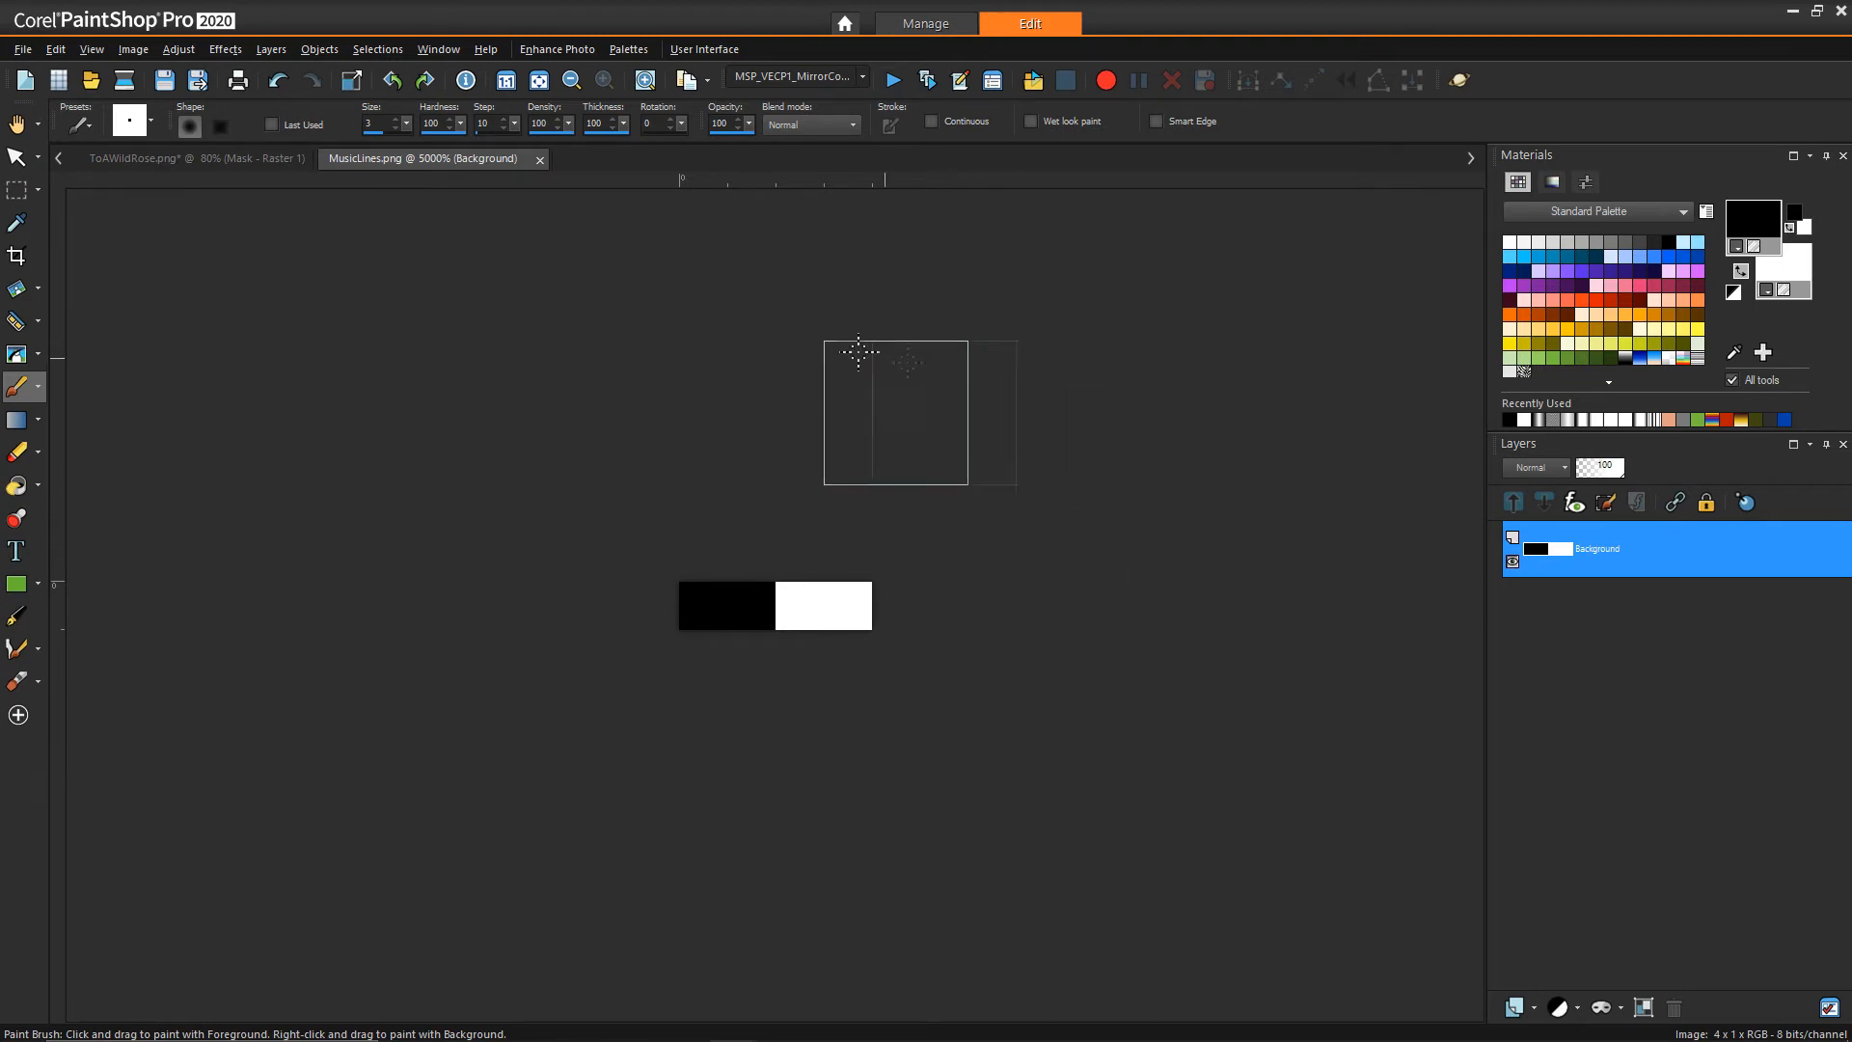
Step: Back in the waveform document, add a New Raster Layer above Raster 1 in the group
{"action": "left_click", "coordinate": [144, 158]}
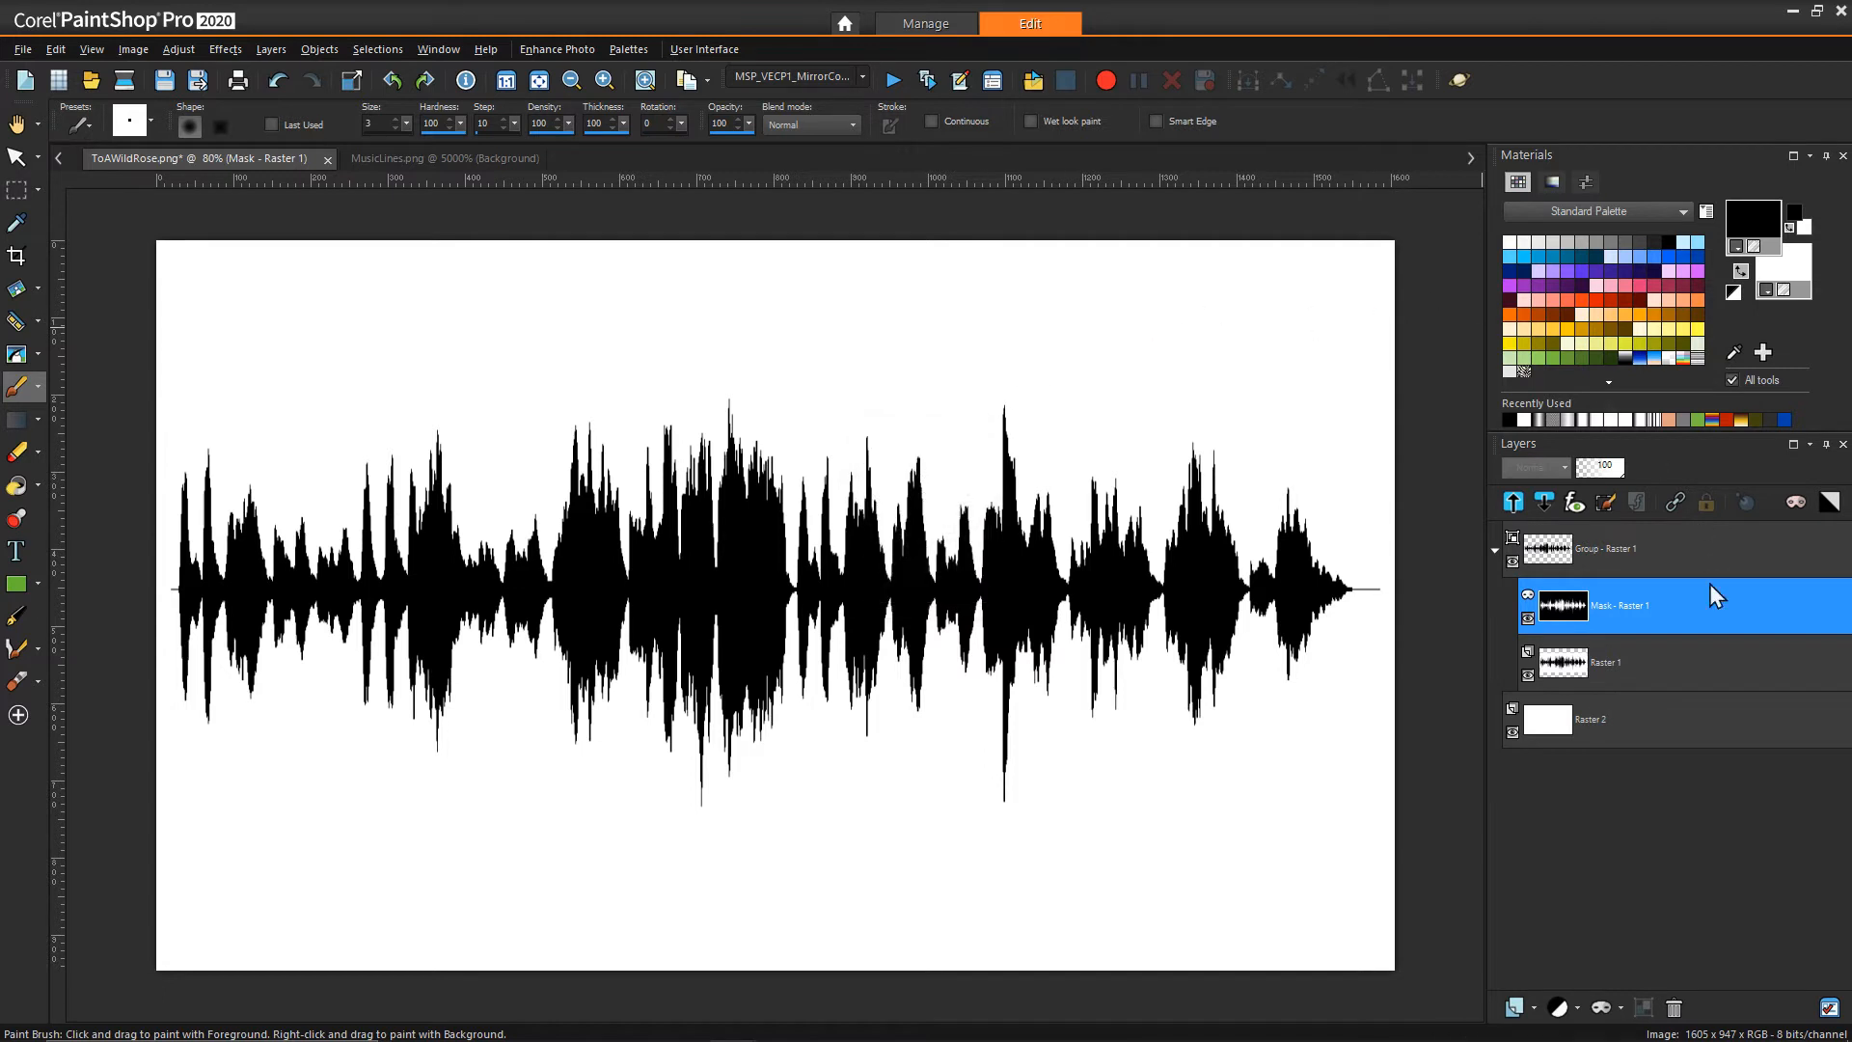
{"action": "left_click", "coordinate": [1605, 663]}
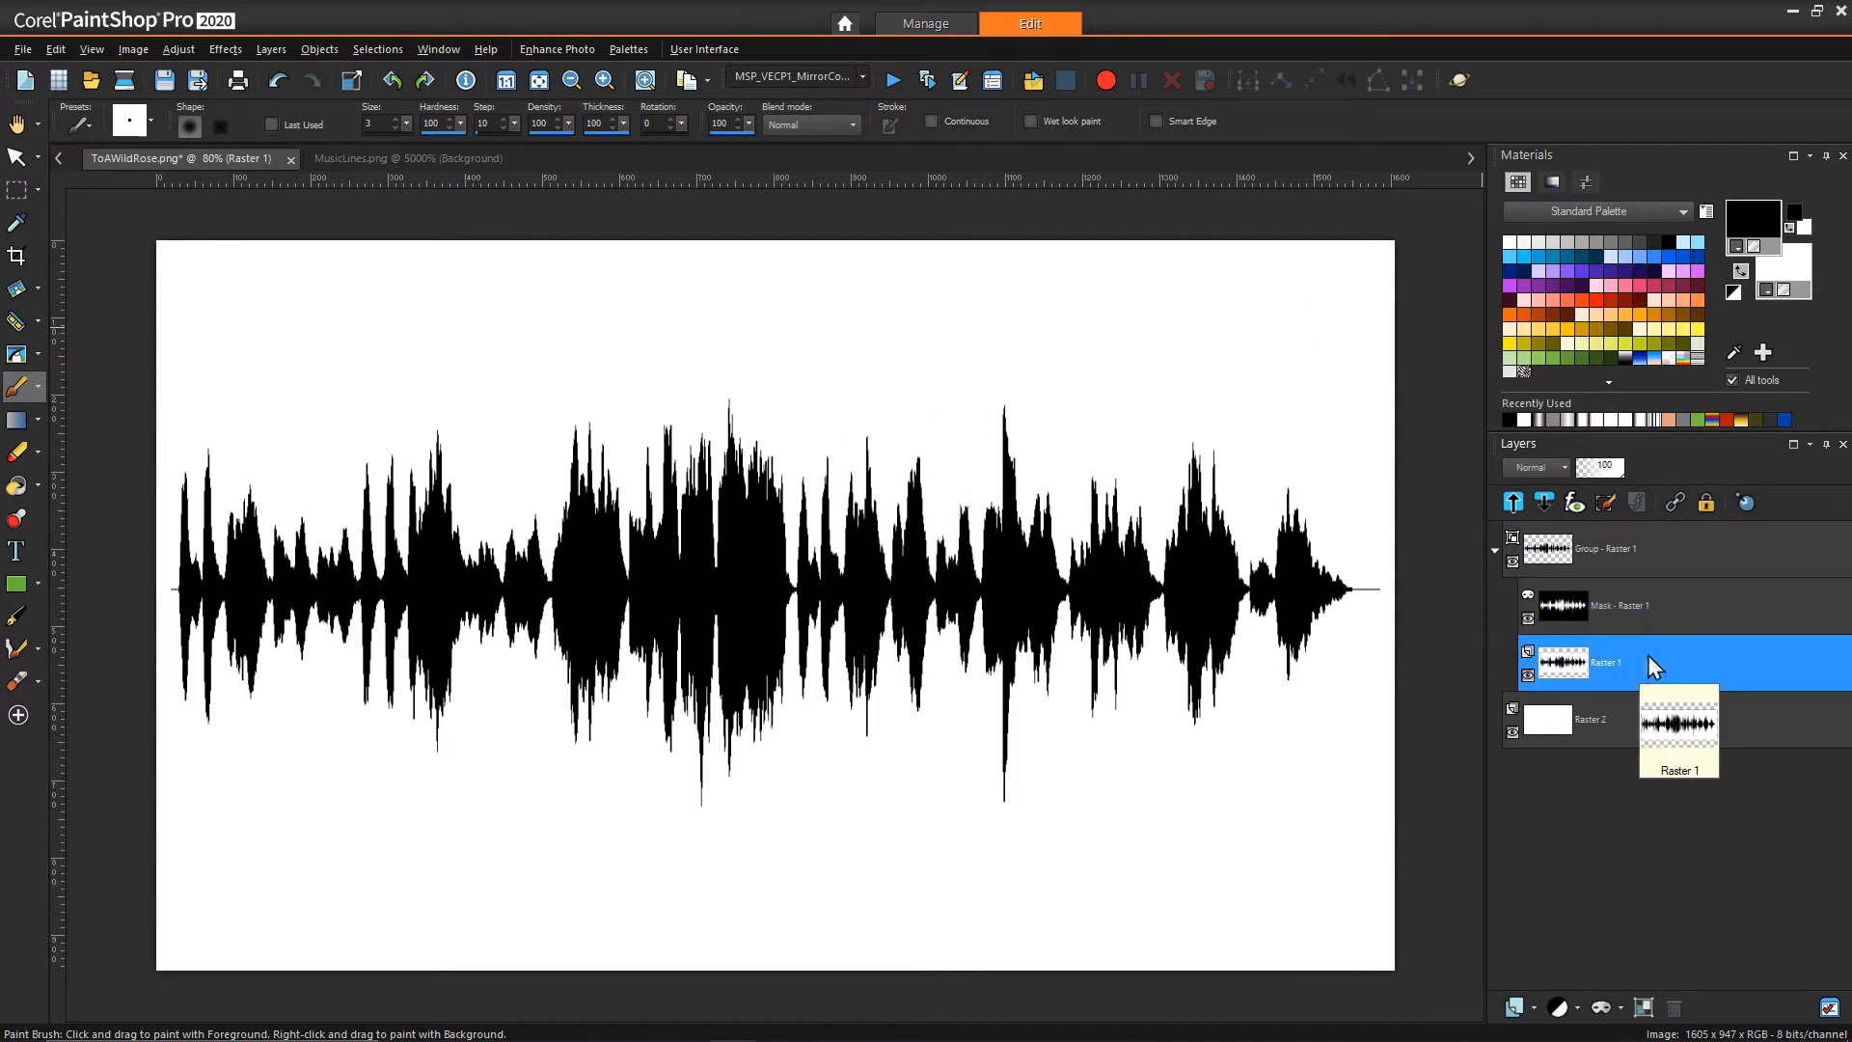
{"action": "left_click", "coordinate": [1512, 1007]}
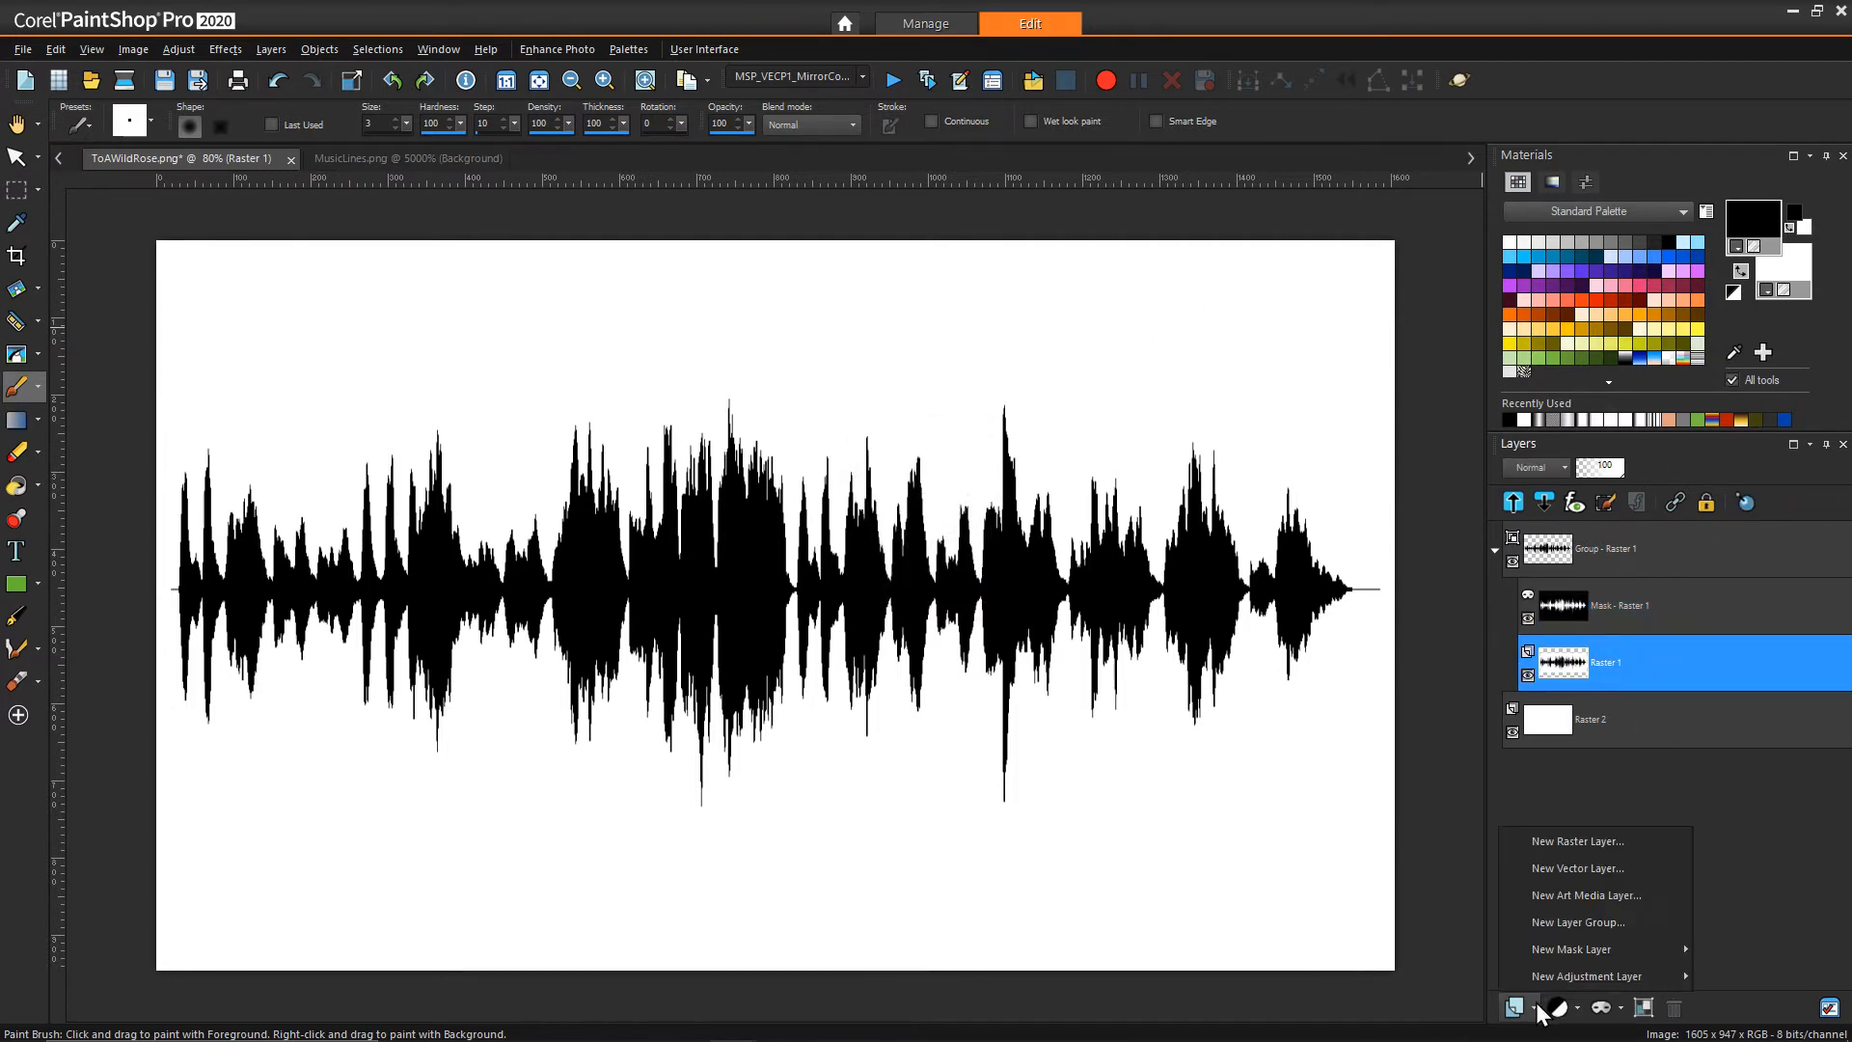
{"action": "left_click", "coordinate": [1578, 841]}
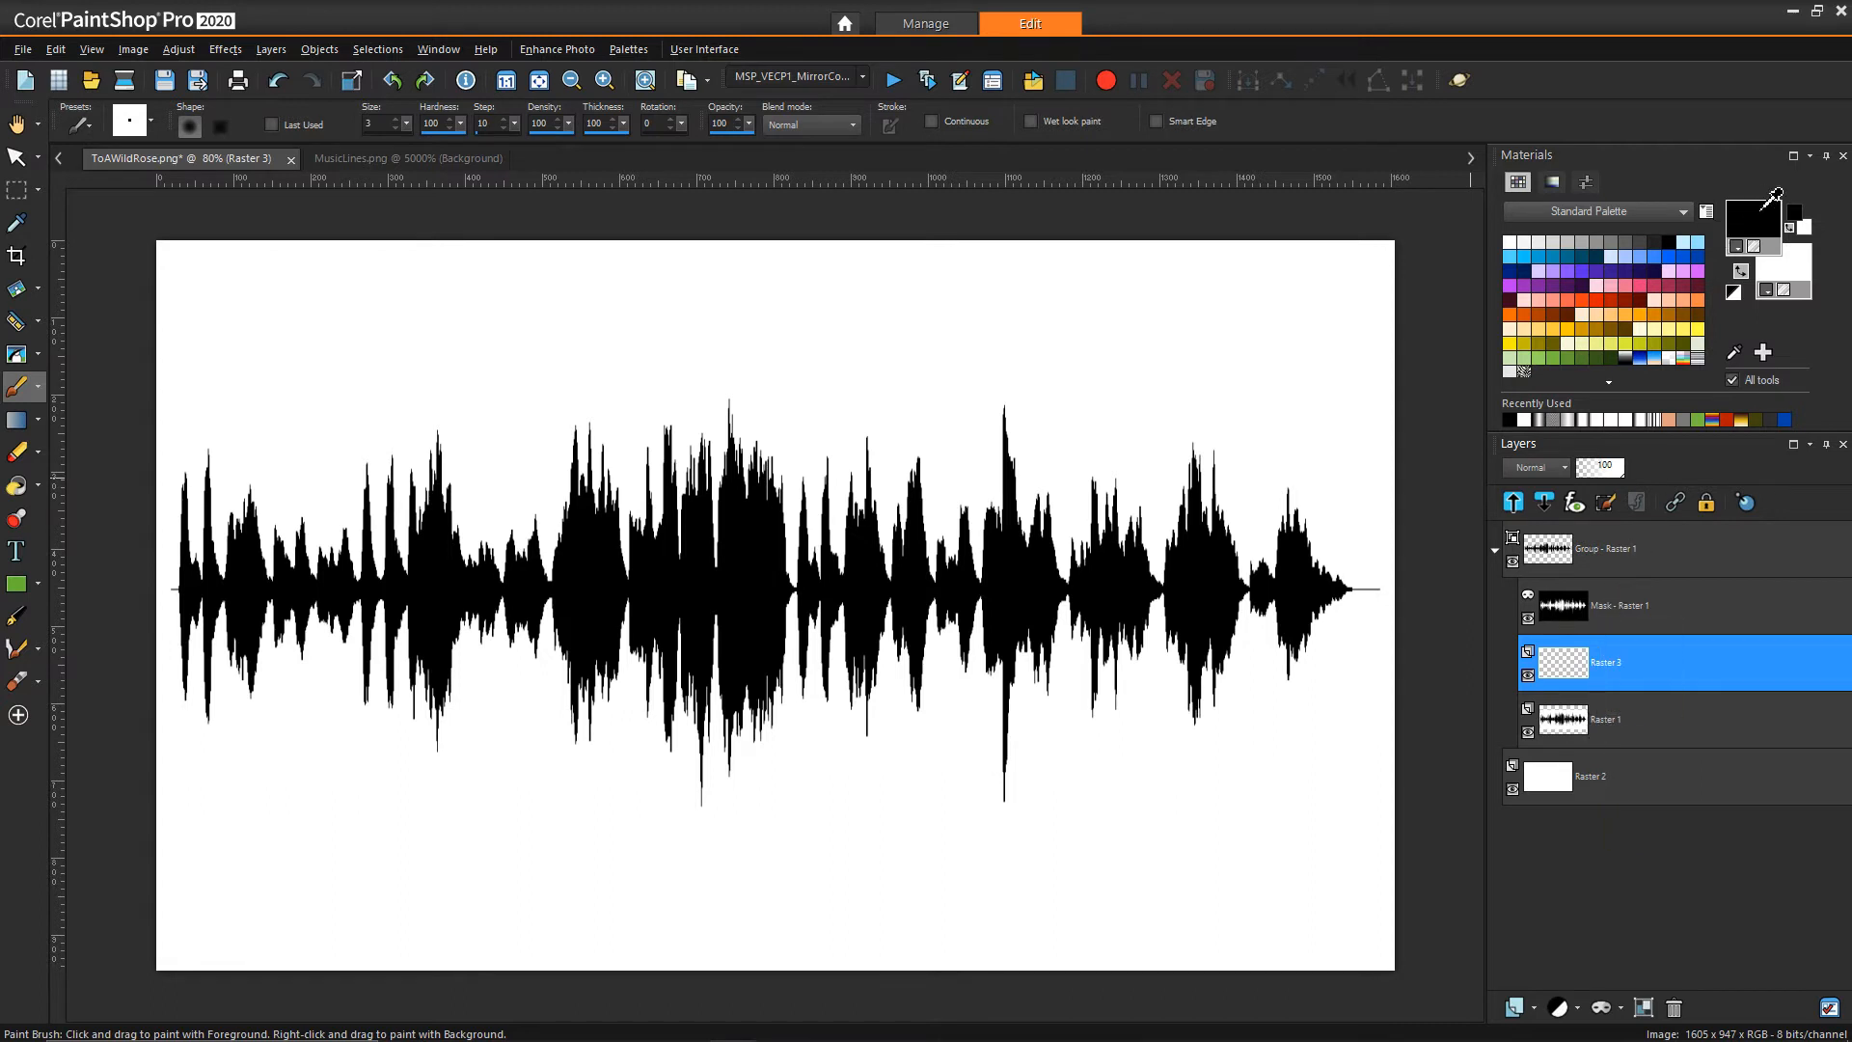
Step: Set the MusicLines pattern as the foreground material in the Materials palette
{"action": "left_click", "coordinate": [1756, 214]}
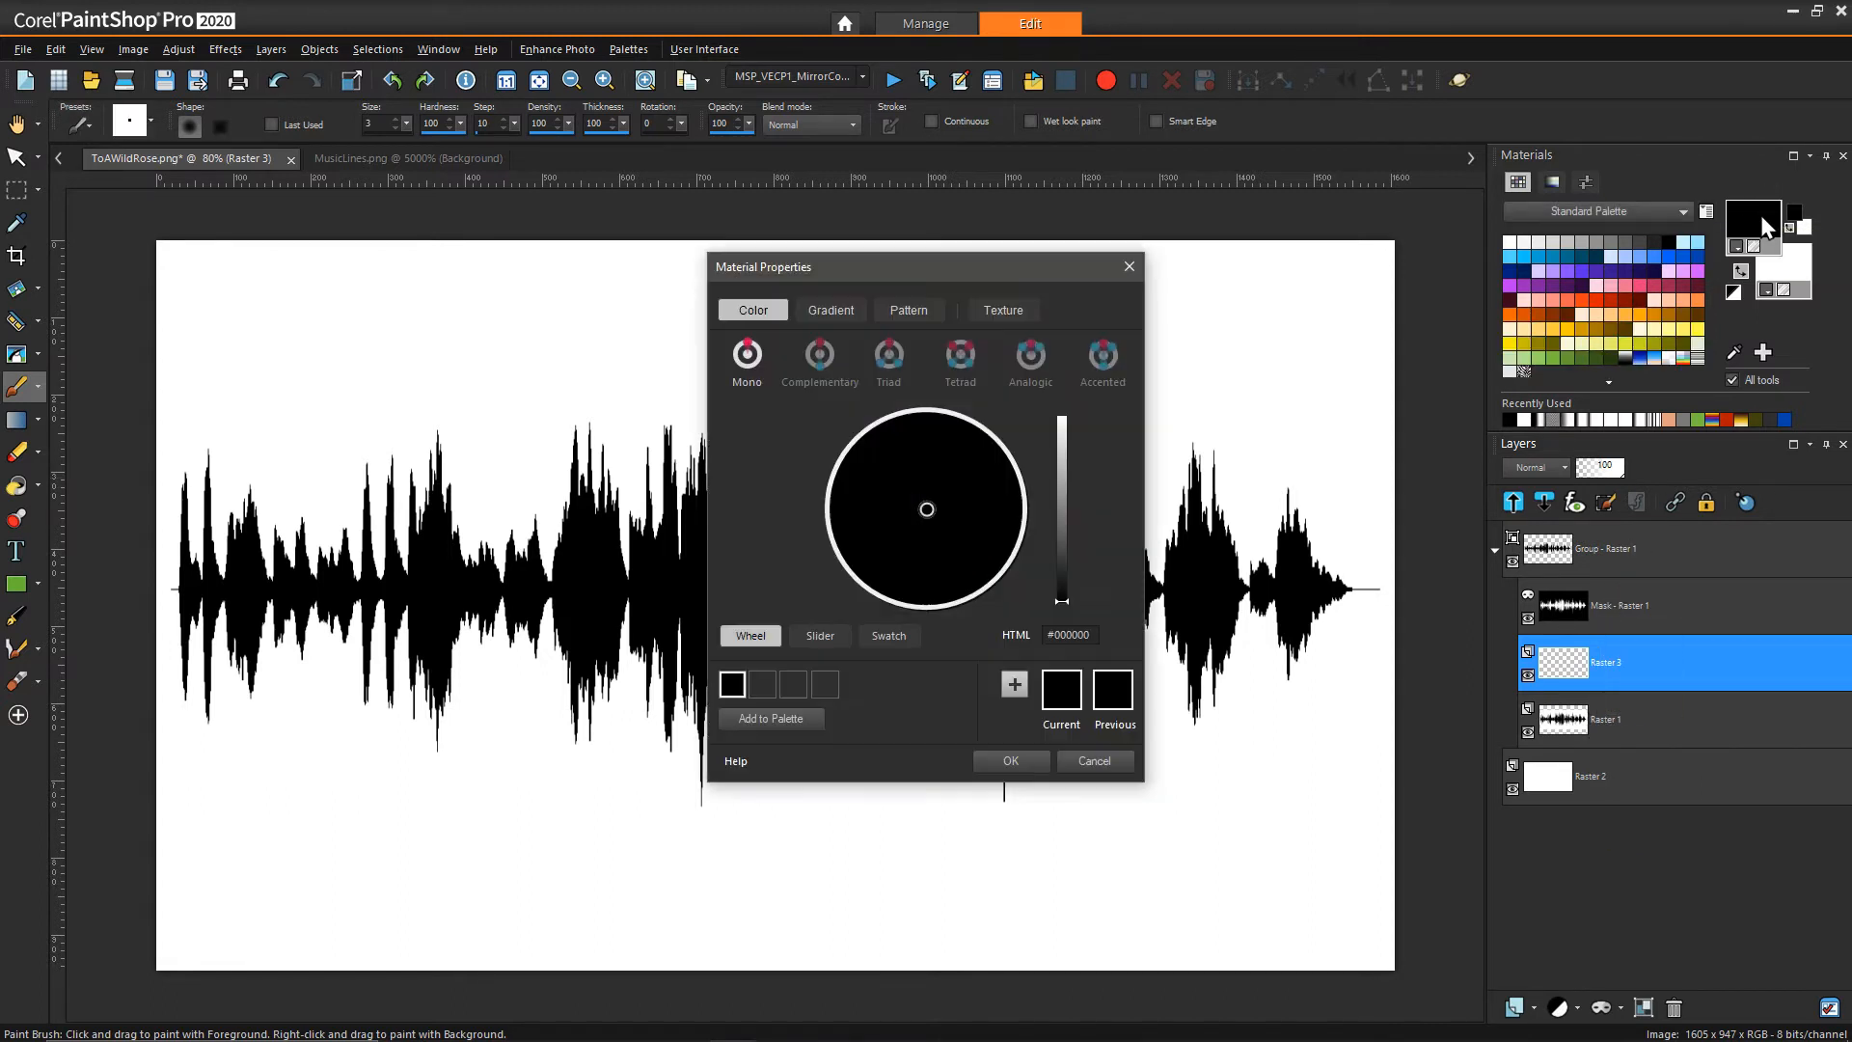
{"action": "left_click", "coordinate": [909, 308]}
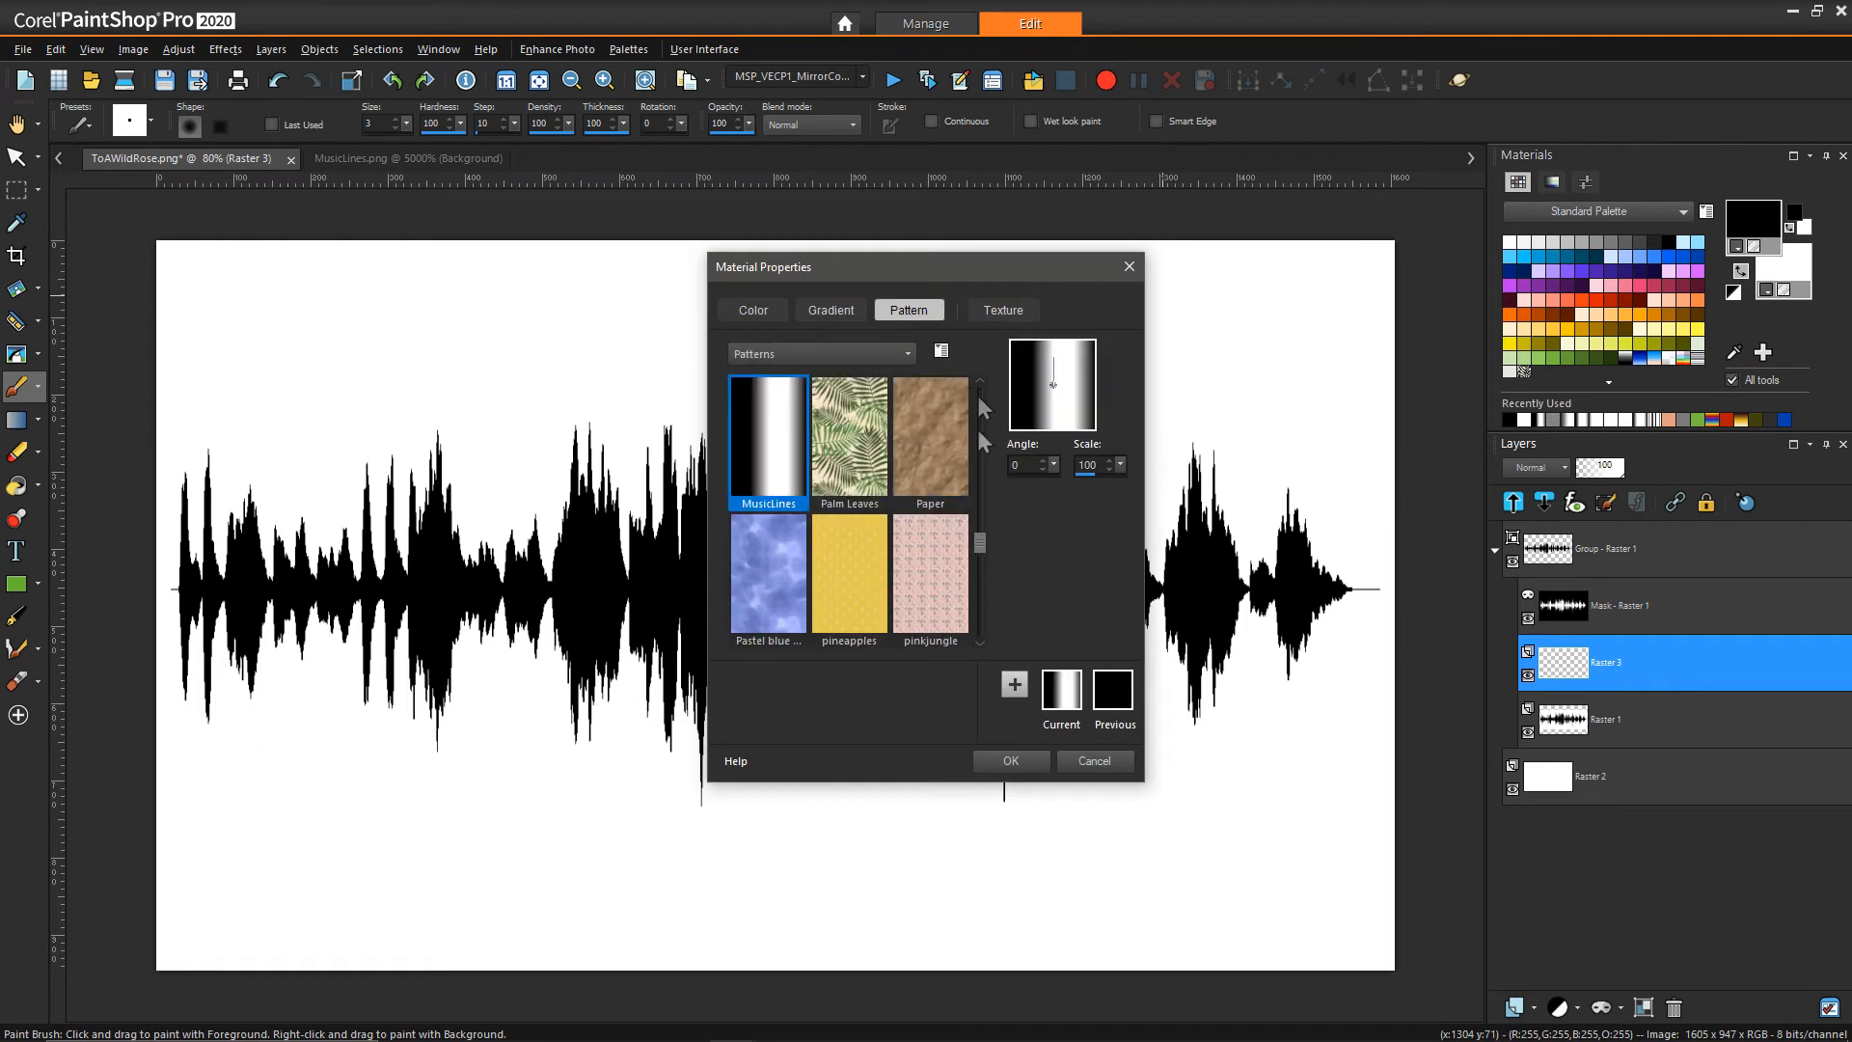
{"action": "mouse_move", "coordinate": [852, 586]}
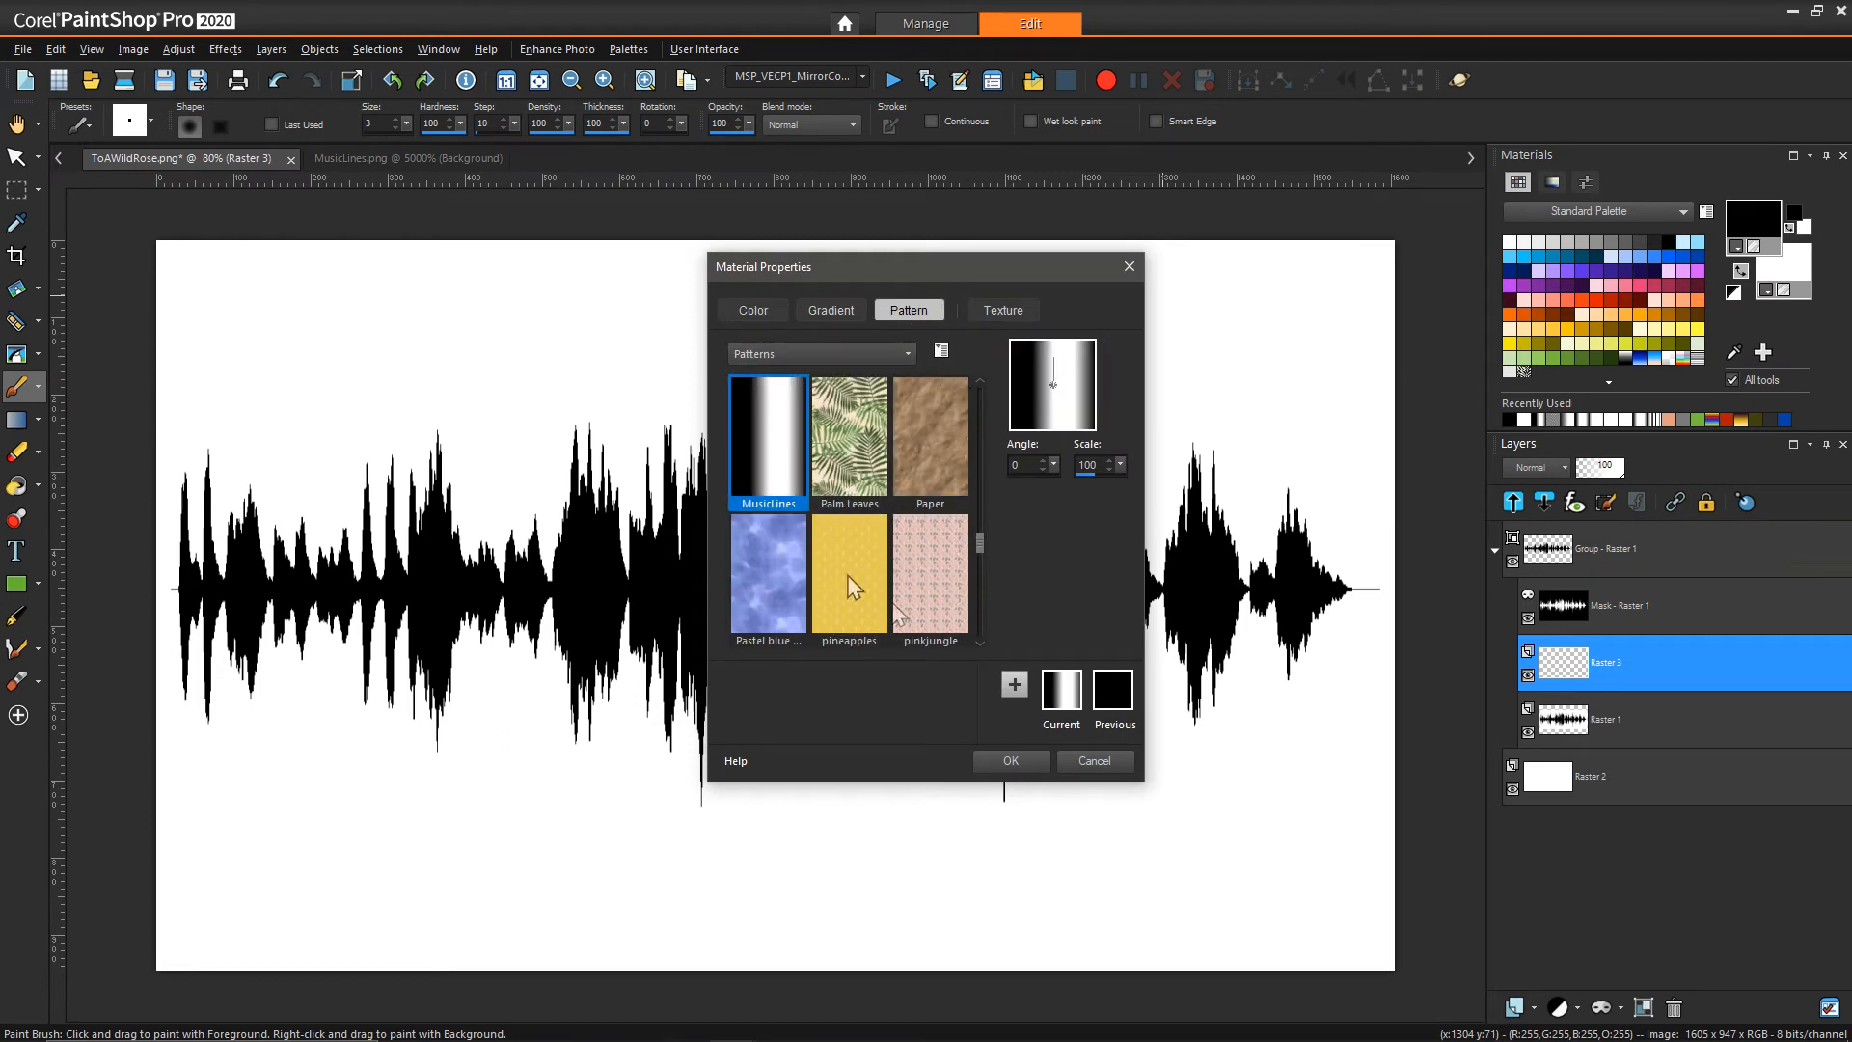
{"action": "mouse_move", "coordinate": [785, 459]}
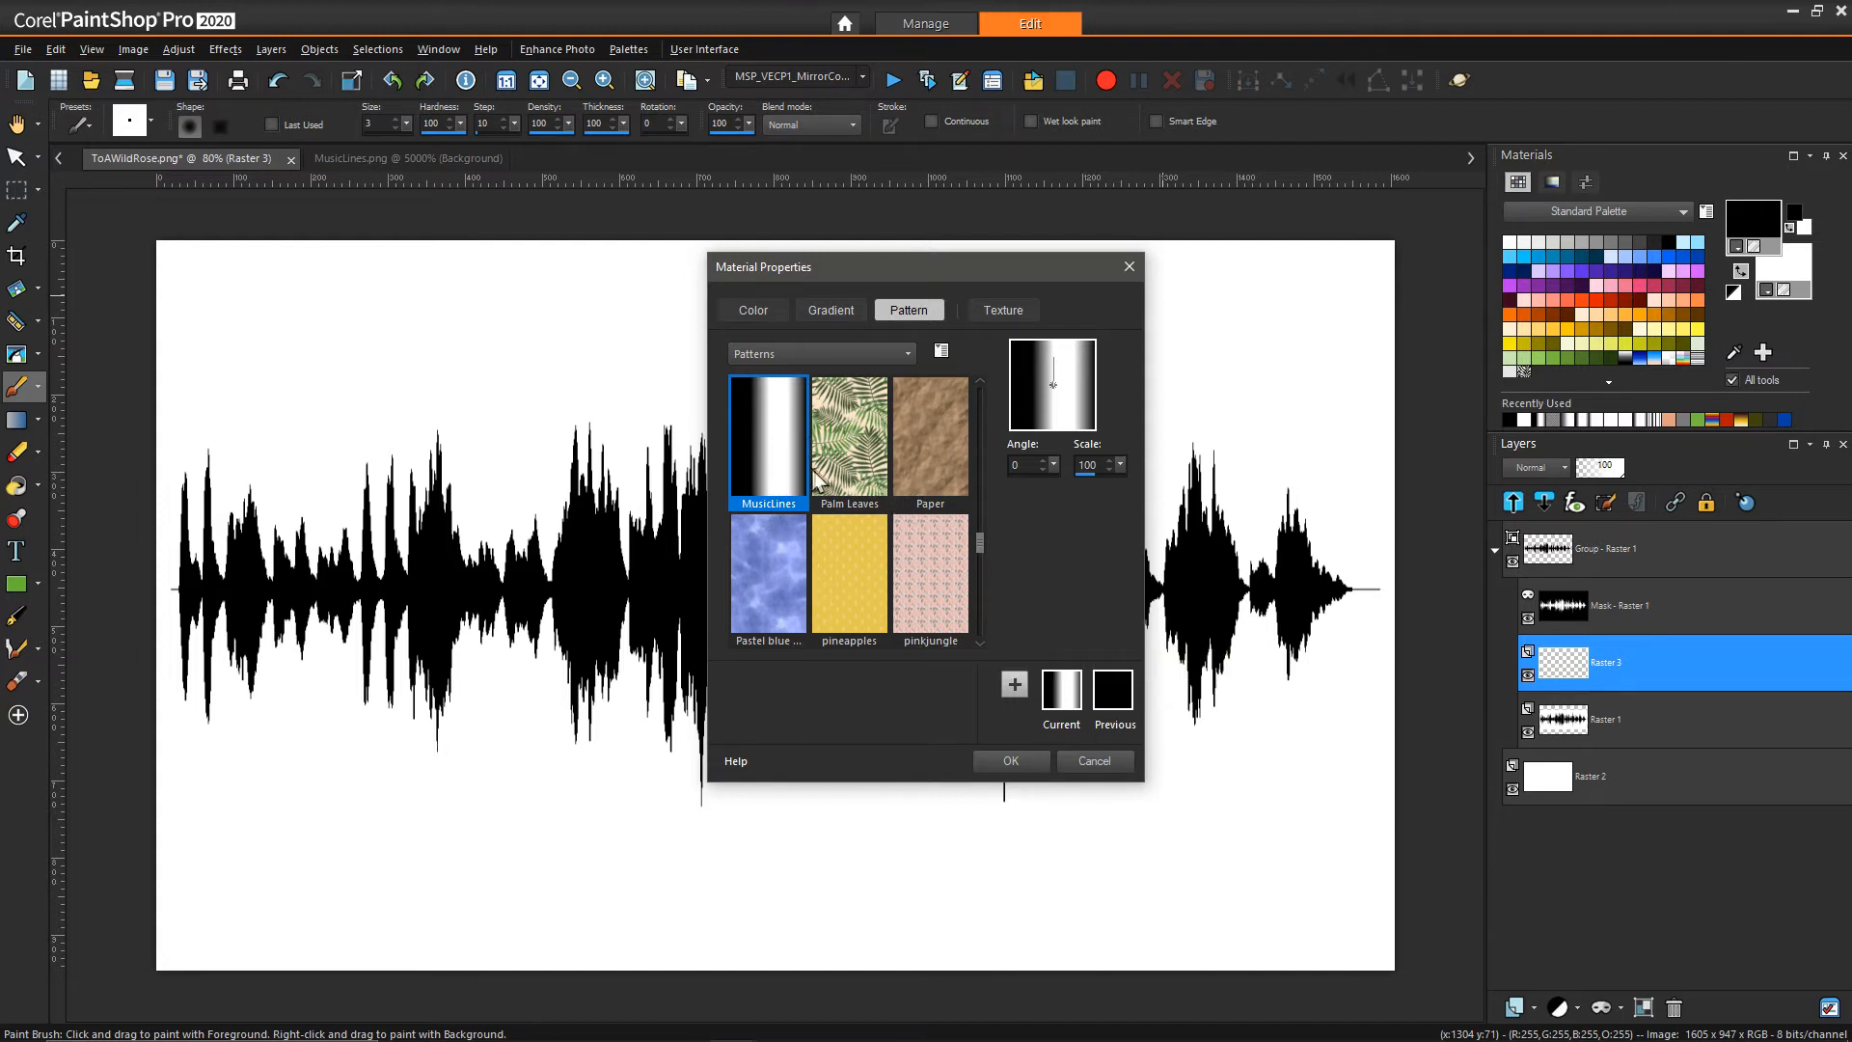
{"action": "mouse_move", "coordinate": [1090, 486]}
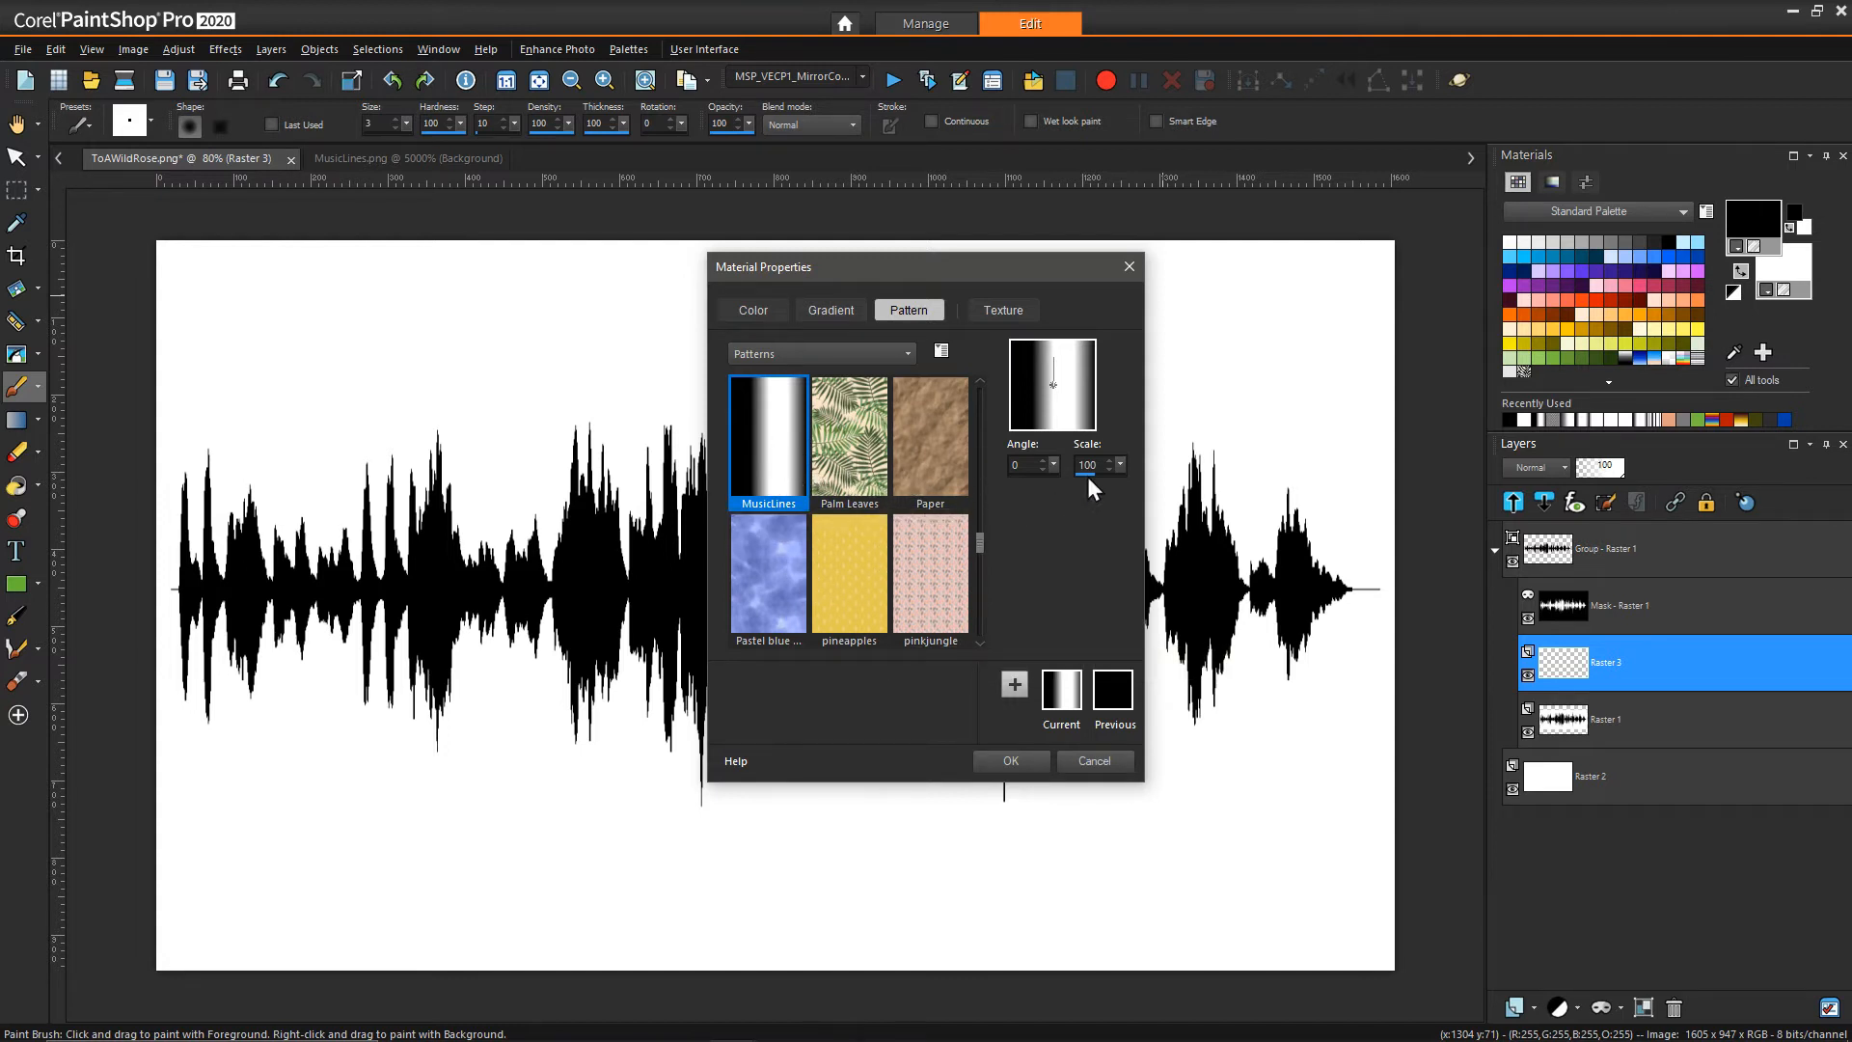
{"action": "mouse_move", "coordinate": [1130, 476]}
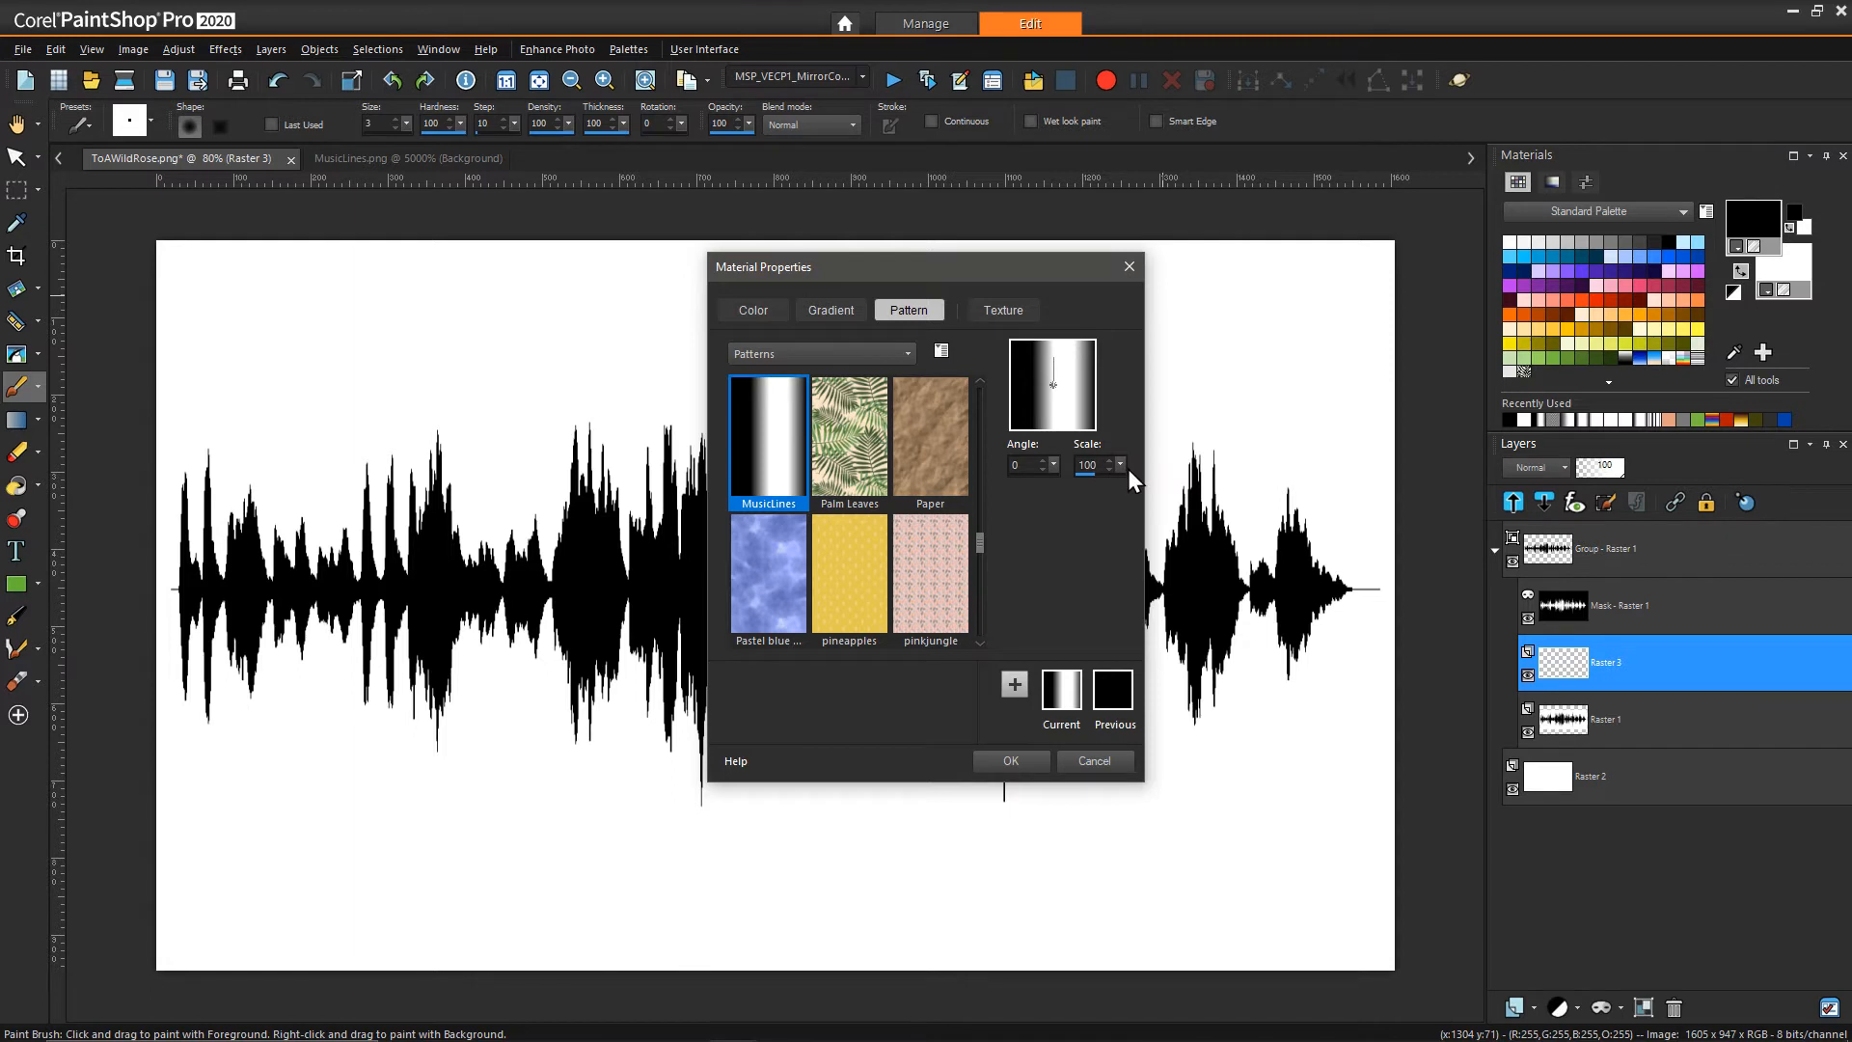
{"action": "mouse_move", "coordinate": [1142, 482]}
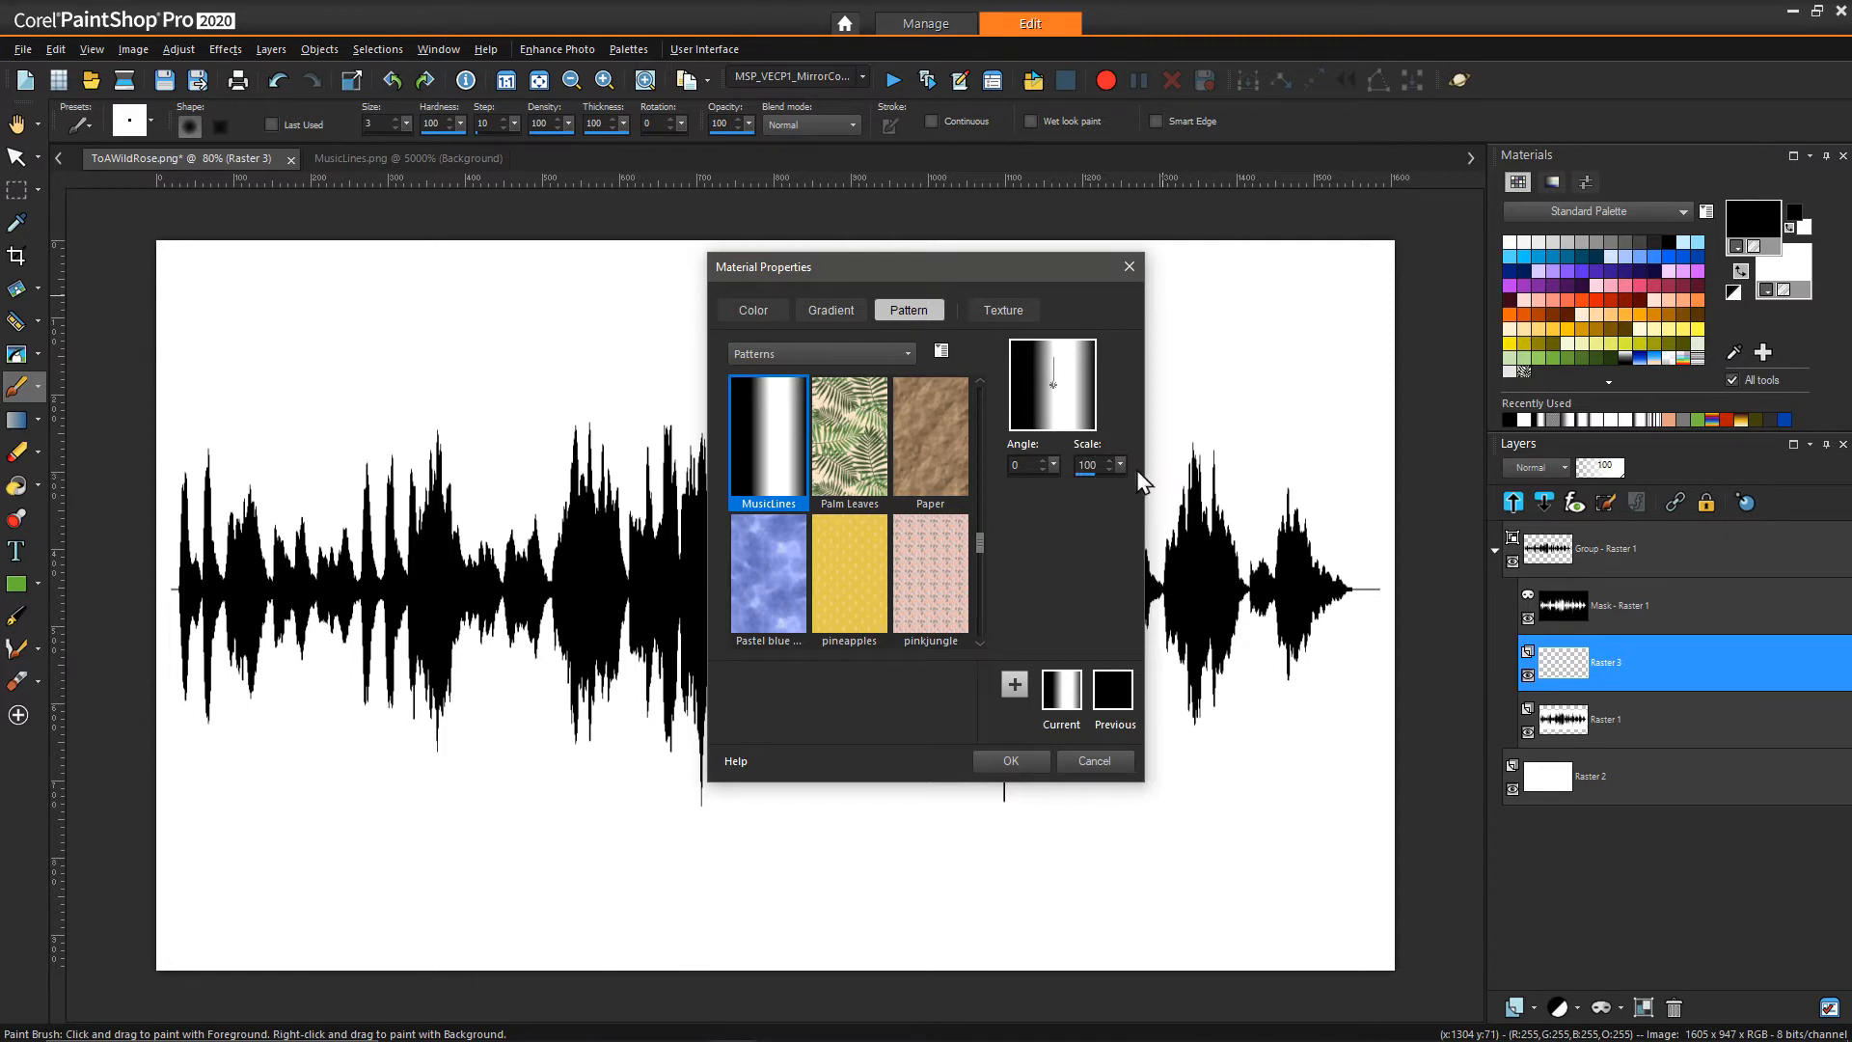
{"action": "mouse_move", "coordinate": [1035, 557]}
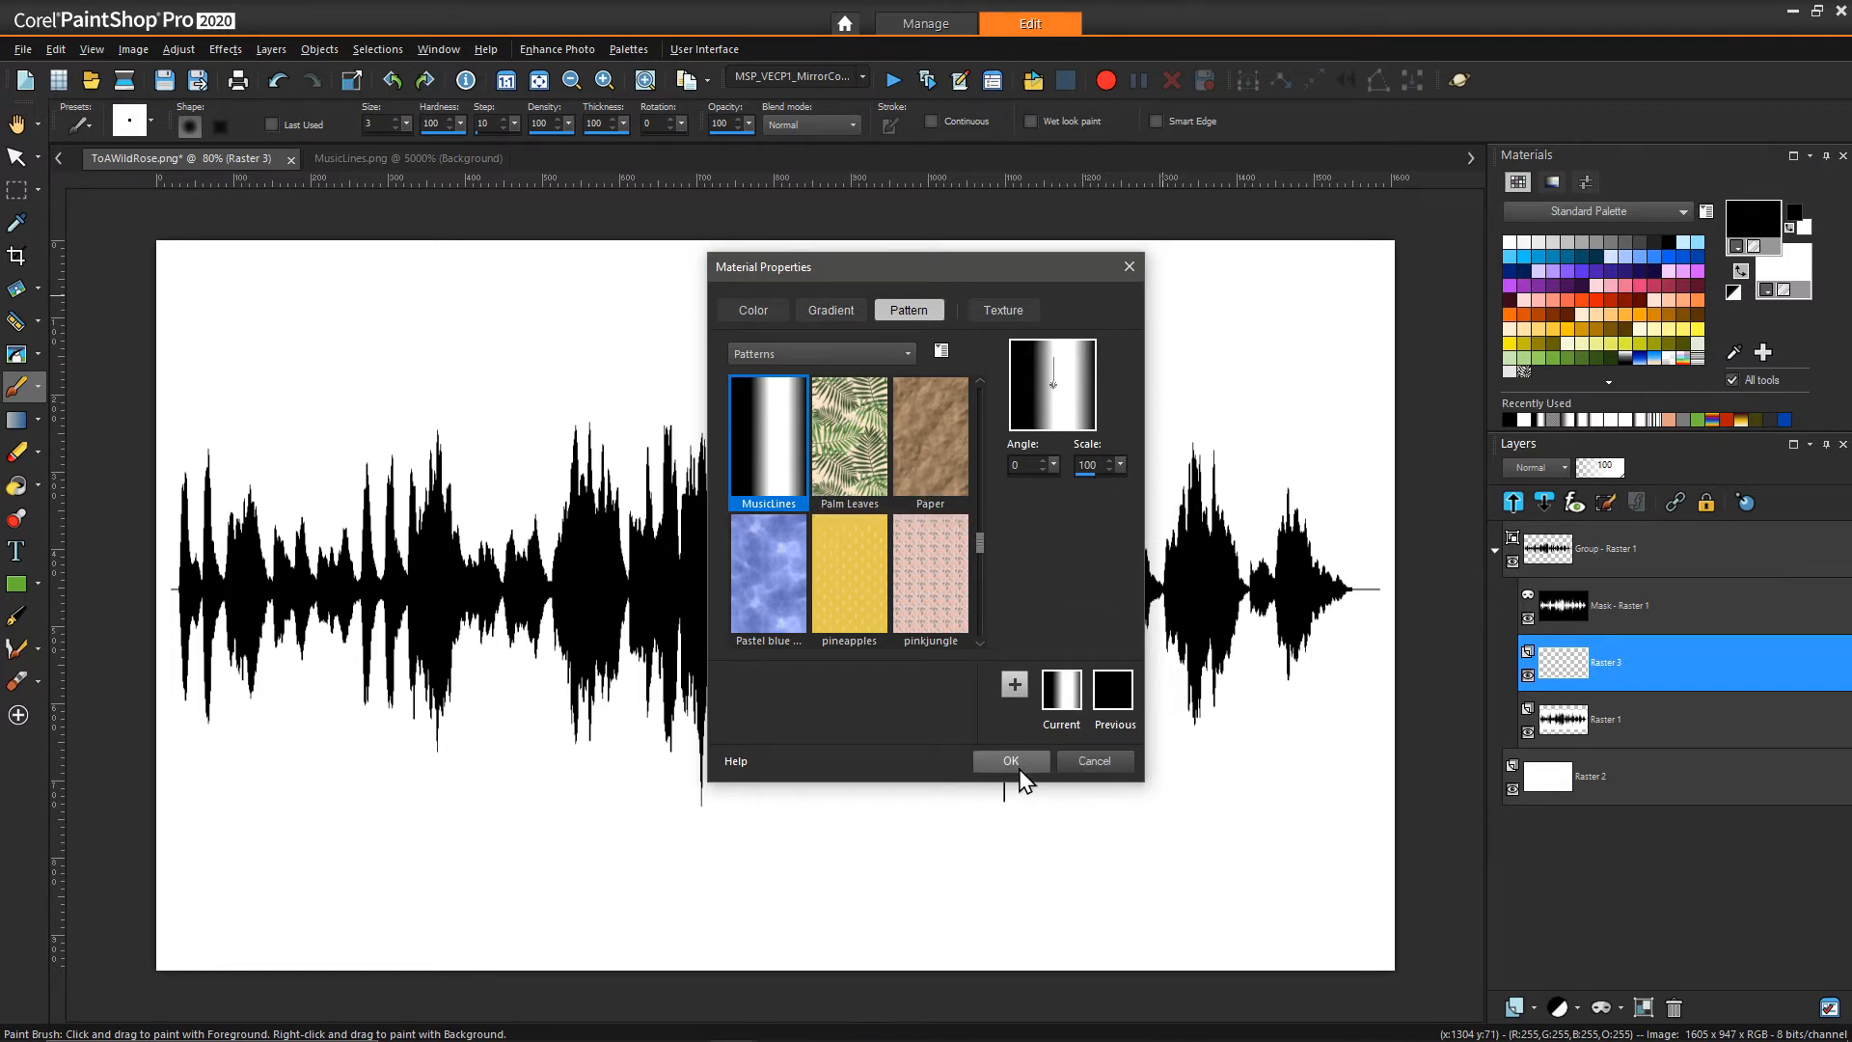
{"action": "left_click", "coordinate": [1011, 762]}
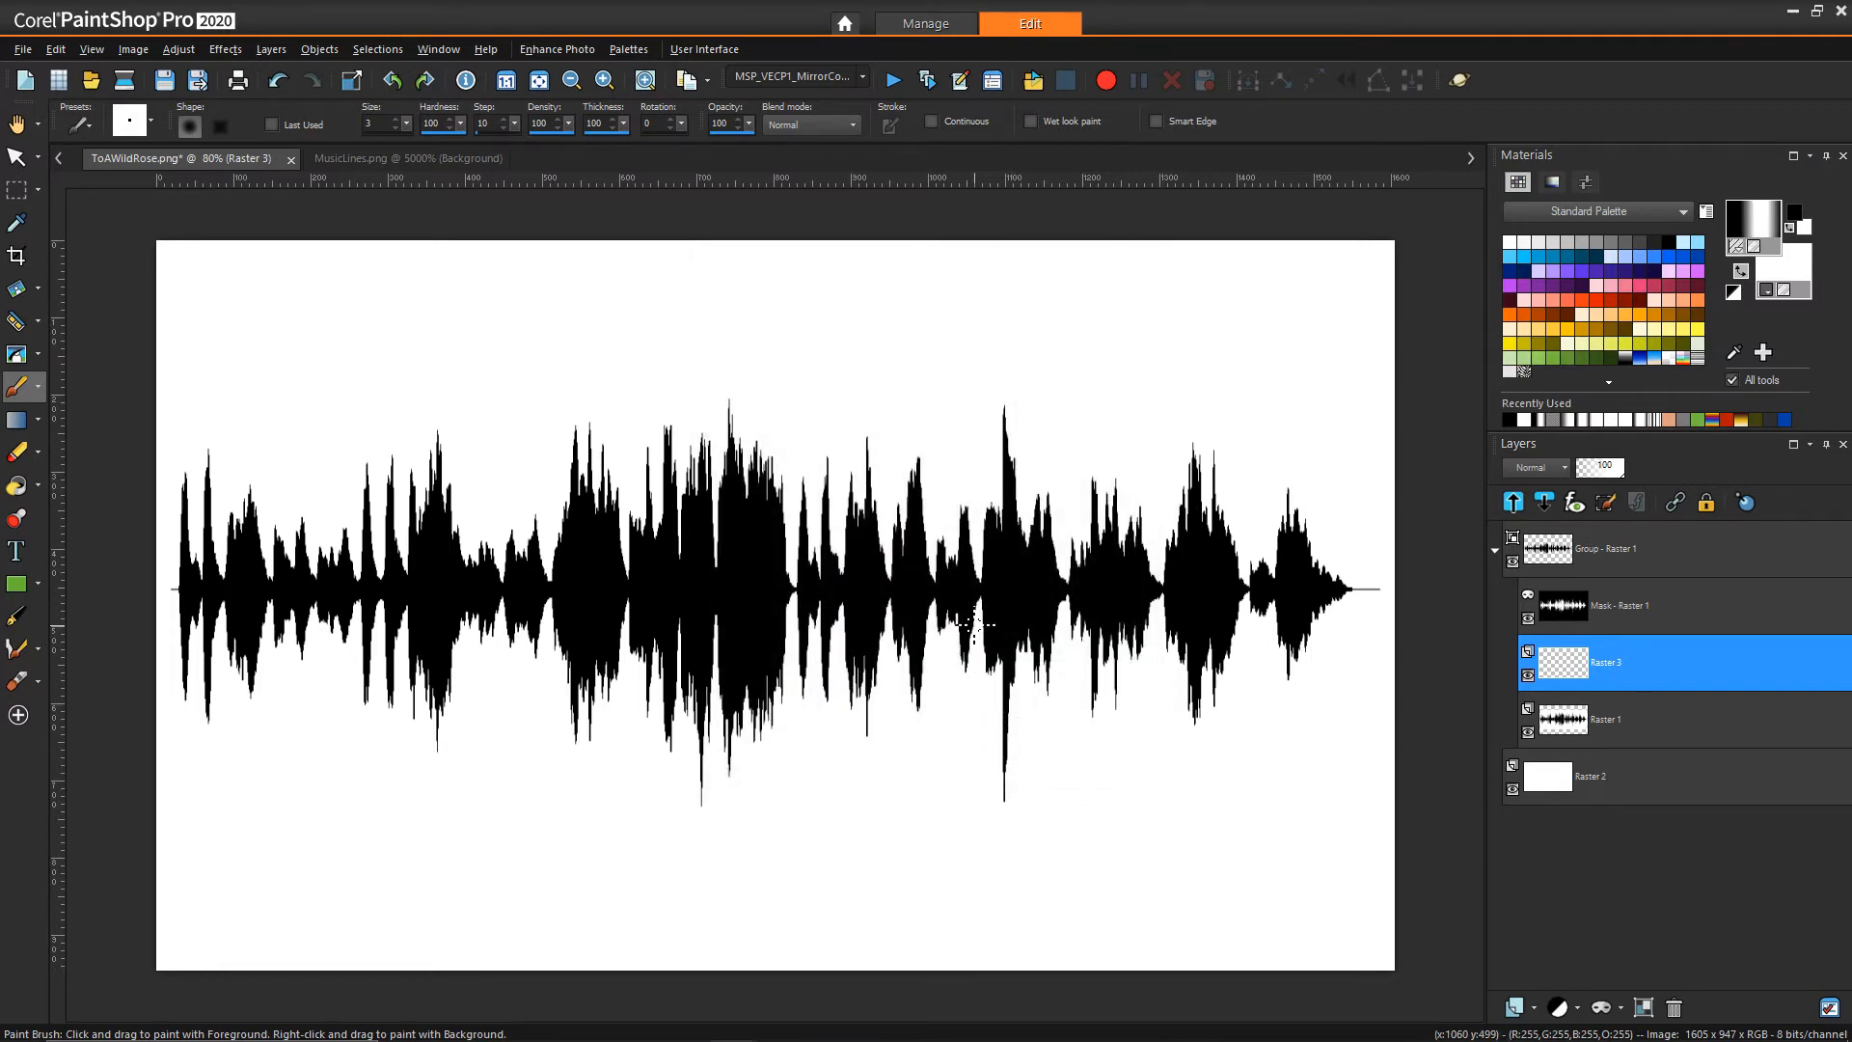
{"action": "mouse_move", "coordinate": [1666, 346]}
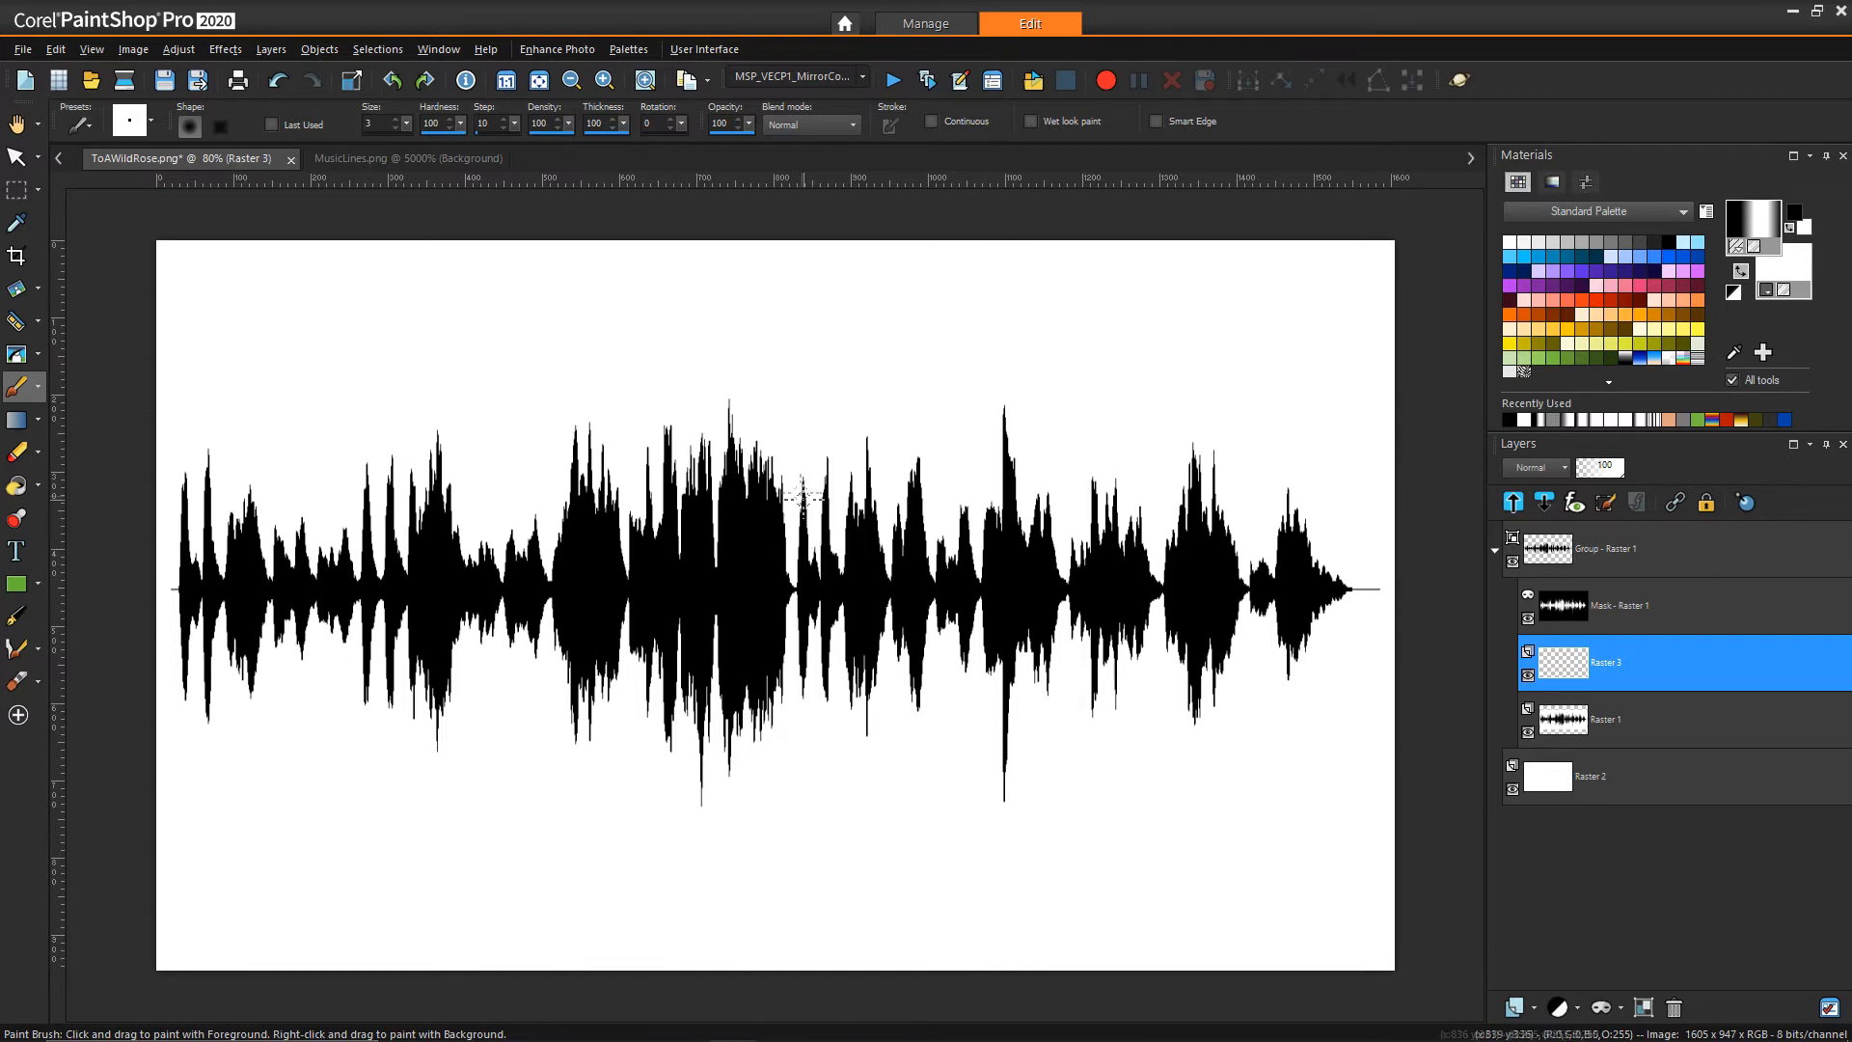
Step: Flood-fill the new Raster 3 layer with the MusicLines stripe pattern, turning the waveform into vertical bars
{"action": "left_click", "coordinate": [16, 484]}
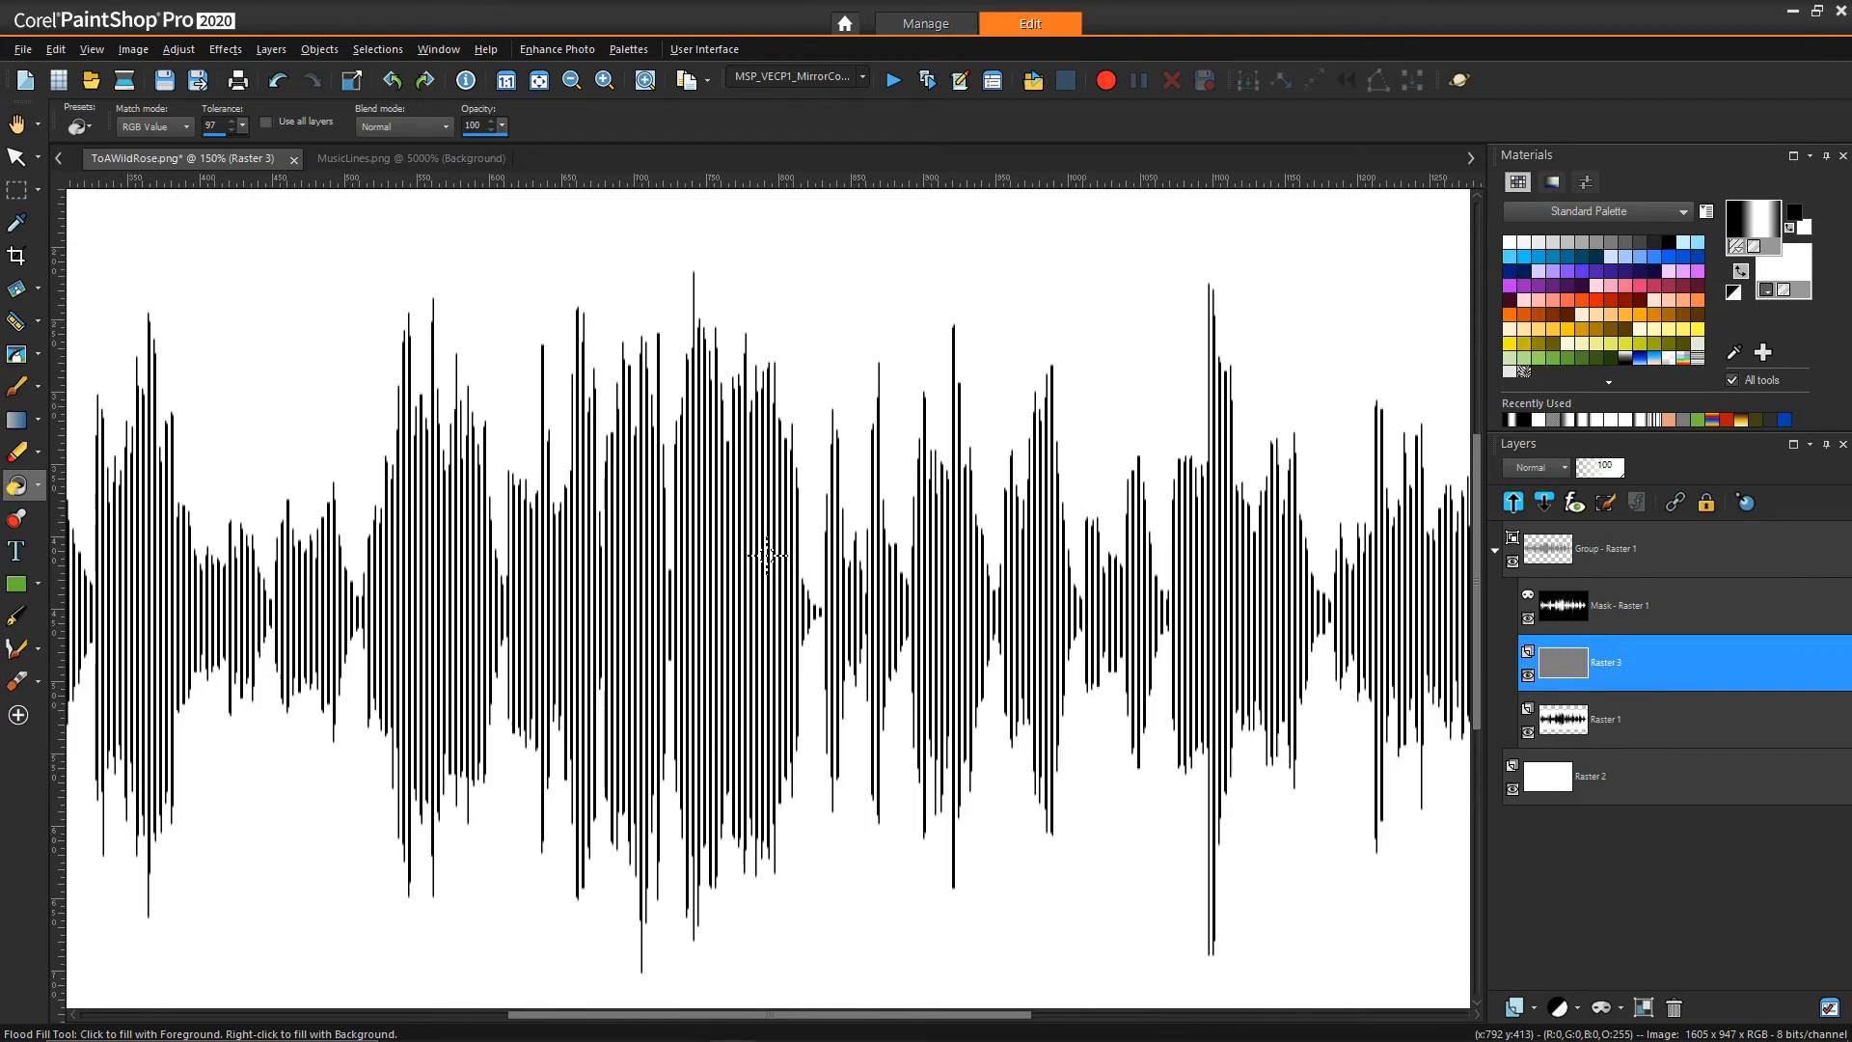
{"action": "mouse_move", "coordinate": [1035, 602]}
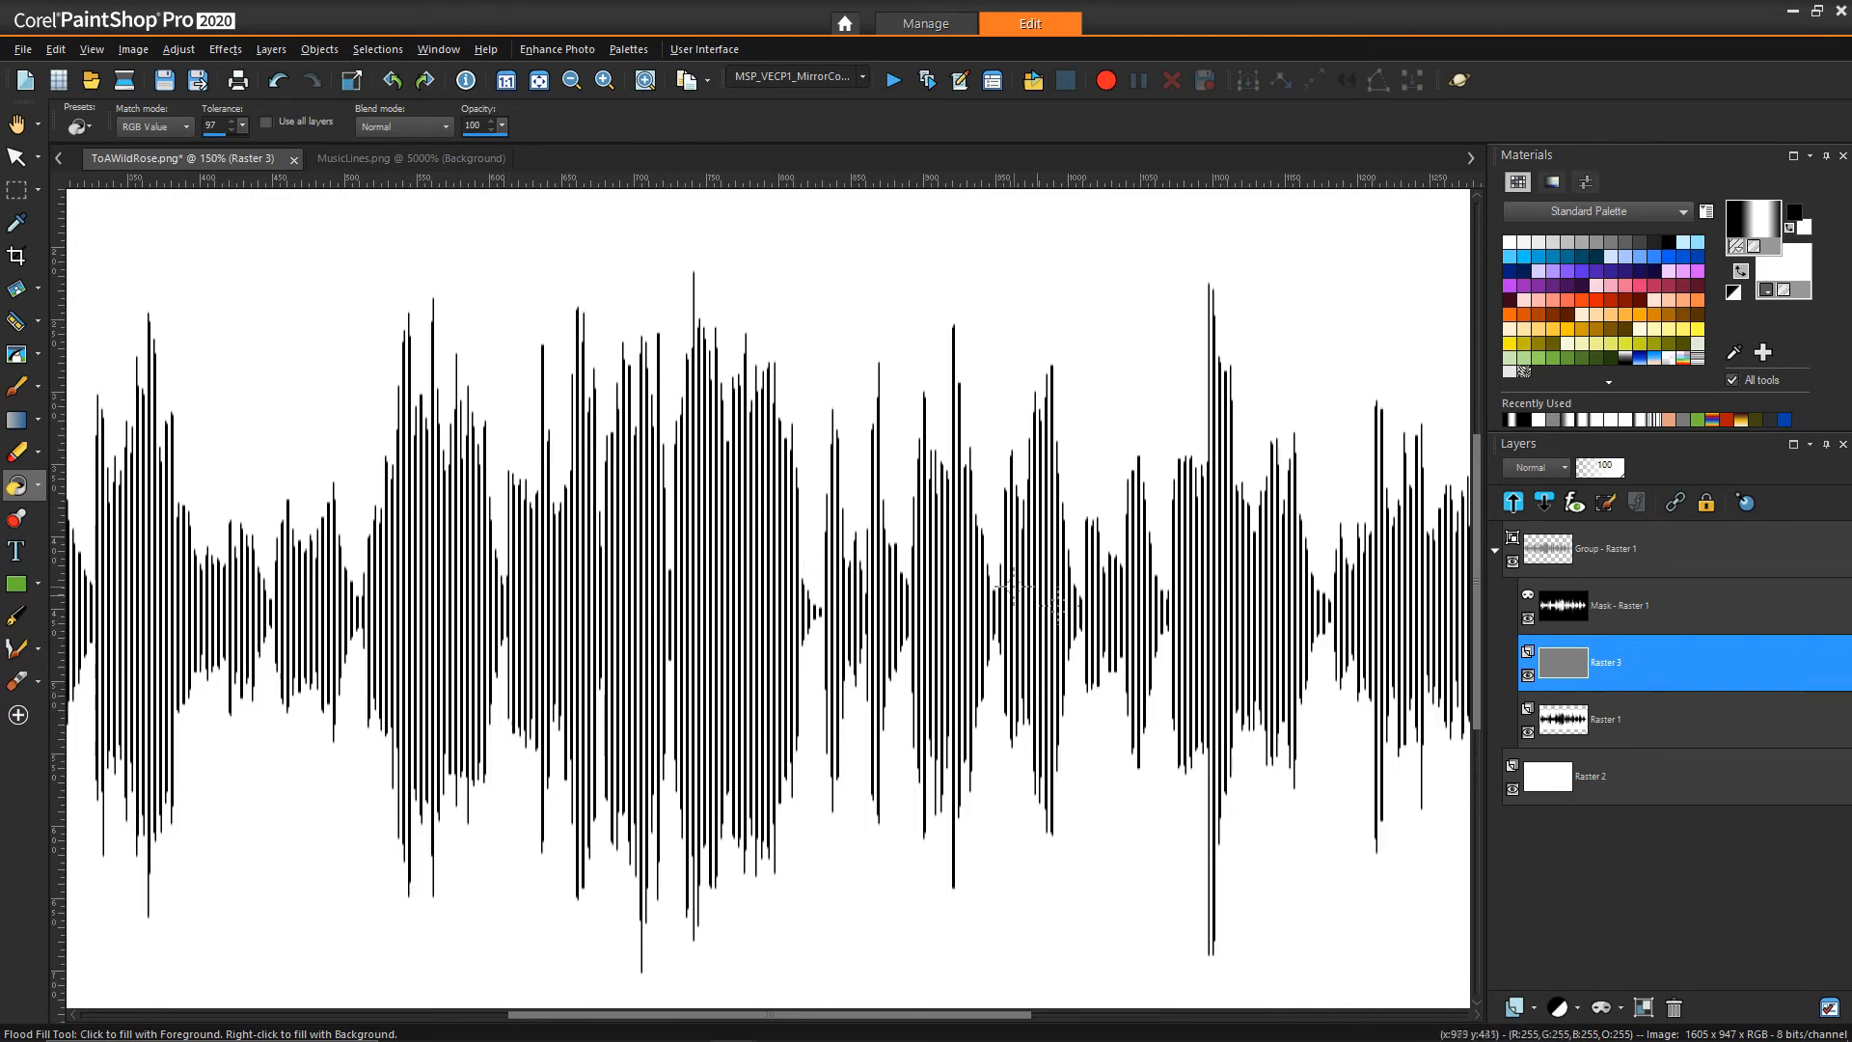
{"action": "mouse_move", "coordinate": [818, 702]}
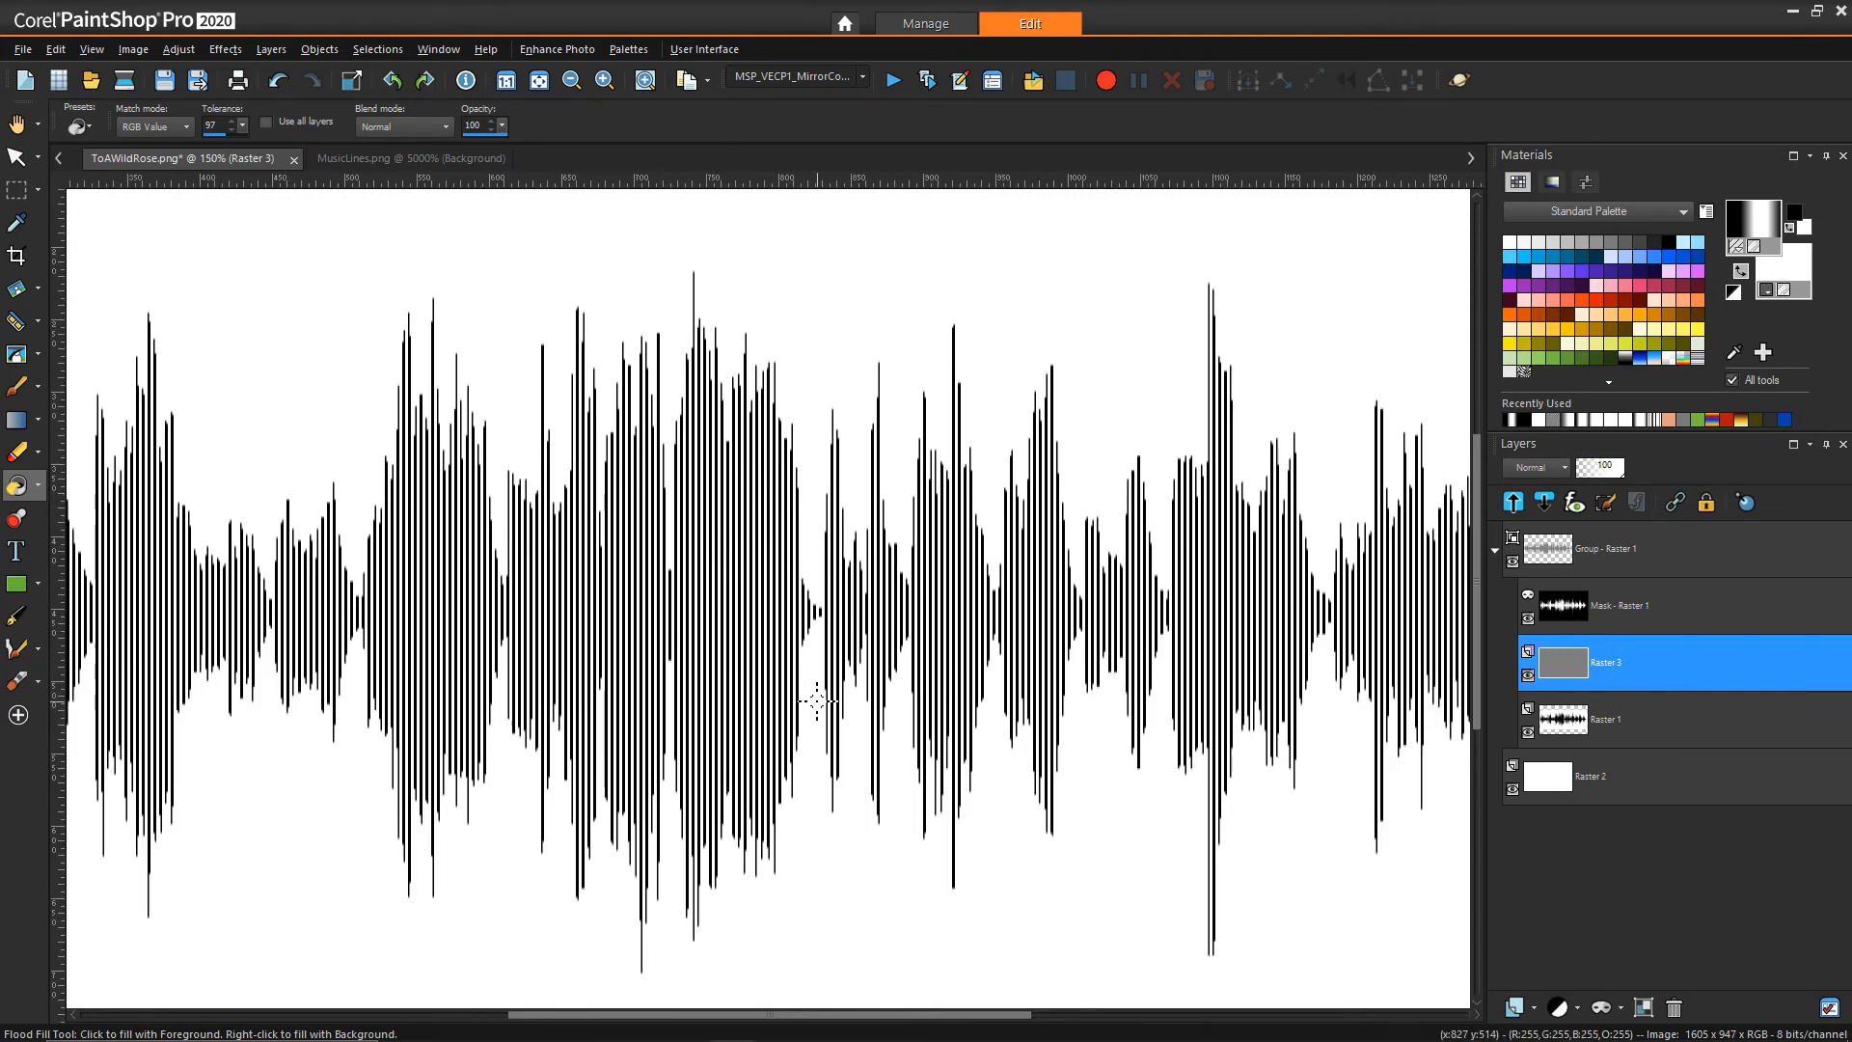
{"action": "mouse_move", "coordinate": [764, 567]}
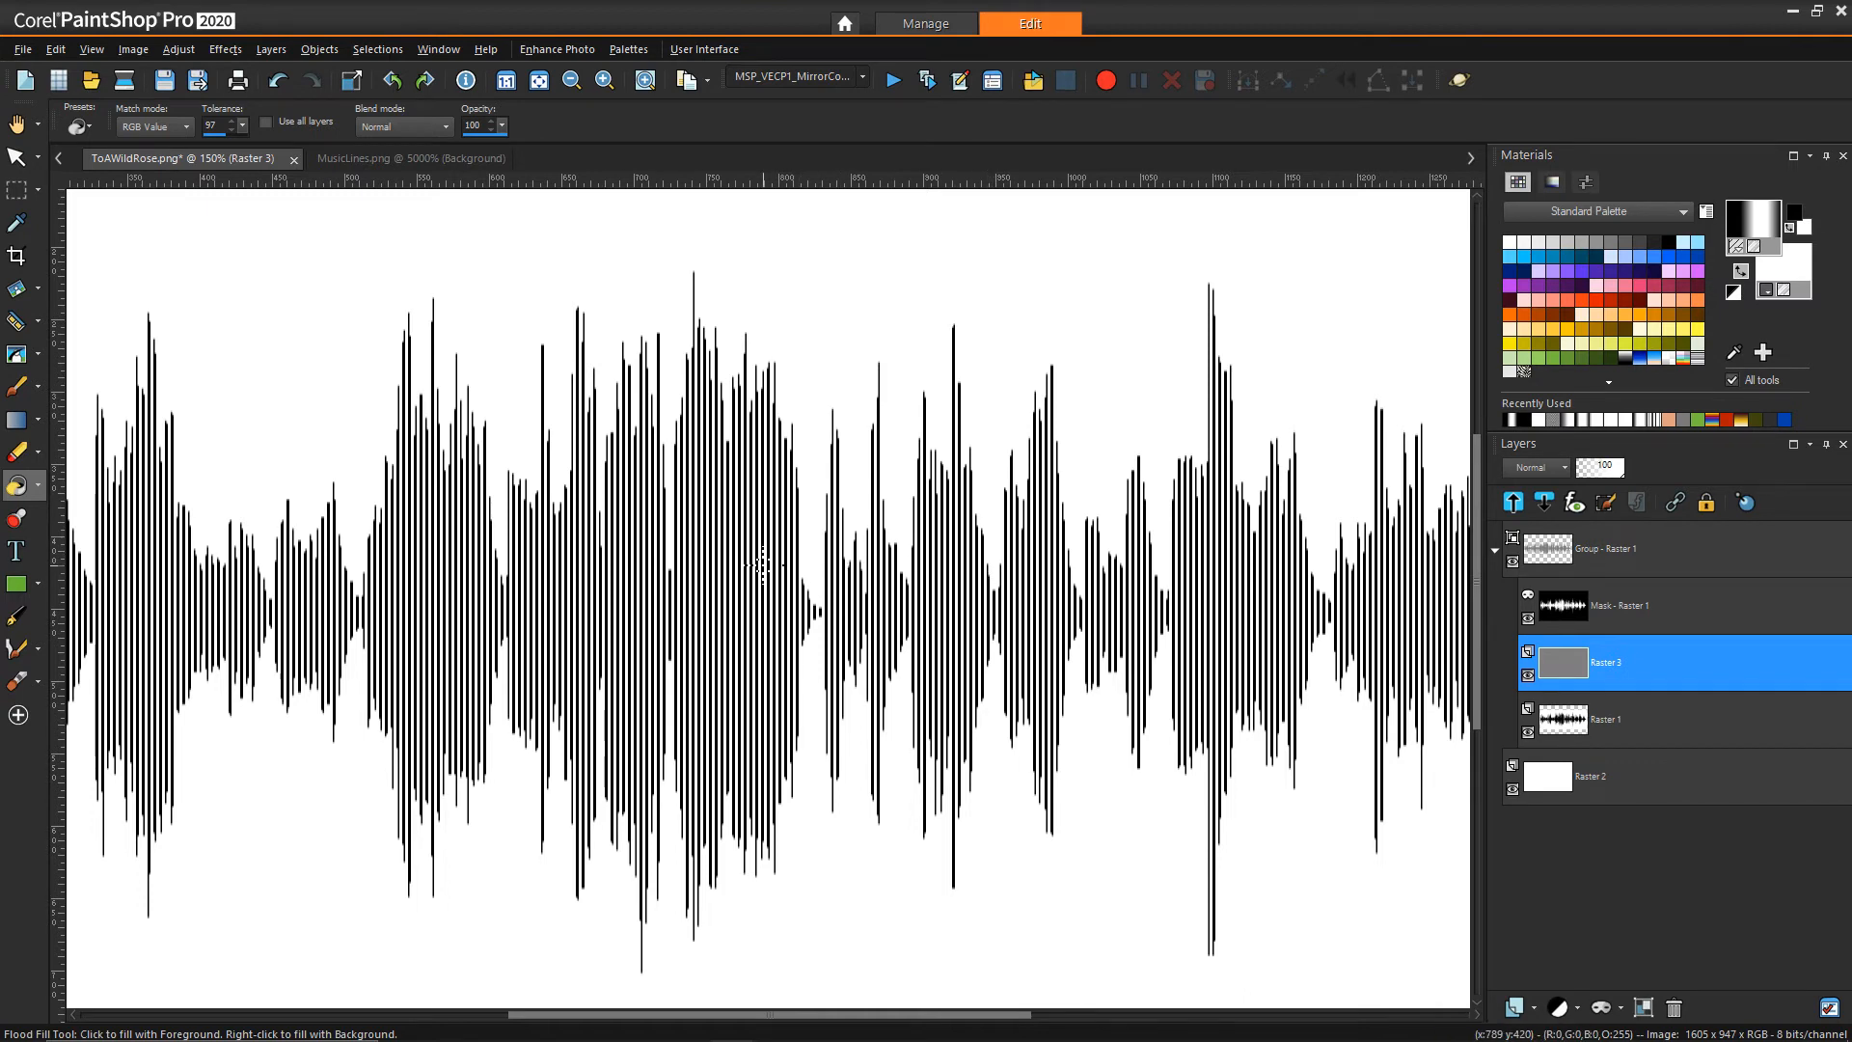
{"action": "mouse_move", "coordinate": [789, 372]}
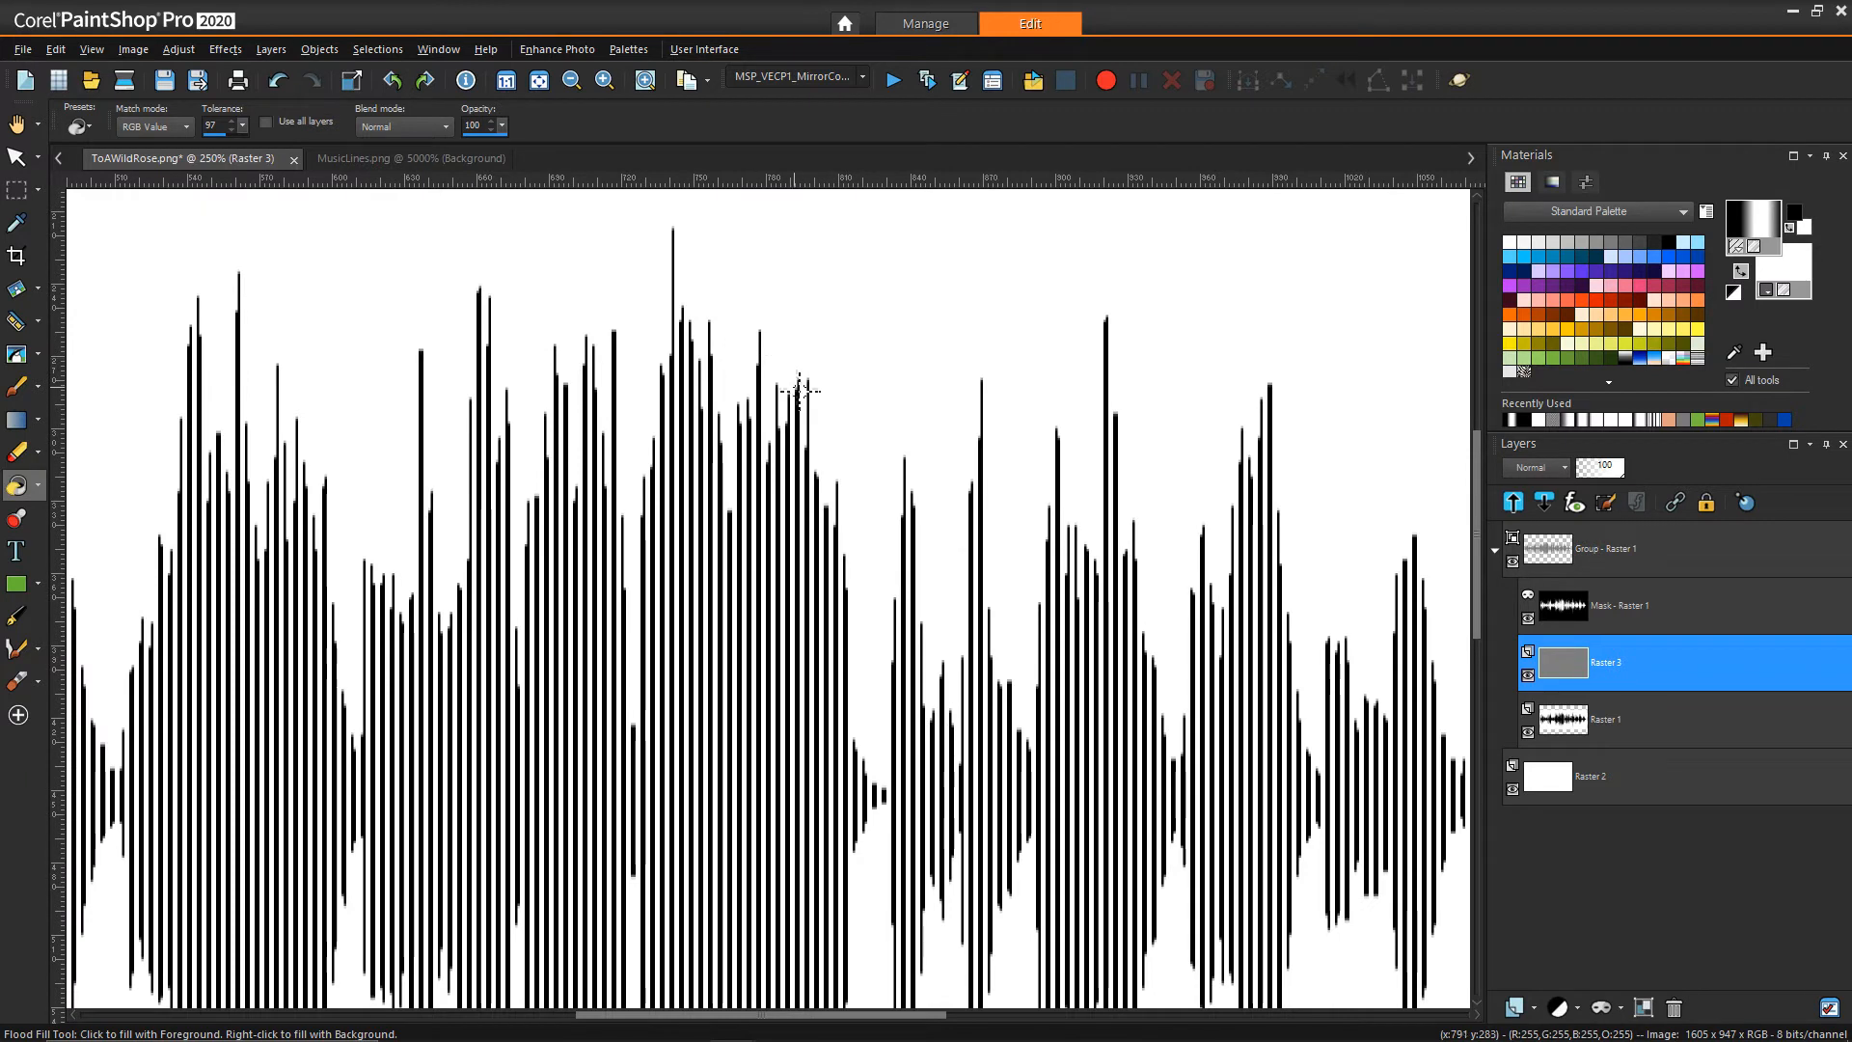
{"action": "mouse_move", "coordinate": [830, 349]}
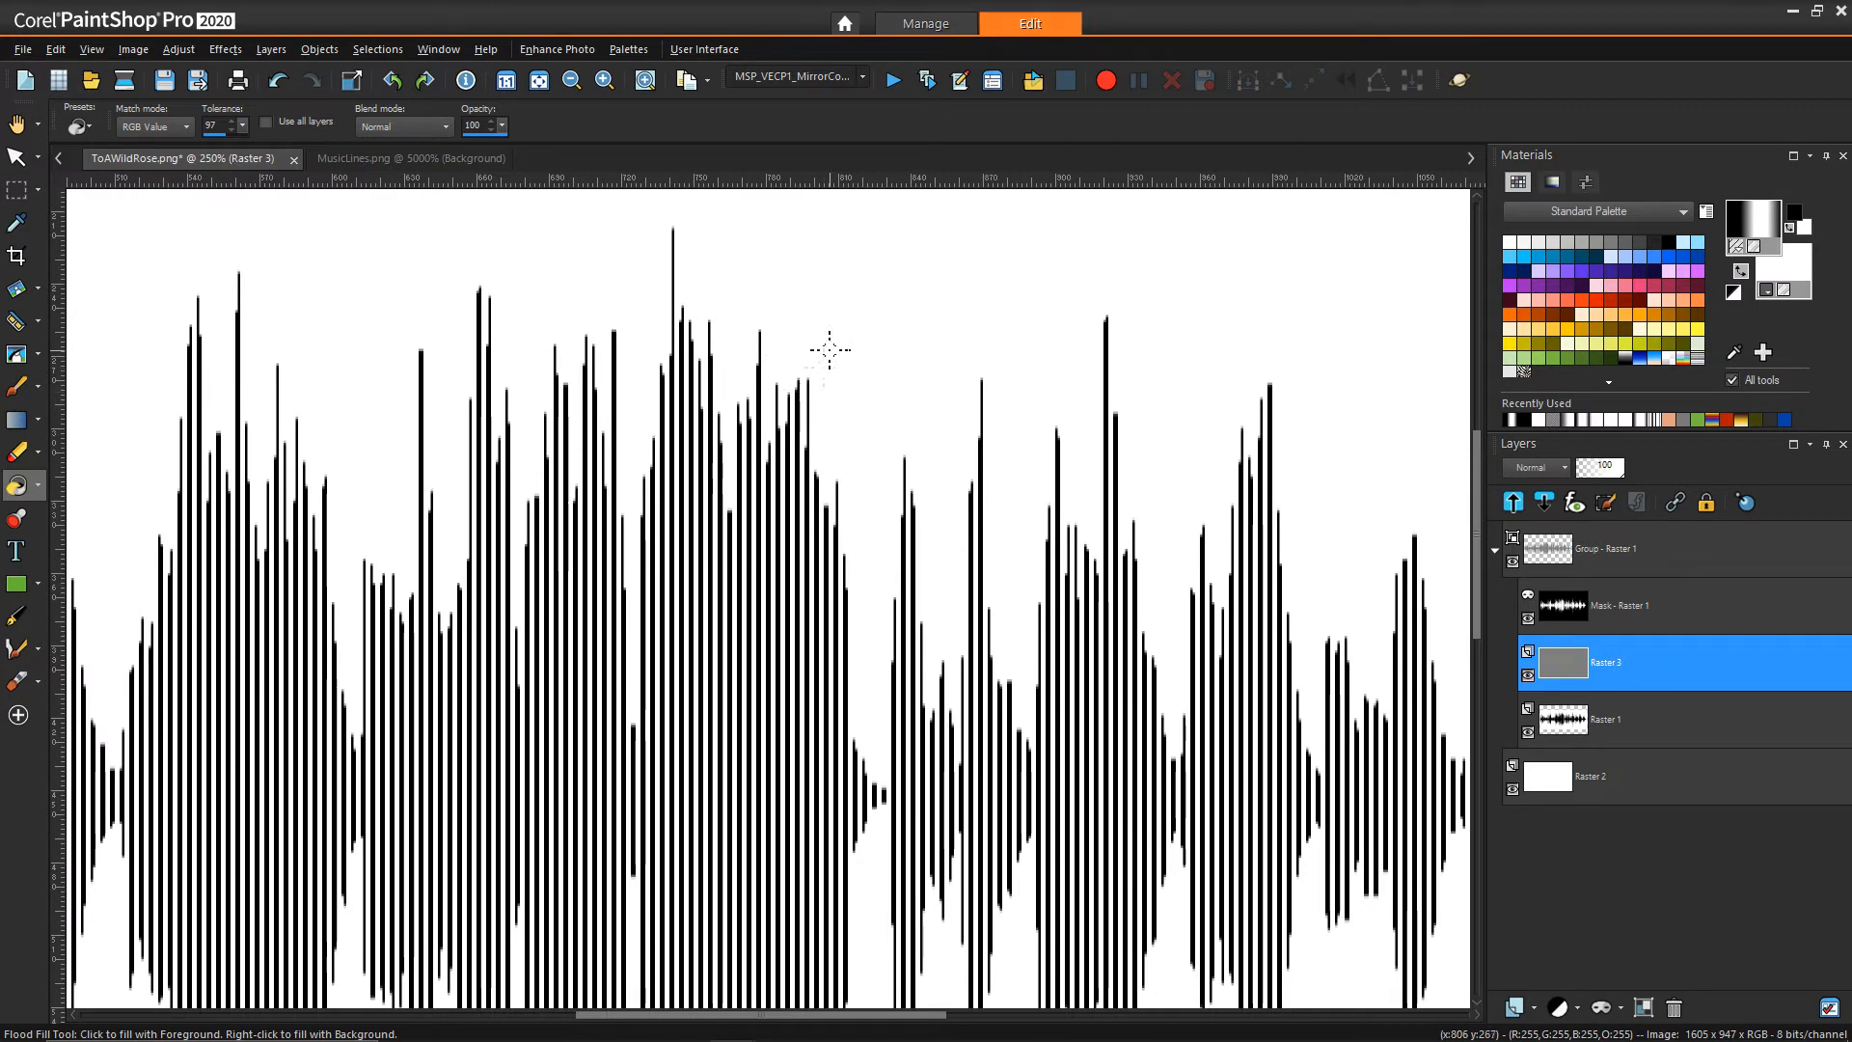
{"action": "mouse_move", "coordinate": [818, 378]}
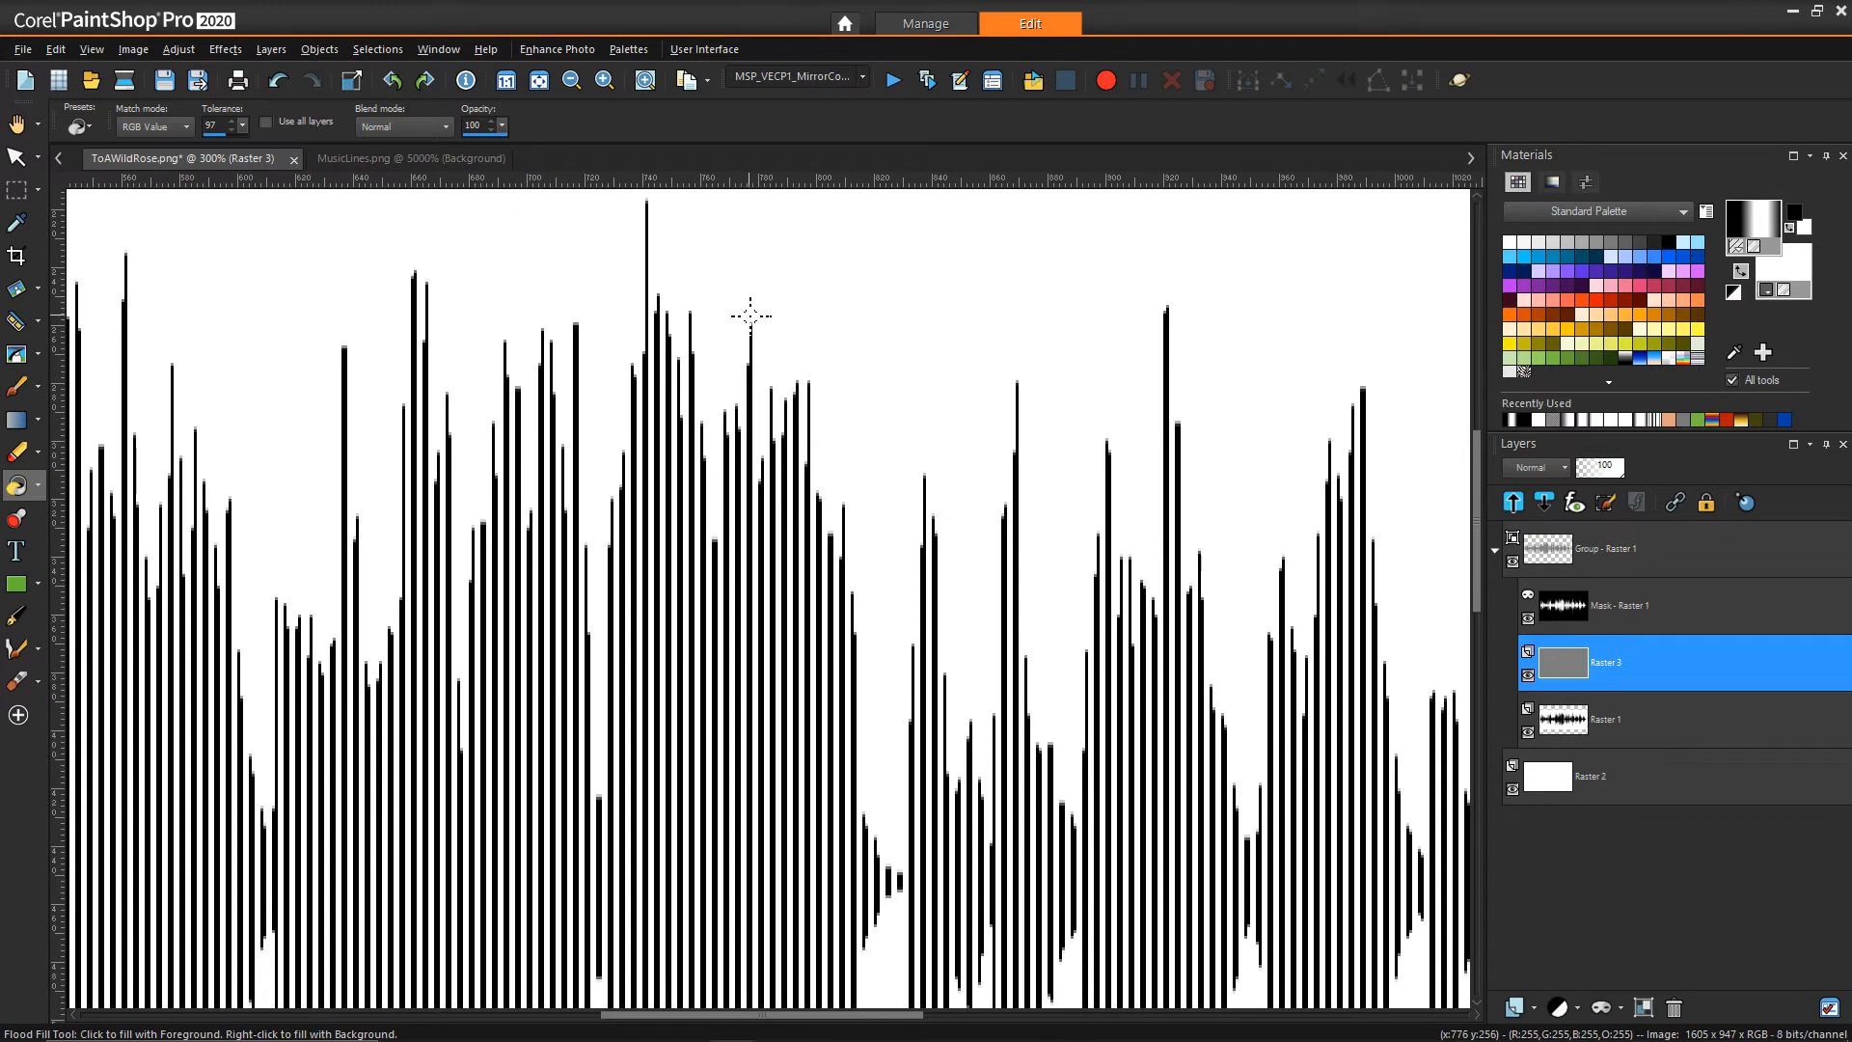
{"action": "mouse_move", "coordinate": [693, 397]}
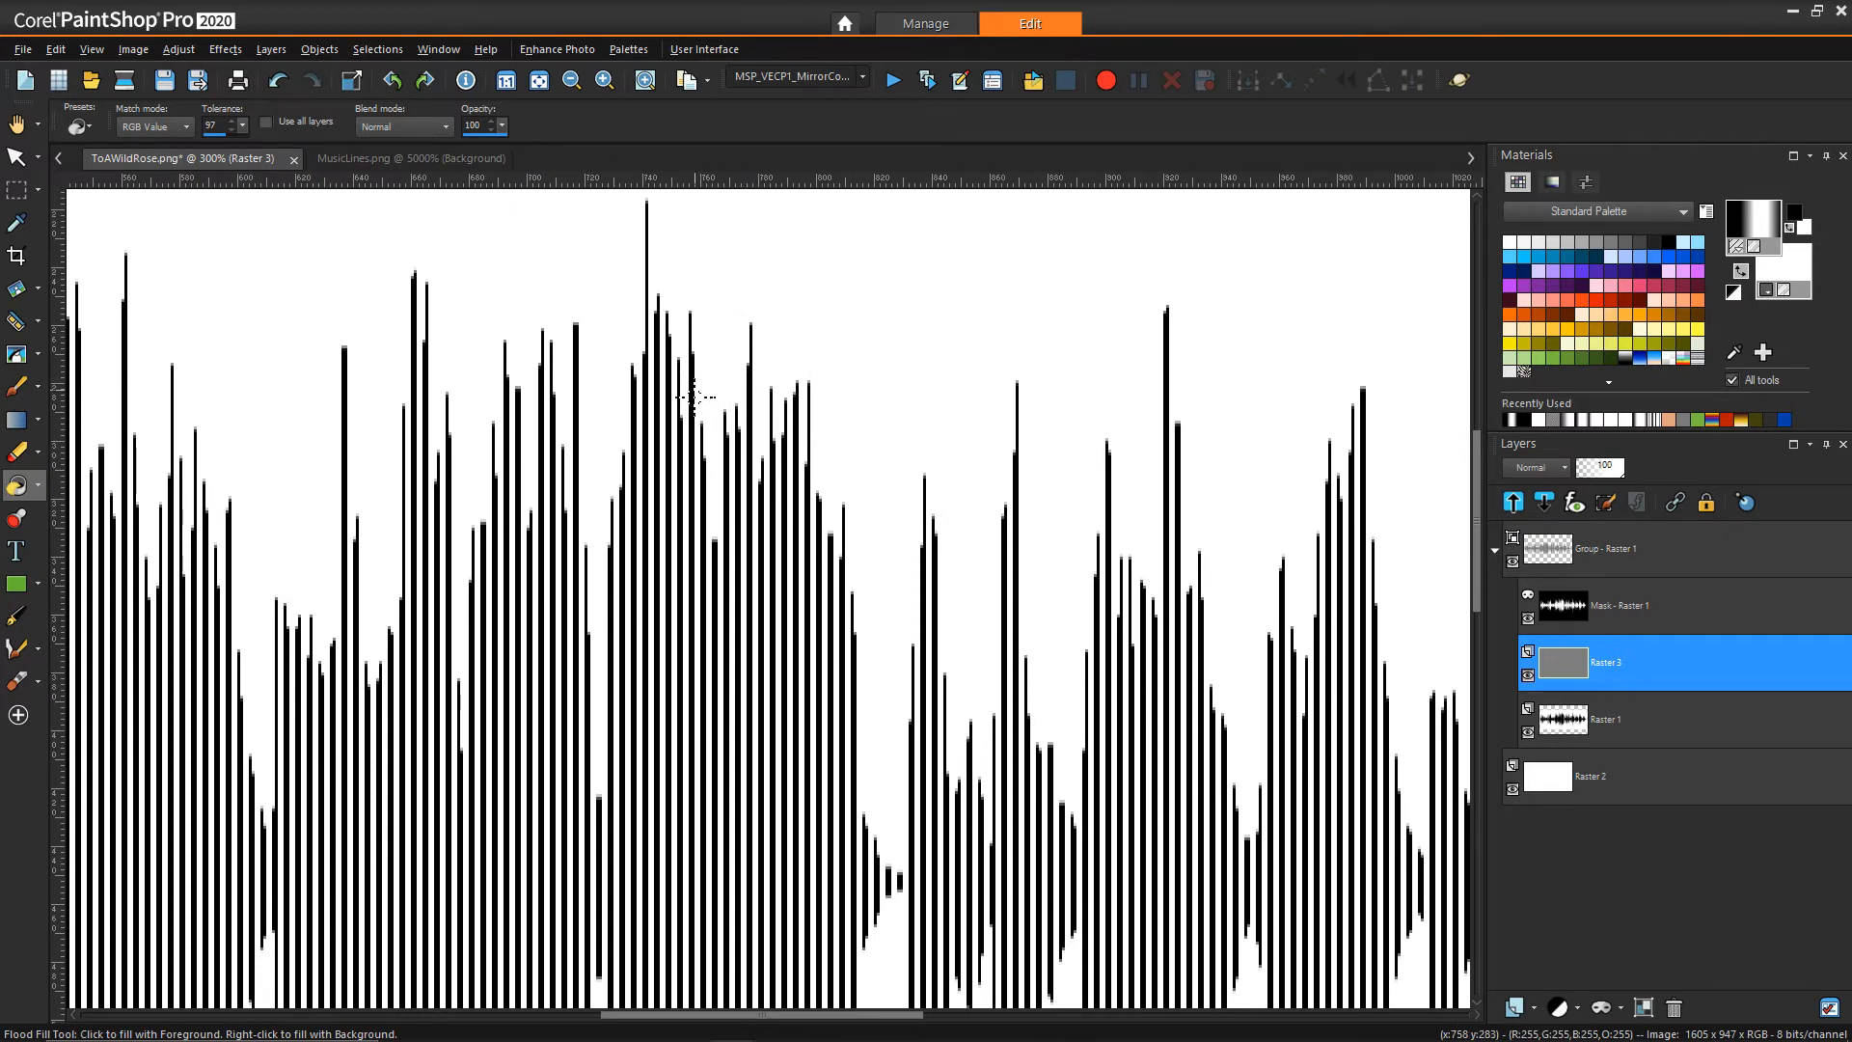
{"action": "mouse_move", "coordinate": [879, 447]}
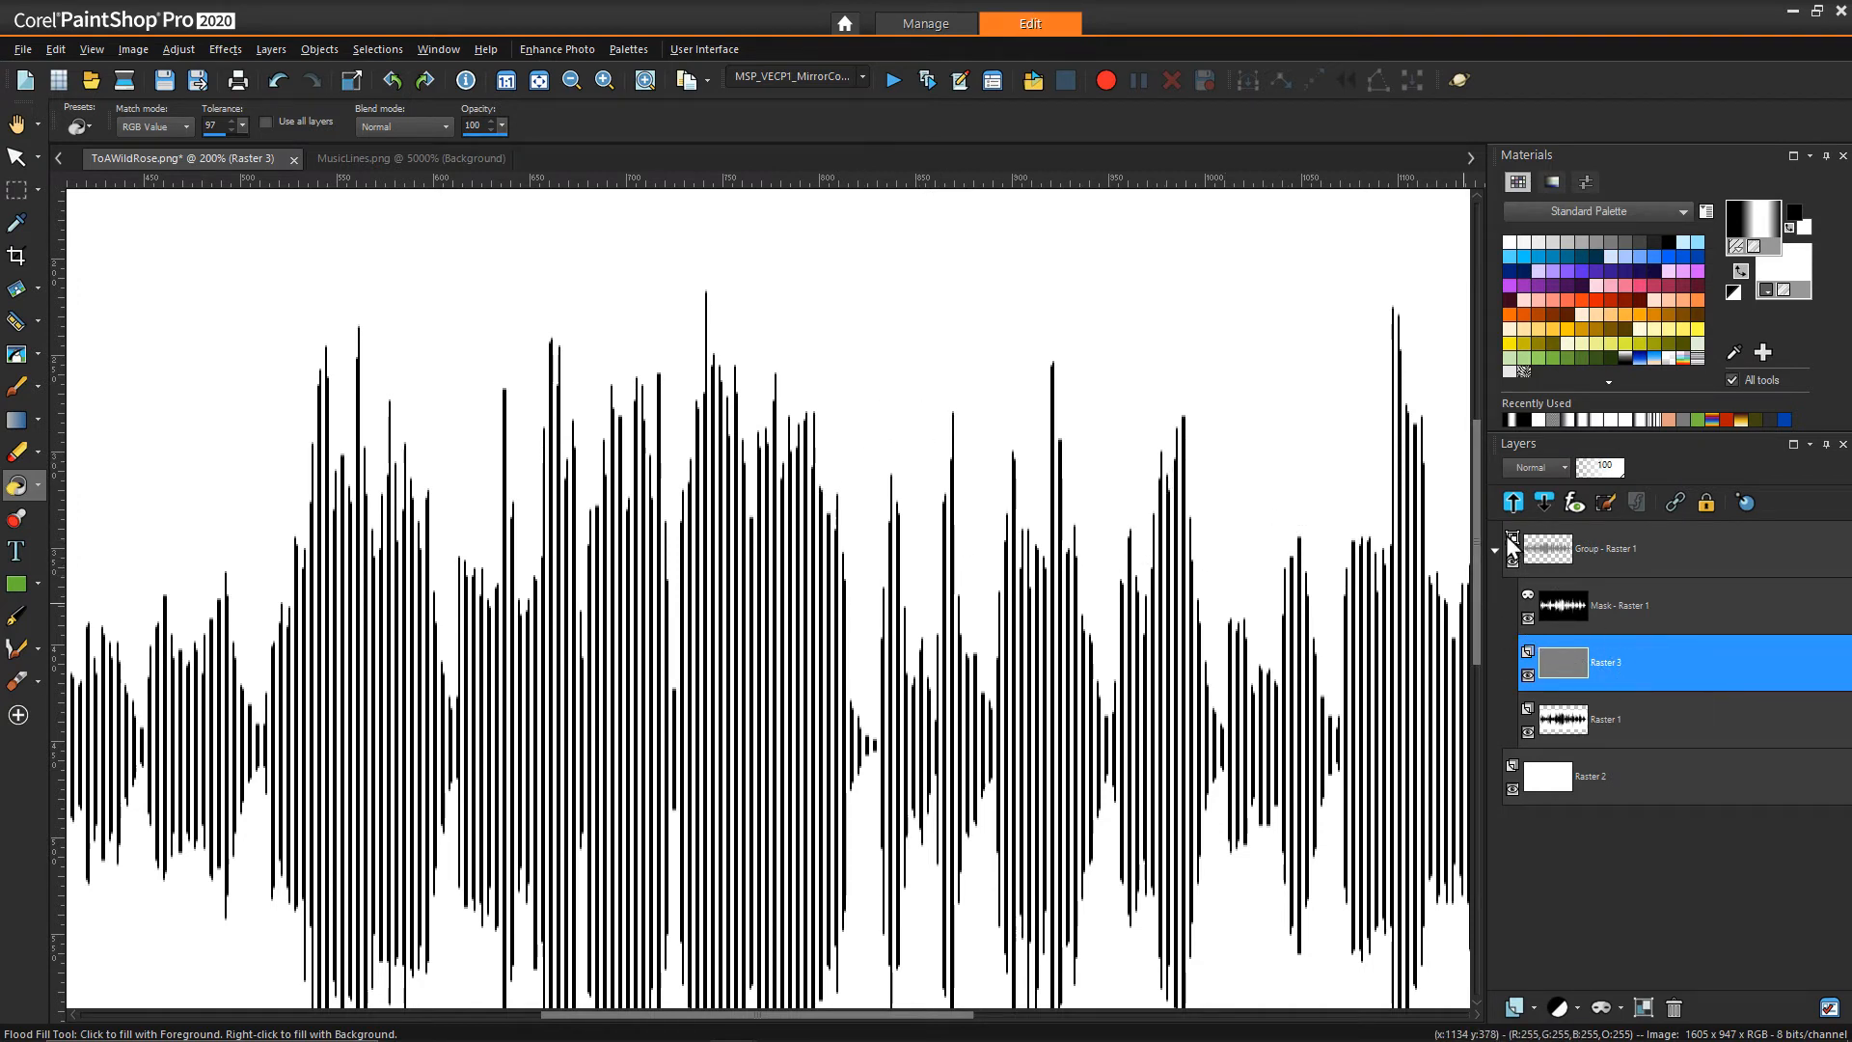
{"action": "left_click", "coordinate": [1494, 548]}
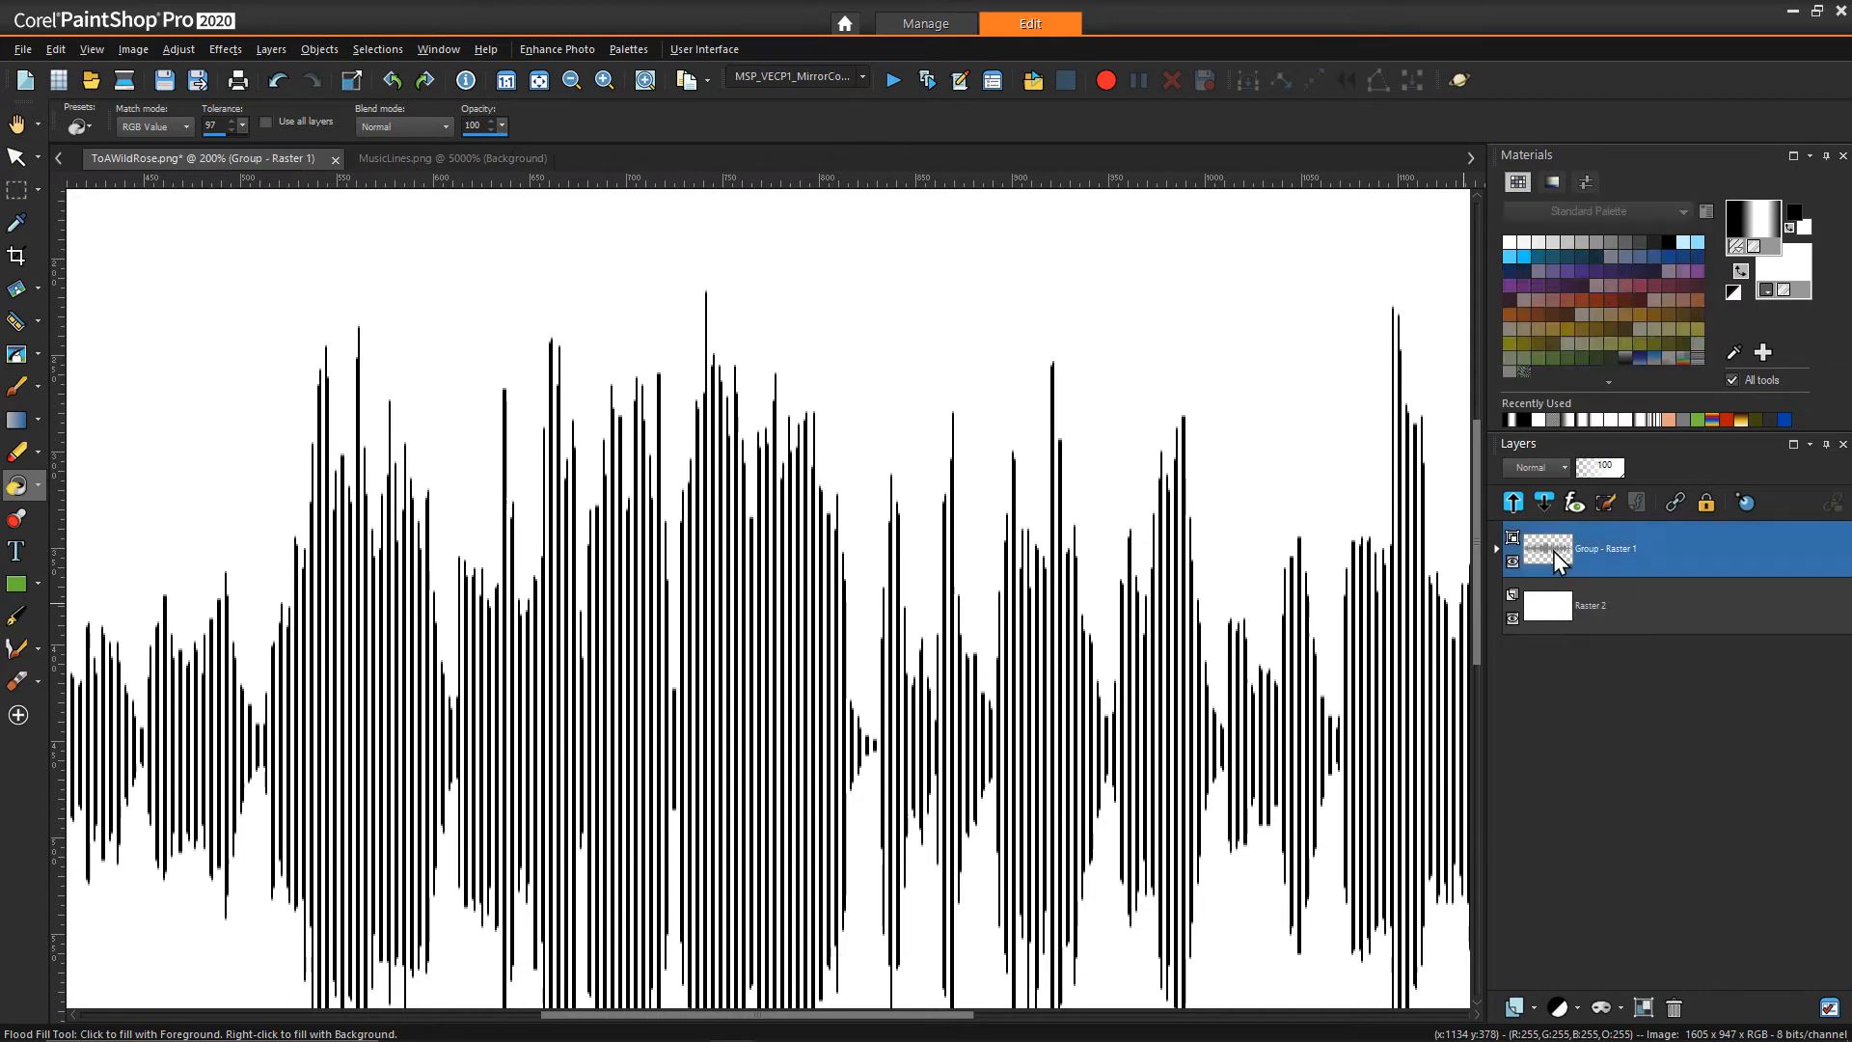
{"action": "left_click", "coordinate": [12, 123]}
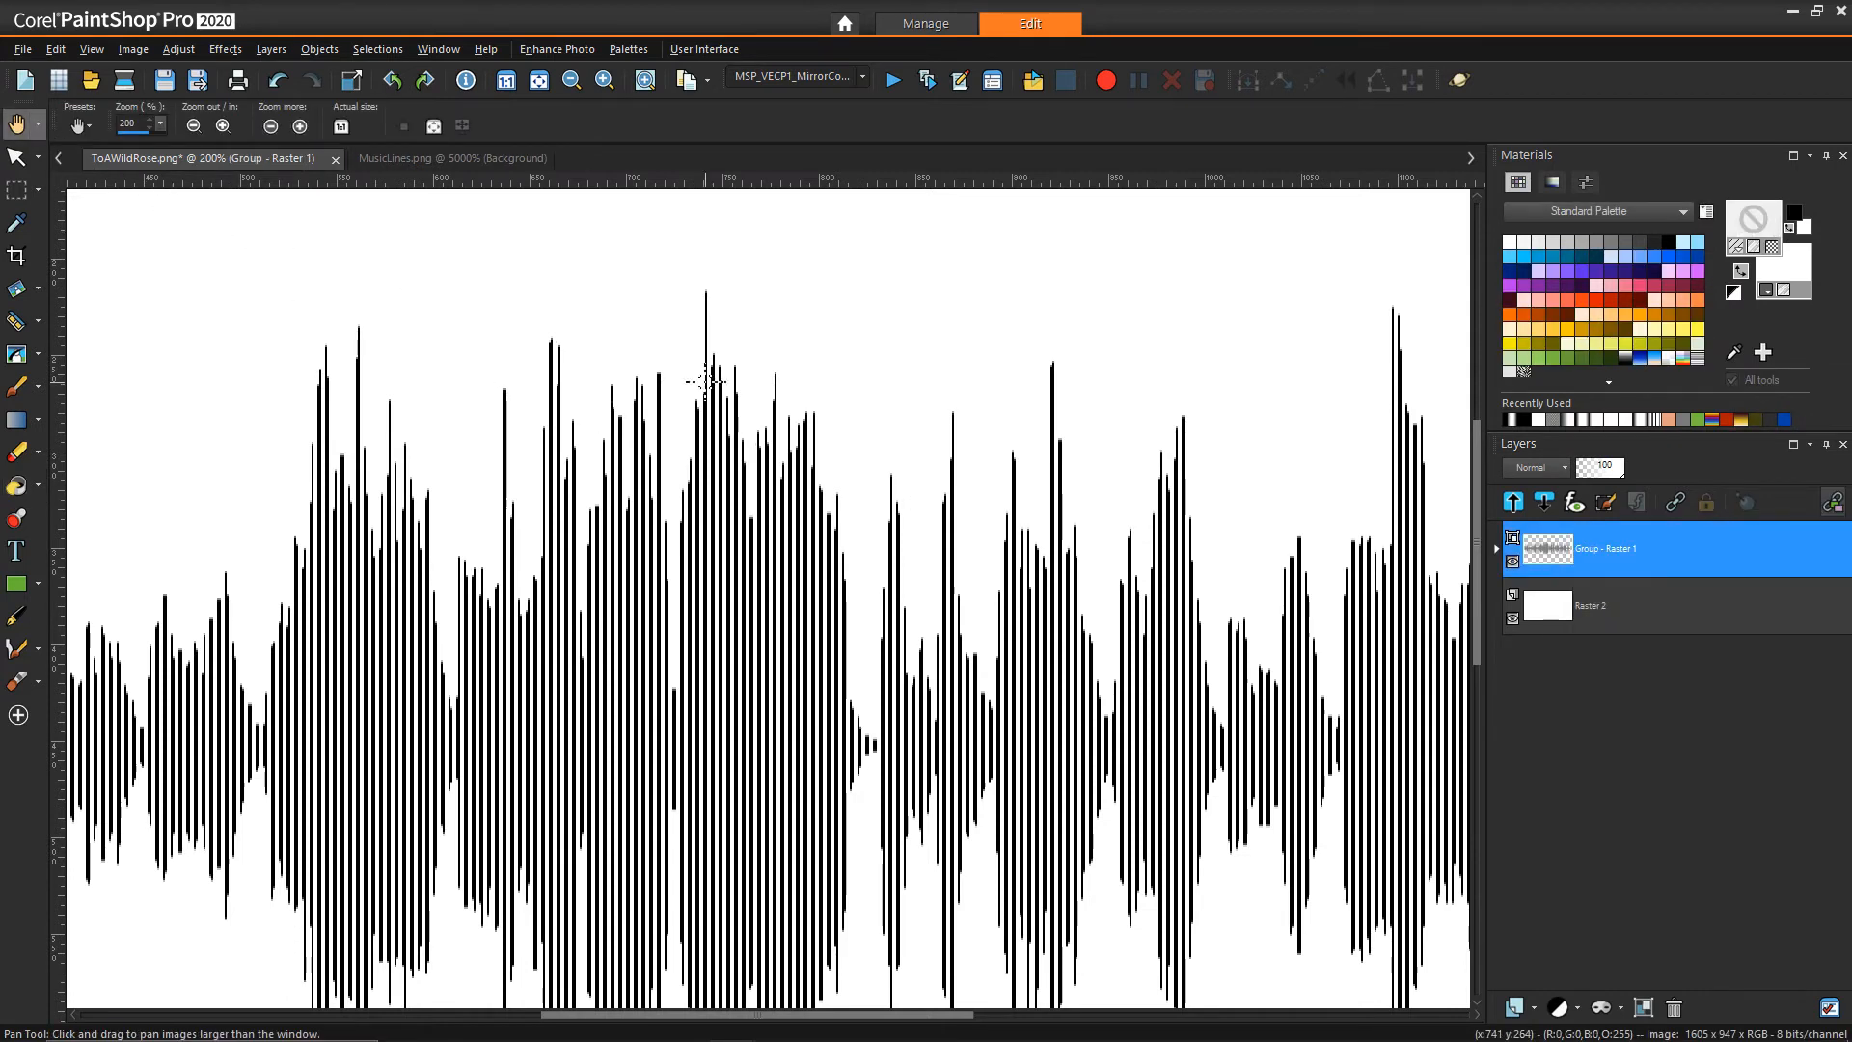
{"action": "right_click", "coordinate": [849, 411]}
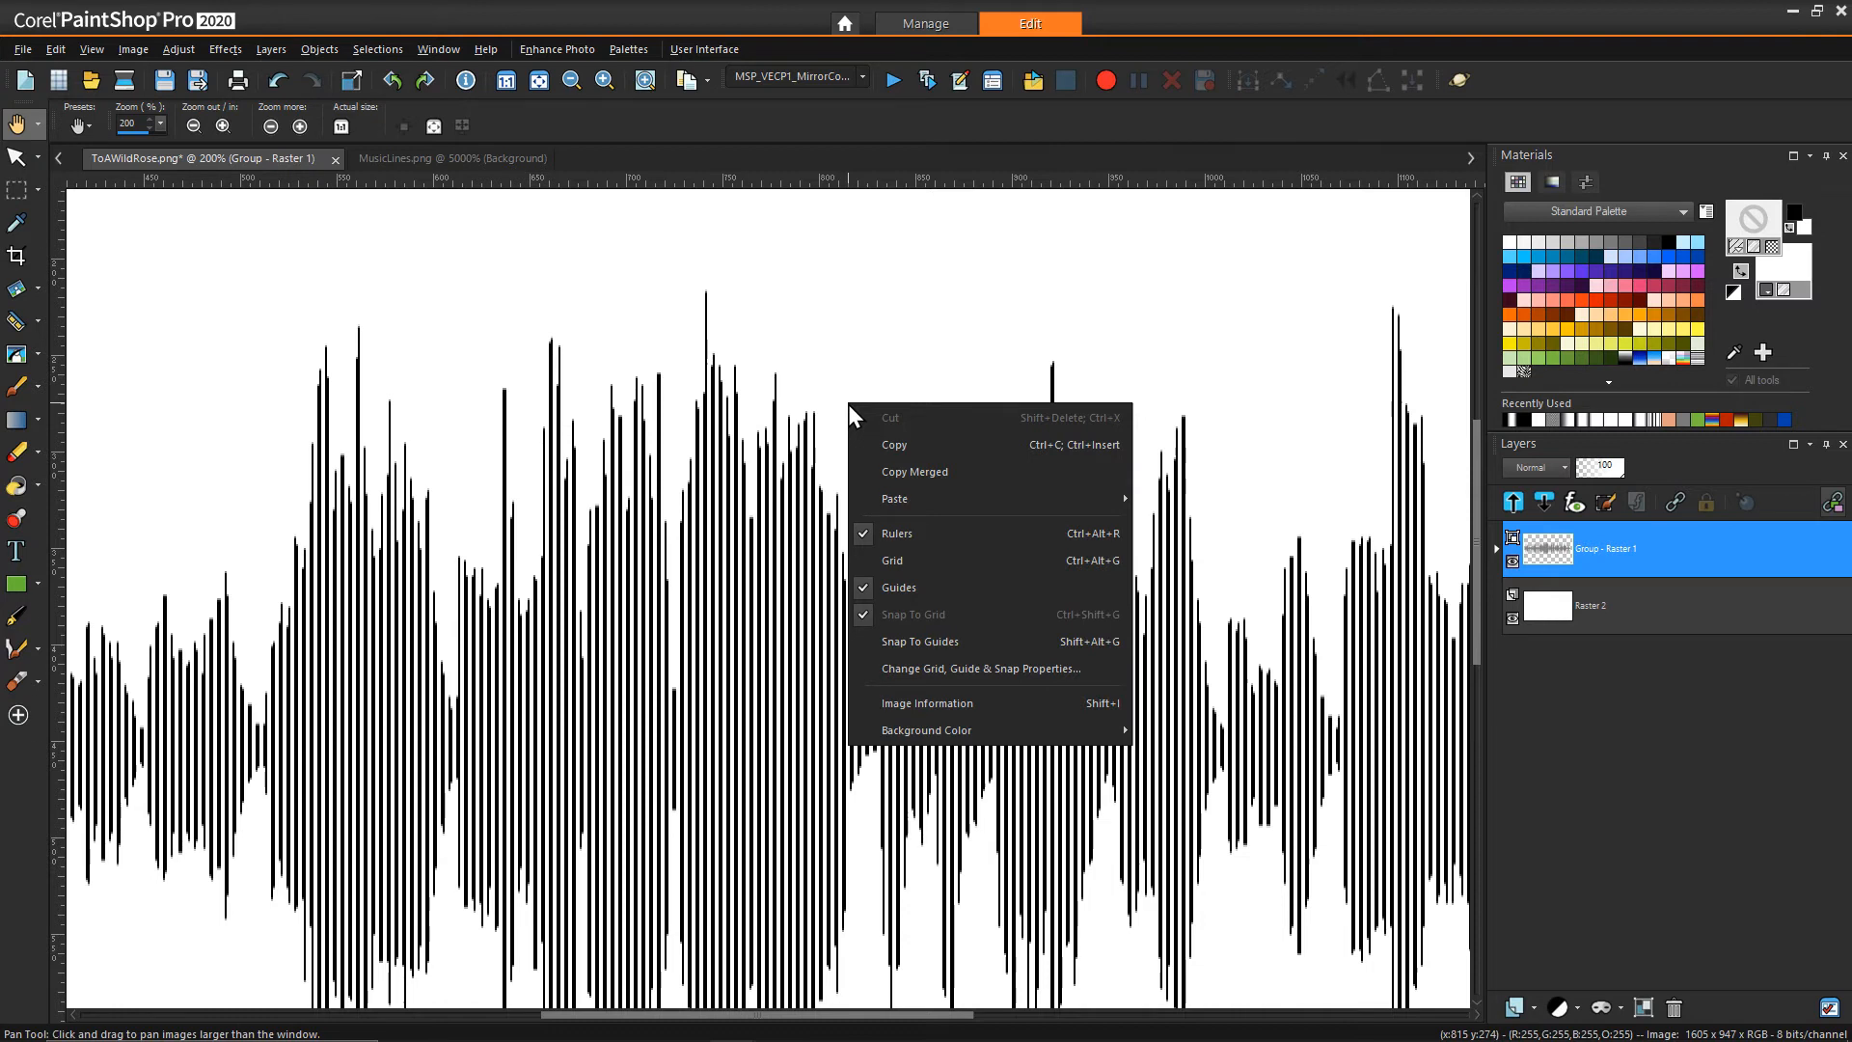
{"action": "mouse_move", "coordinate": [910, 478]}
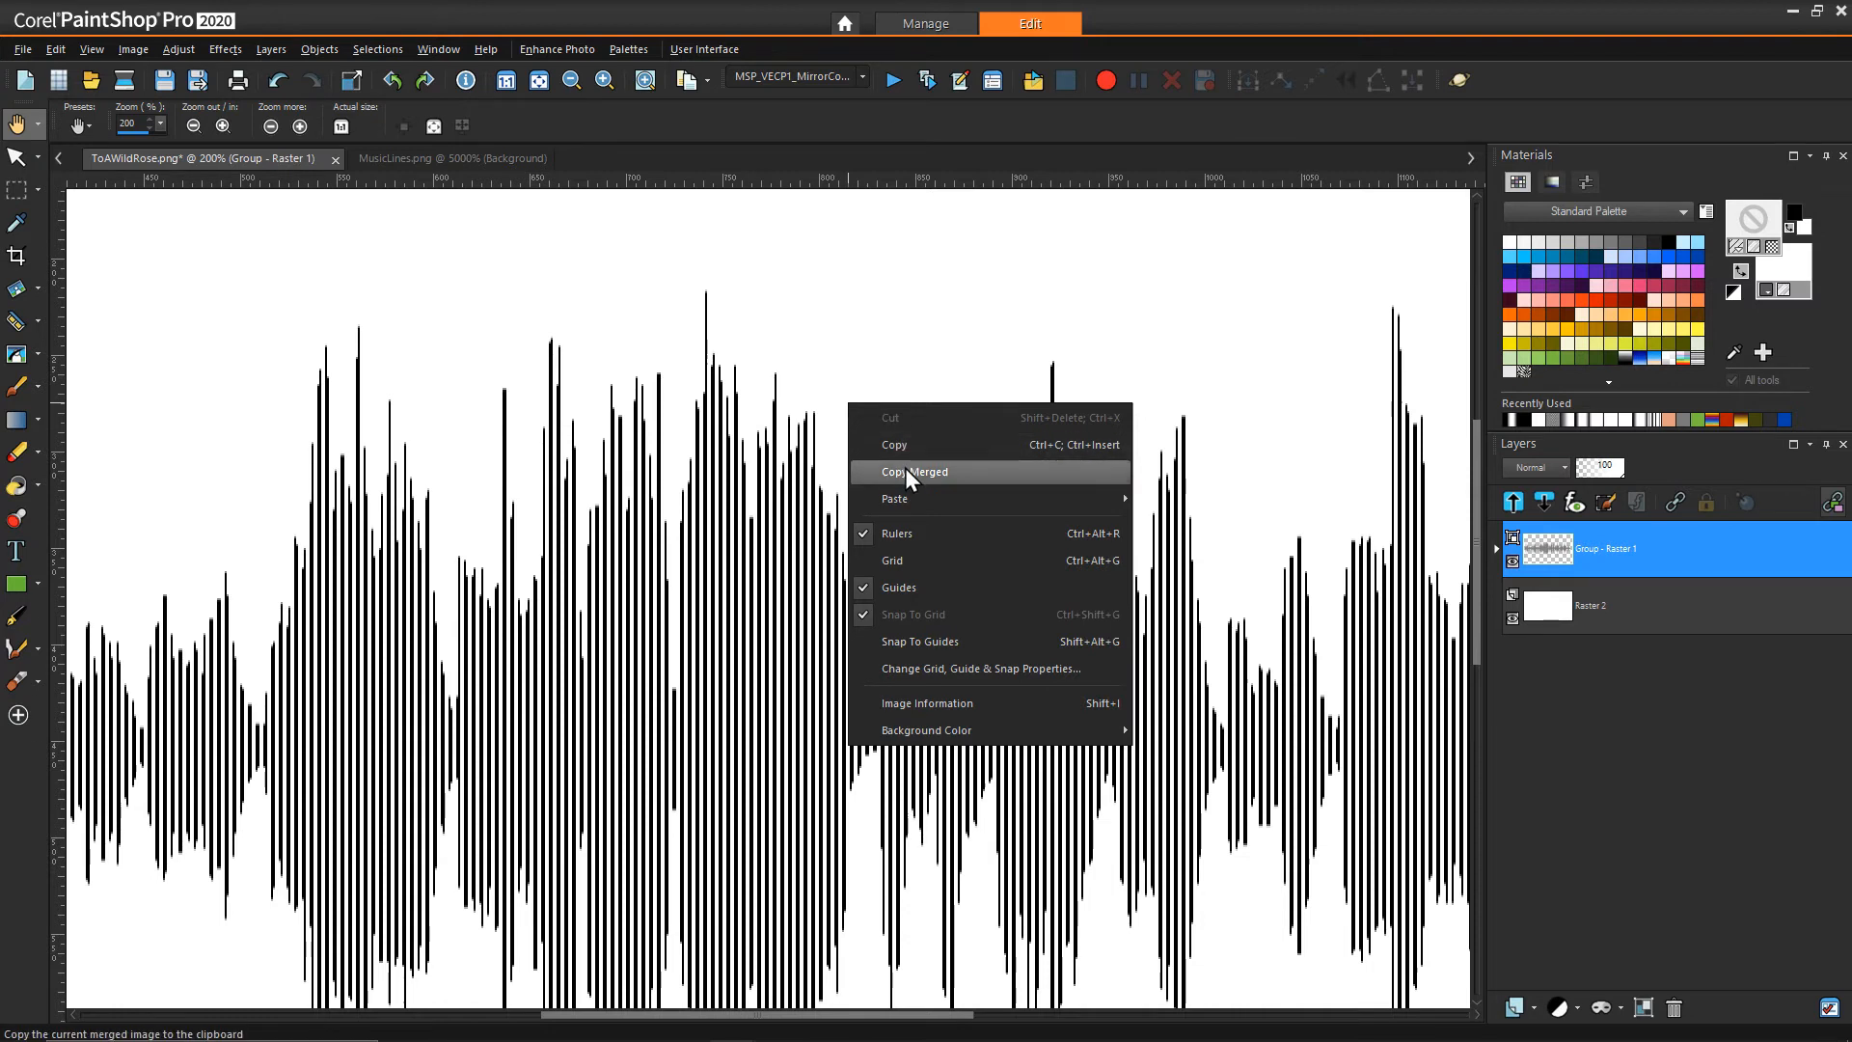
{"action": "left_click", "coordinate": [914, 471]}
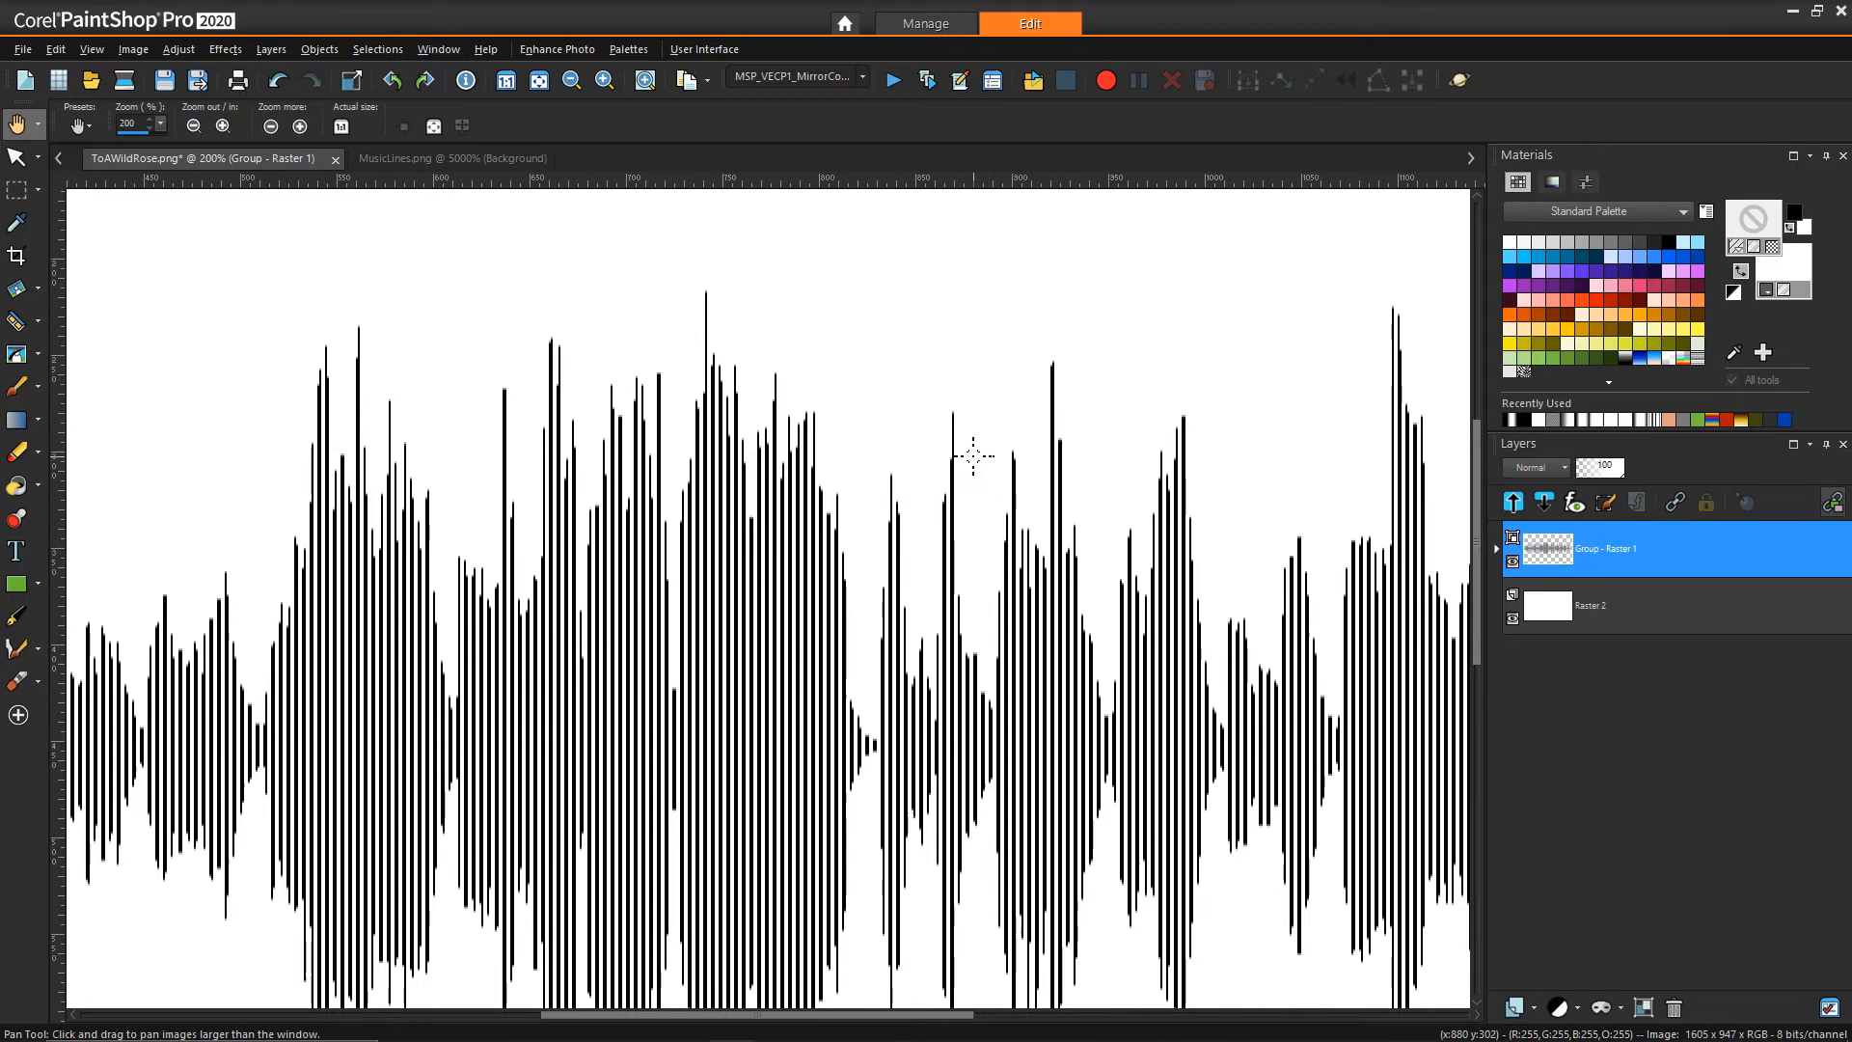
{"action": "right_click", "coordinate": [973, 459]}
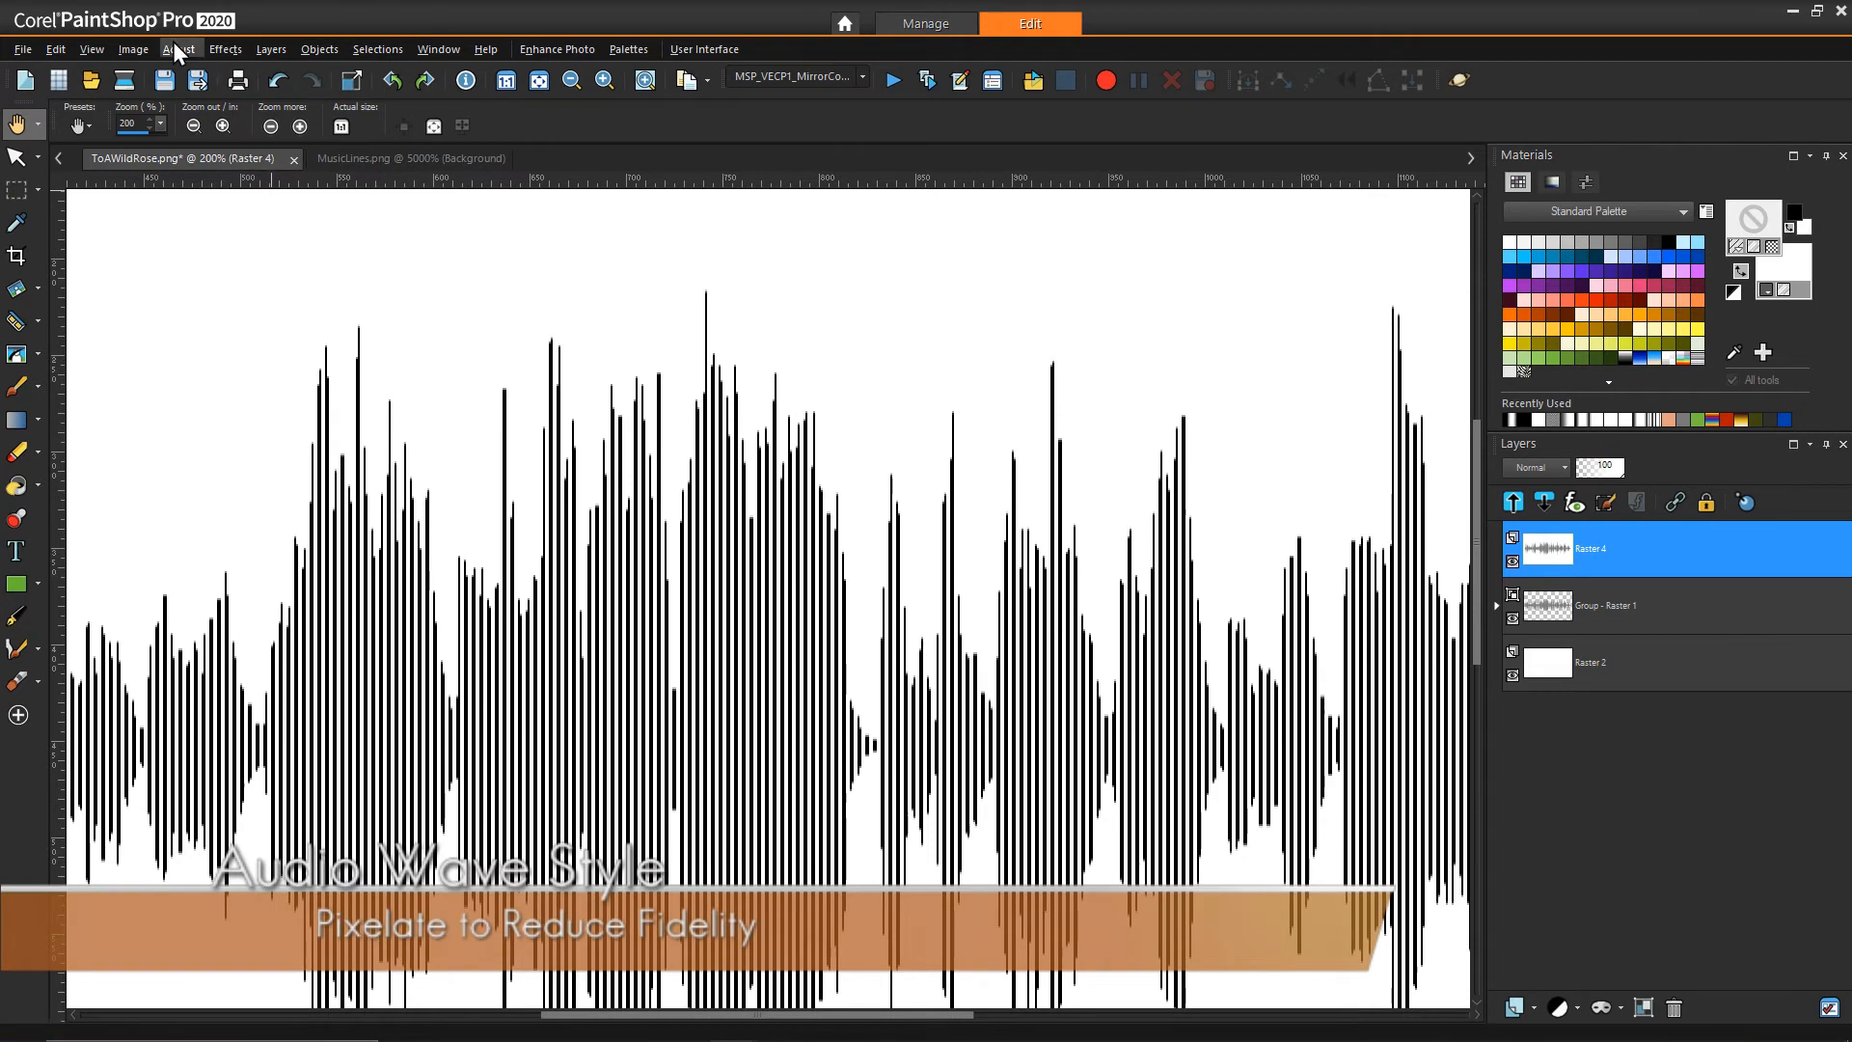
Step: Apply a Pixelate distortion with block width 8 and block height 1 to the waveform layer
{"action": "left_click", "coordinate": [223, 50]}
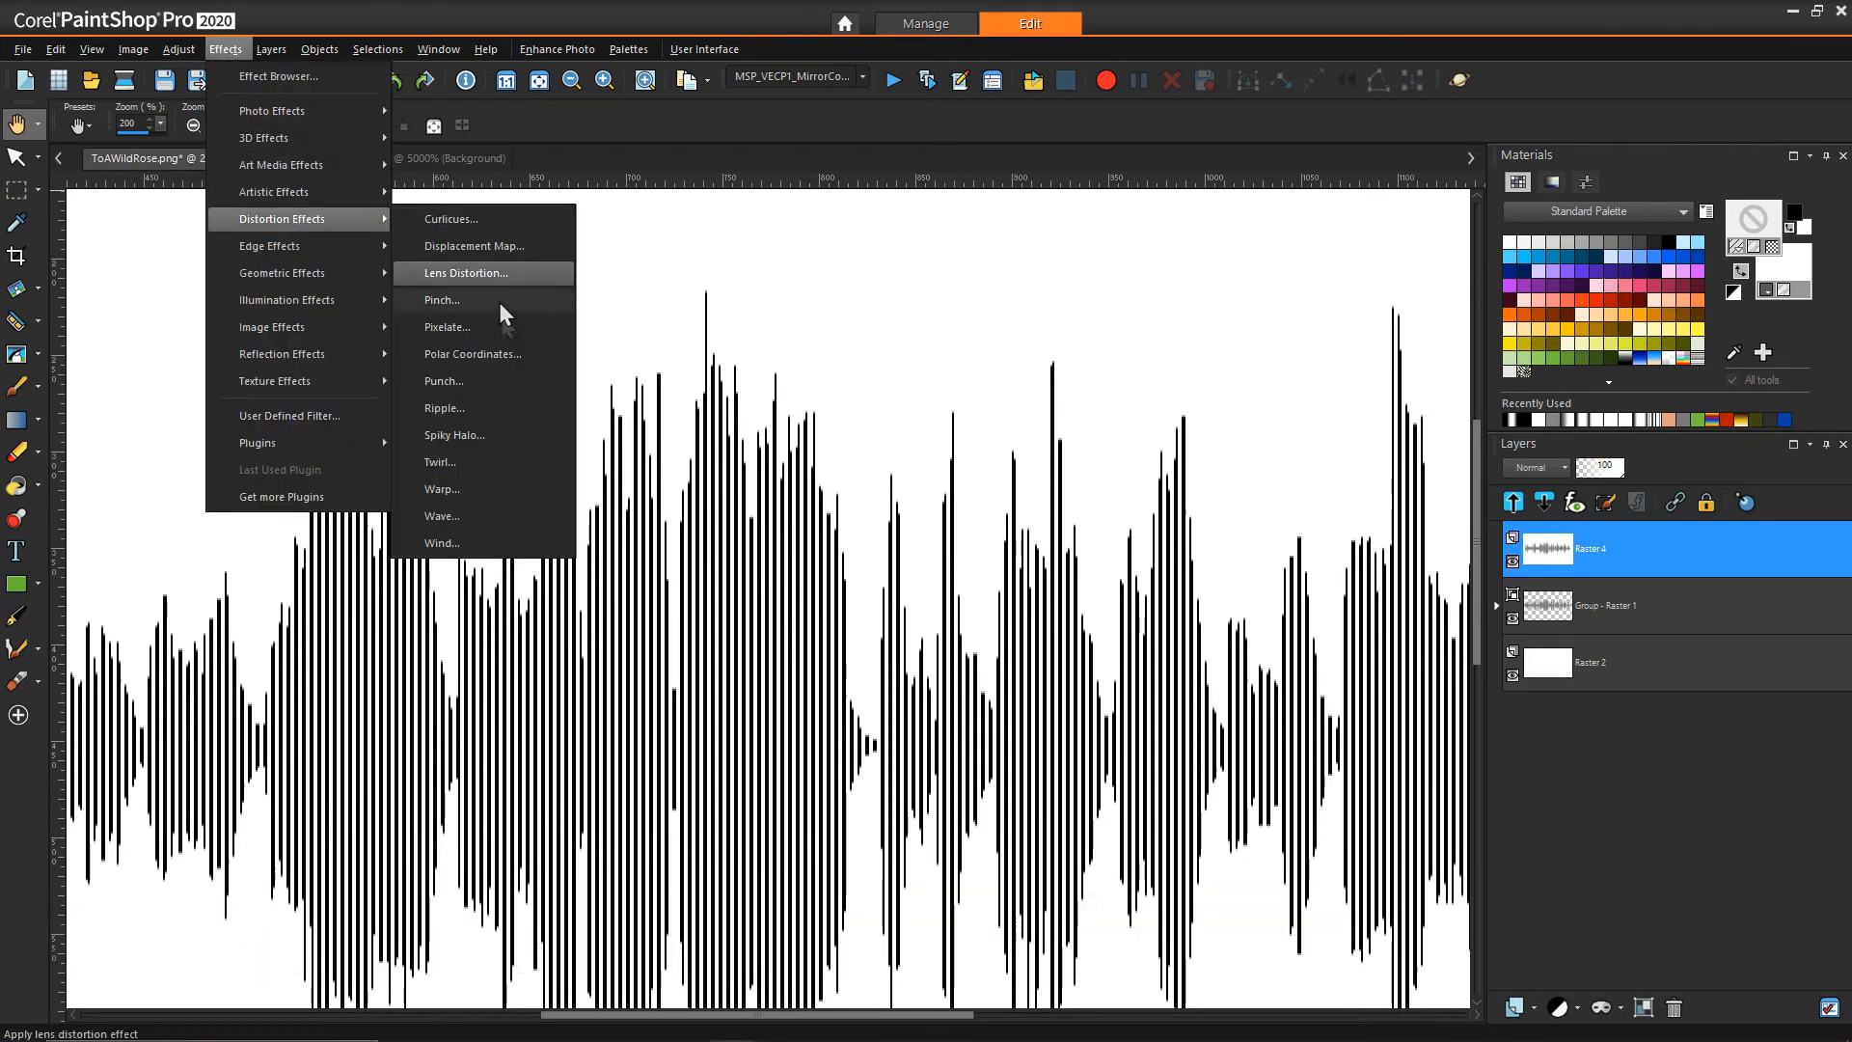
{"action": "left_click", "coordinate": [448, 326]}
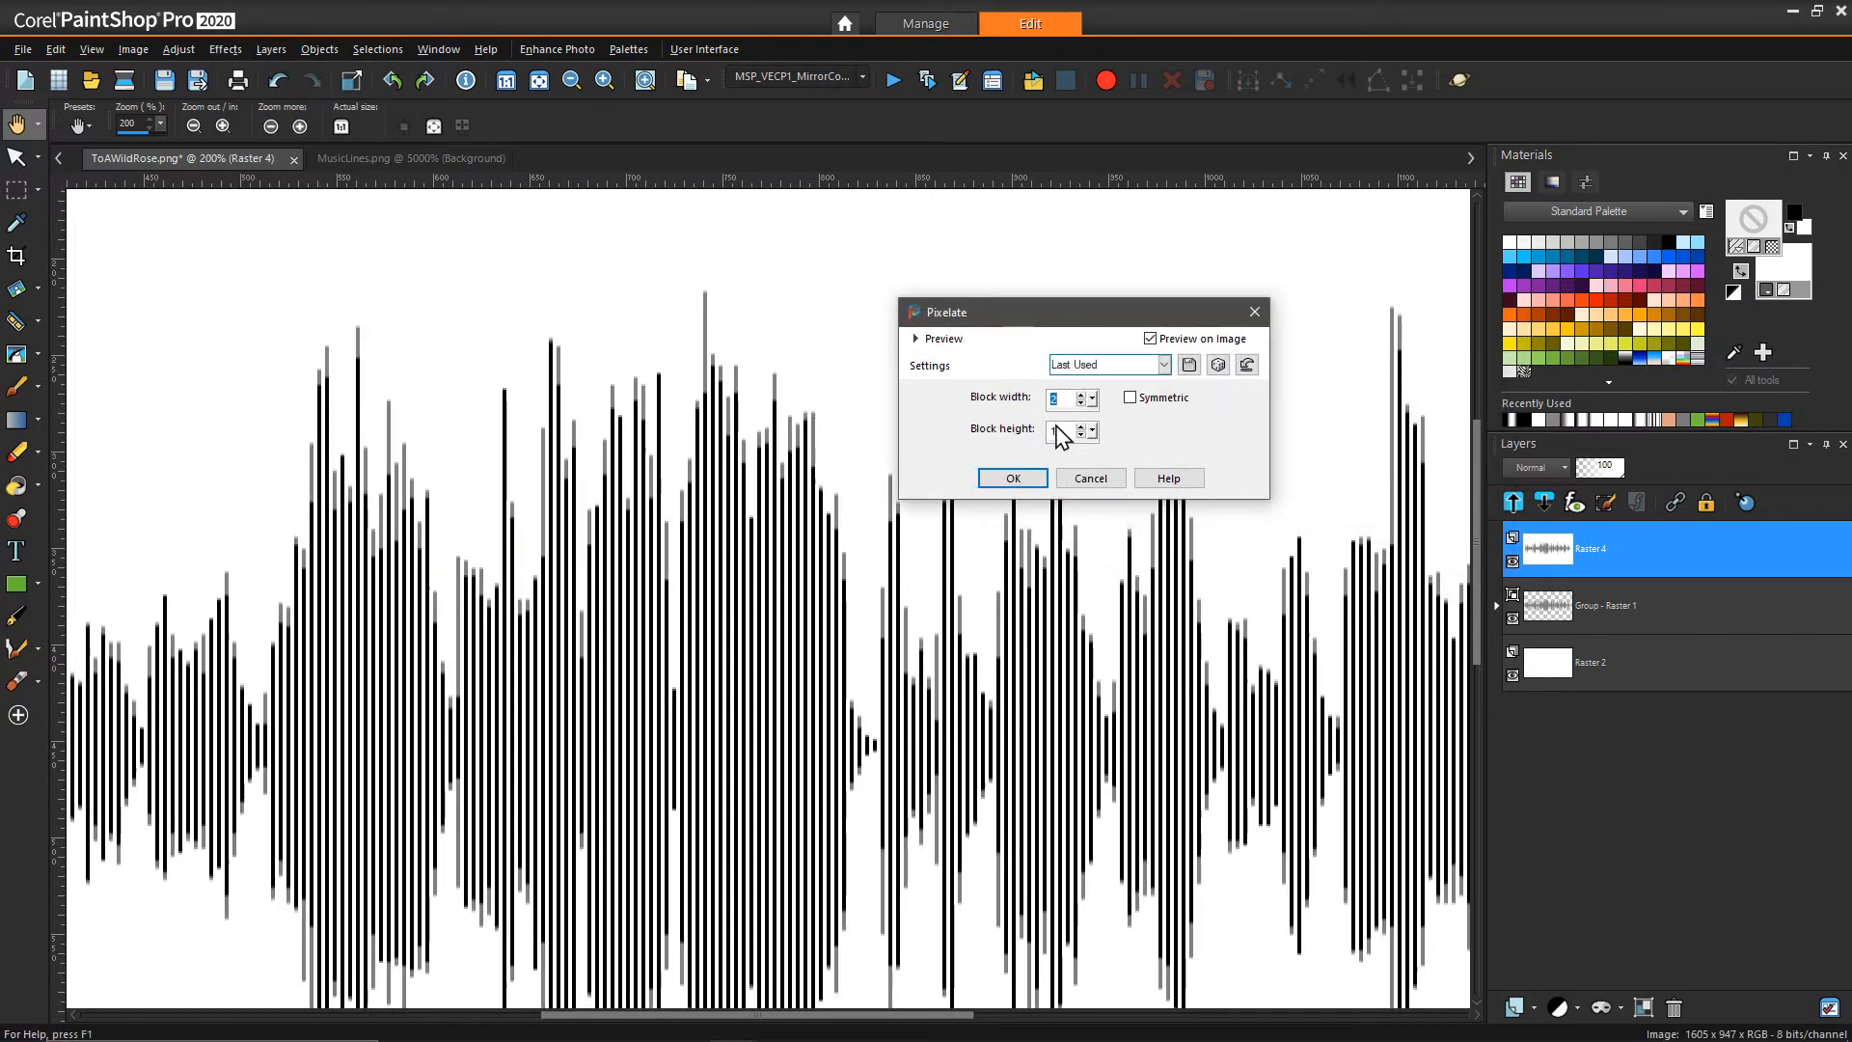
{"action": "mouse_move", "coordinate": [1064, 402]}
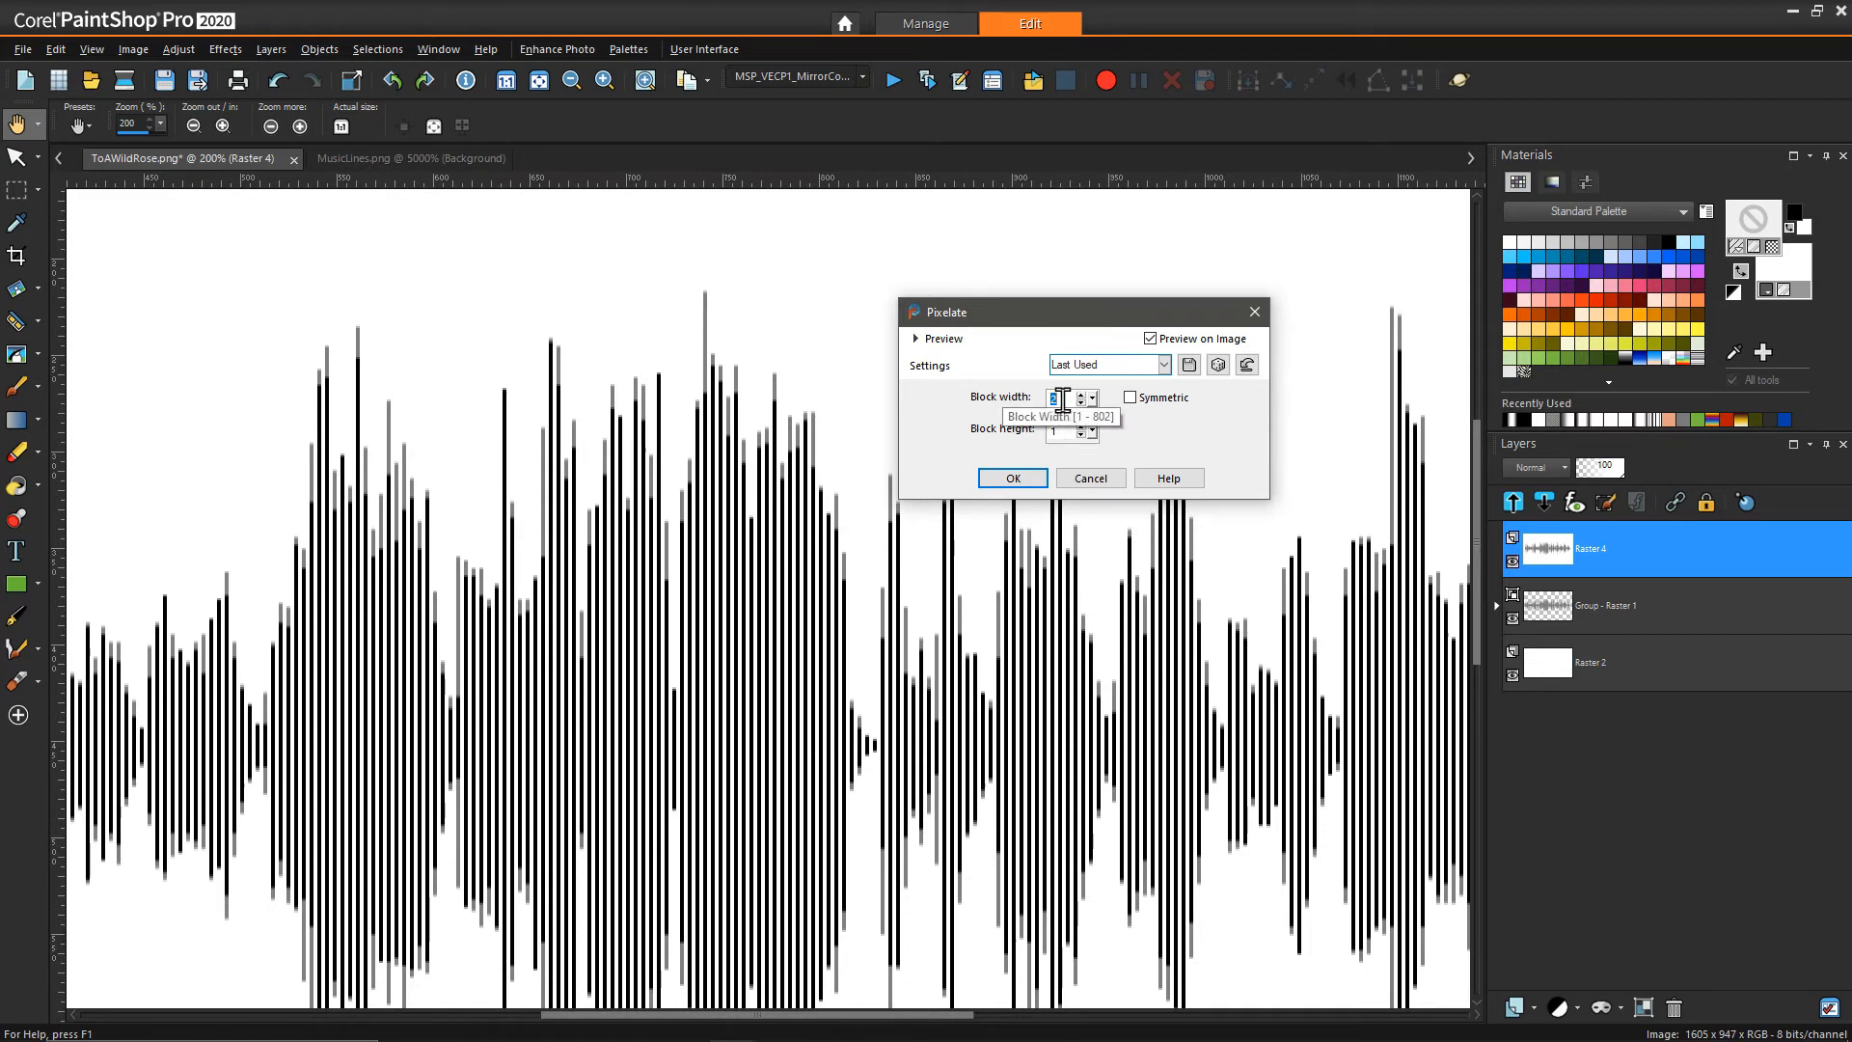
{"action": "mouse_move", "coordinate": [800, 417]}
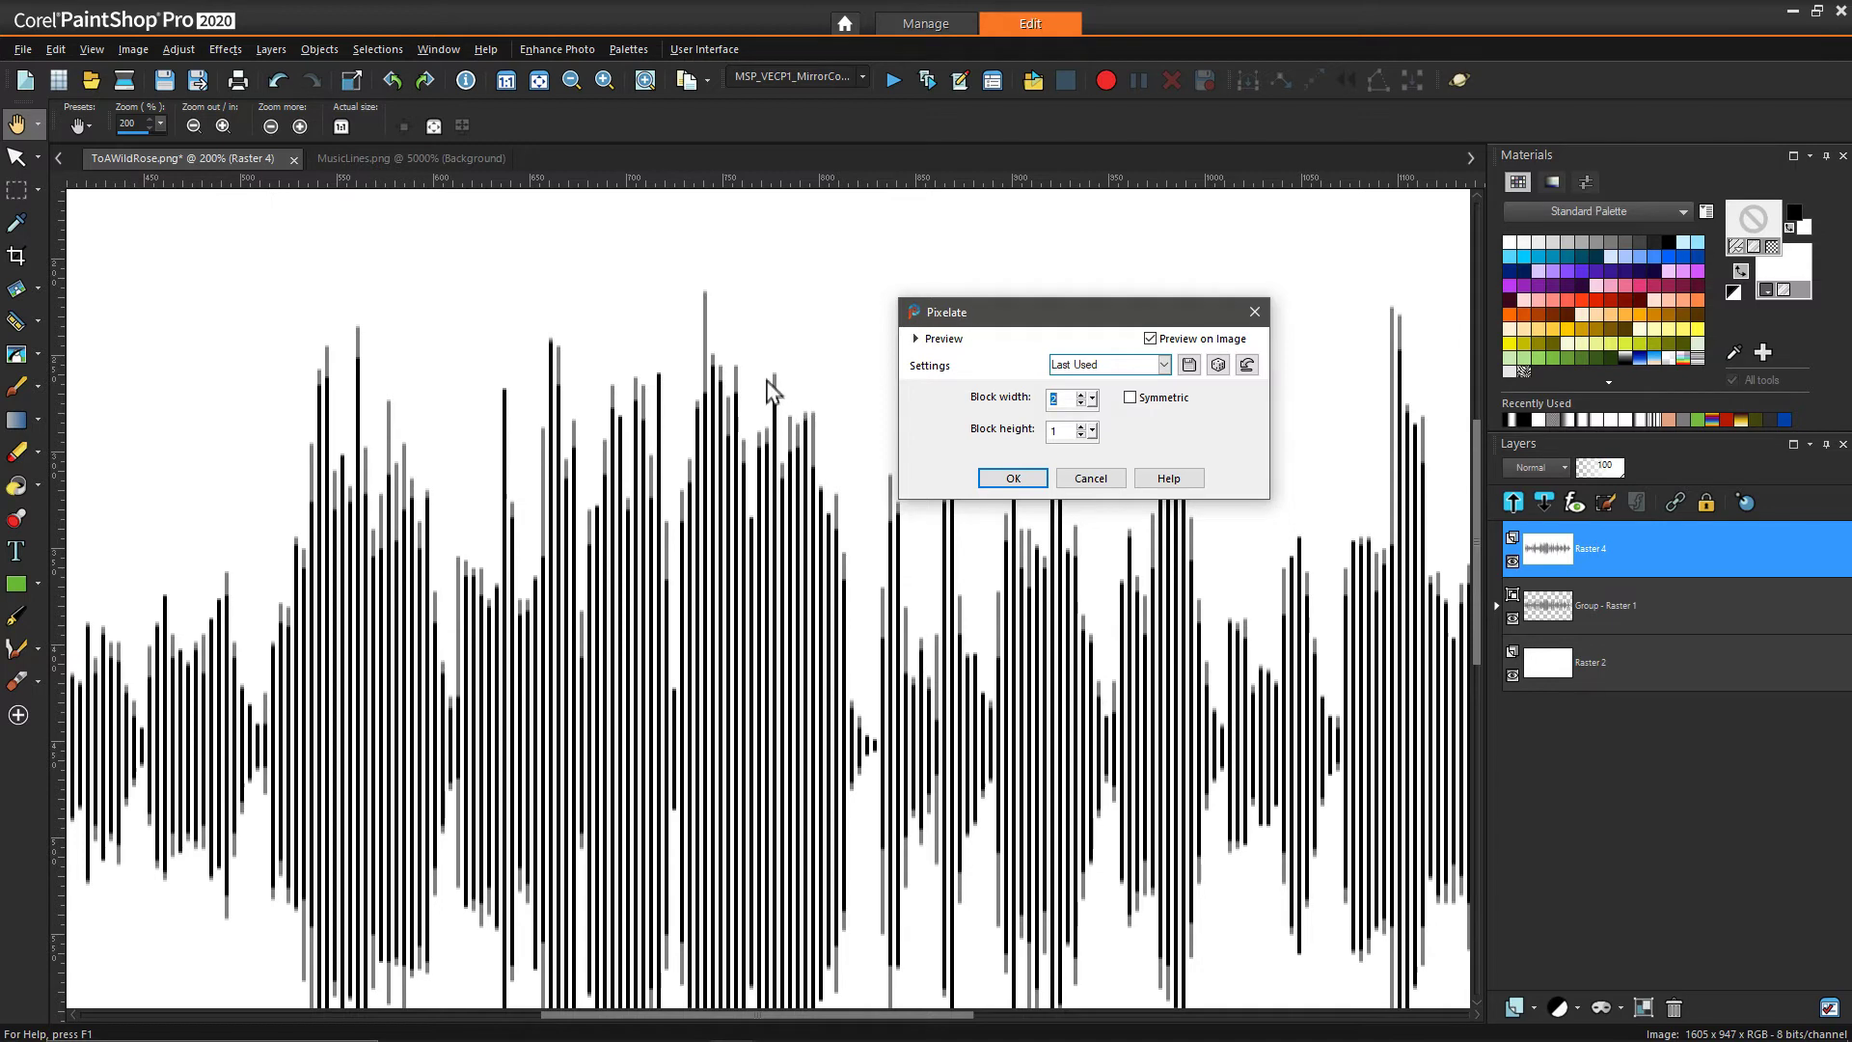
{"action": "mouse_move", "coordinate": [802, 506]}
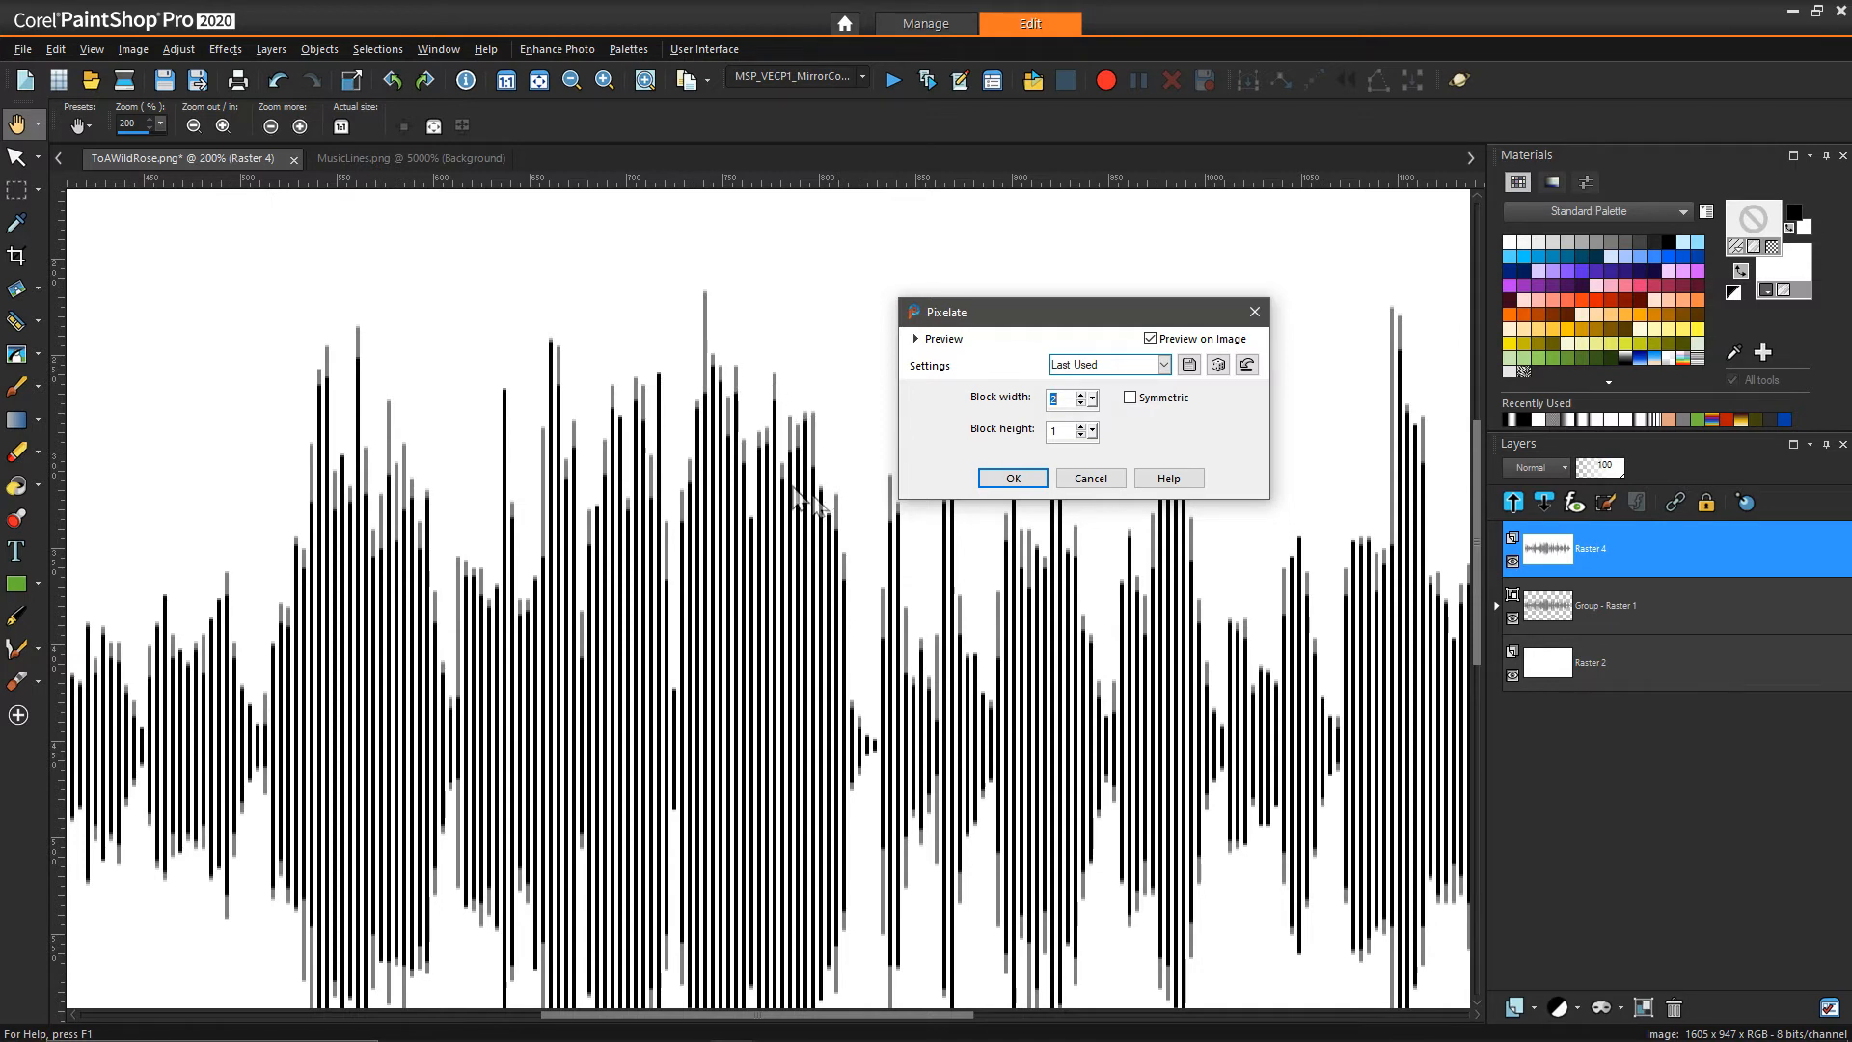
{"action": "mouse_move", "coordinate": [868, 577]}
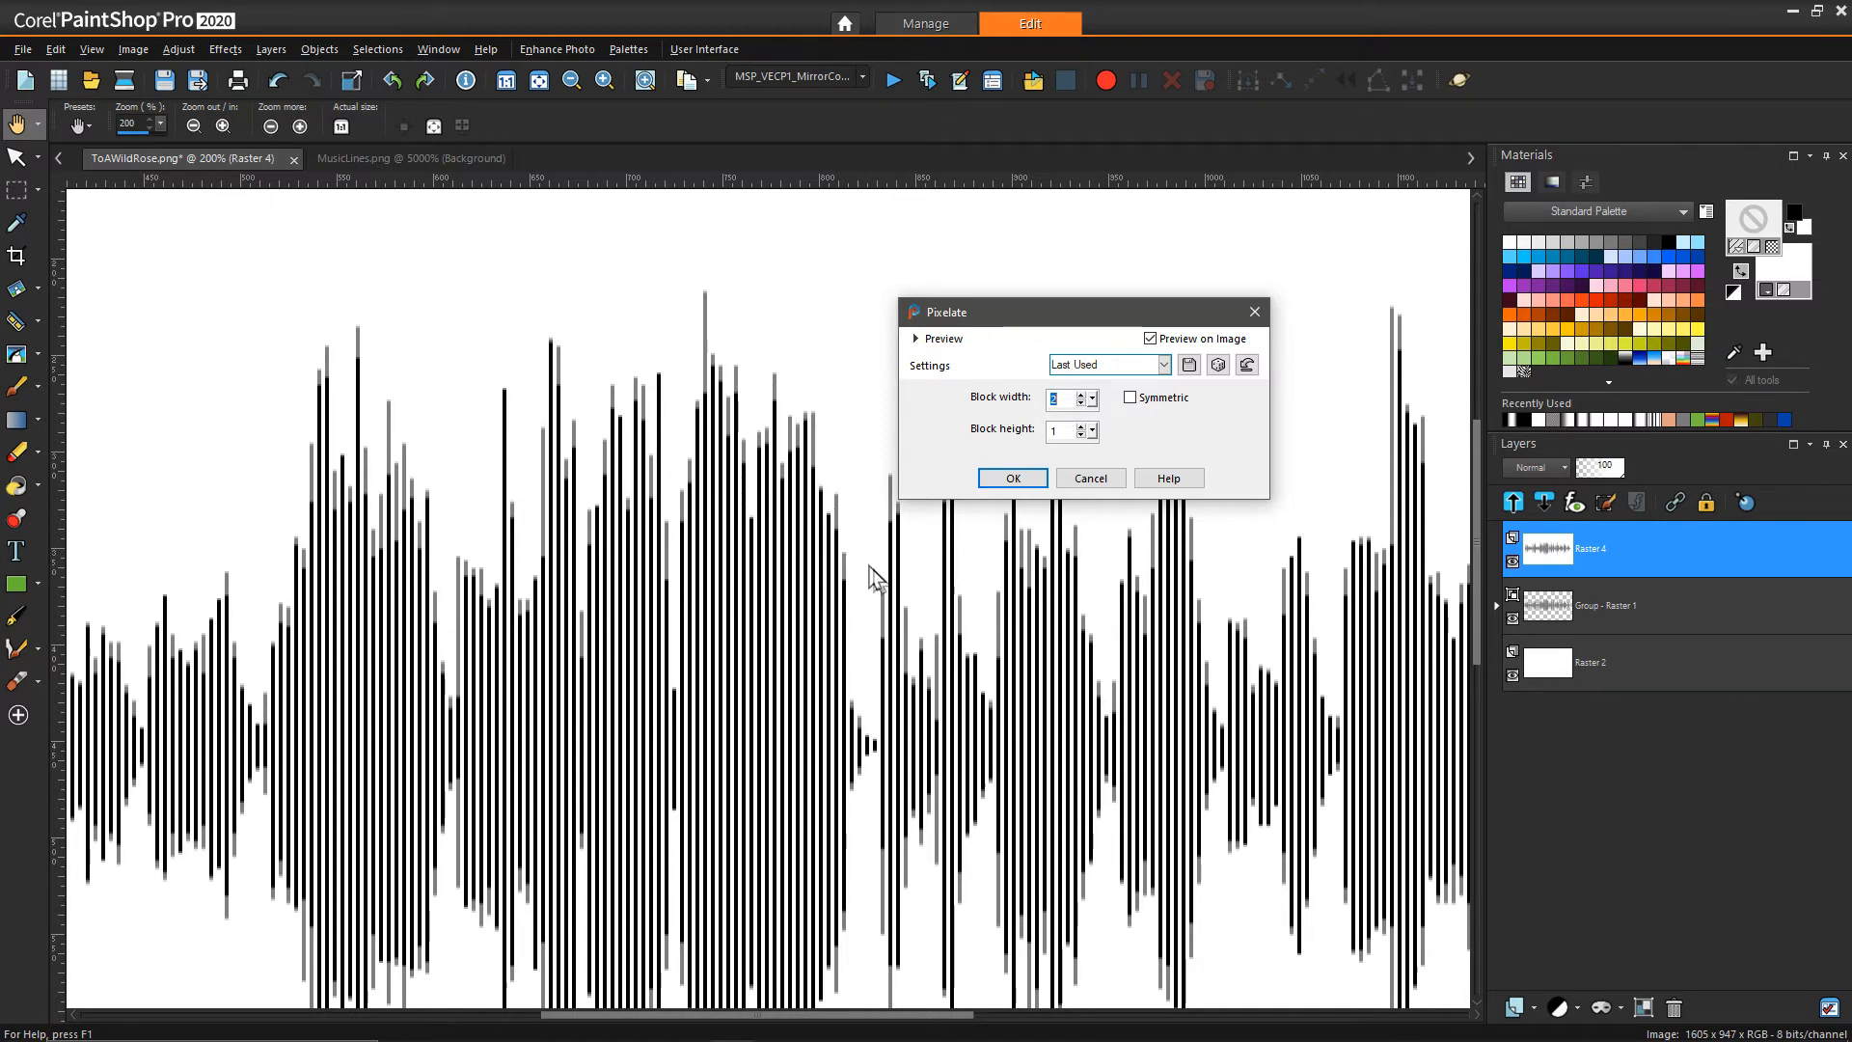
{"action": "mouse_move", "coordinate": [756, 478]}
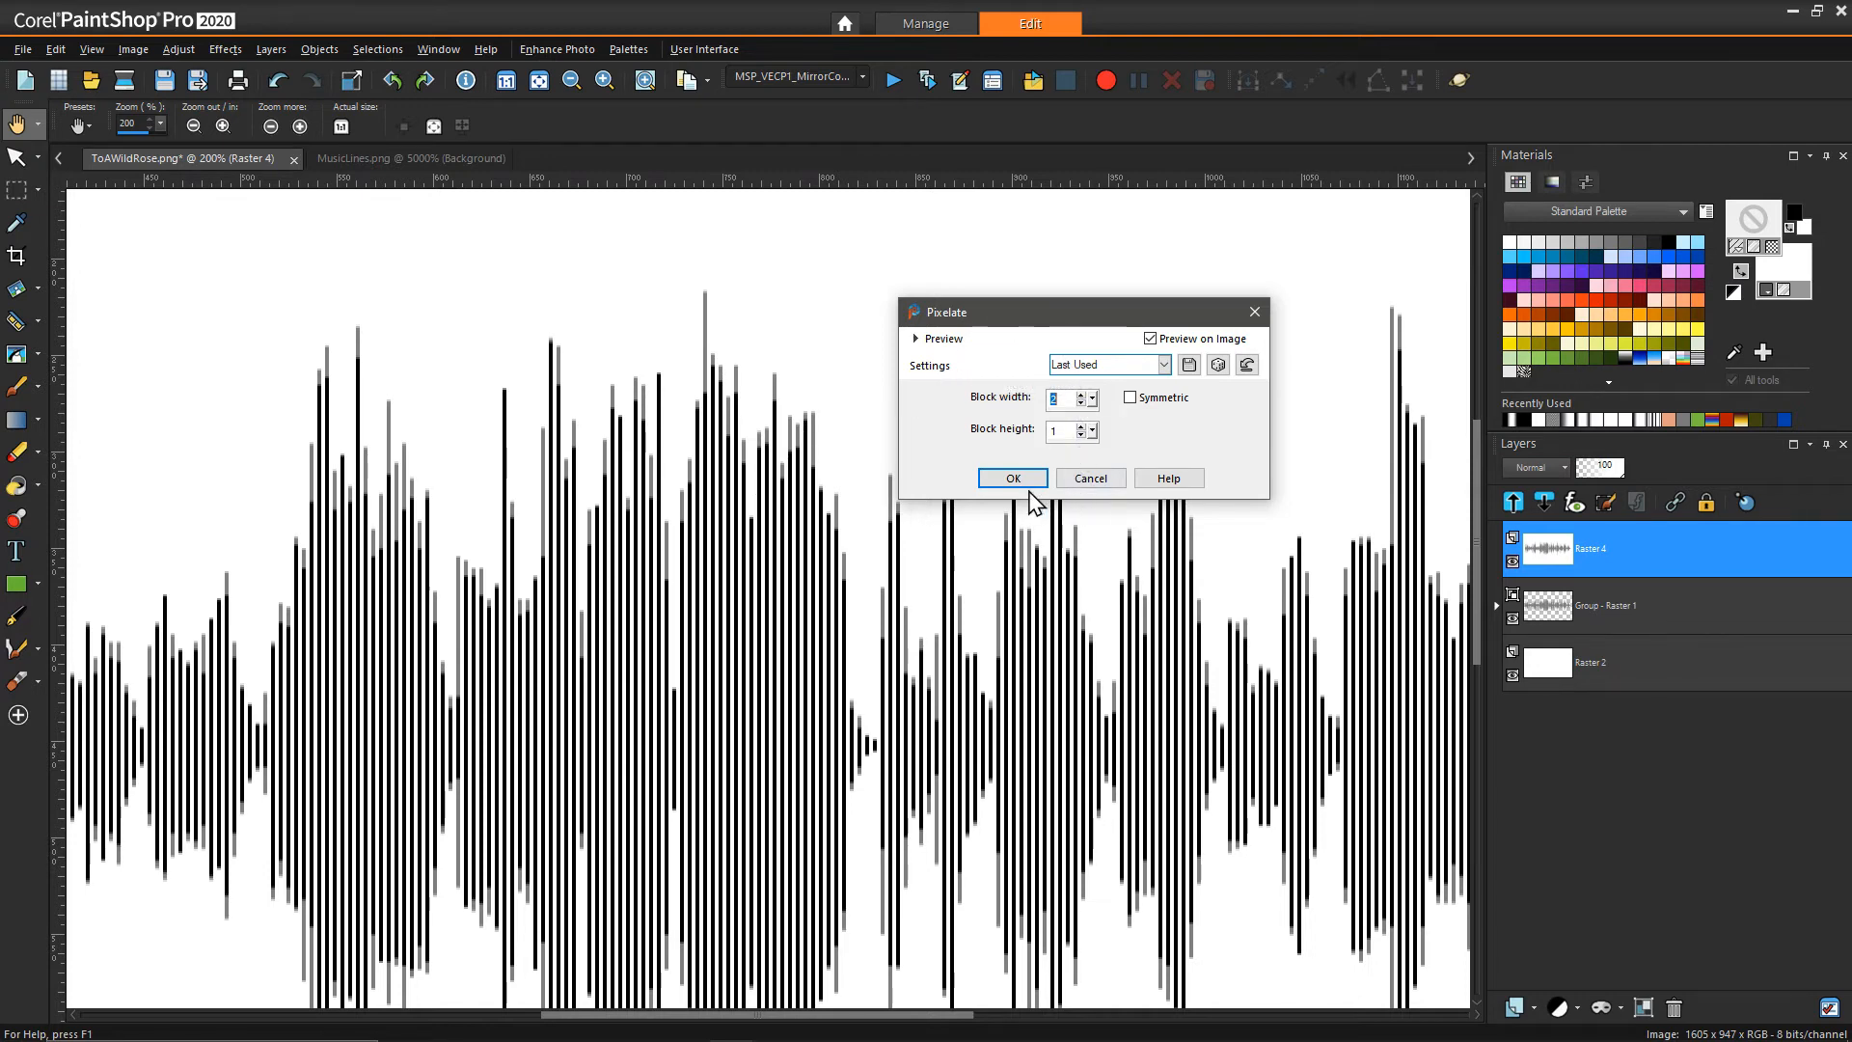
{"action": "left_click", "coordinate": [1011, 478]}
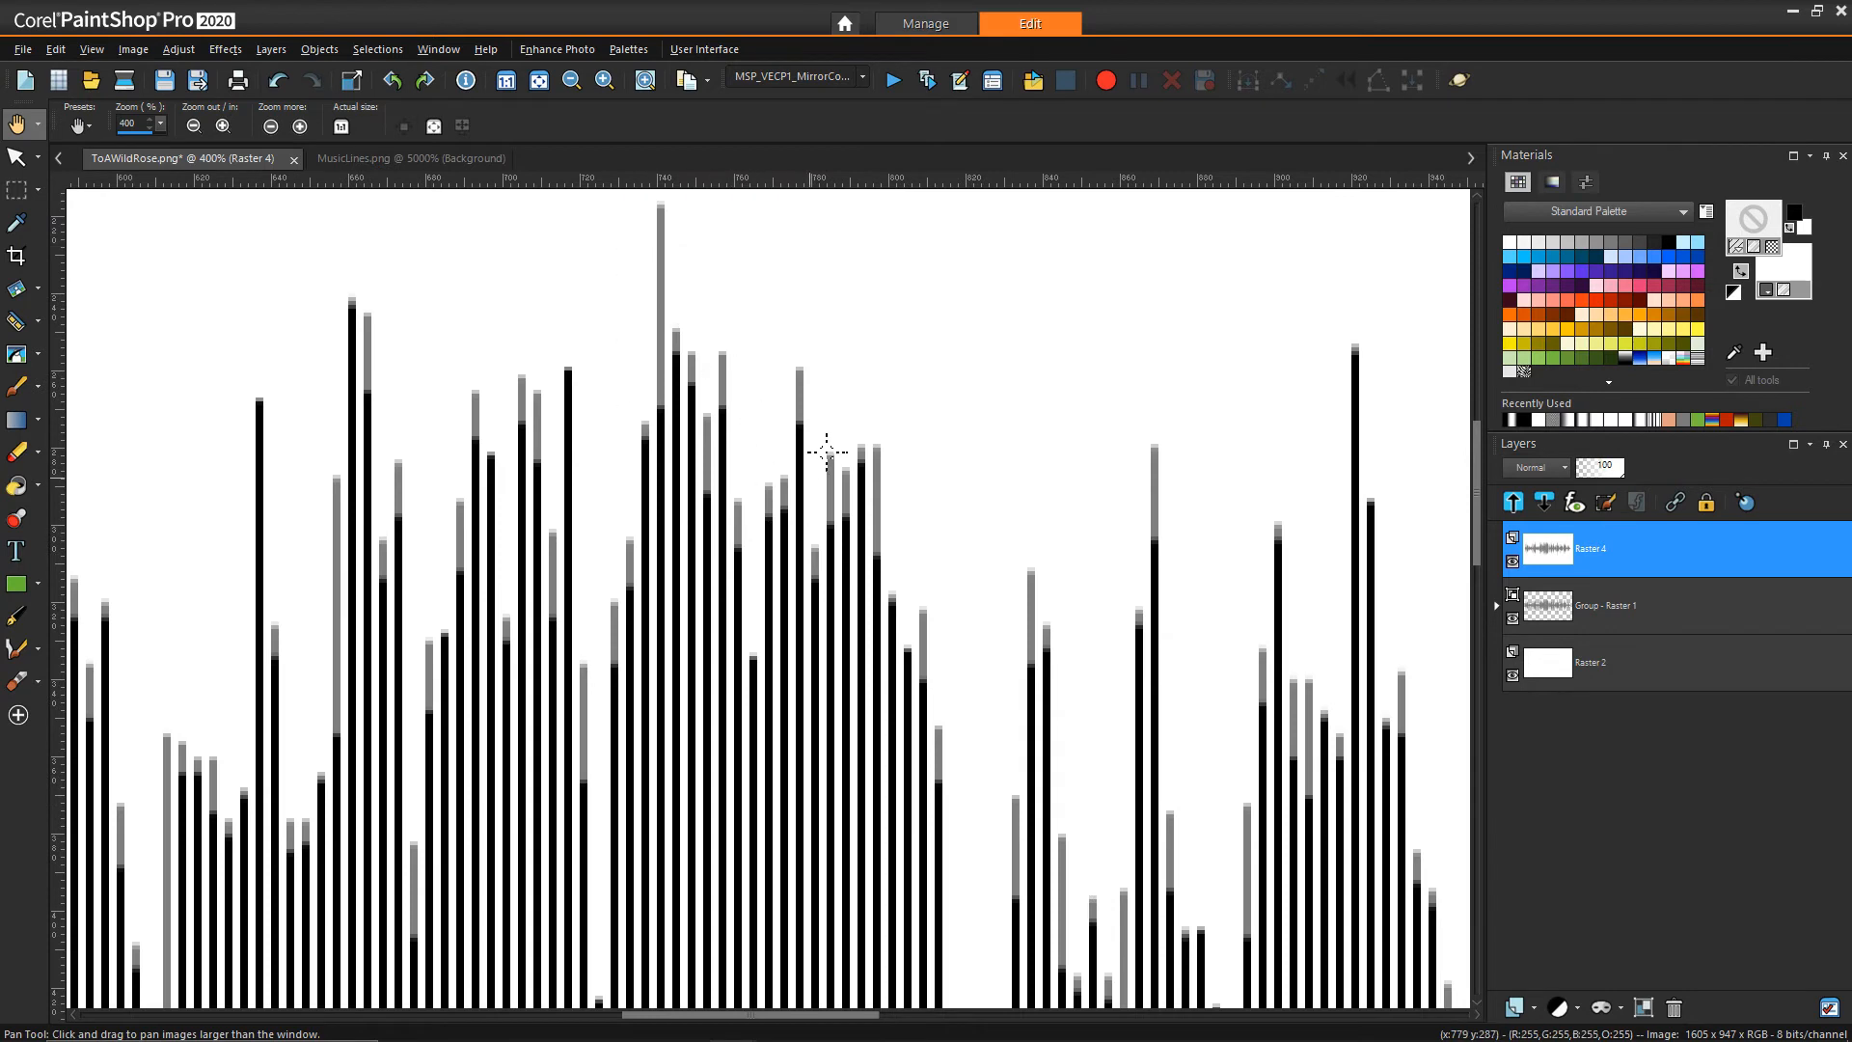
{"action": "mouse_move", "coordinate": [495, 392]}
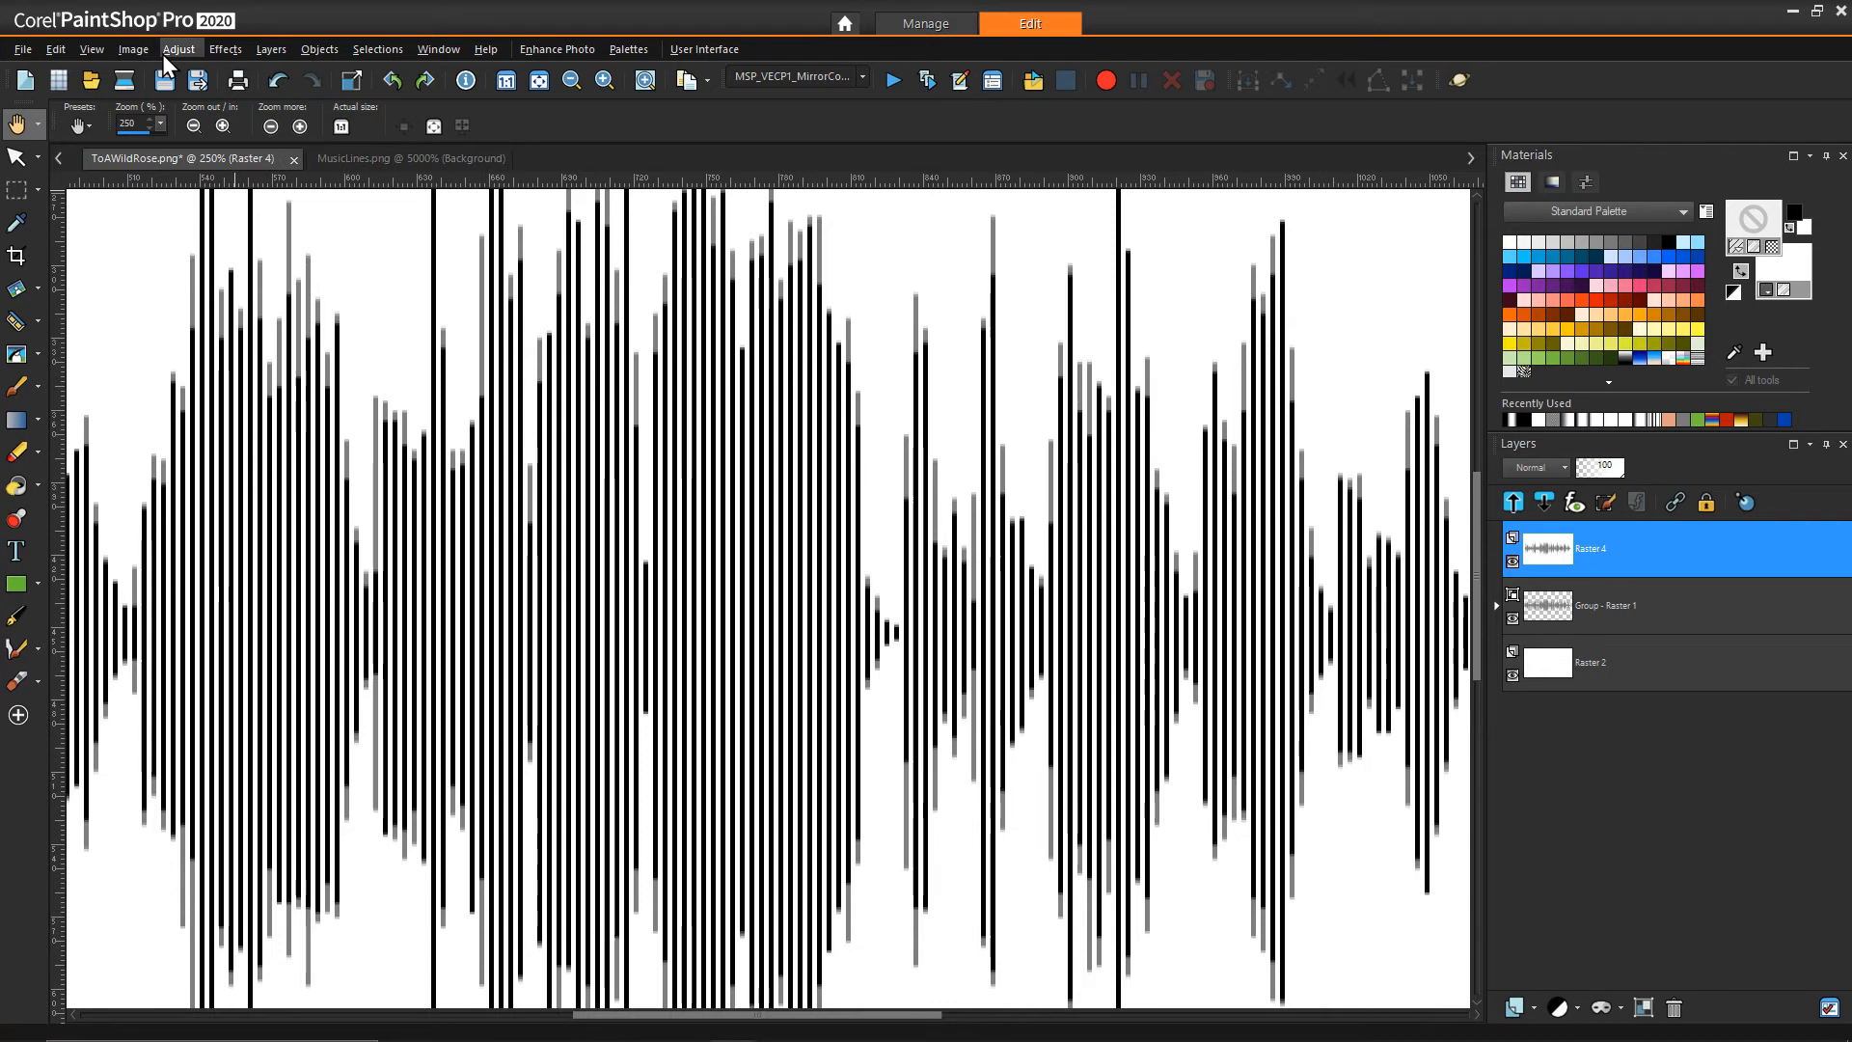
Step: Apply a Threshold adjustment at the default value so the bars become pure black on white
{"action": "left_click", "coordinate": [177, 49]}
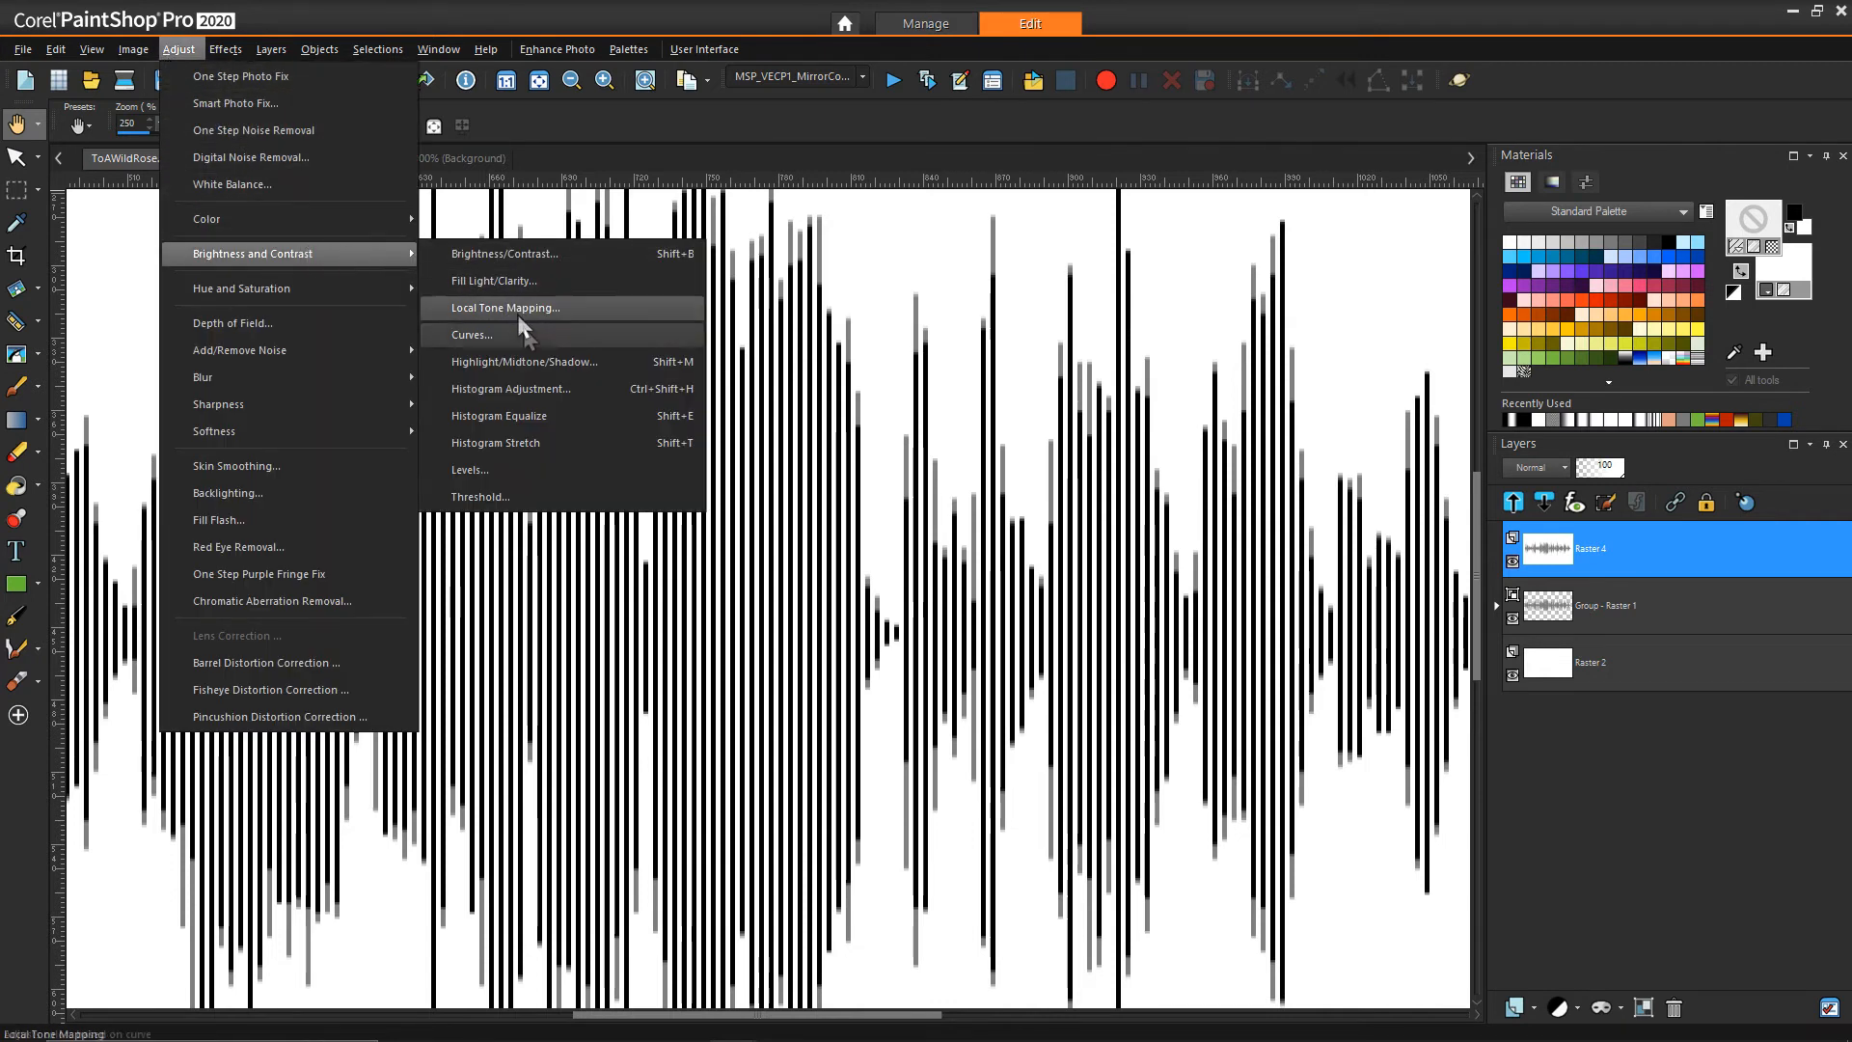
{"action": "mouse_move", "coordinate": [544, 505]}
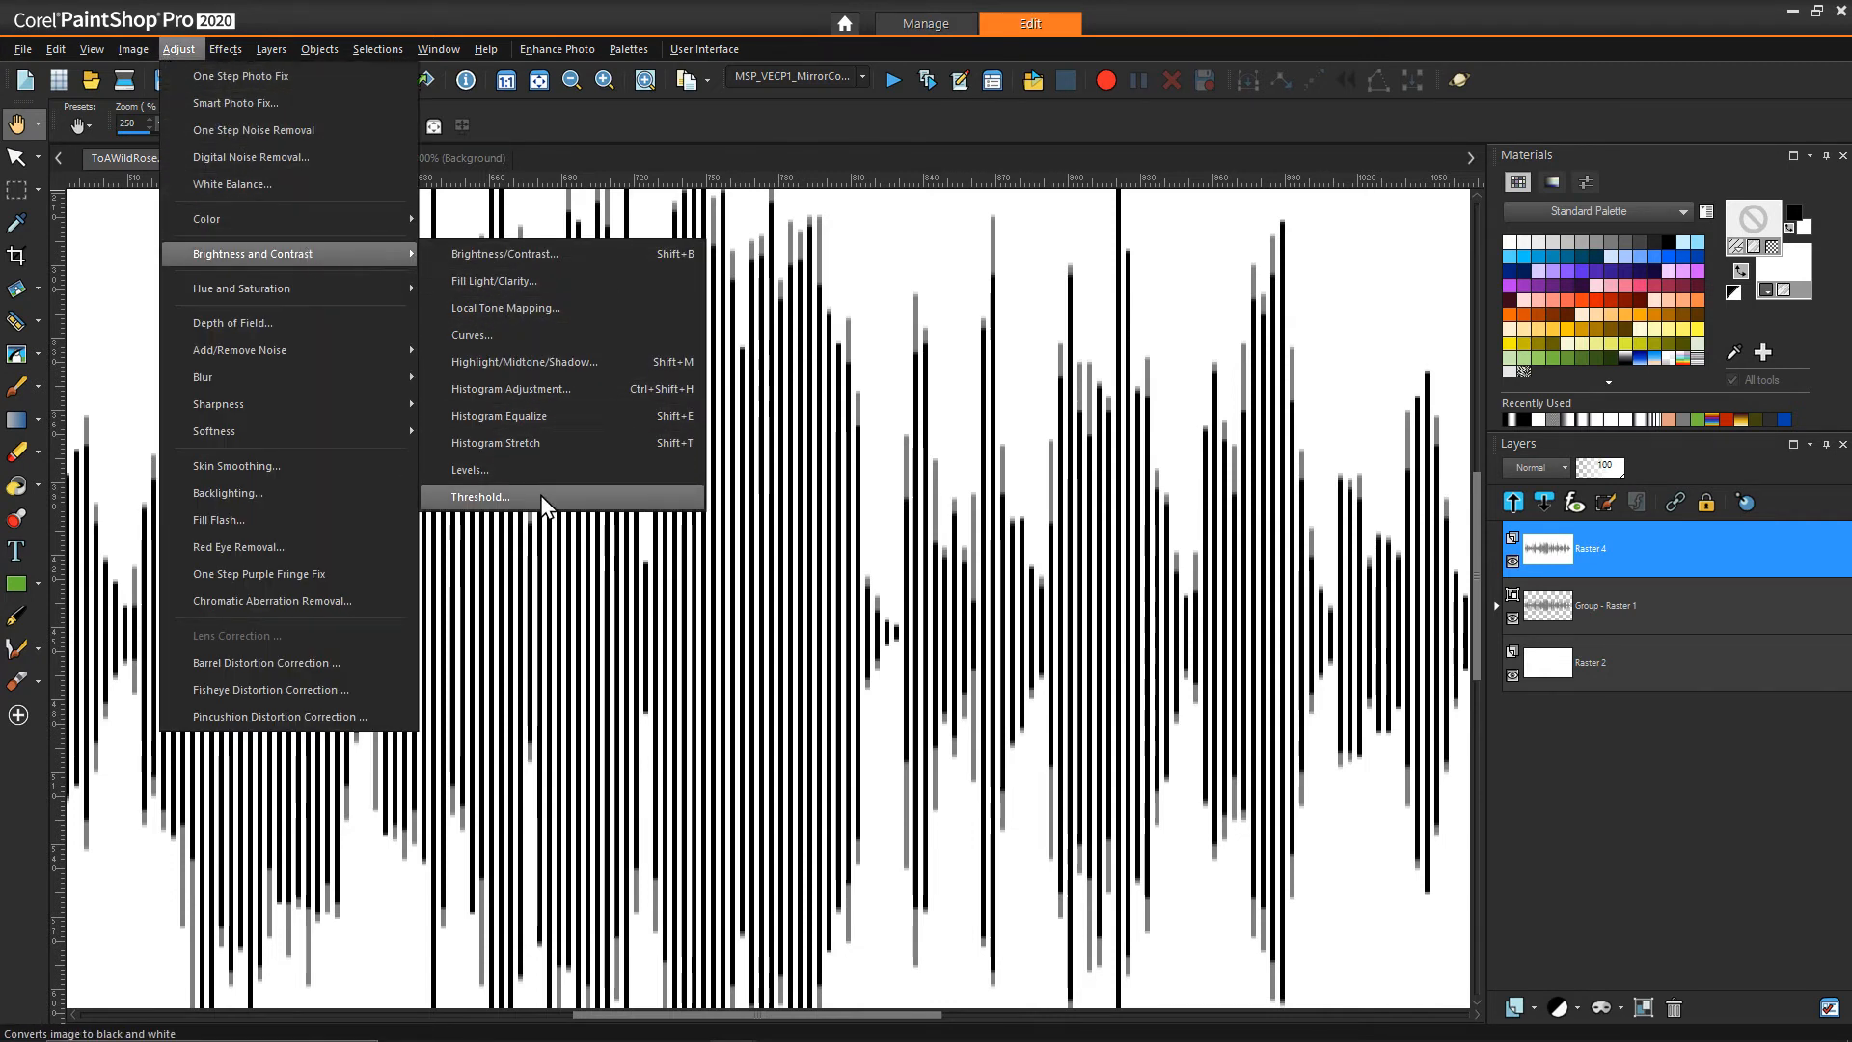
{"action": "left_click", "coordinate": [479, 498]}
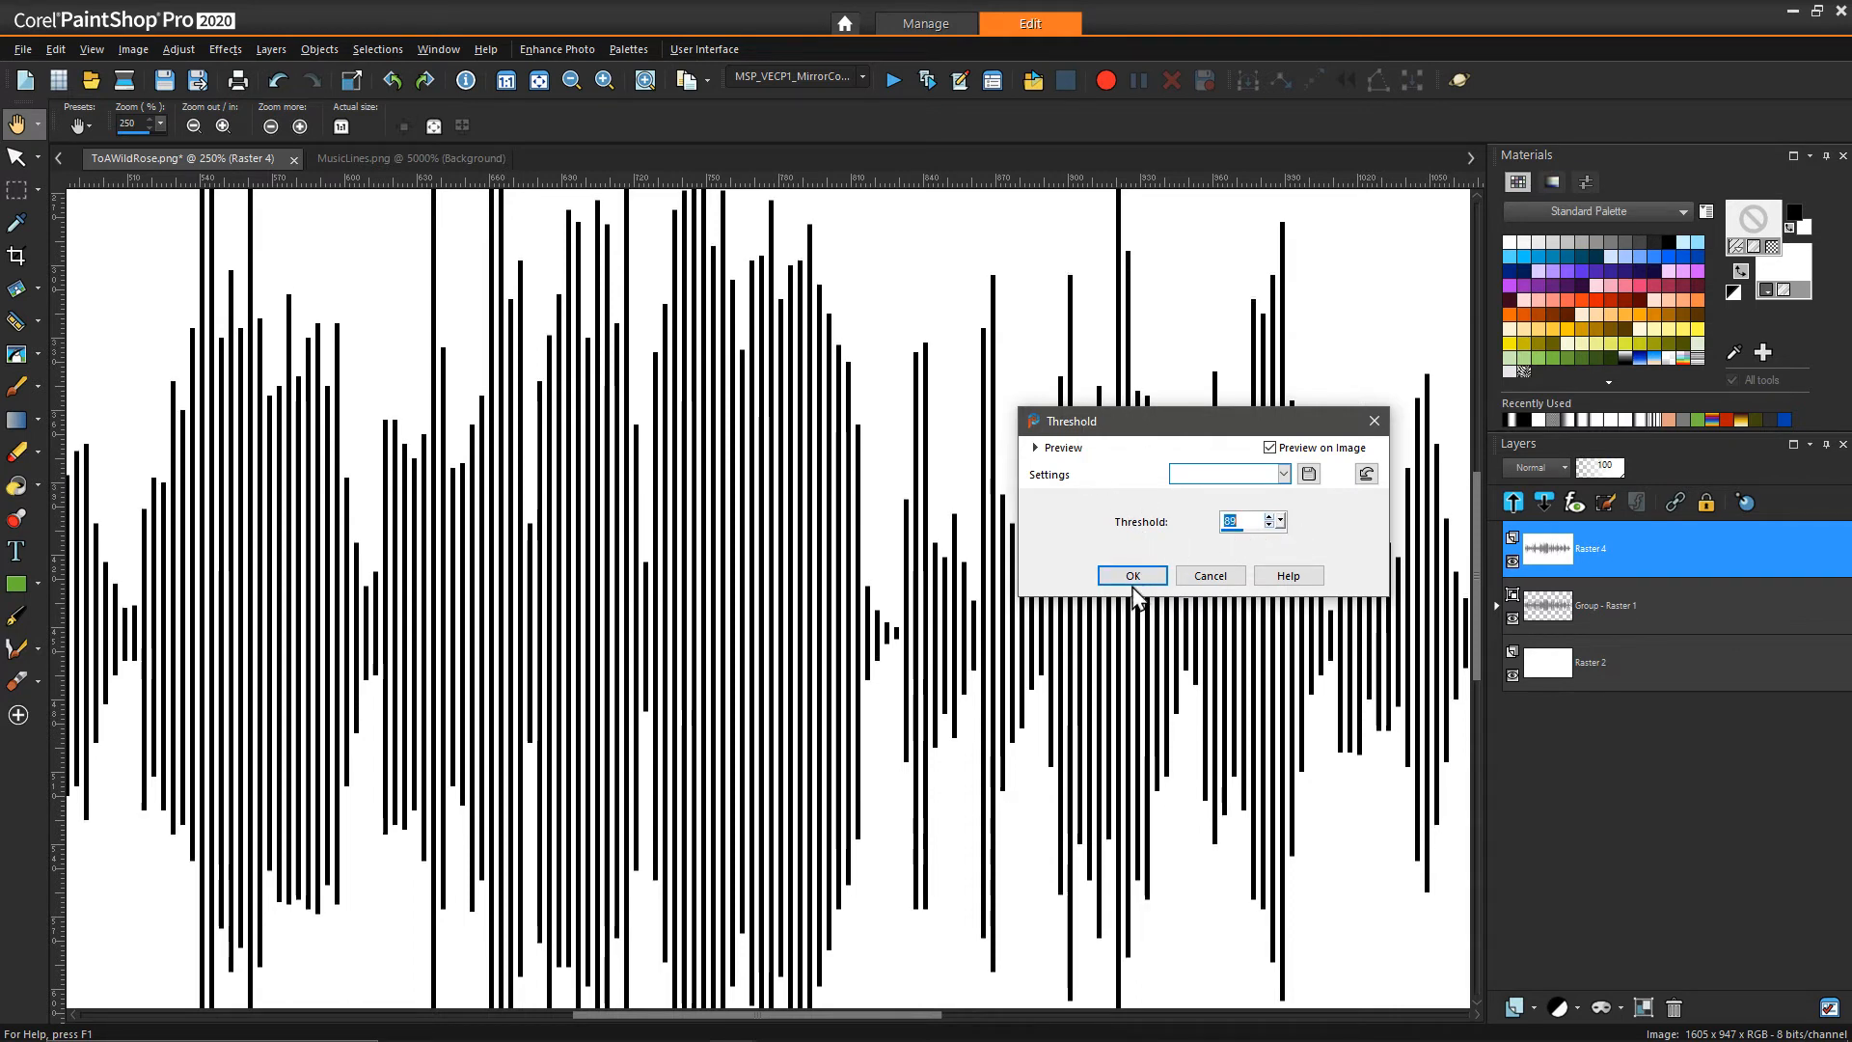
{"action": "left_click", "coordinate": [1130, 575]}
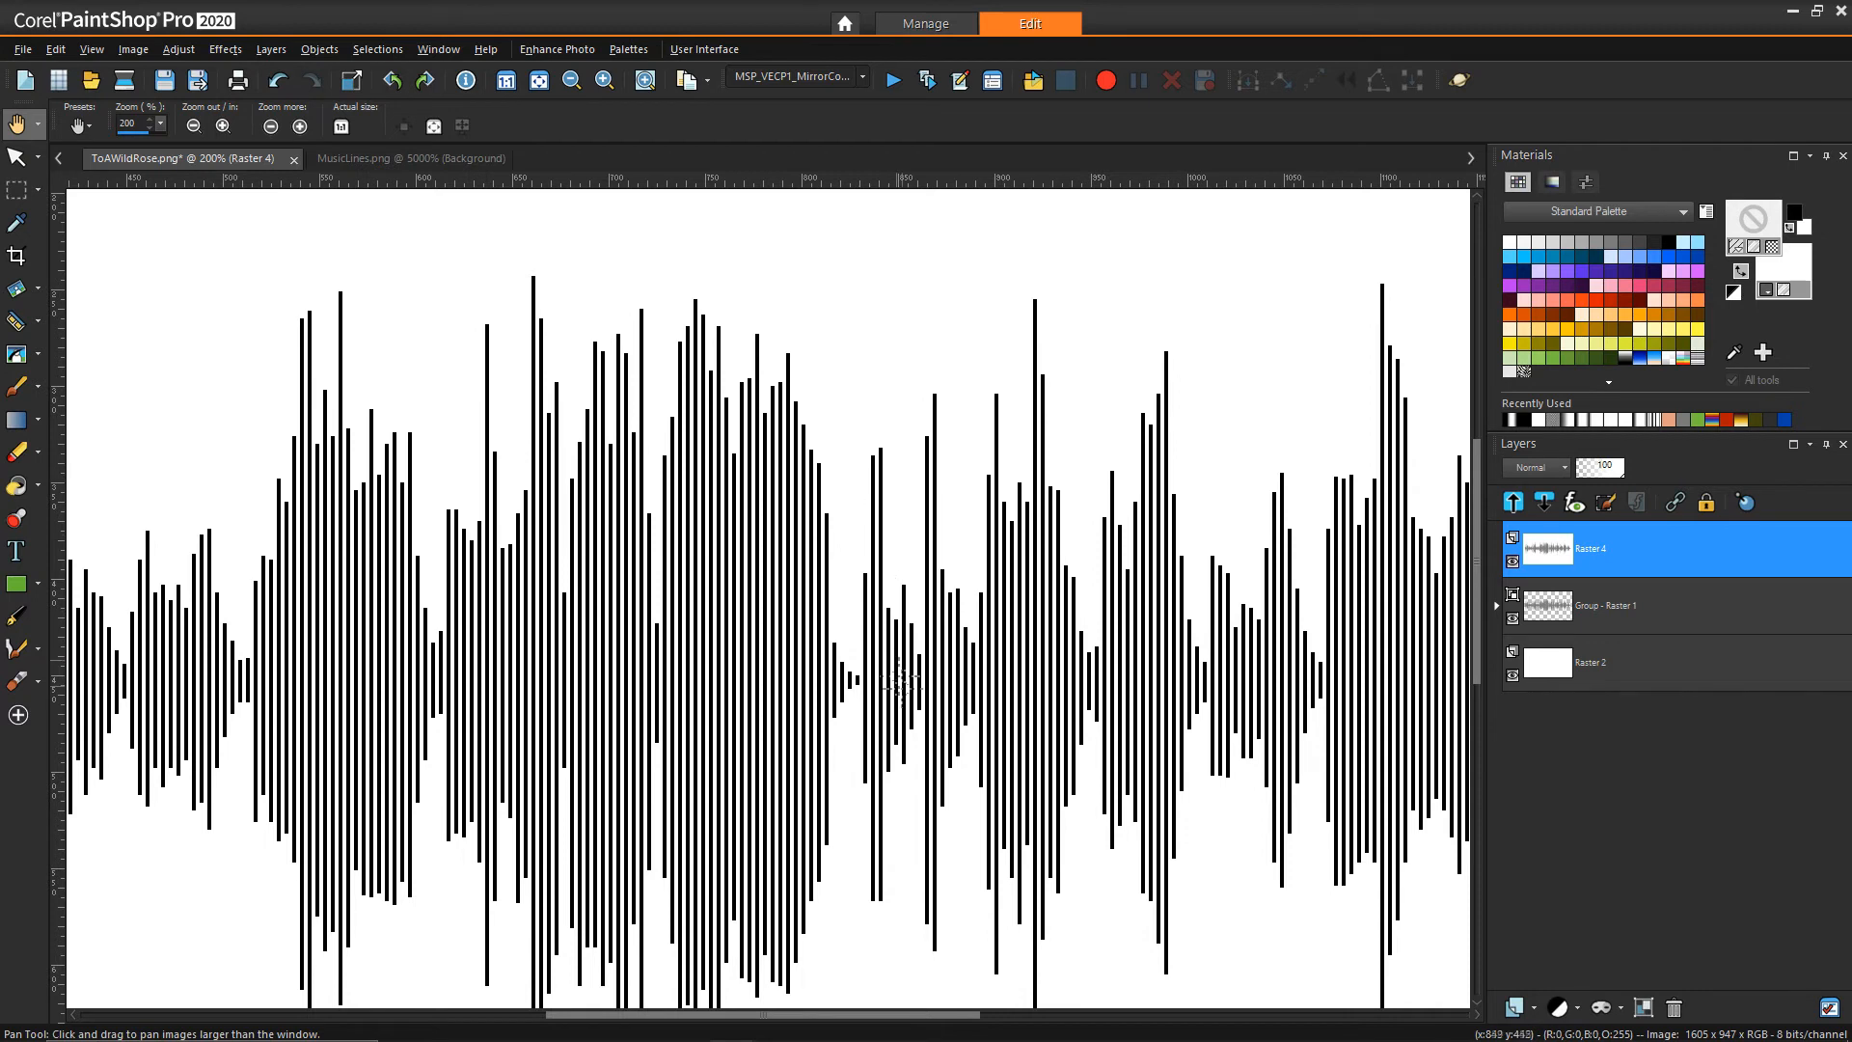
{"action": "mouse_move", "coordinate": [1084, 629]}
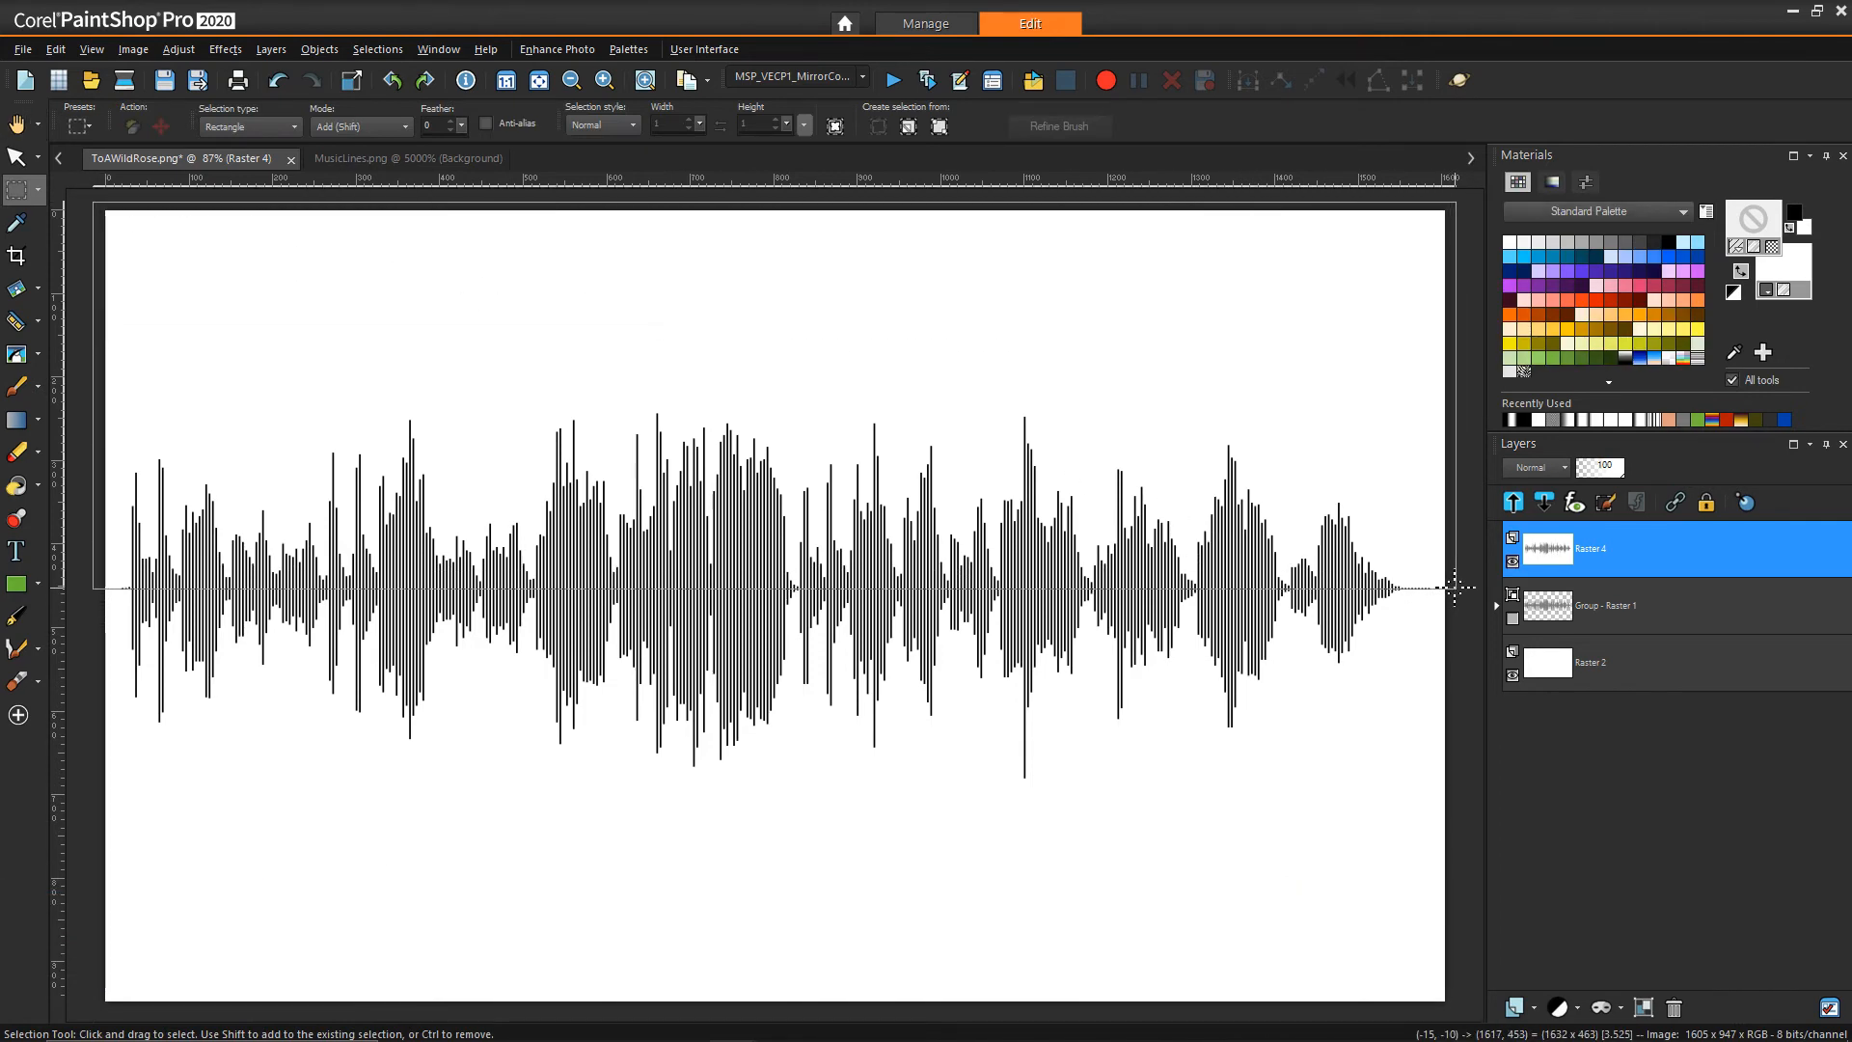
{"action": "mouse_move", "coordinate": [1458, 587]}
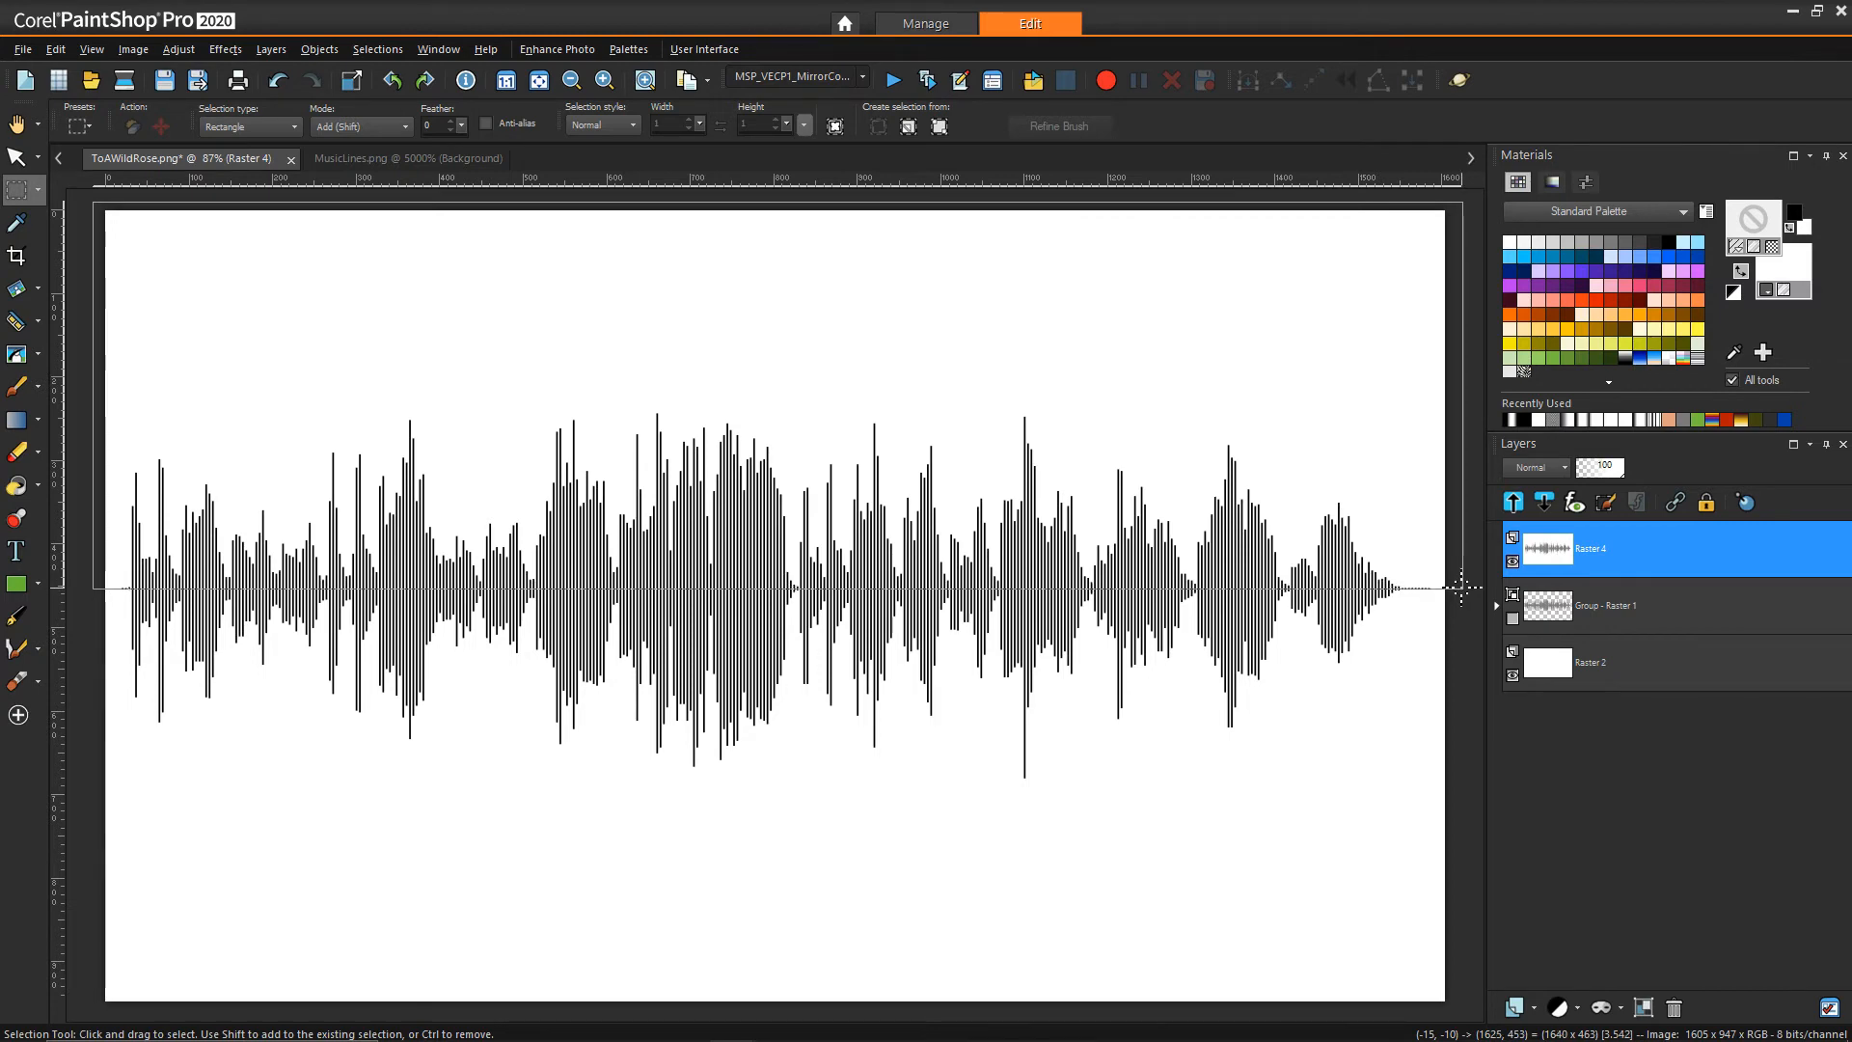
Step: Cut the selected top half of the wave and paste it as a new layer
{"action": "left_click", "coordinate": [601, 79]}
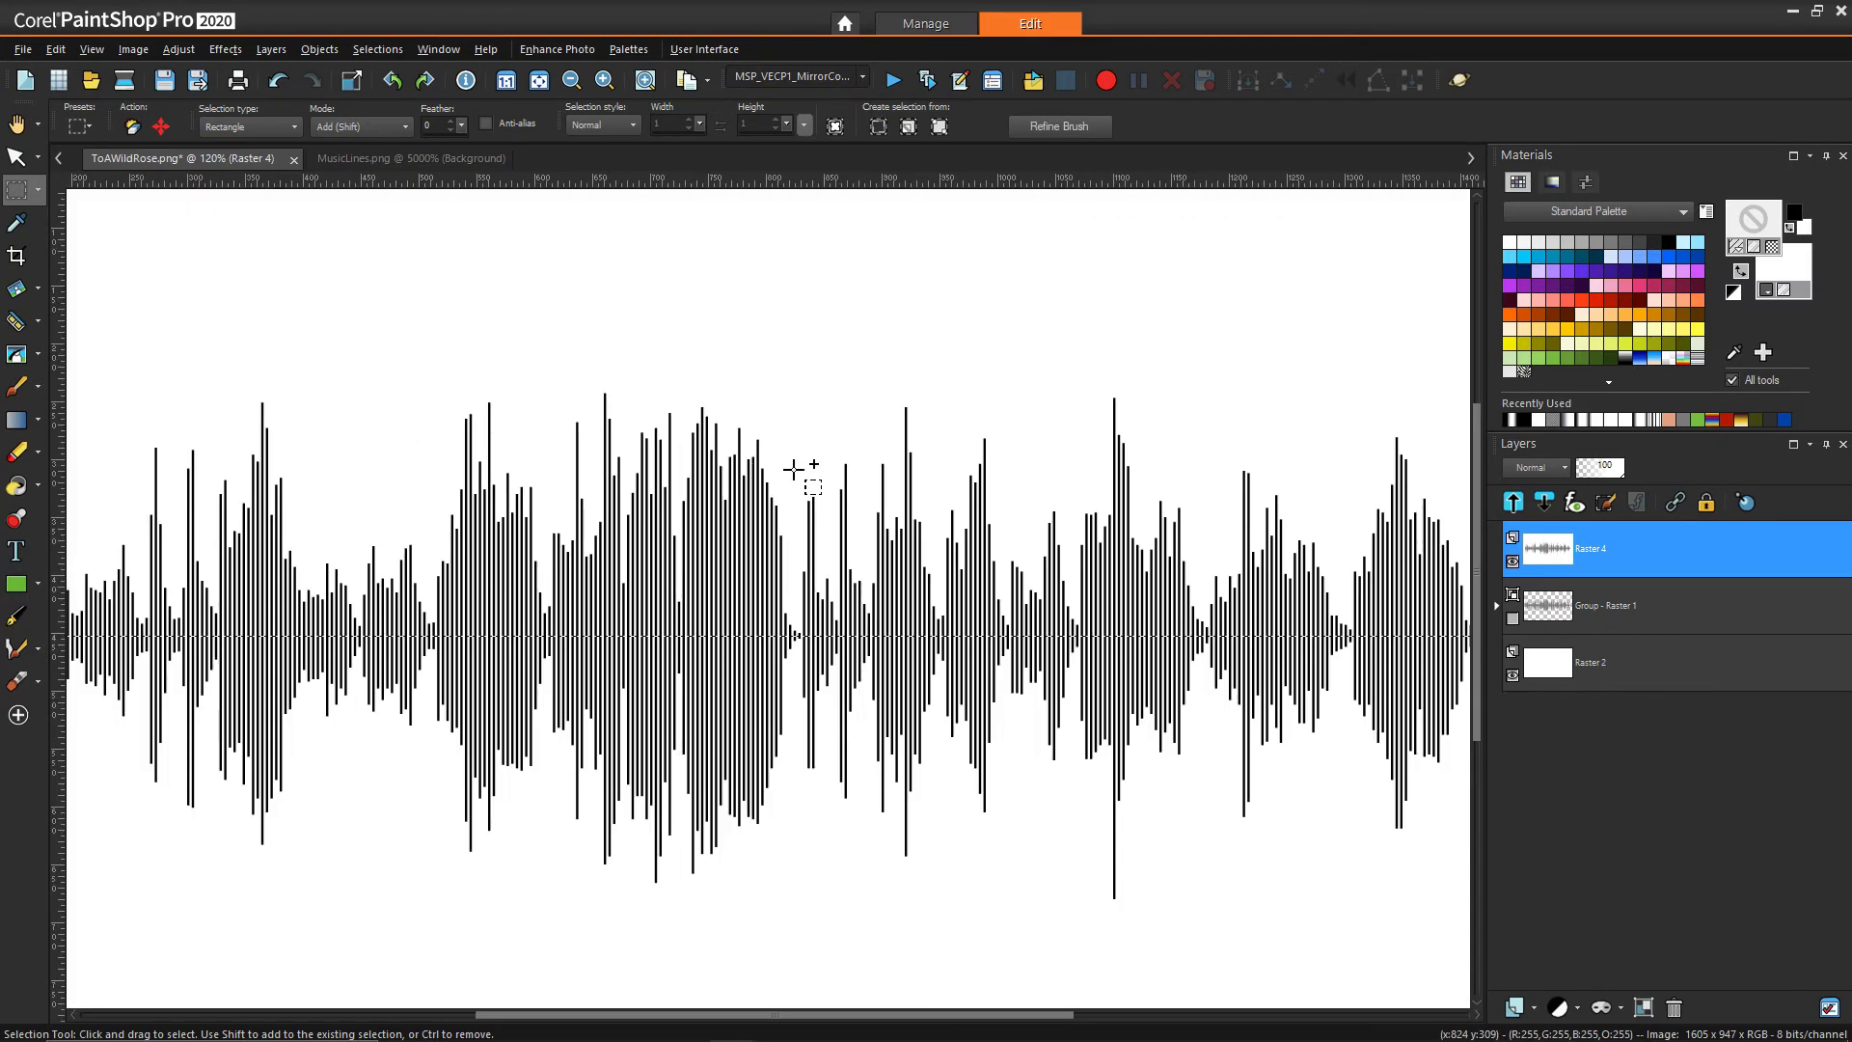
{"action": "left_click", "coordinate": [56, 48]}
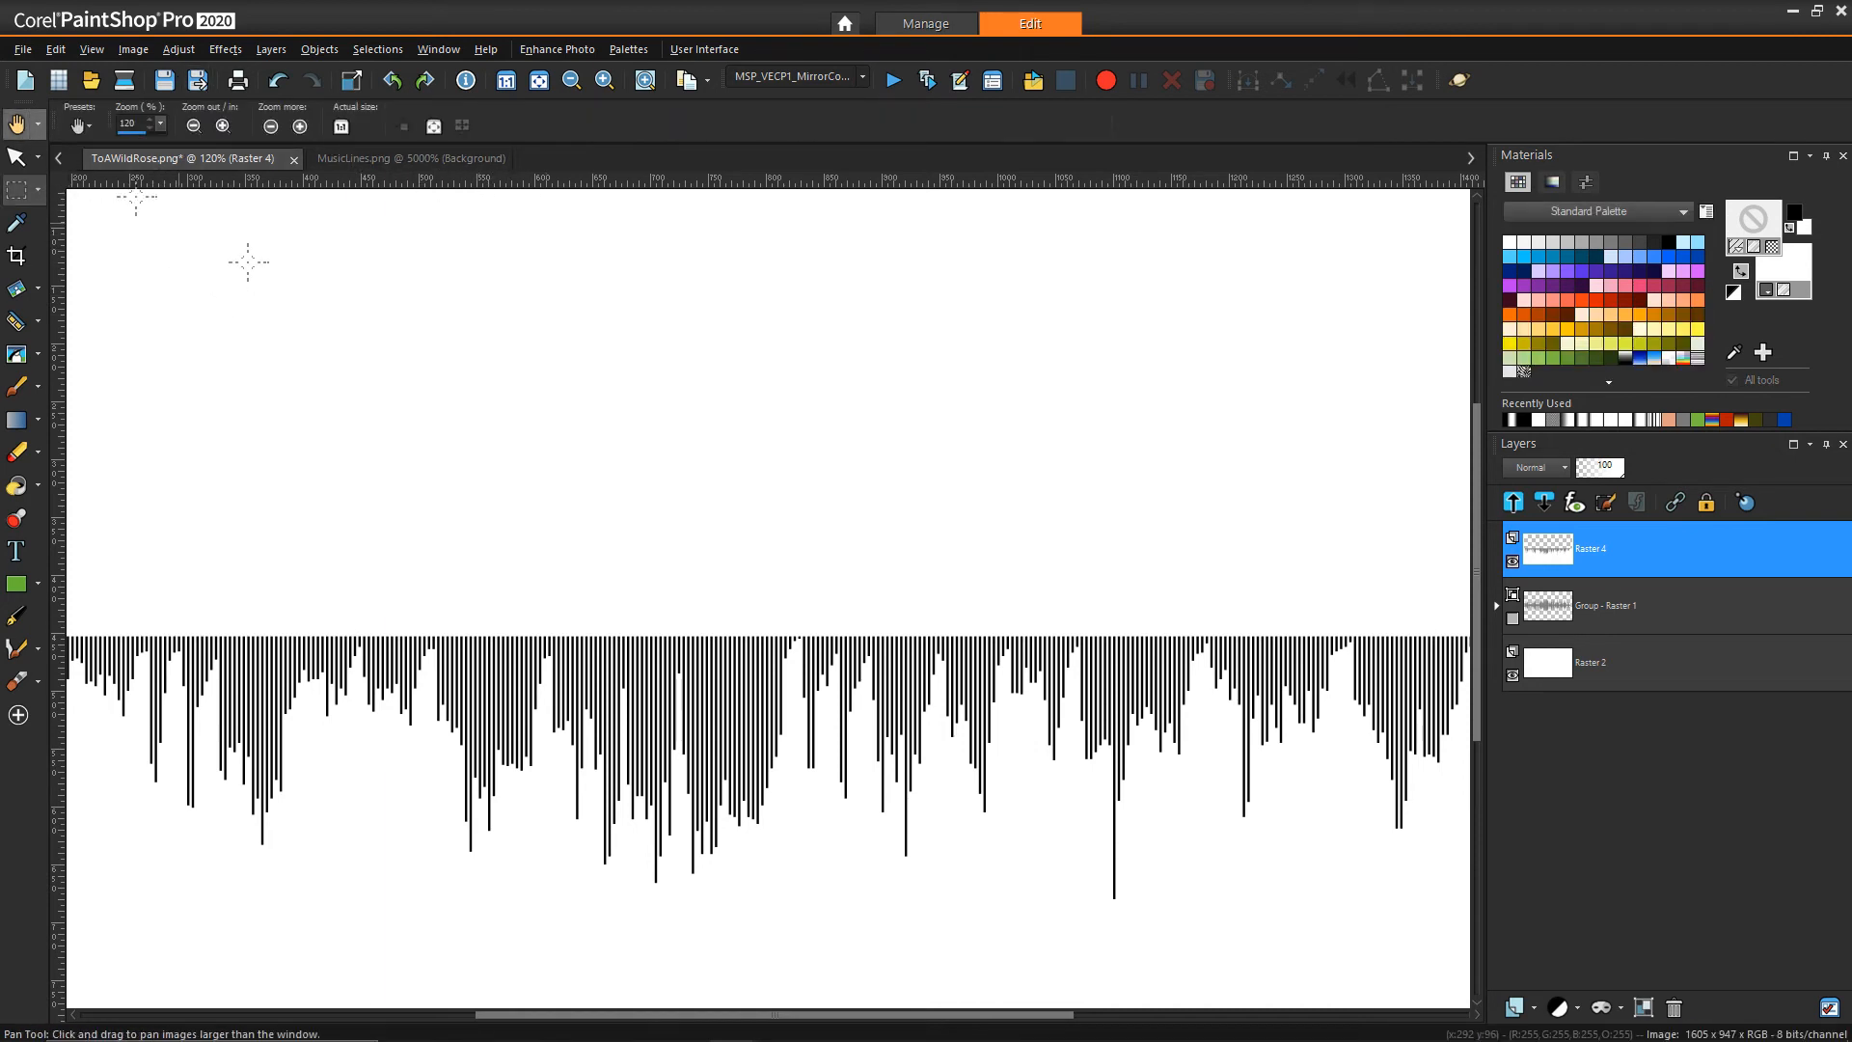
{"action": "right_click", "coordinate": [891, 490]}
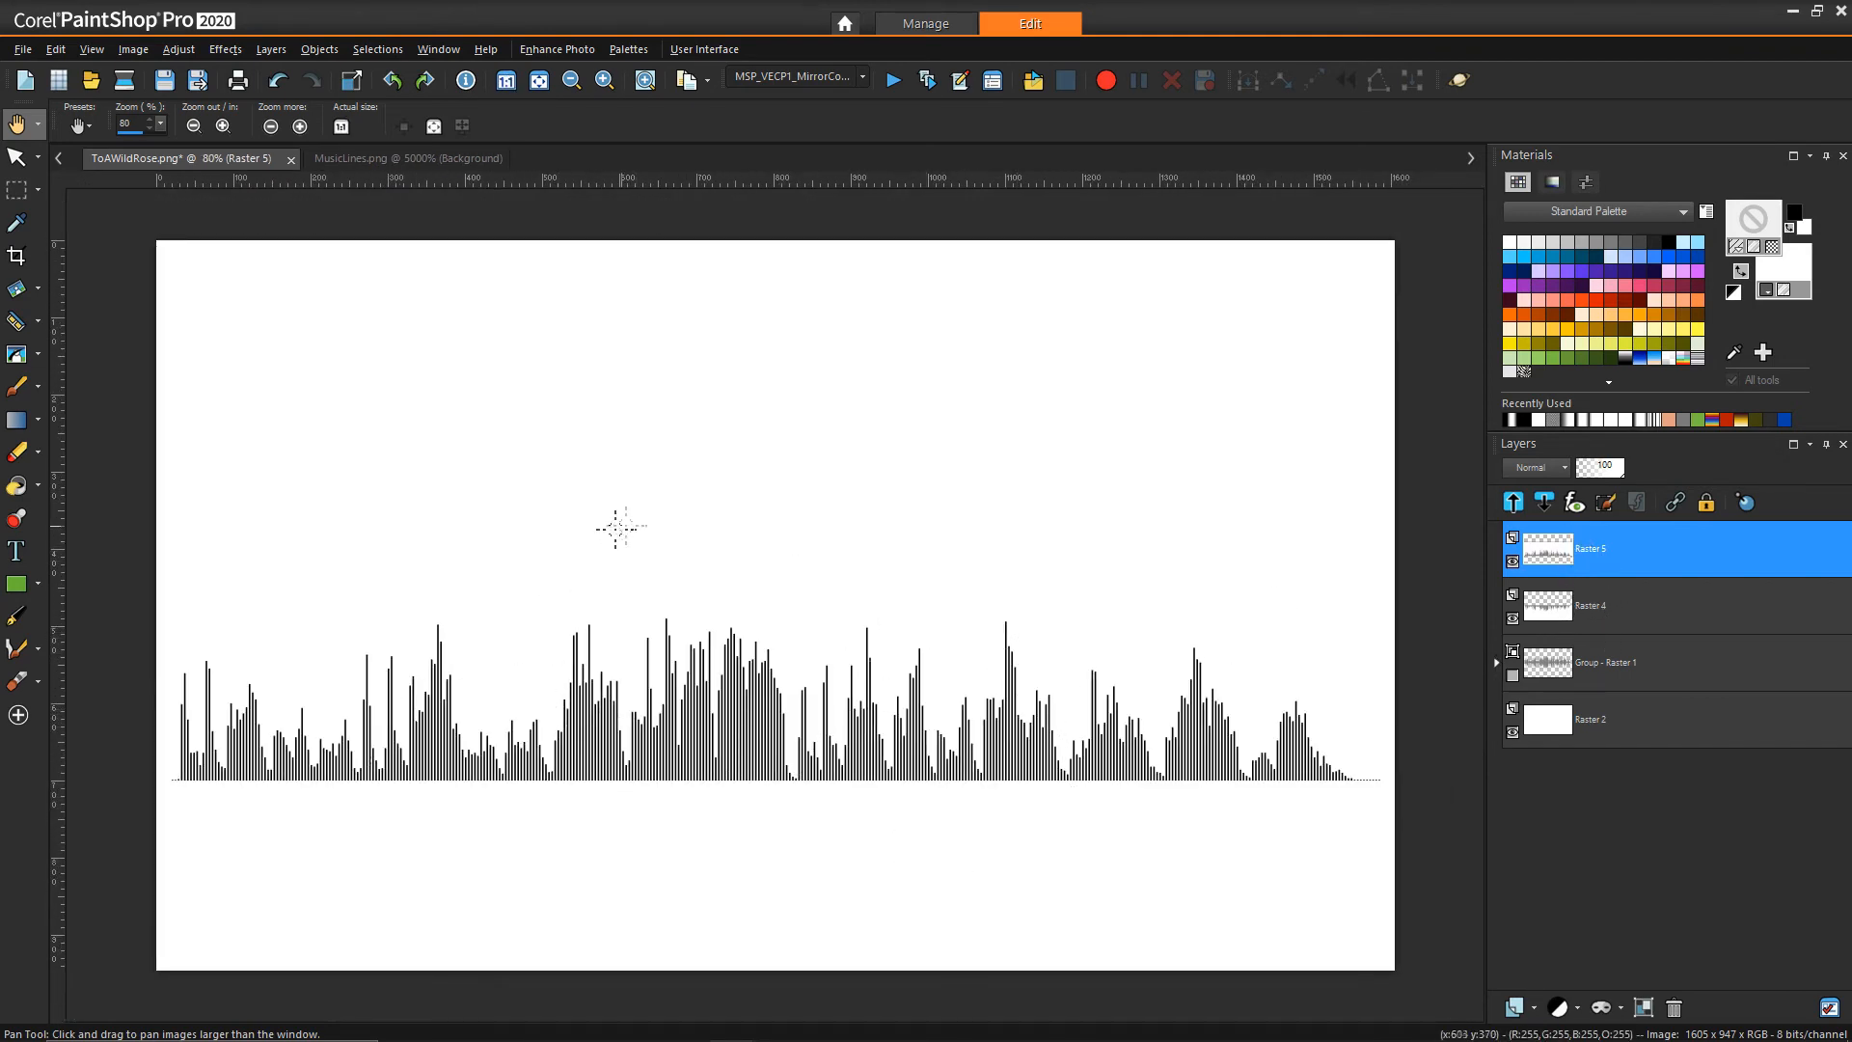
{"action": "mouse_move", "coordinate": [851, 576]}
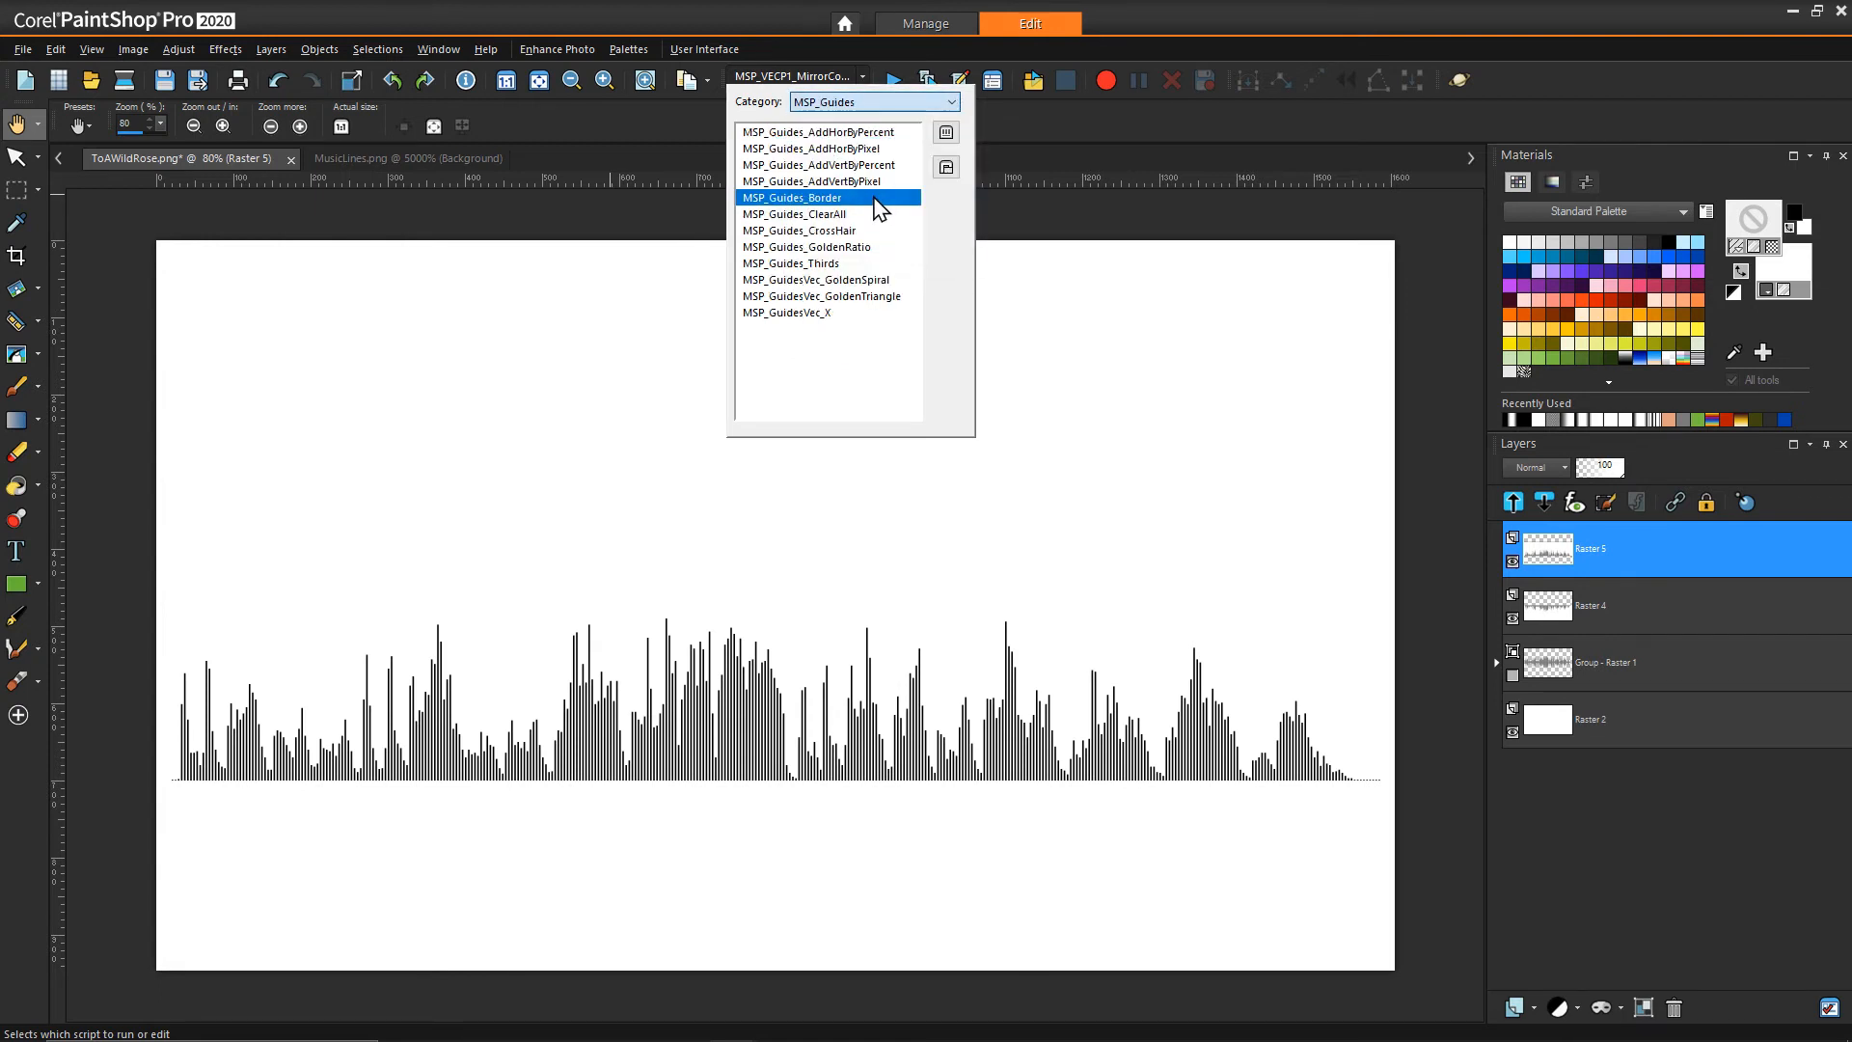
Step: Run the MSP_Guides_CrossHair script and raise Raster 5's upper wave above the centre guide
{"action": "left_click", "coordinate": [799, 232]}
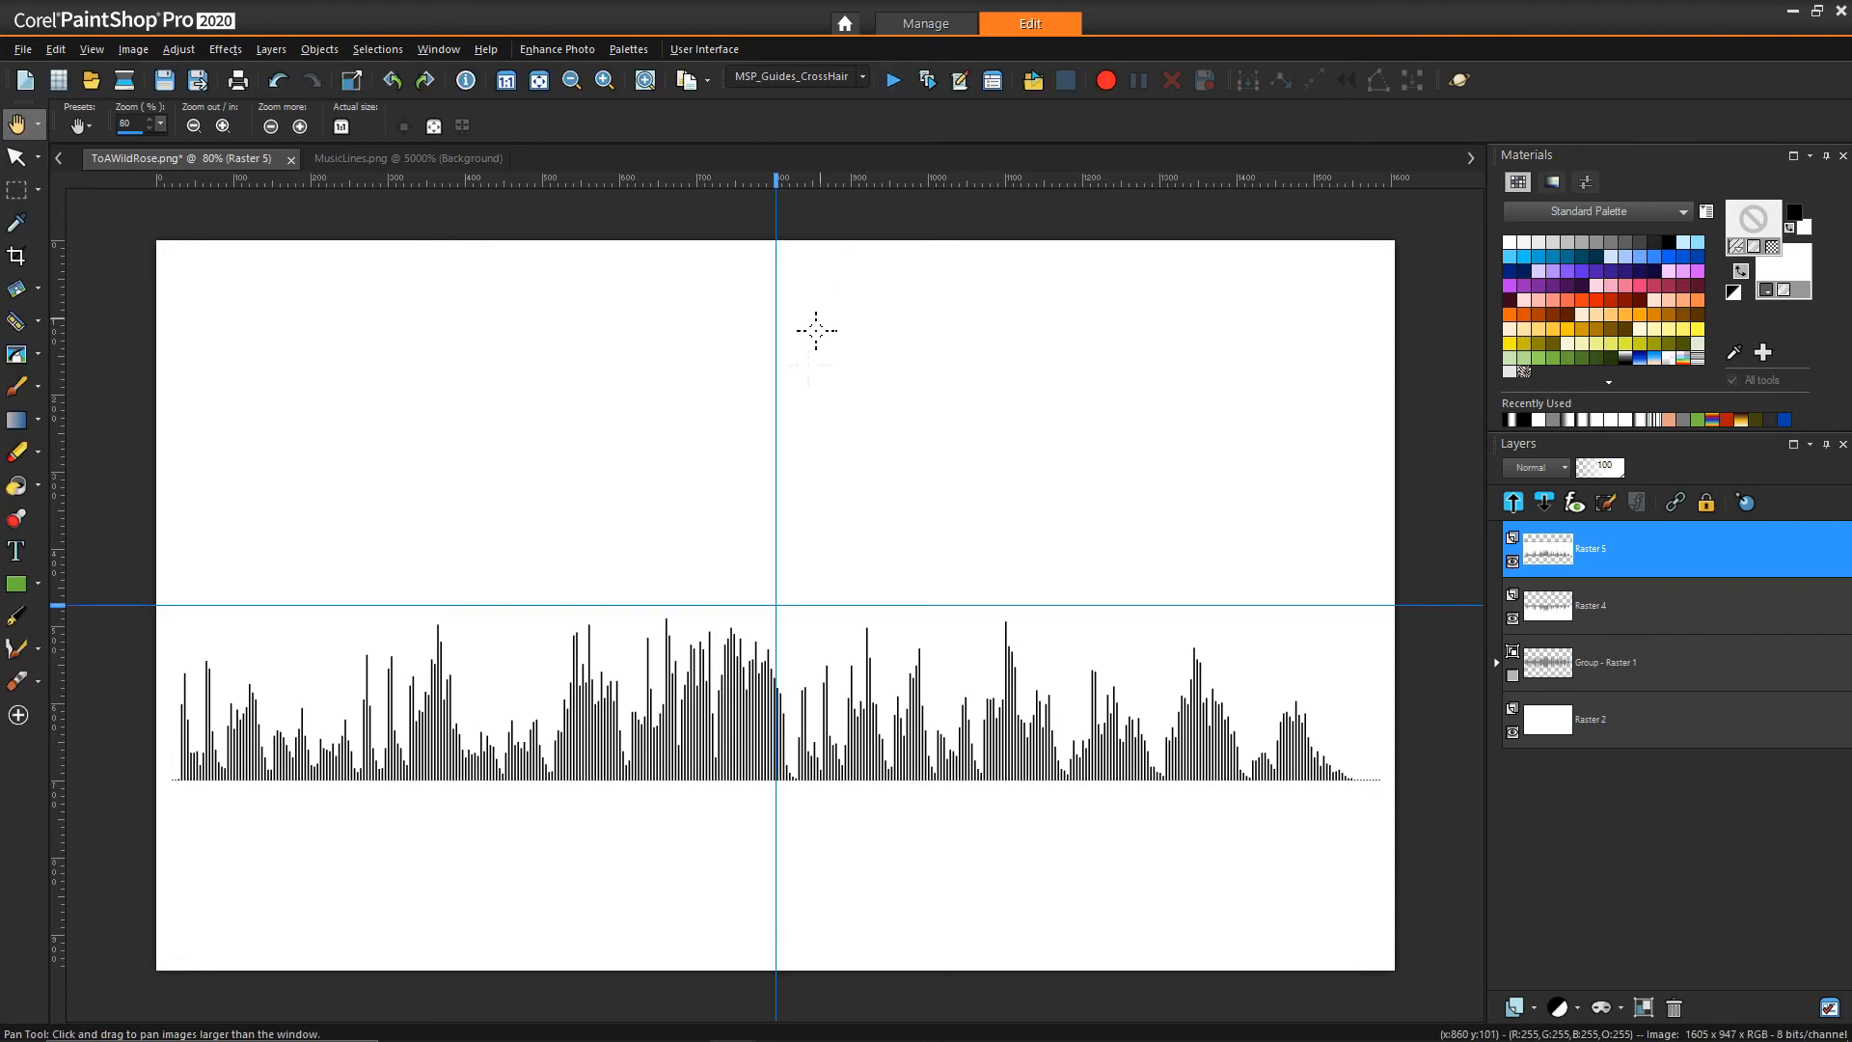
{"action": "mouse_move", "coordinate": [721, 614]}
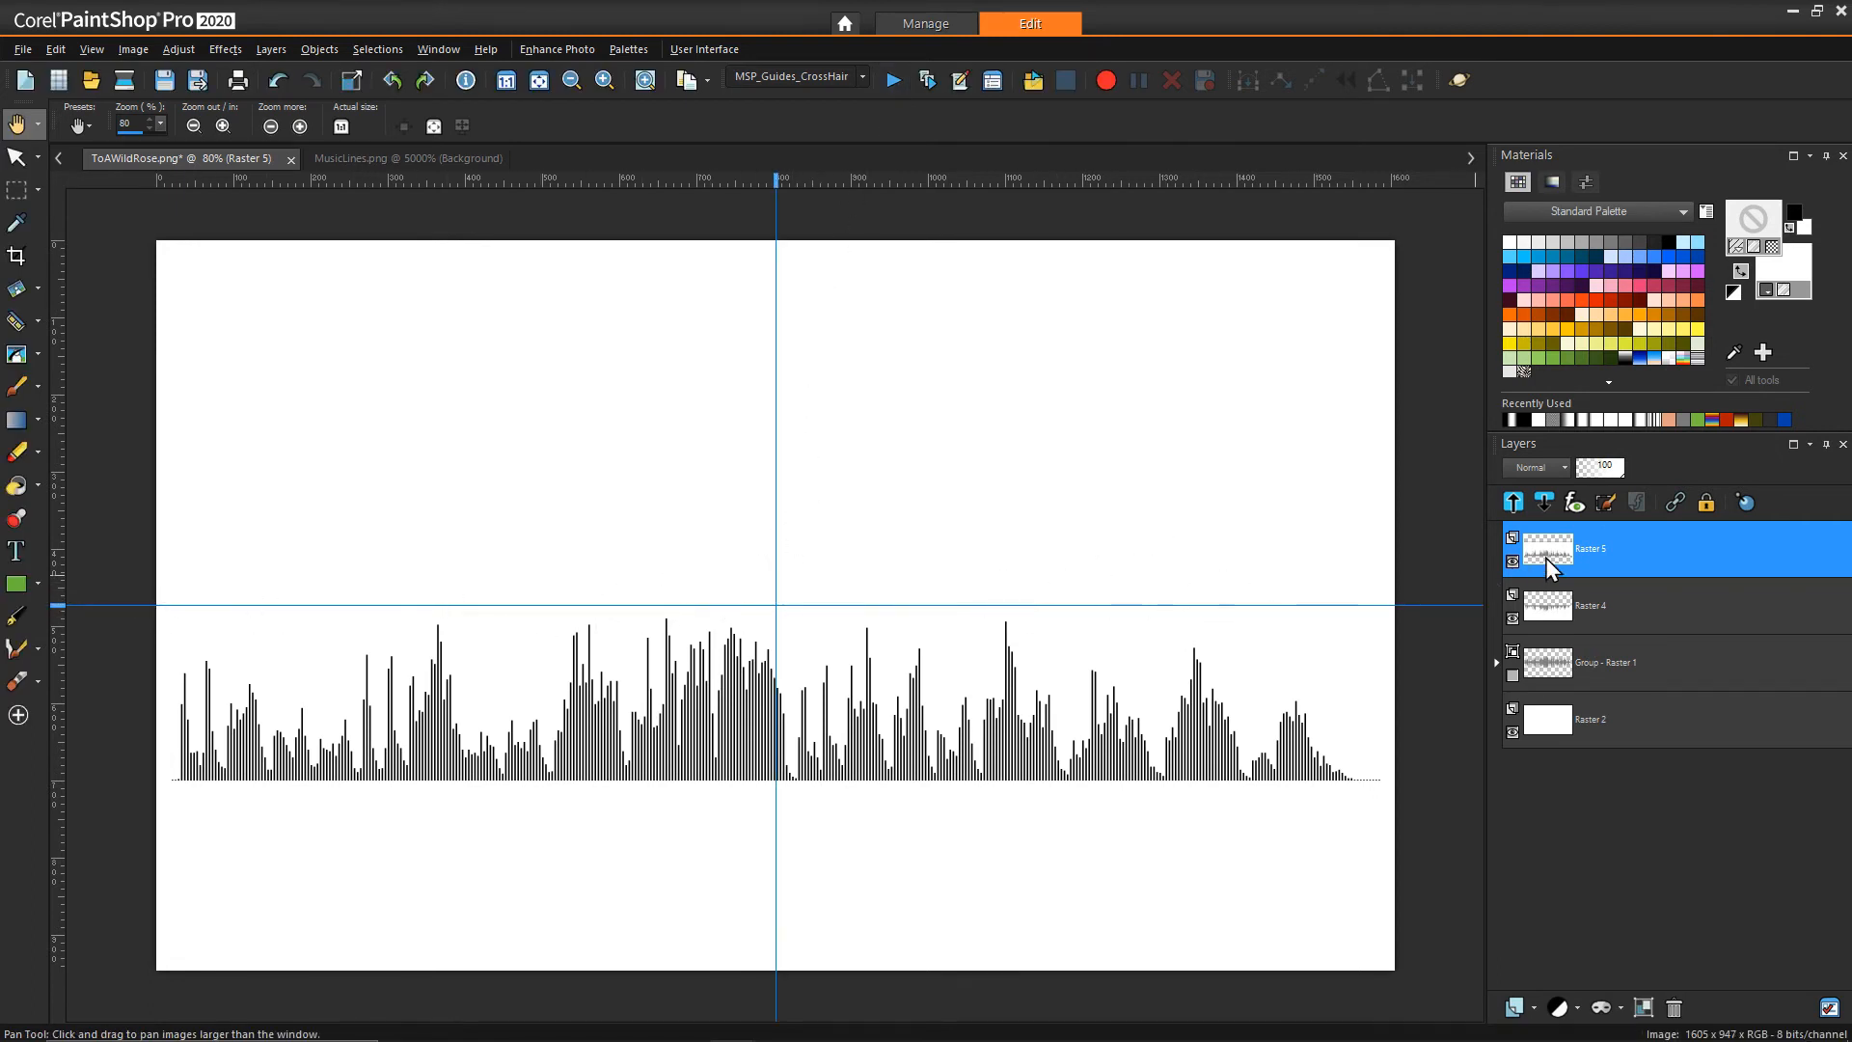
{"action": "left_click", "coordinate": [15, 158]}
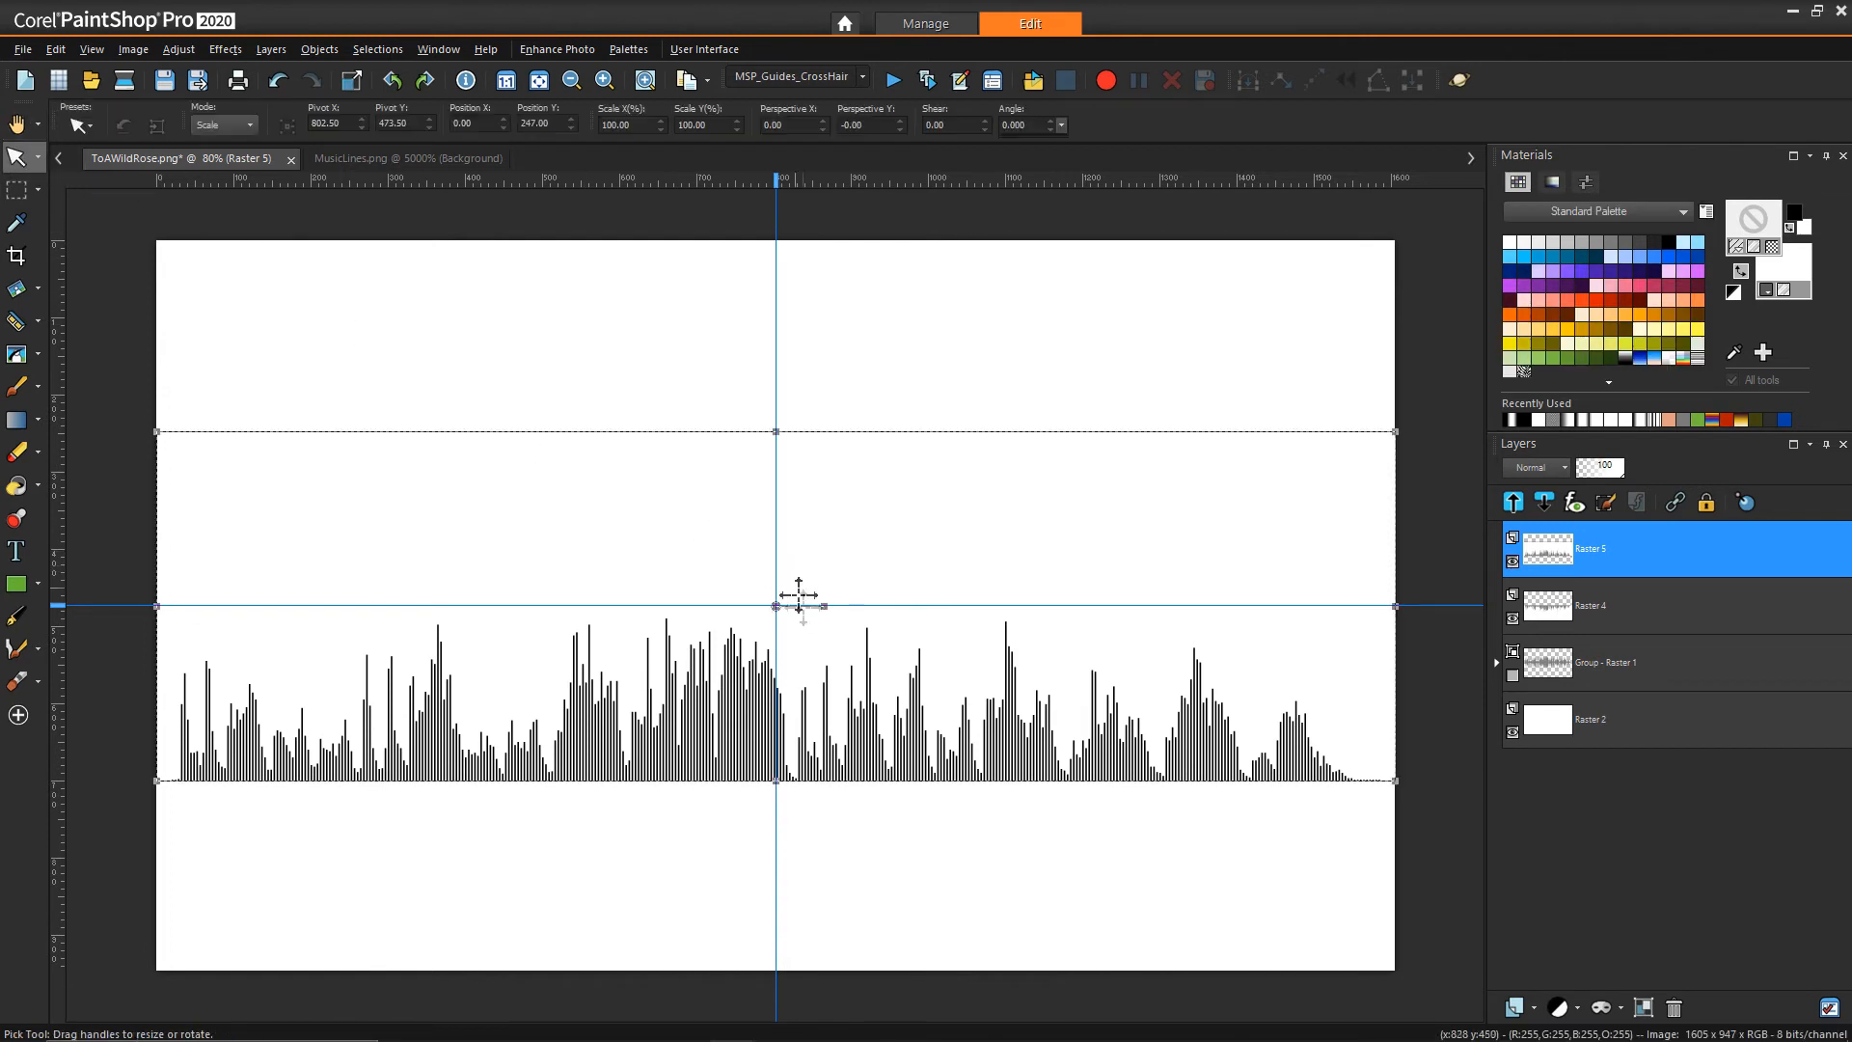
{"action": "left_click_drag", "start_coordinate": [775, 590], "coordinate": [776, 384]}
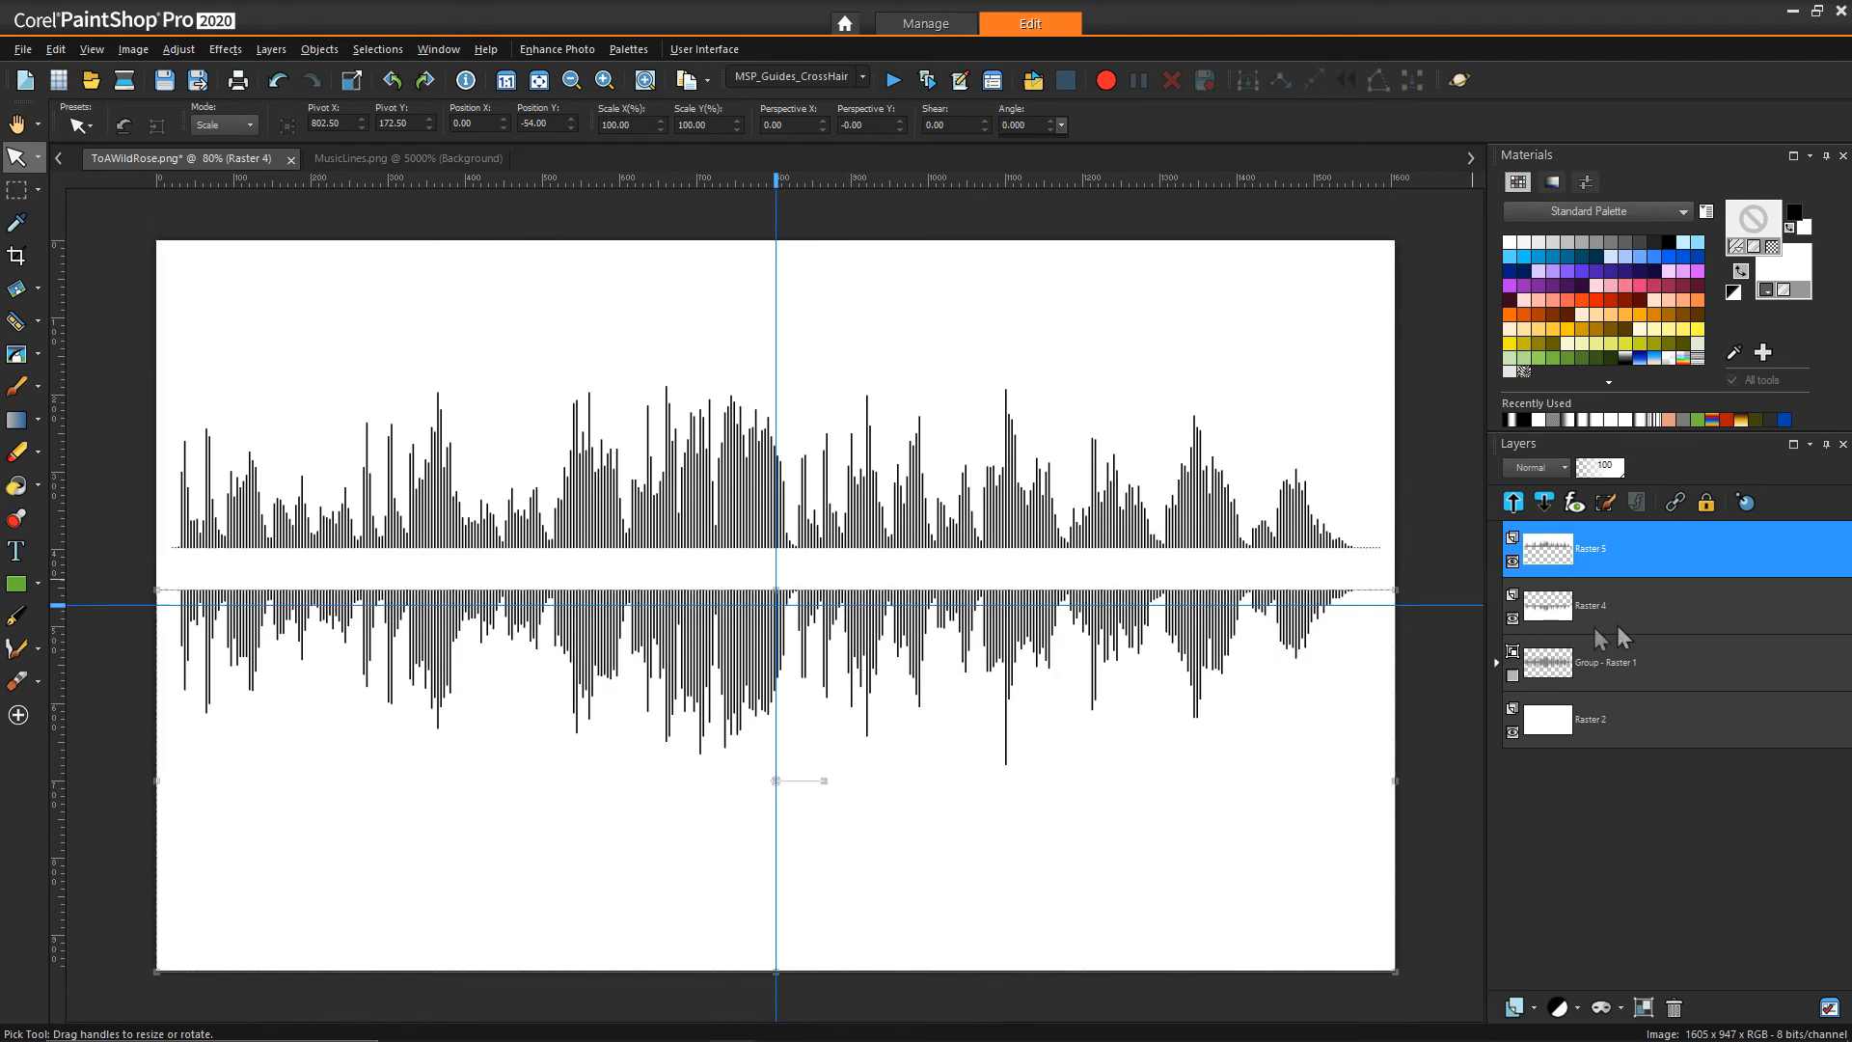
Step: Move Raster 4's lower wave half down below the centre guide
{"action": "left_click", "coordinate": [1646, 604]}
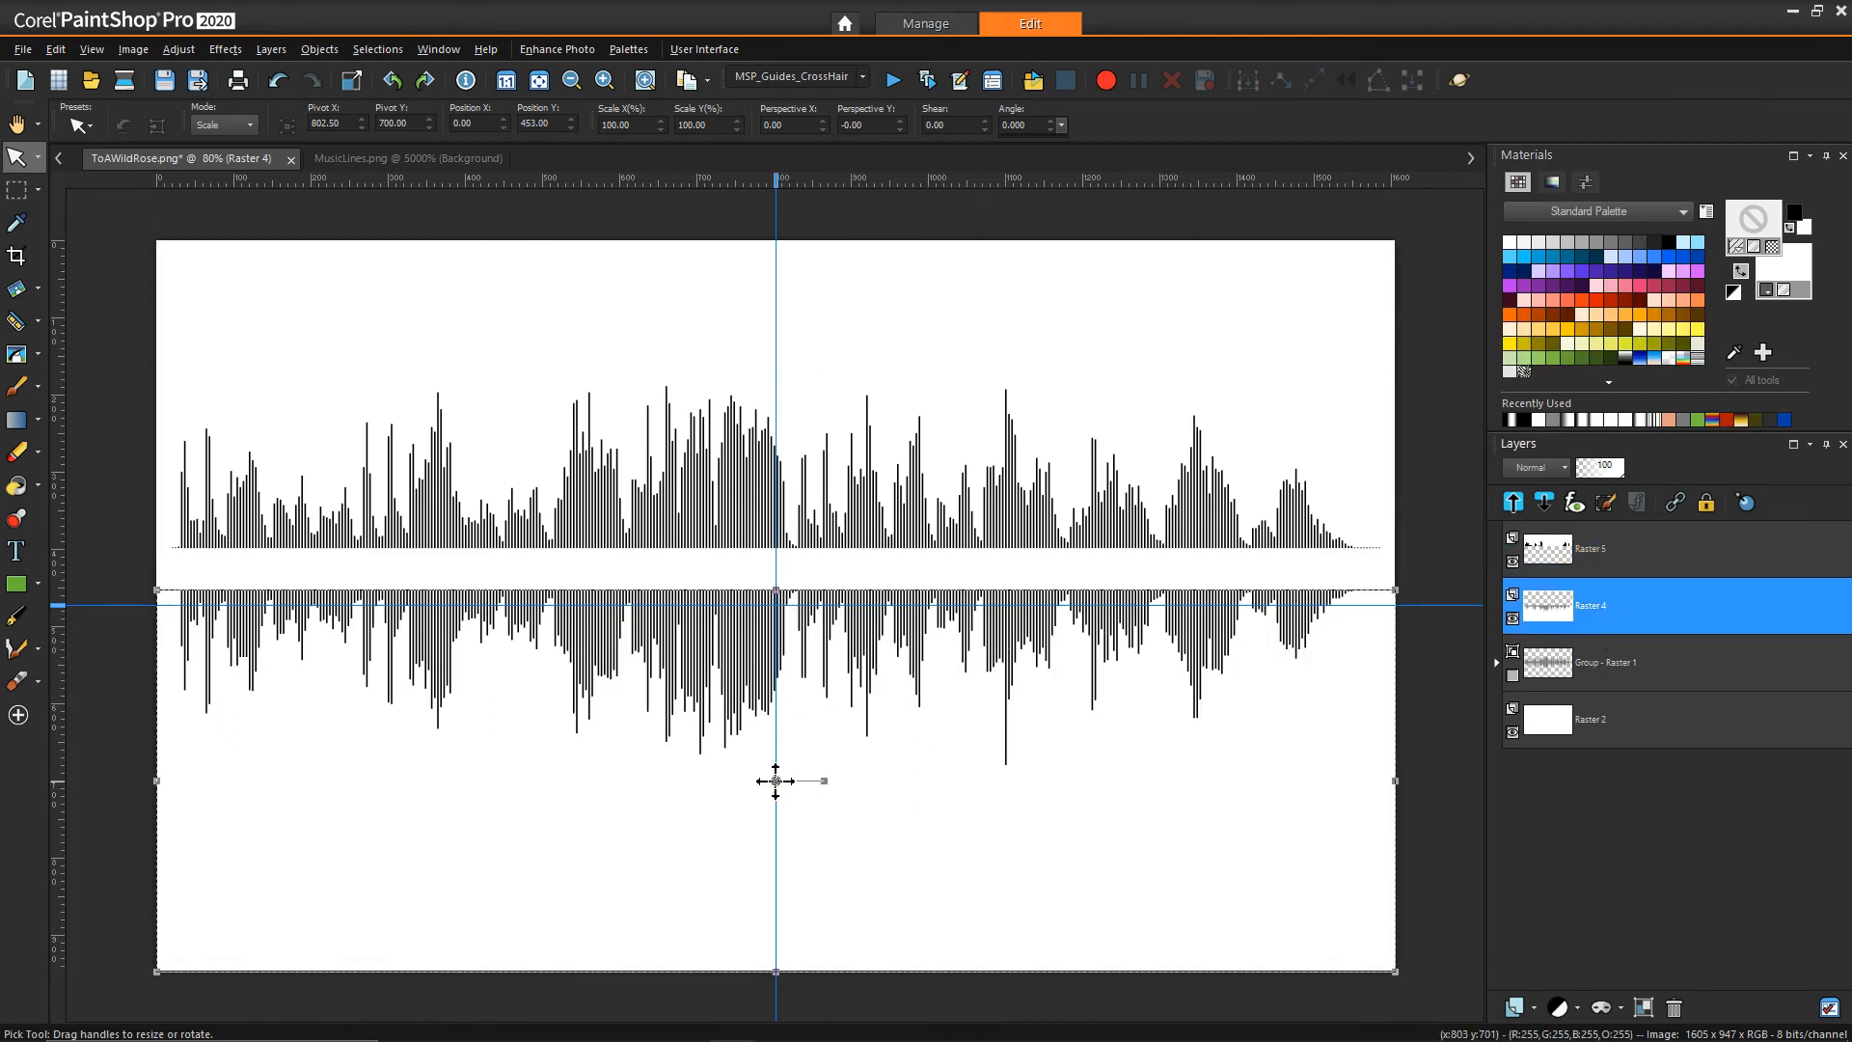
{"action": "left_click_drag", "start_coordinate": [775, 781], "coordinate": [767, 824]}
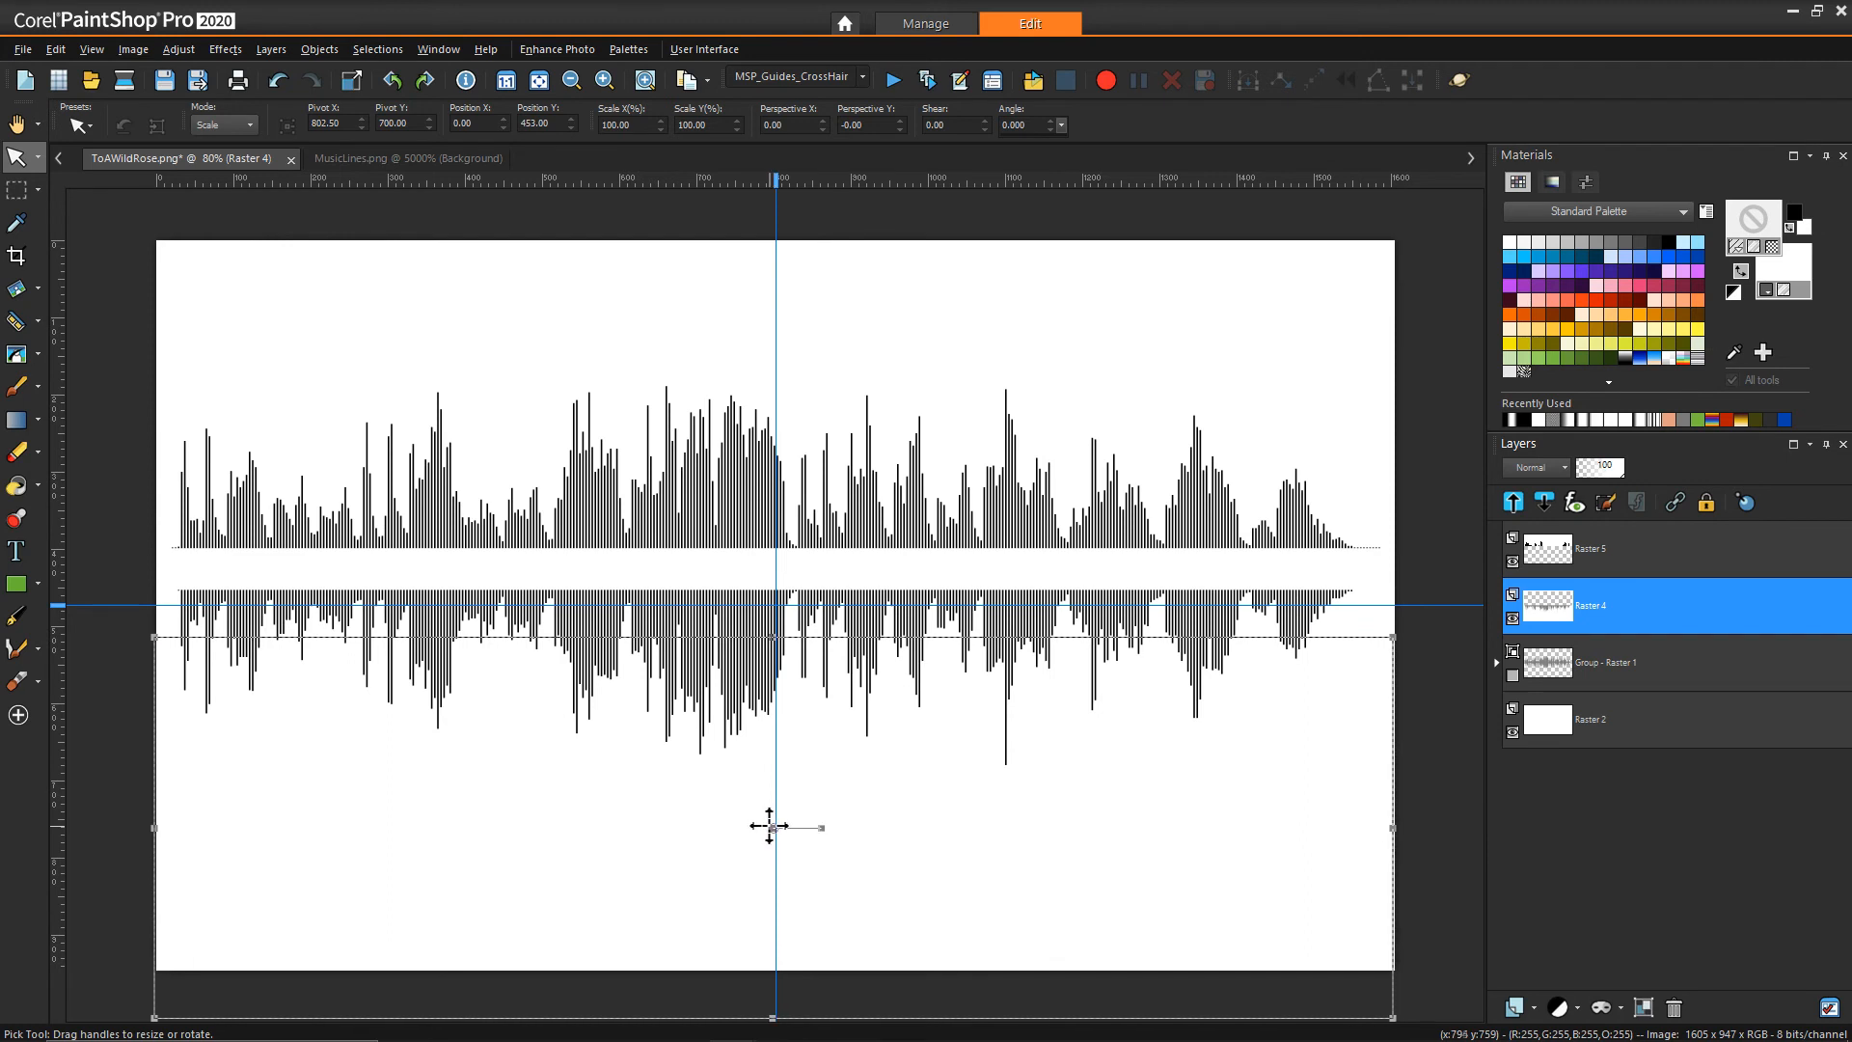
{"action": "left_click_drag", "start_coordinate": [770, 824], "coordinate": [774, 828]}
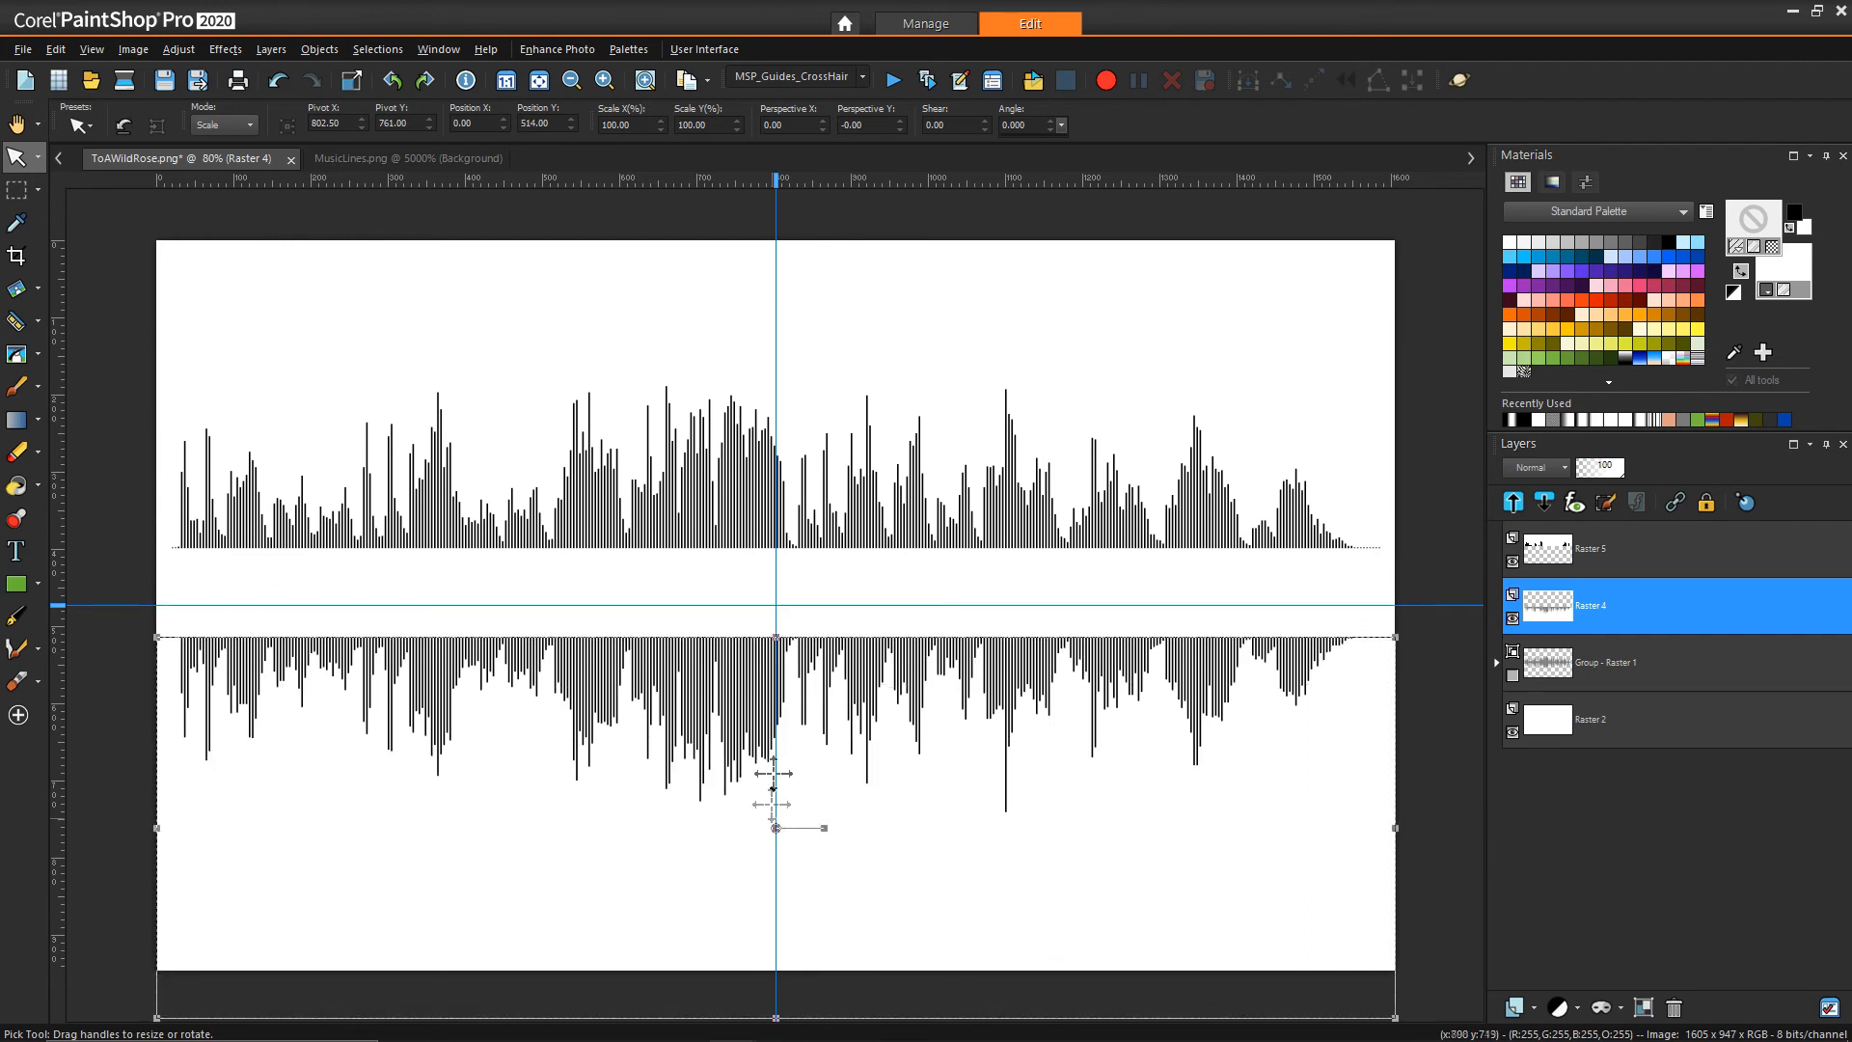
{"action": "mouse_move", "coordinate": [909, 659]}
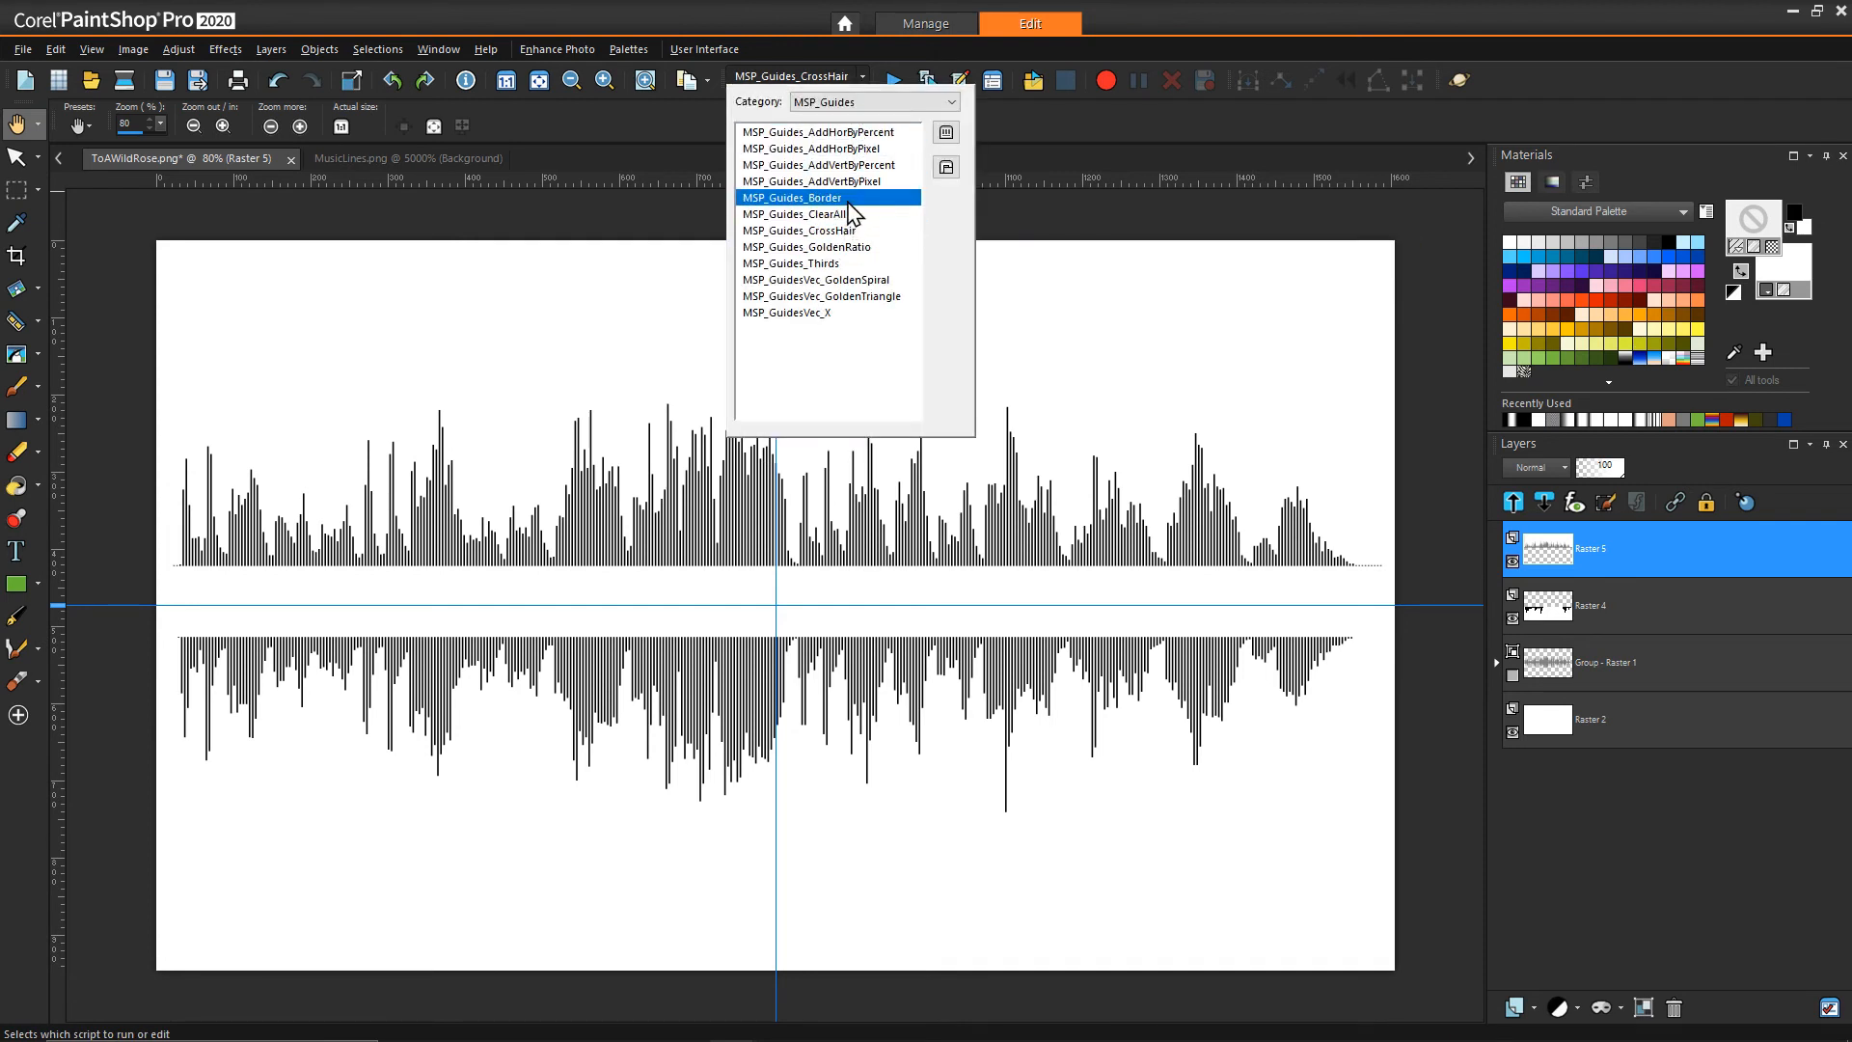
Step: Clear all guides with MSP_Guides_ClearAll and add a new vector layer
{"action": "left_click", "coordinate": [791, 212]}
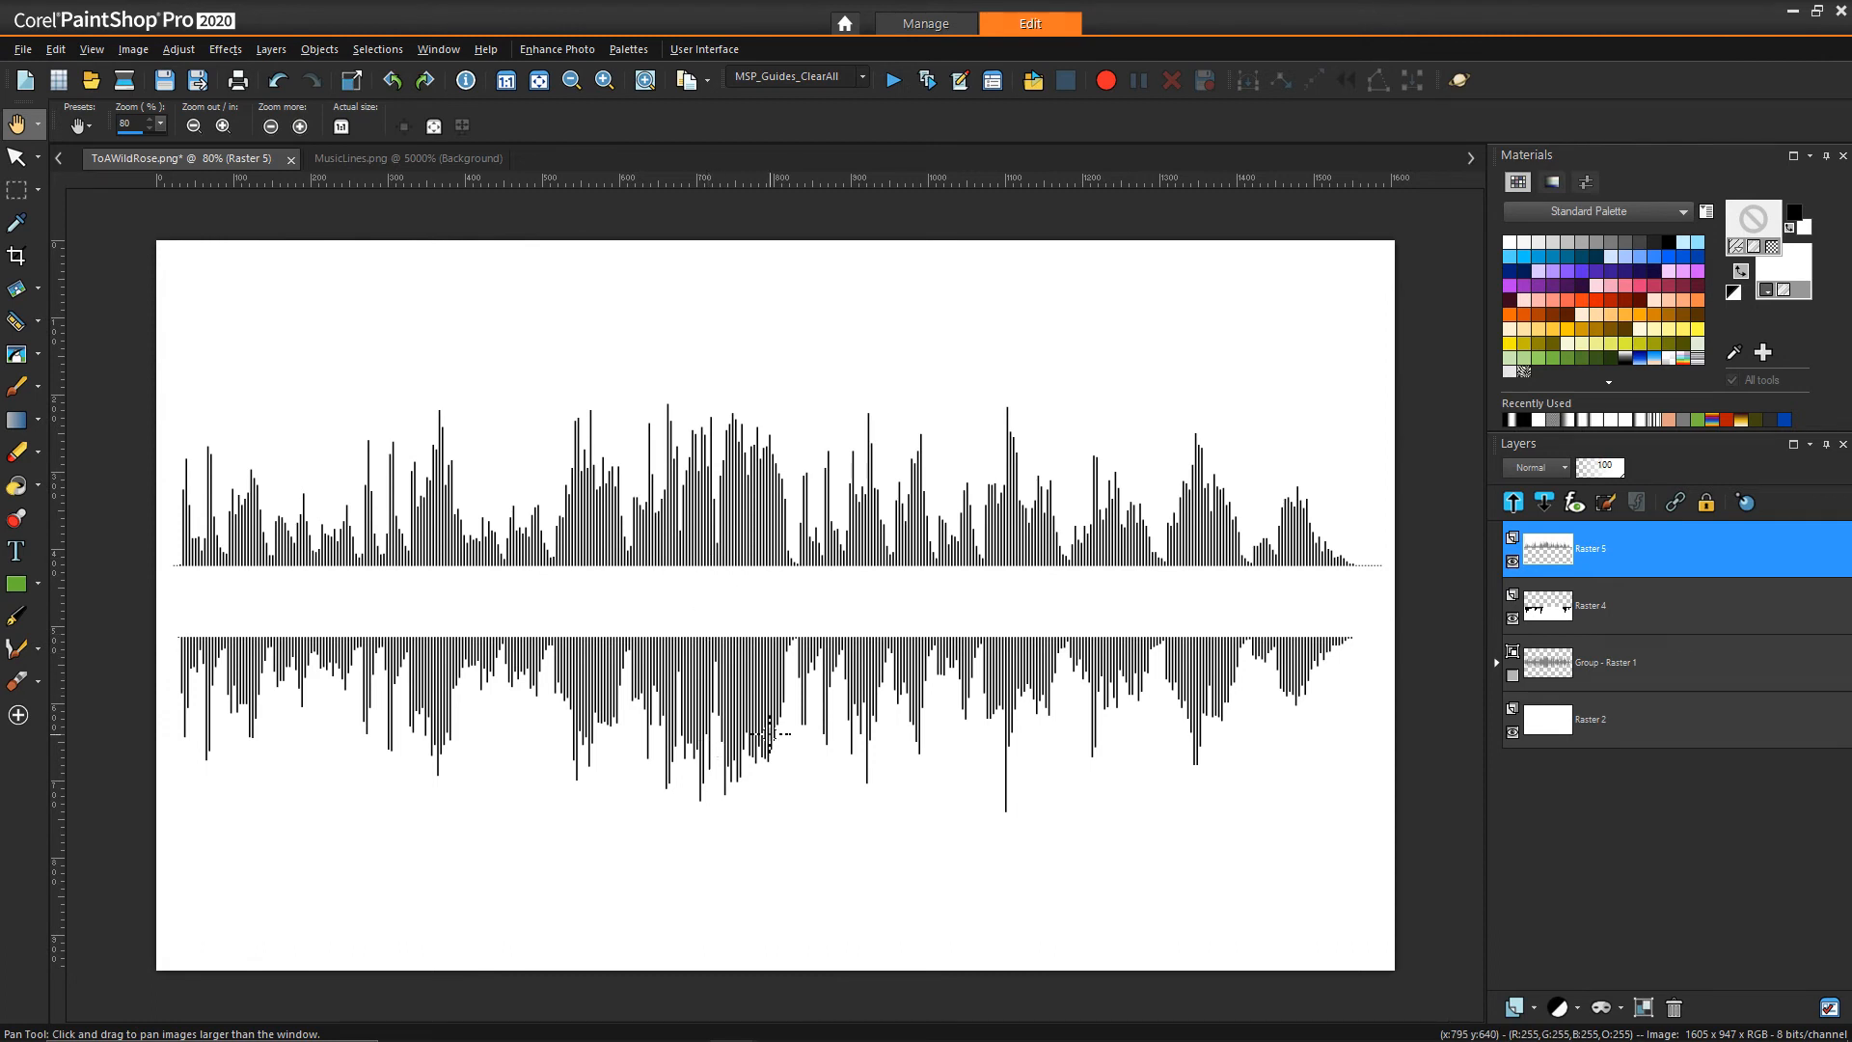
{"action": "mouse_move", "coordinate": [1455, 999]}
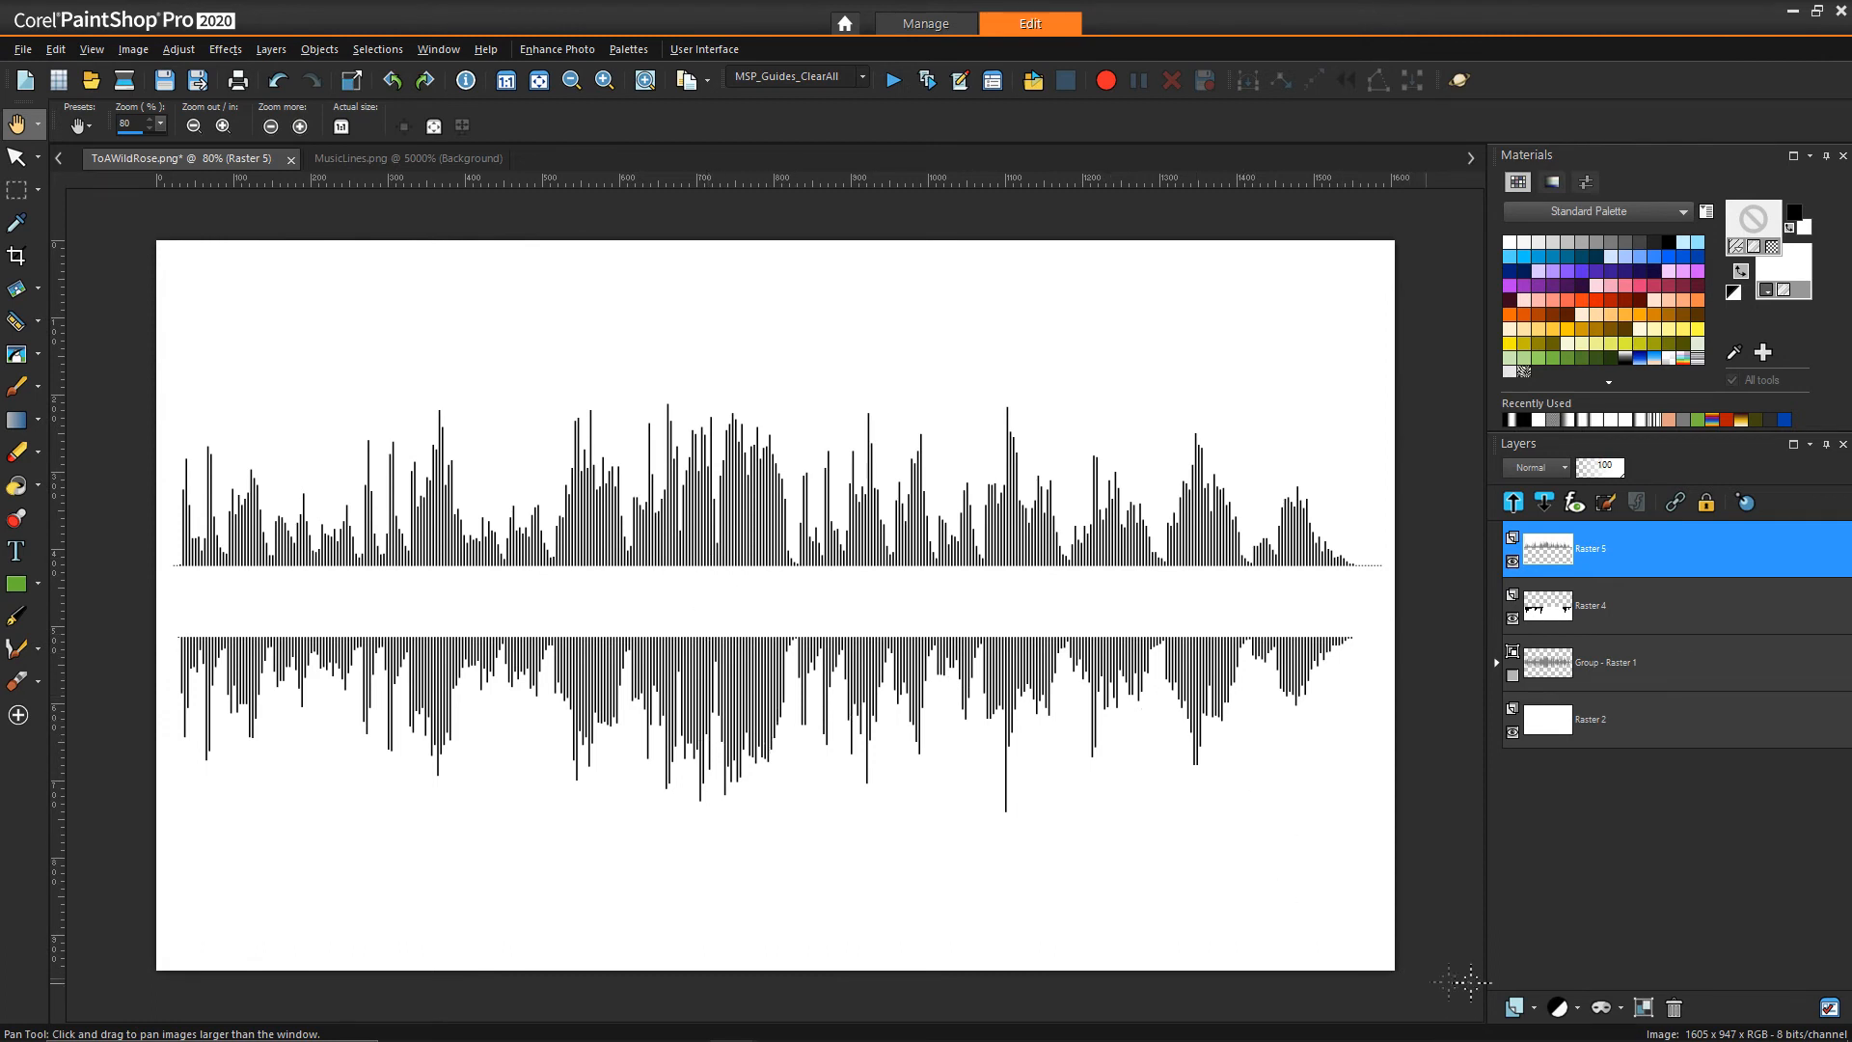
{"action": "left_click", "coordinate": [1516, 1007]}
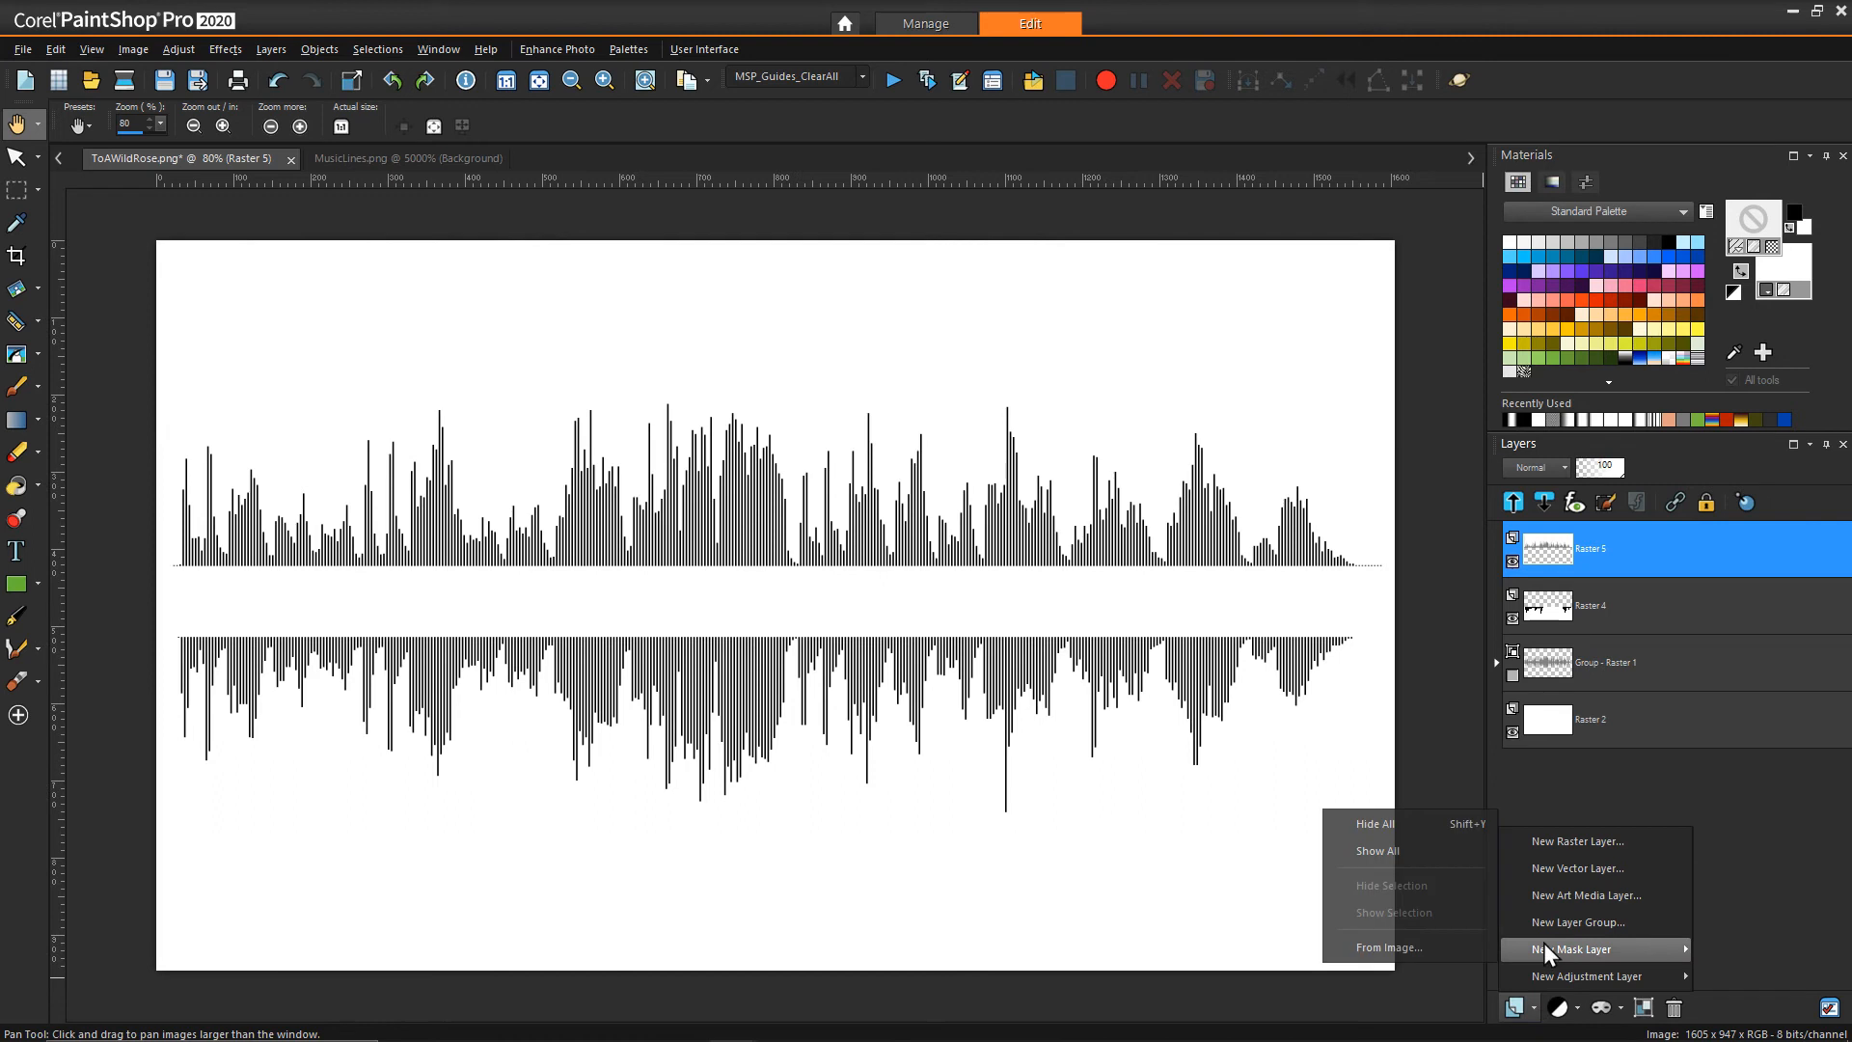
{"action": "left_click", "coordinate": [1578, 868]}
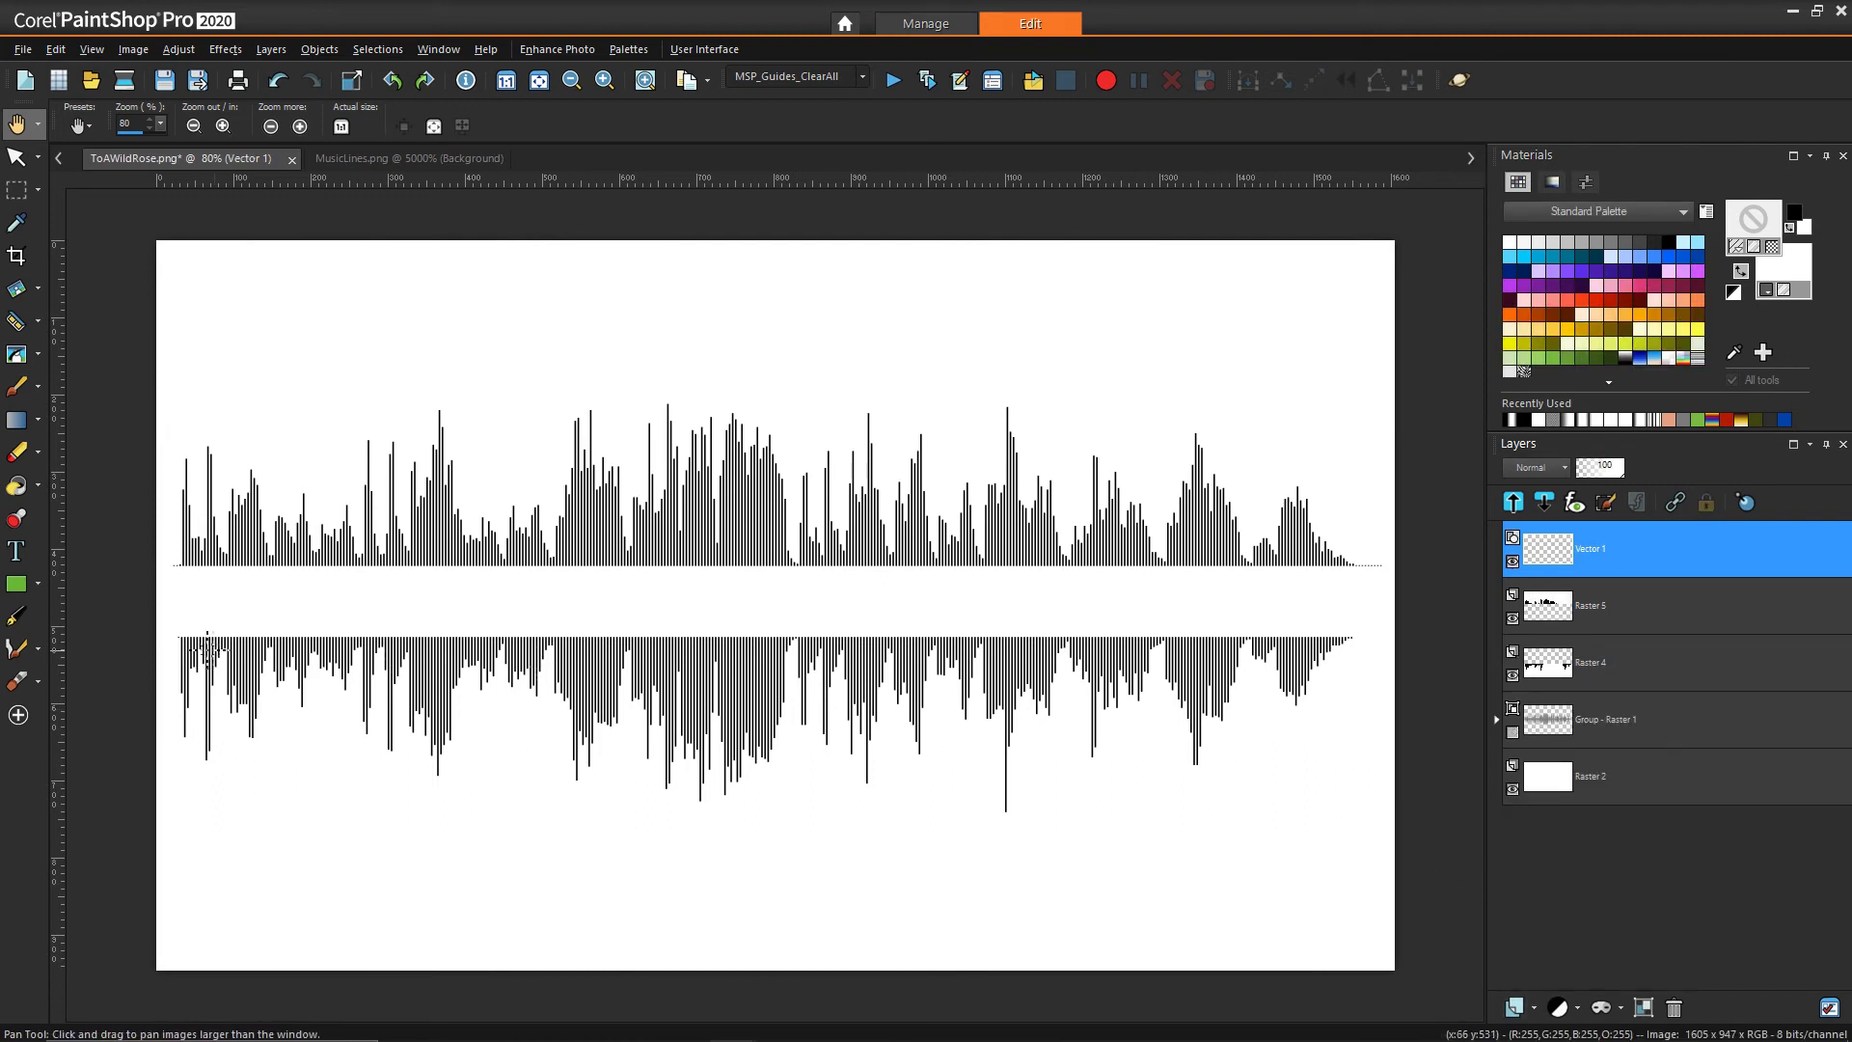
Step: Add the title text 'To a Wild Rose' in the gap between the wave halves
{"action": "left_click", "coordinate": [16, 548]}
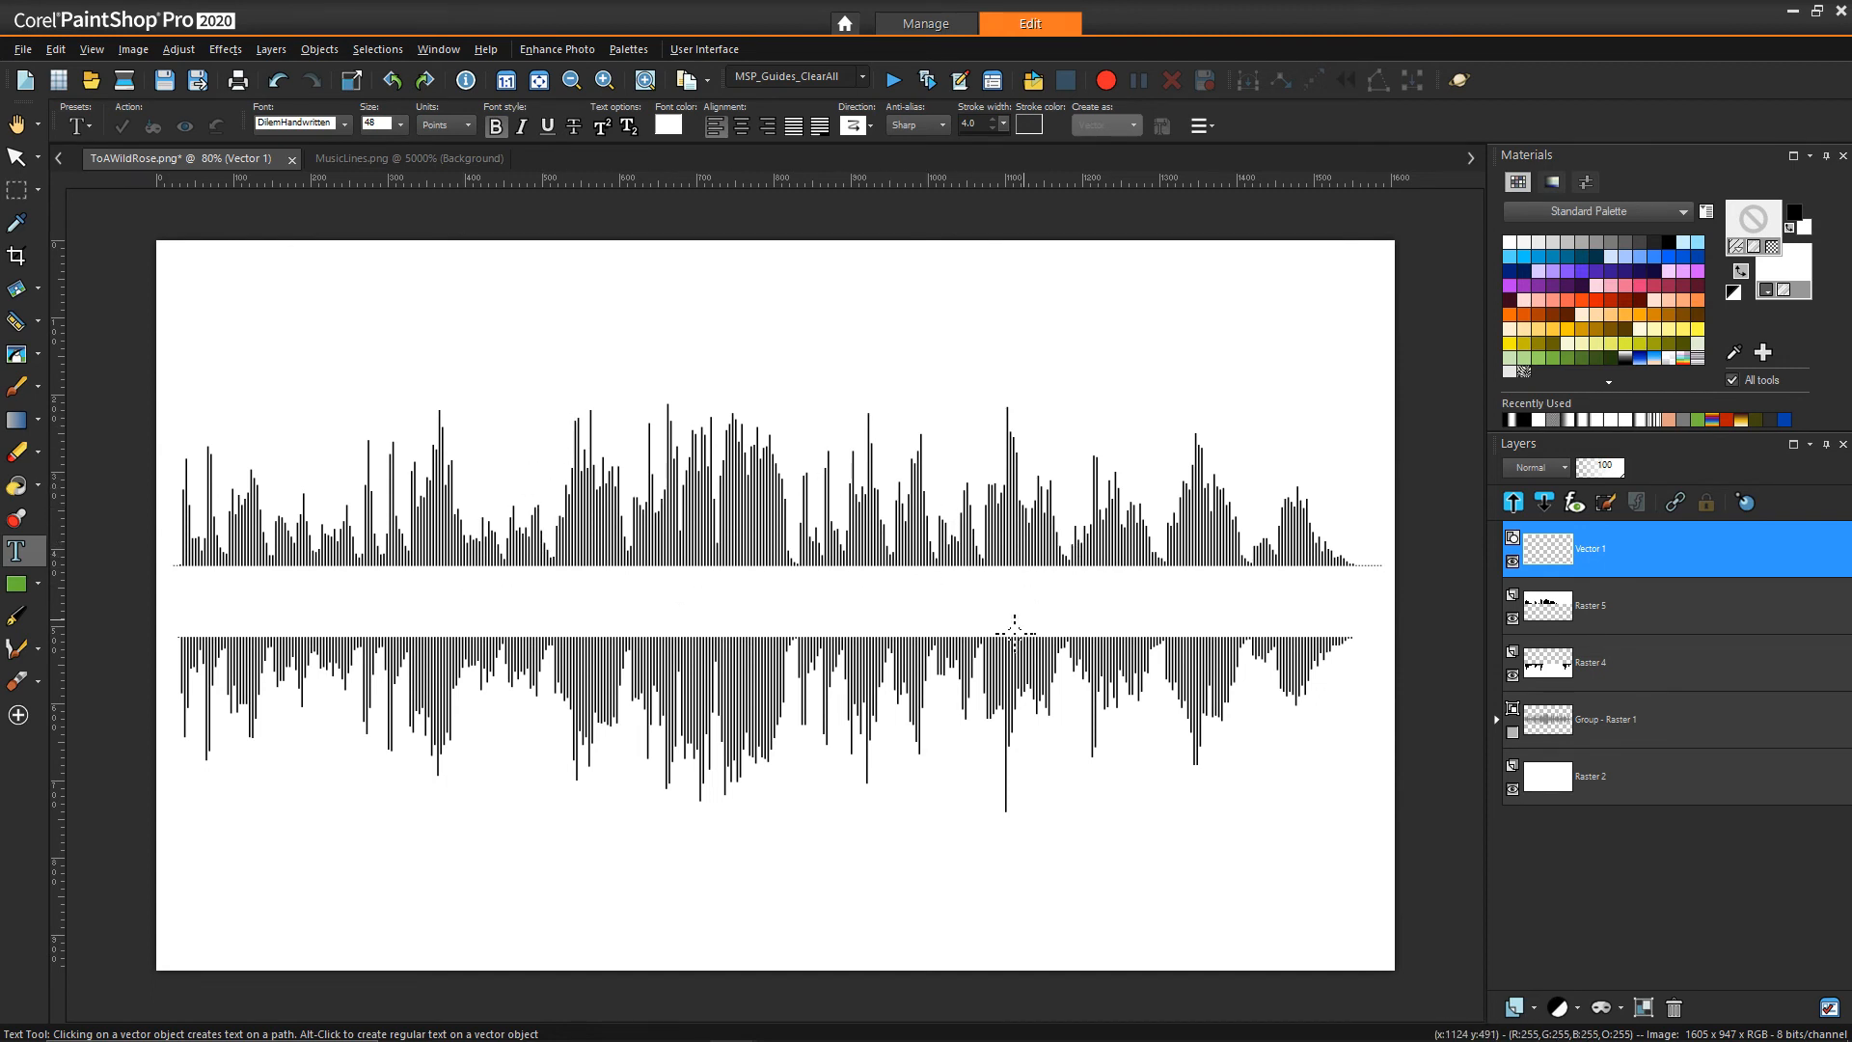
{"action": "mouse_move", "coordinate": [831, 577]}
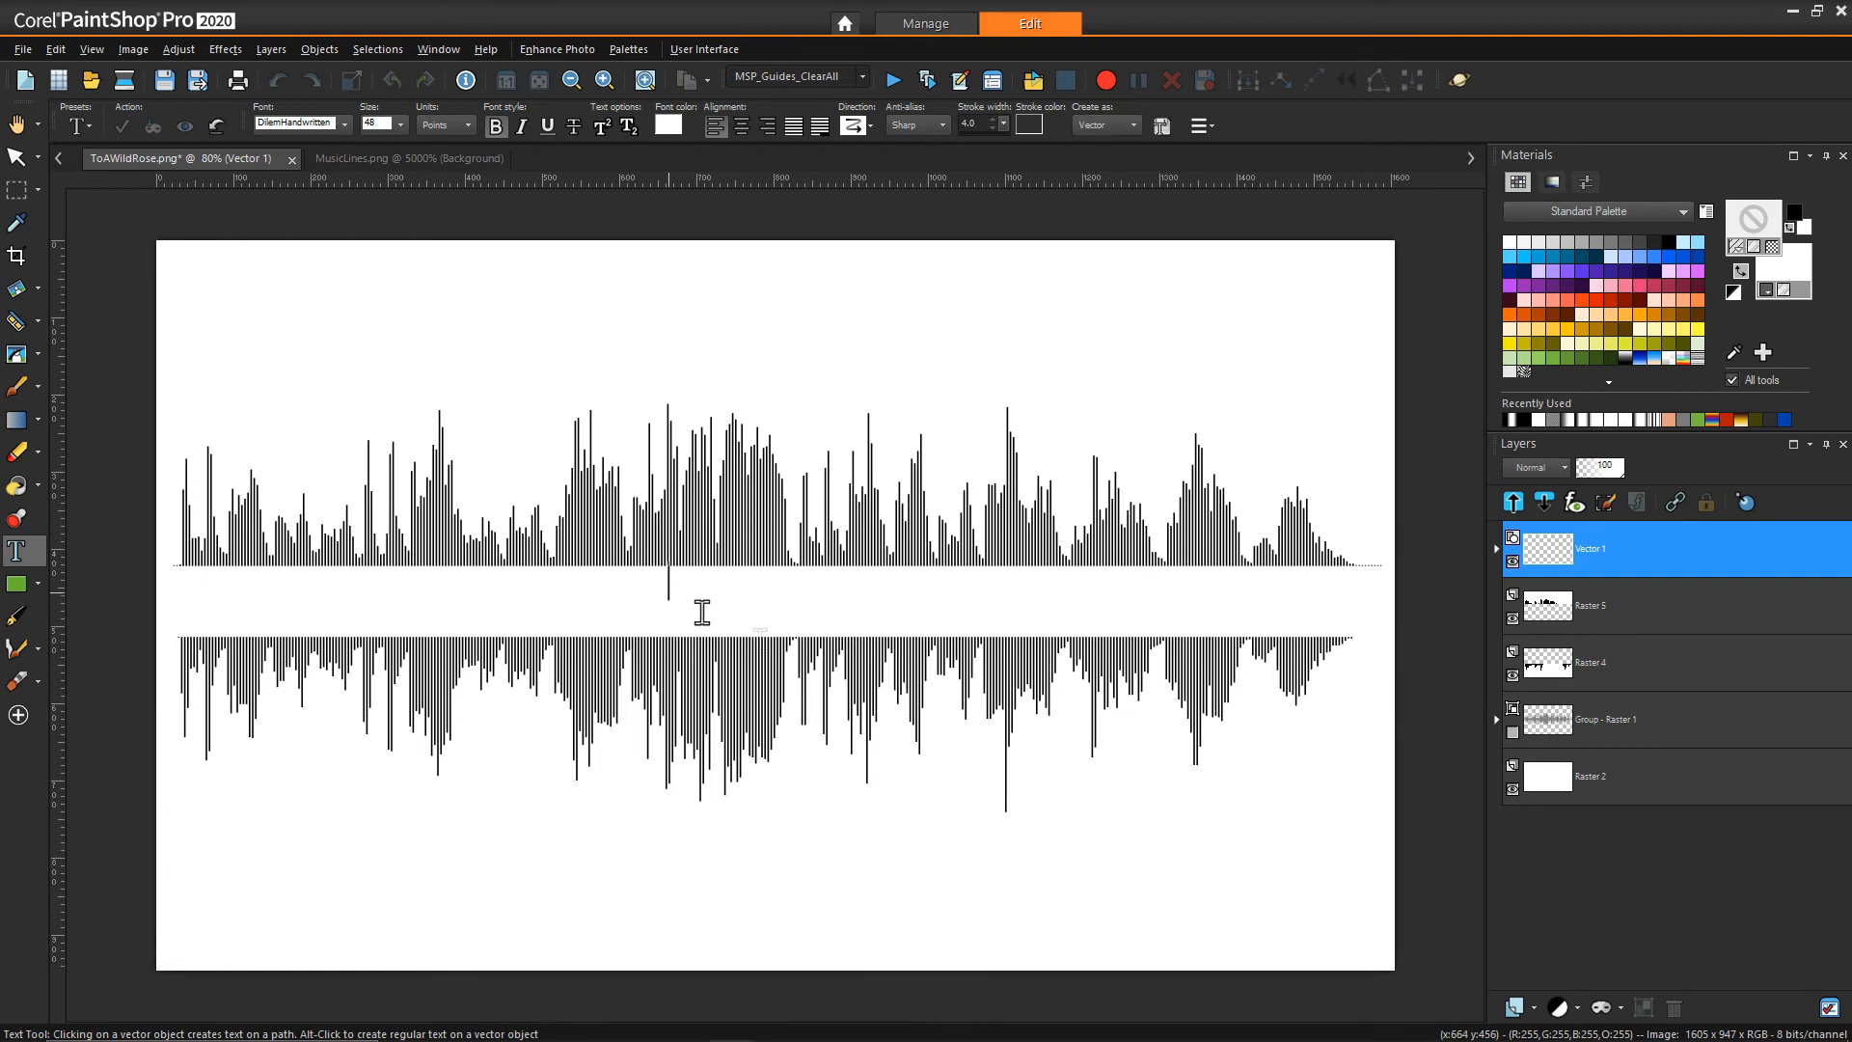
{"action": "mouse_move", "coordinate": [849, 636]}
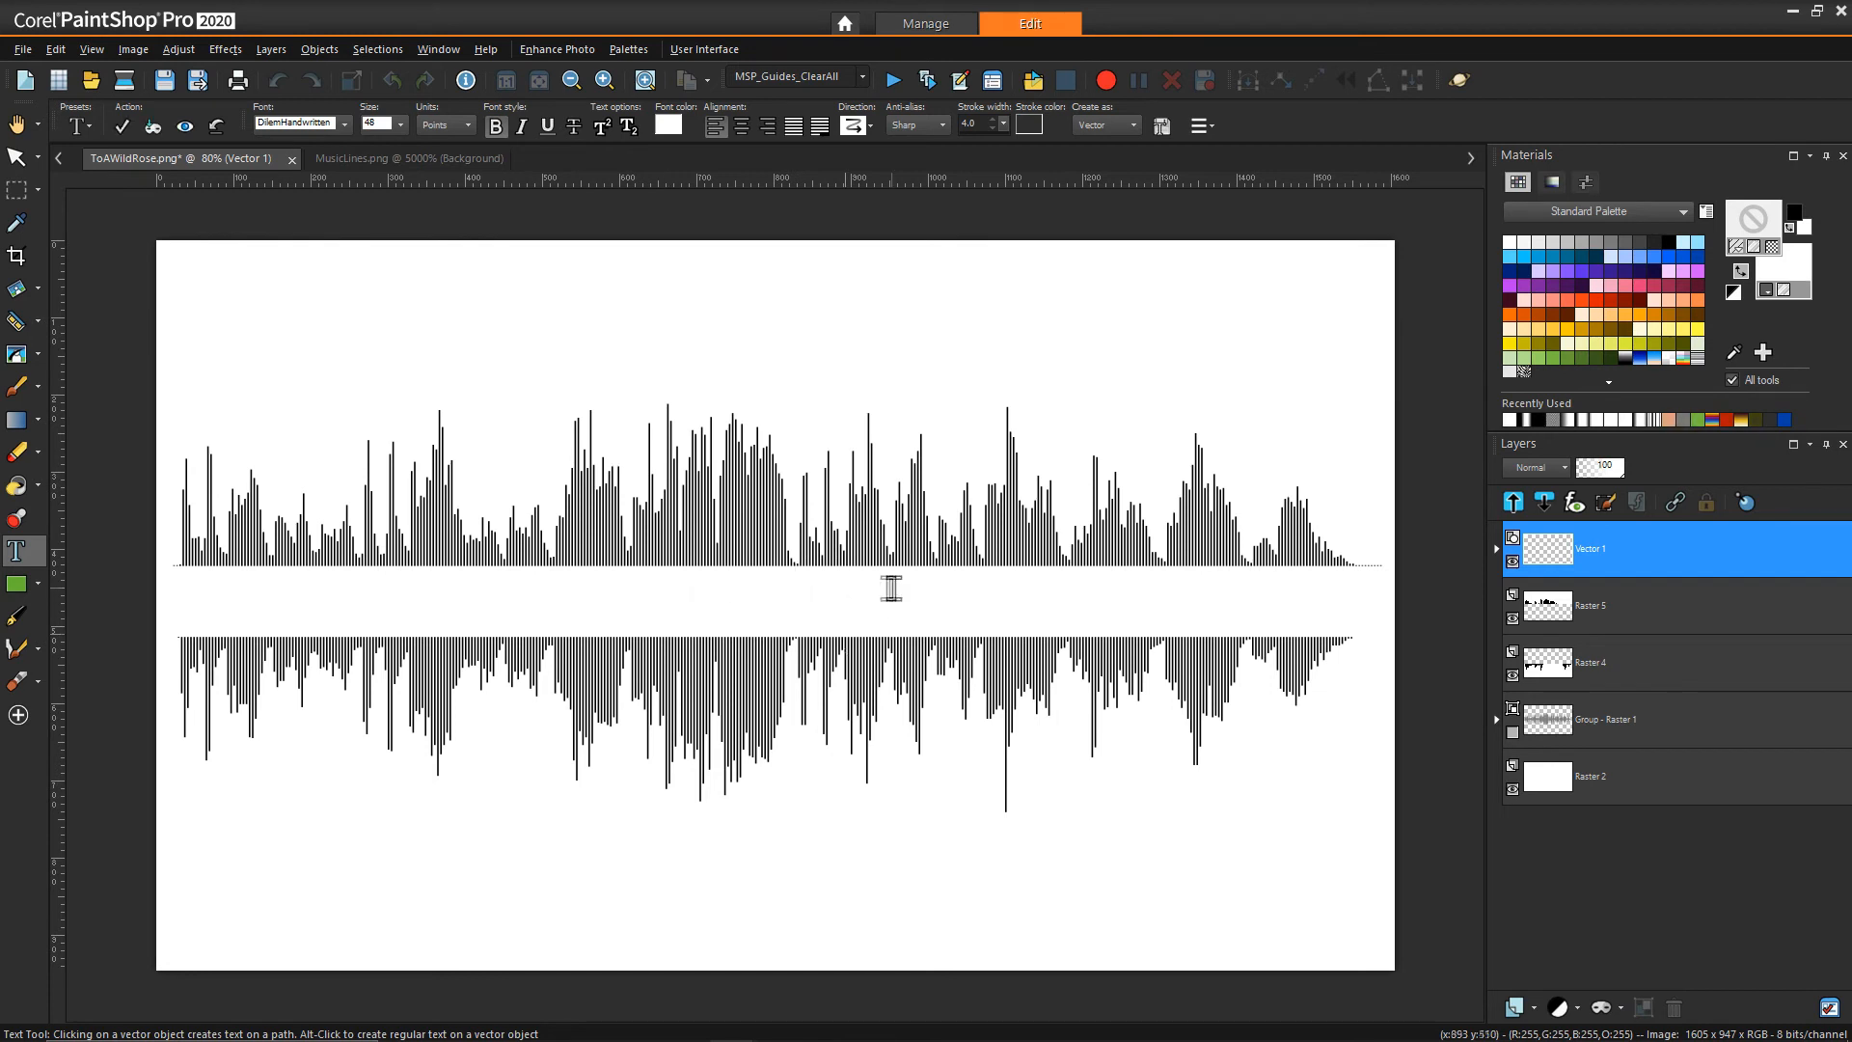
{"action": "type", "text": "To a Wild Rose"}
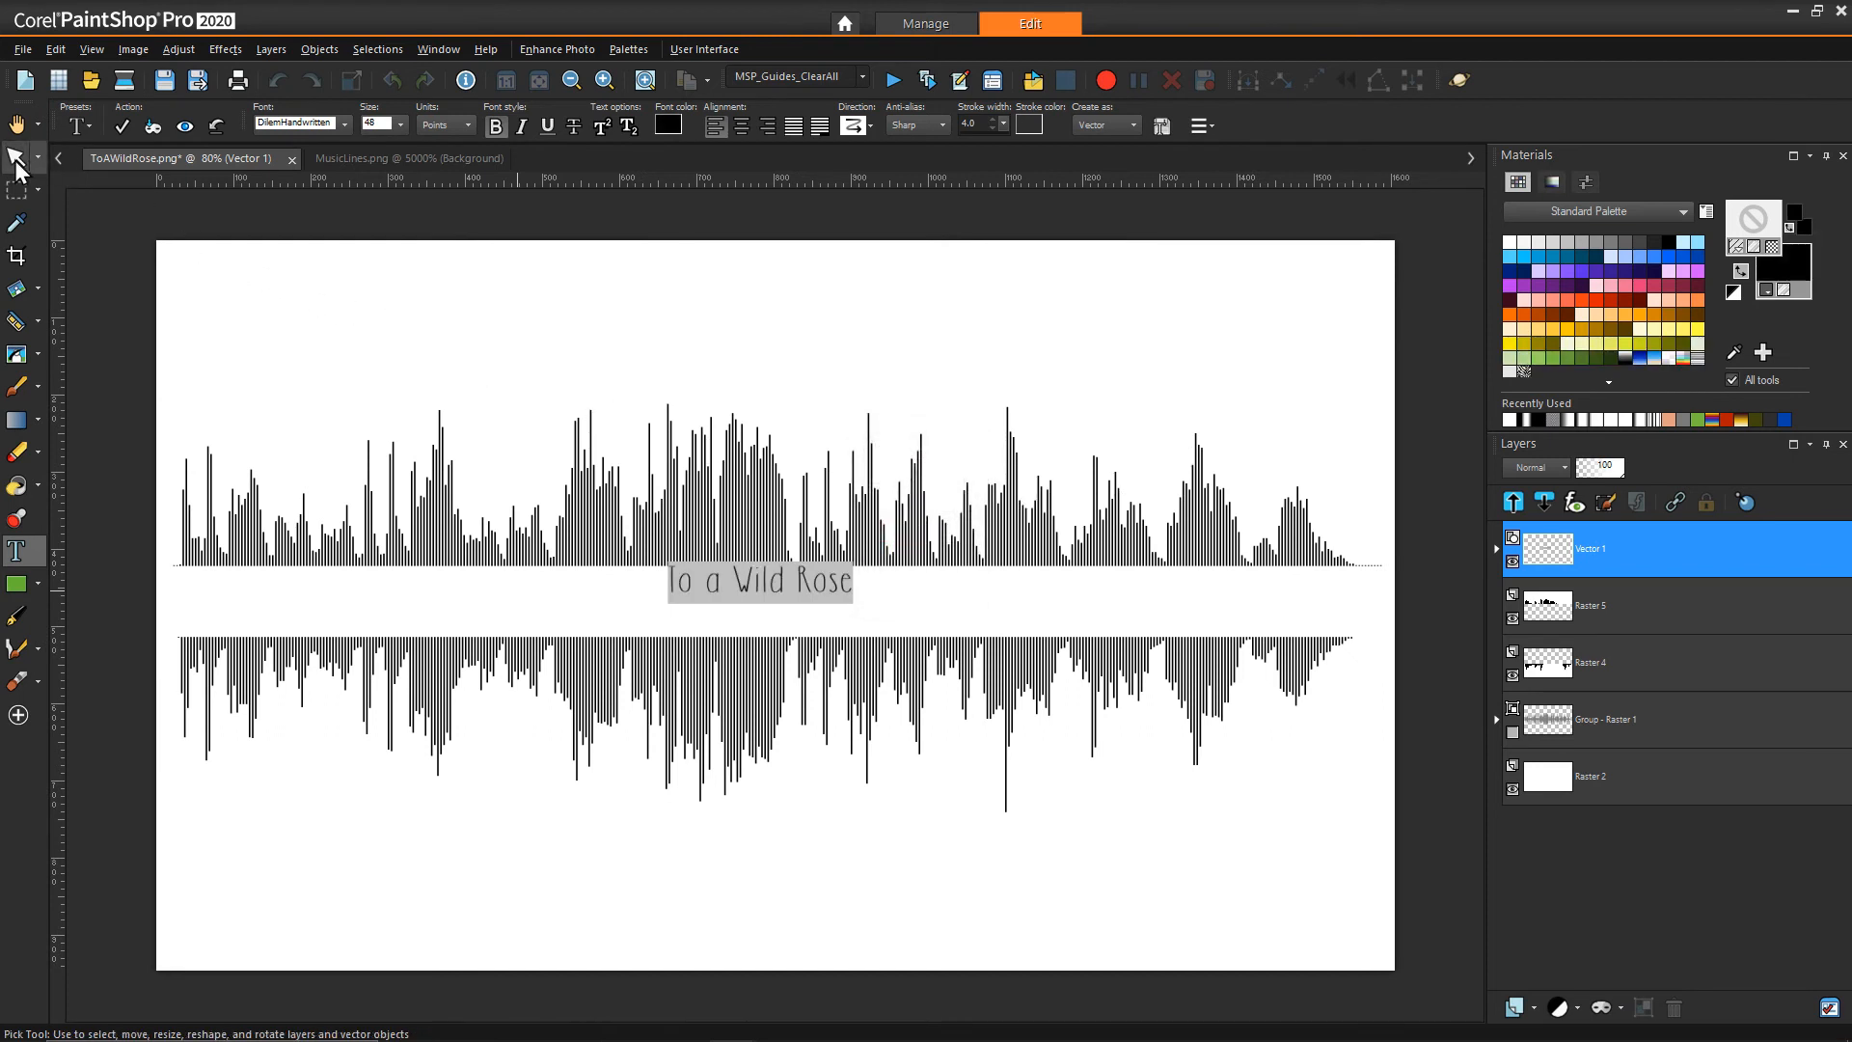
{"action": "left_click", "coordinate": [15, 154]}
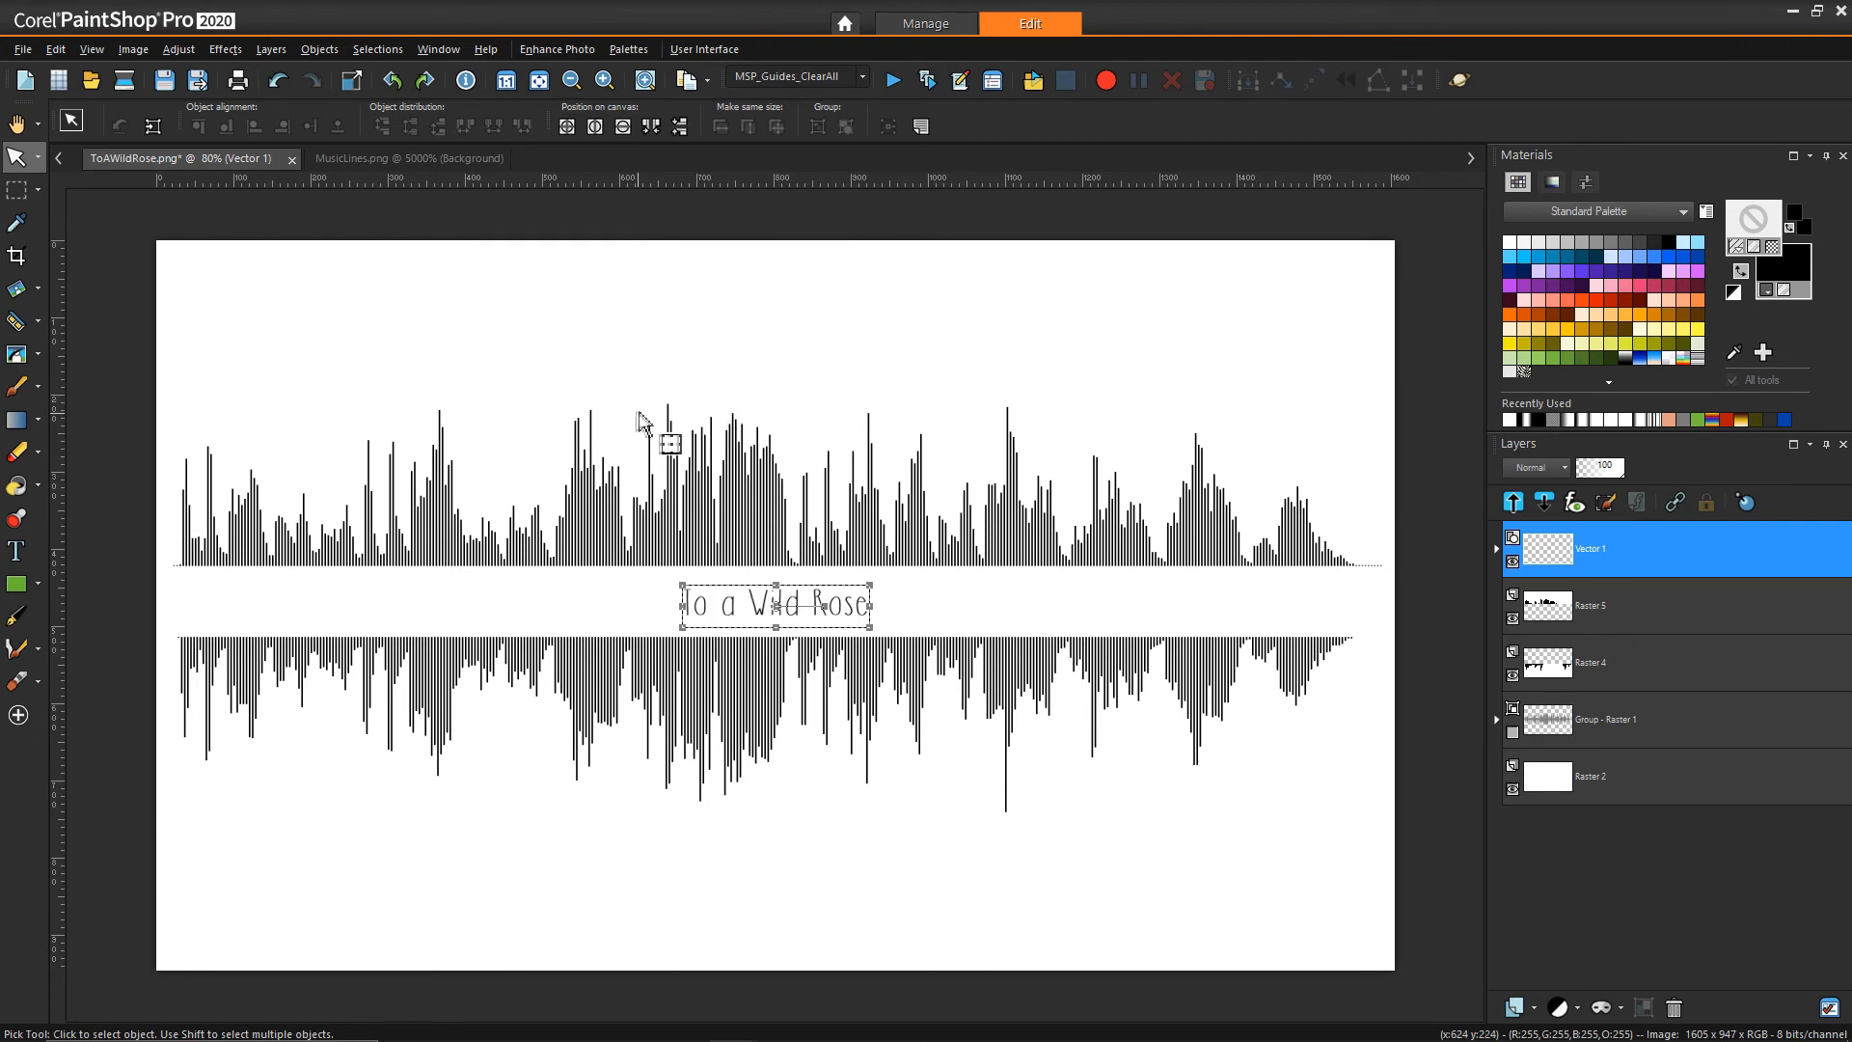
{"action": "left_click", "coordinate": [1513, 1007]}
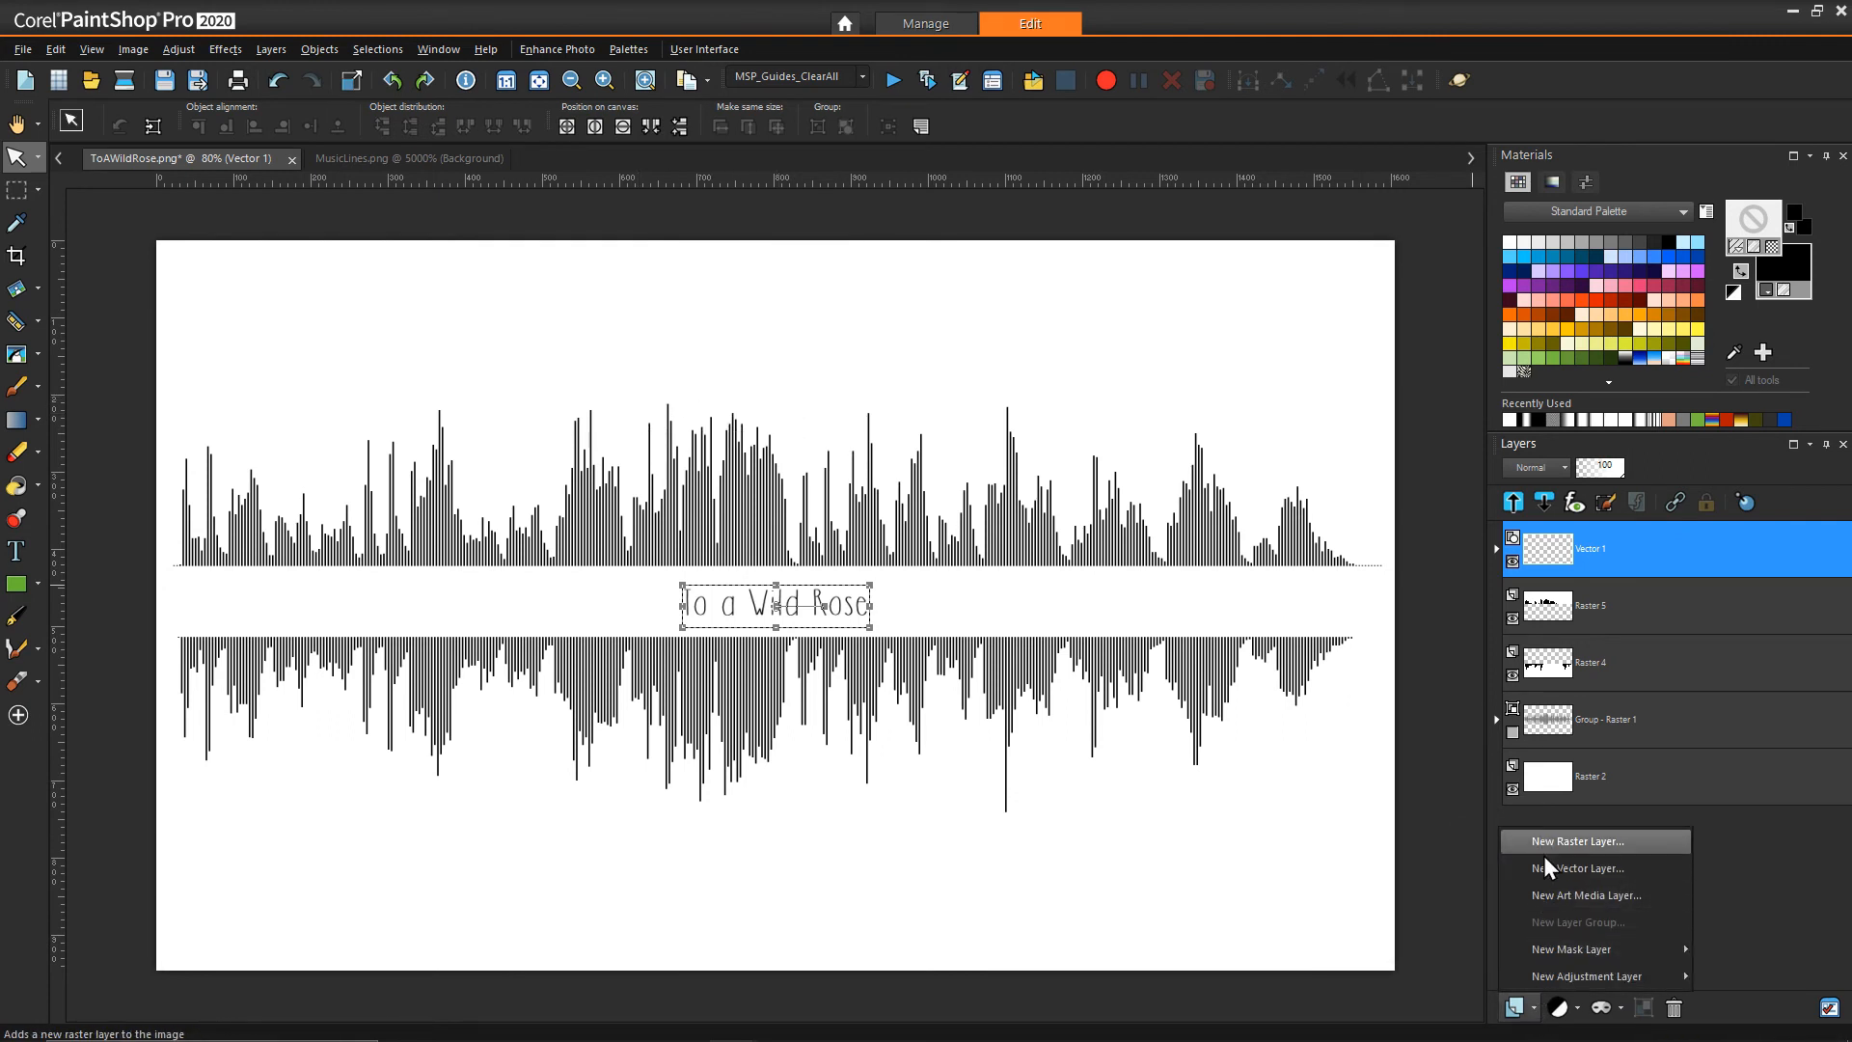
Step: Add a second vector layer and draw a thin black horizontal line left of the title, swapping materials so it is black
{"action": "left_click", "coordinate": [1578, 841]}
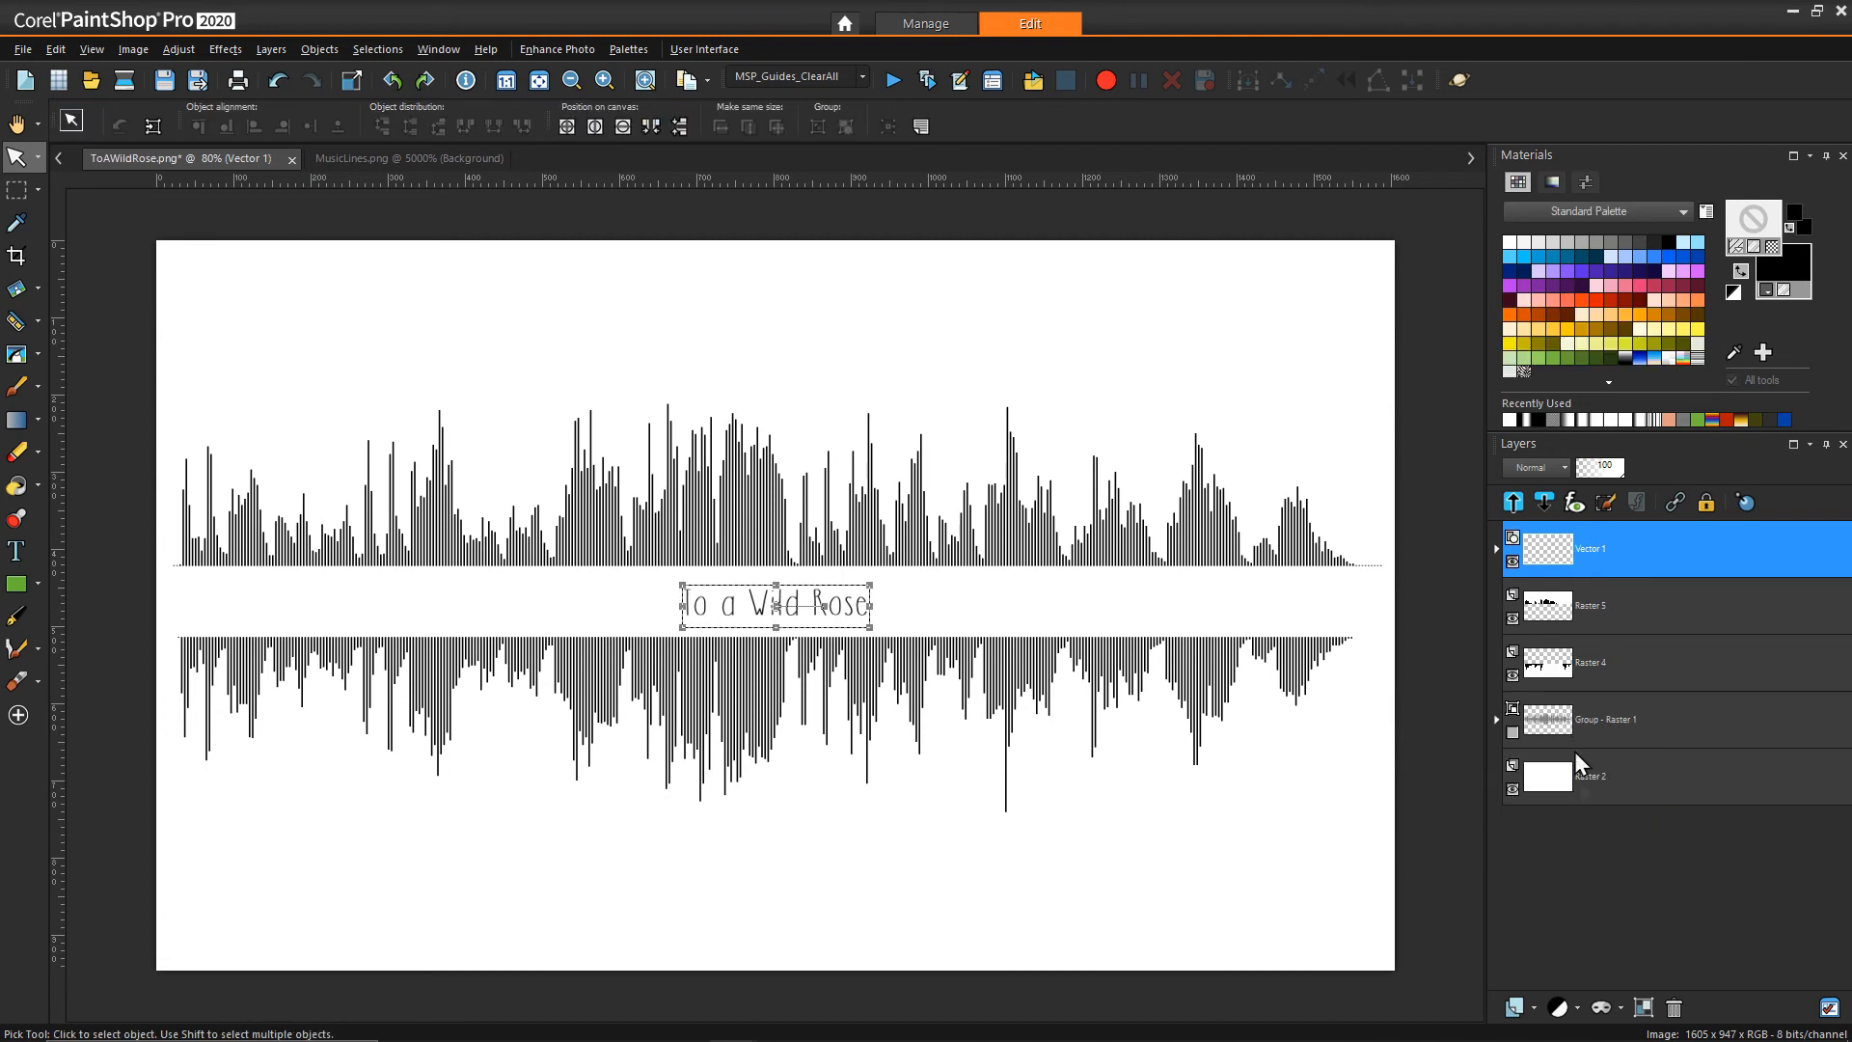
{"action": "left_click", "coordinate": [1517, 1007]}
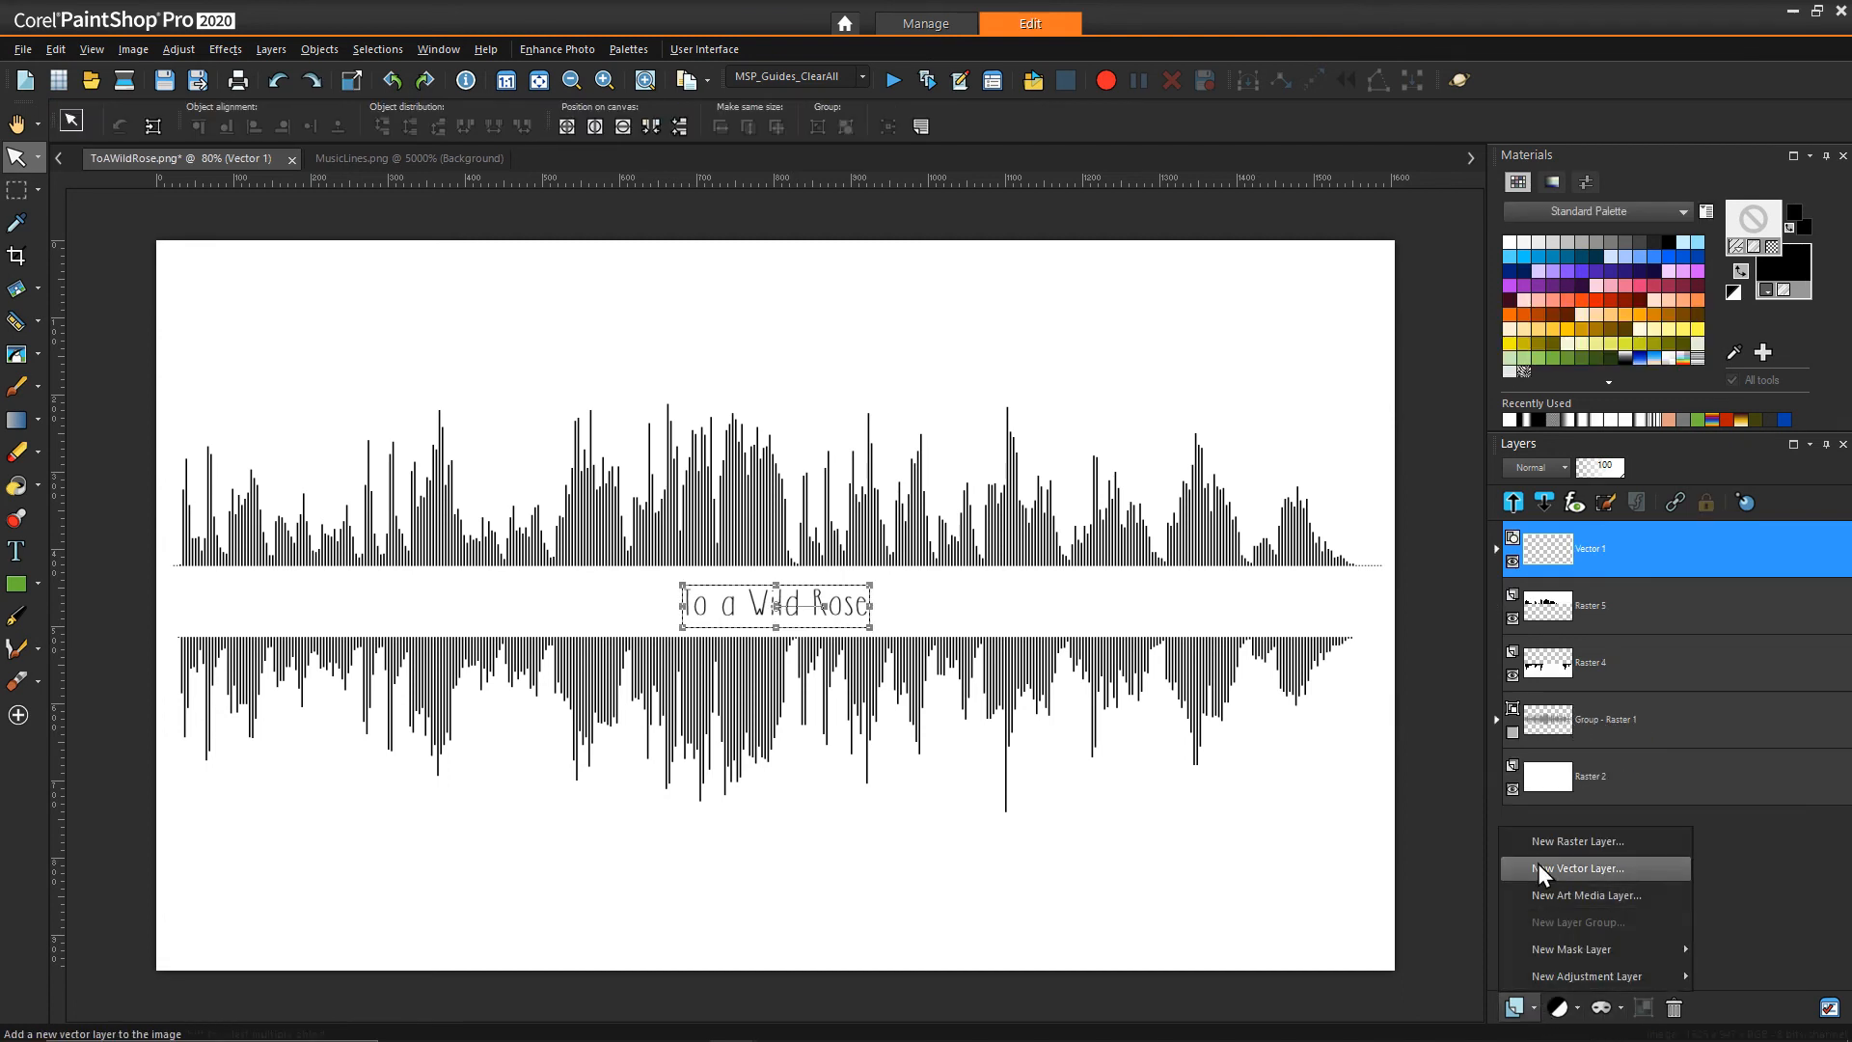
{"action": "left_click", "coordinate": [1578, 868]}
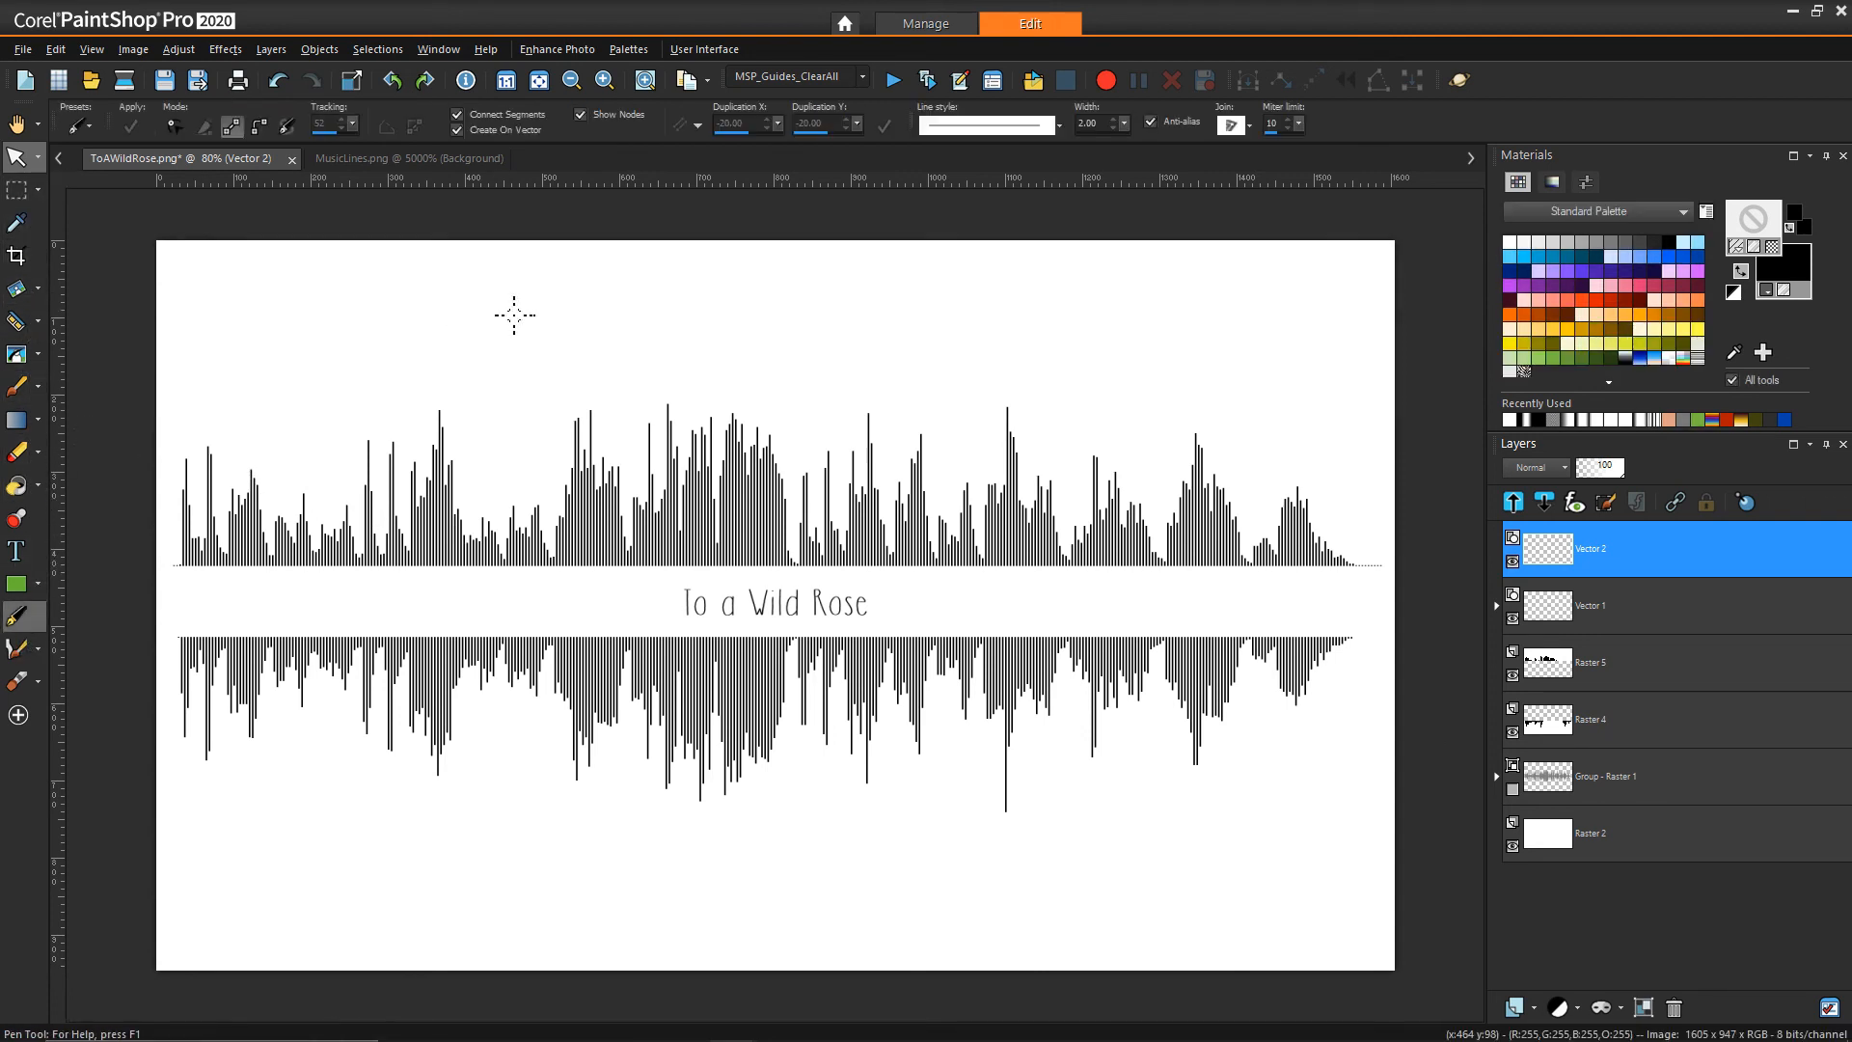
{"action": "mouse_move", "coordinate": [806, 239]}
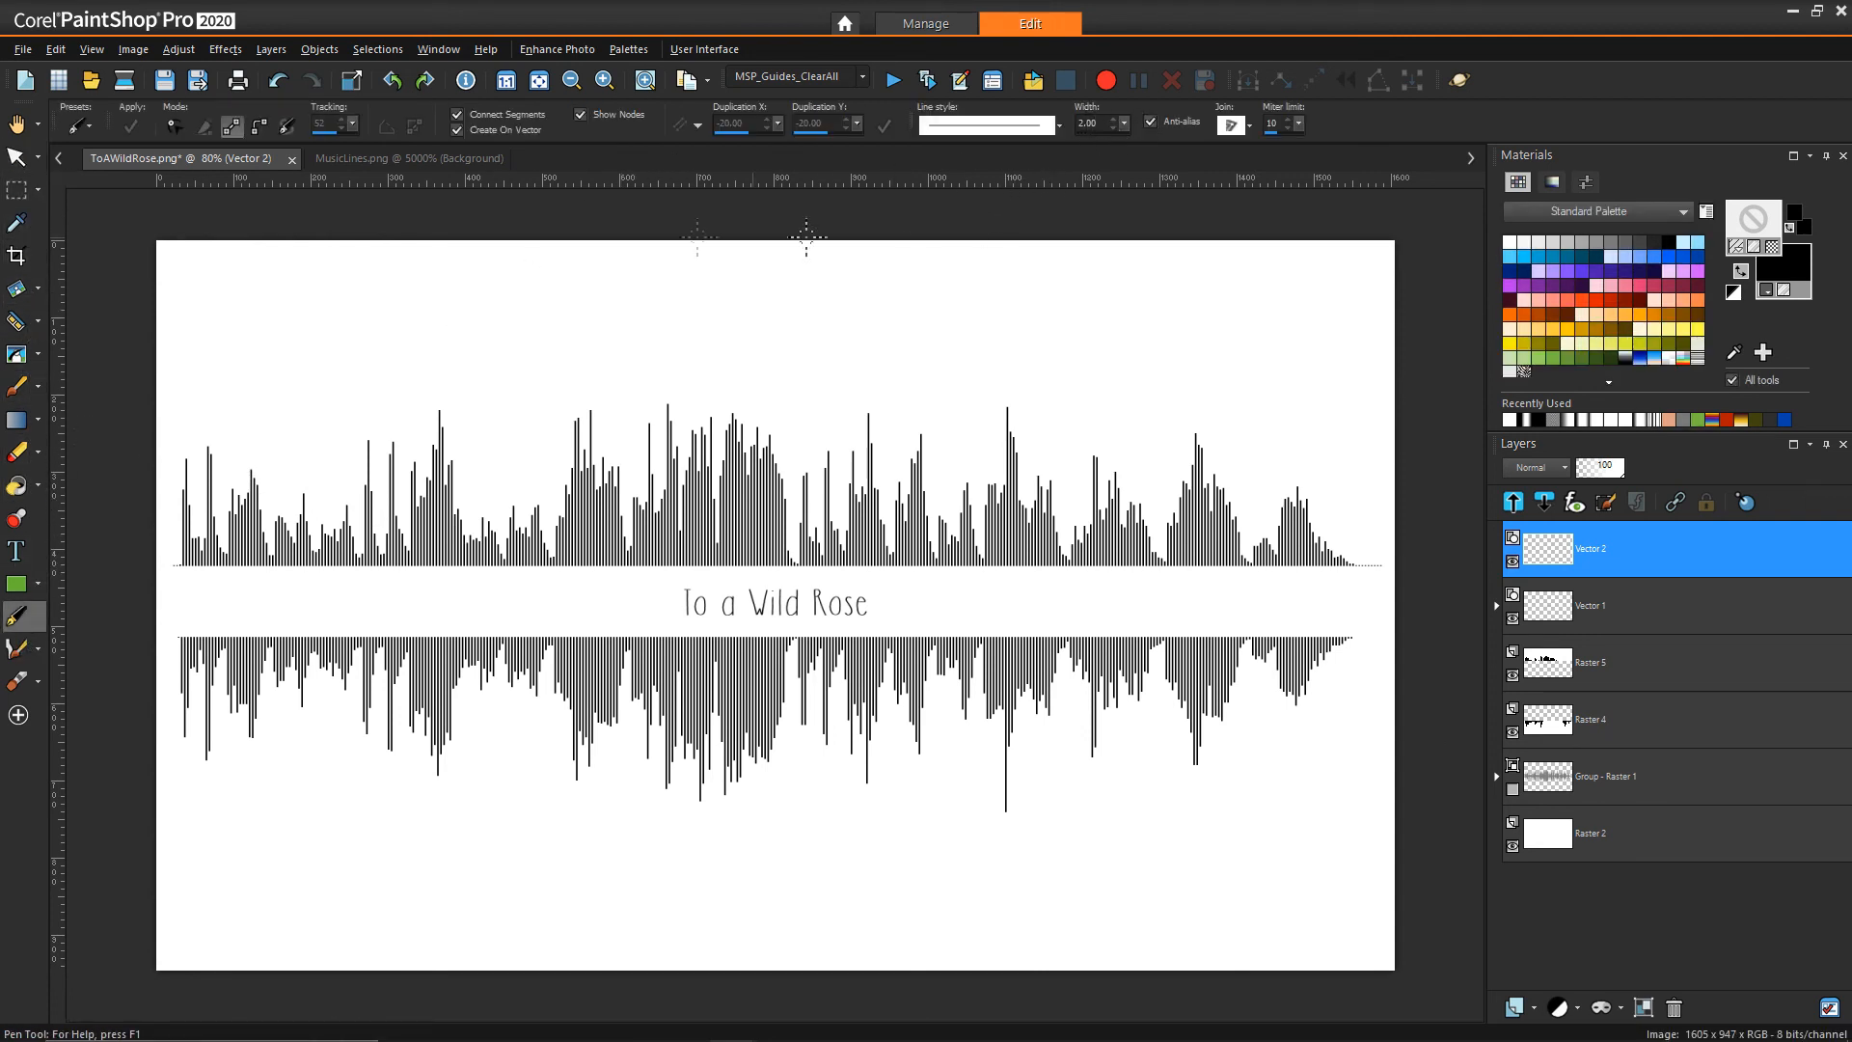
{"action": "mouse_move", "coordinate": [228, 127]}
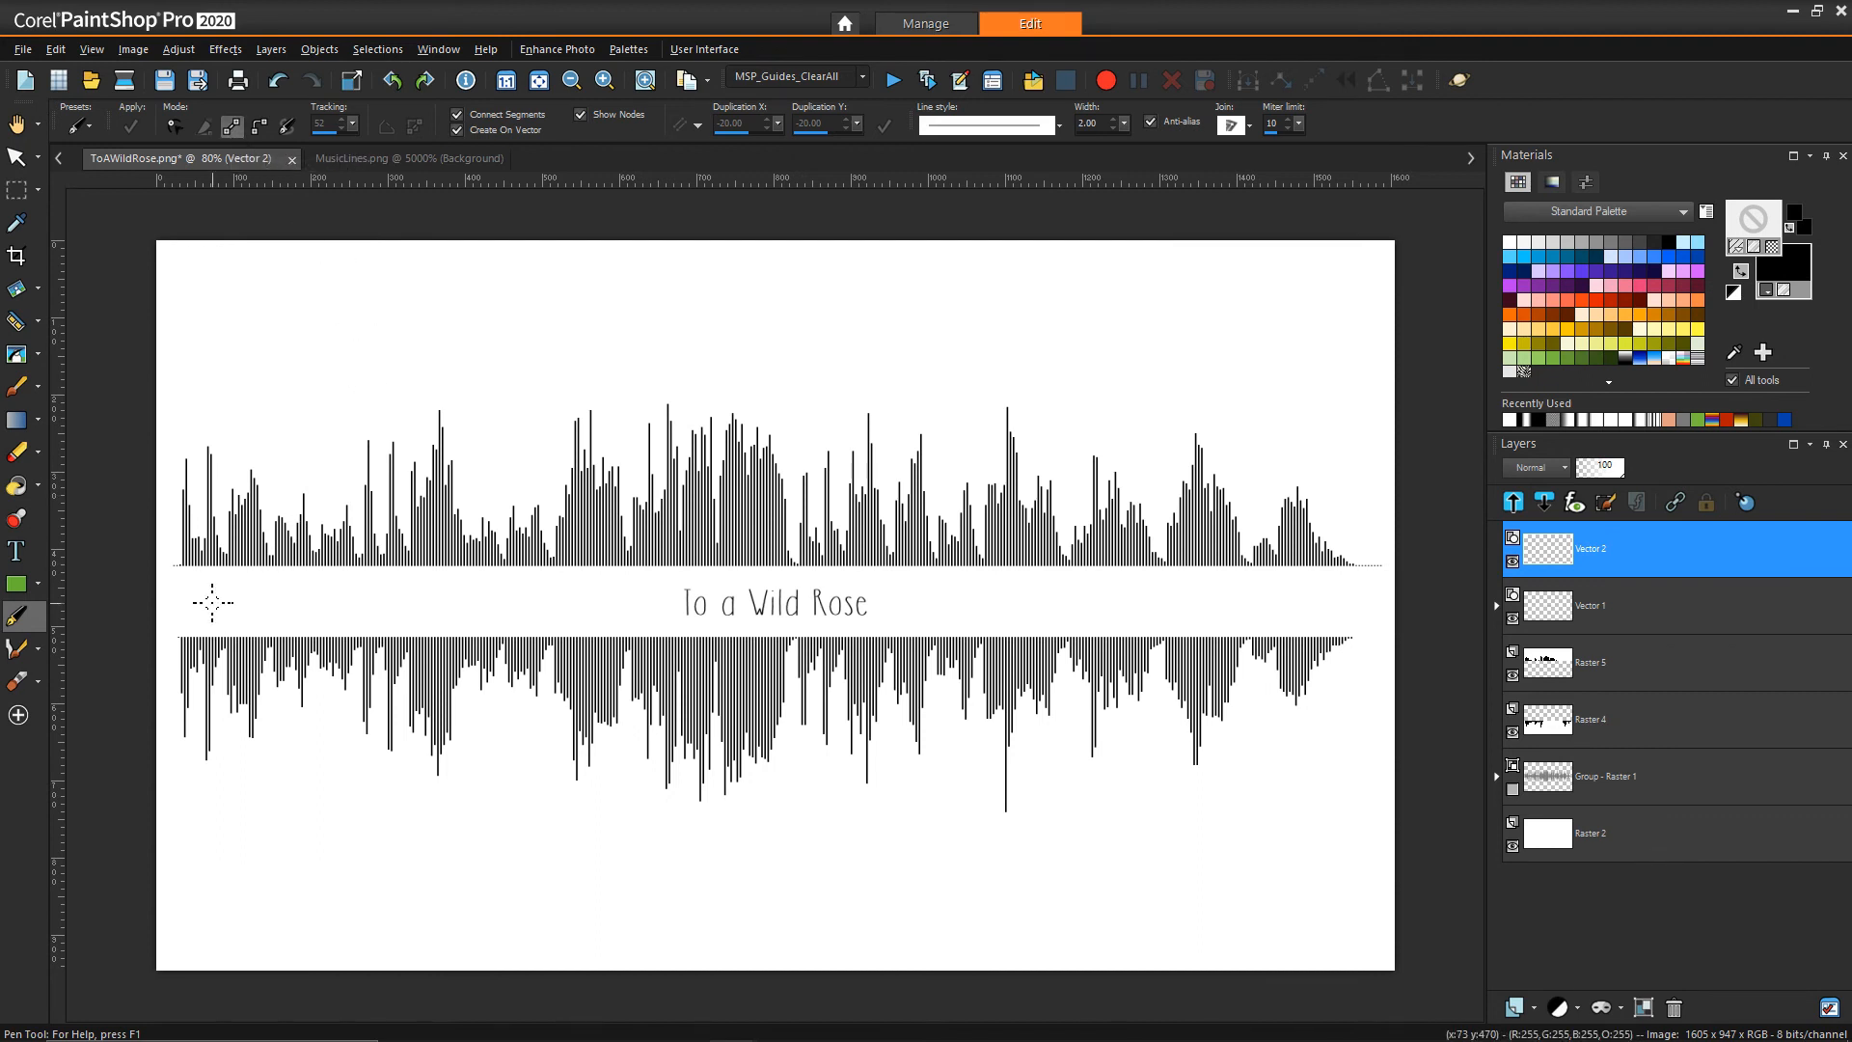
{"action": "mouse_move", "coordinate": [180, 602]}
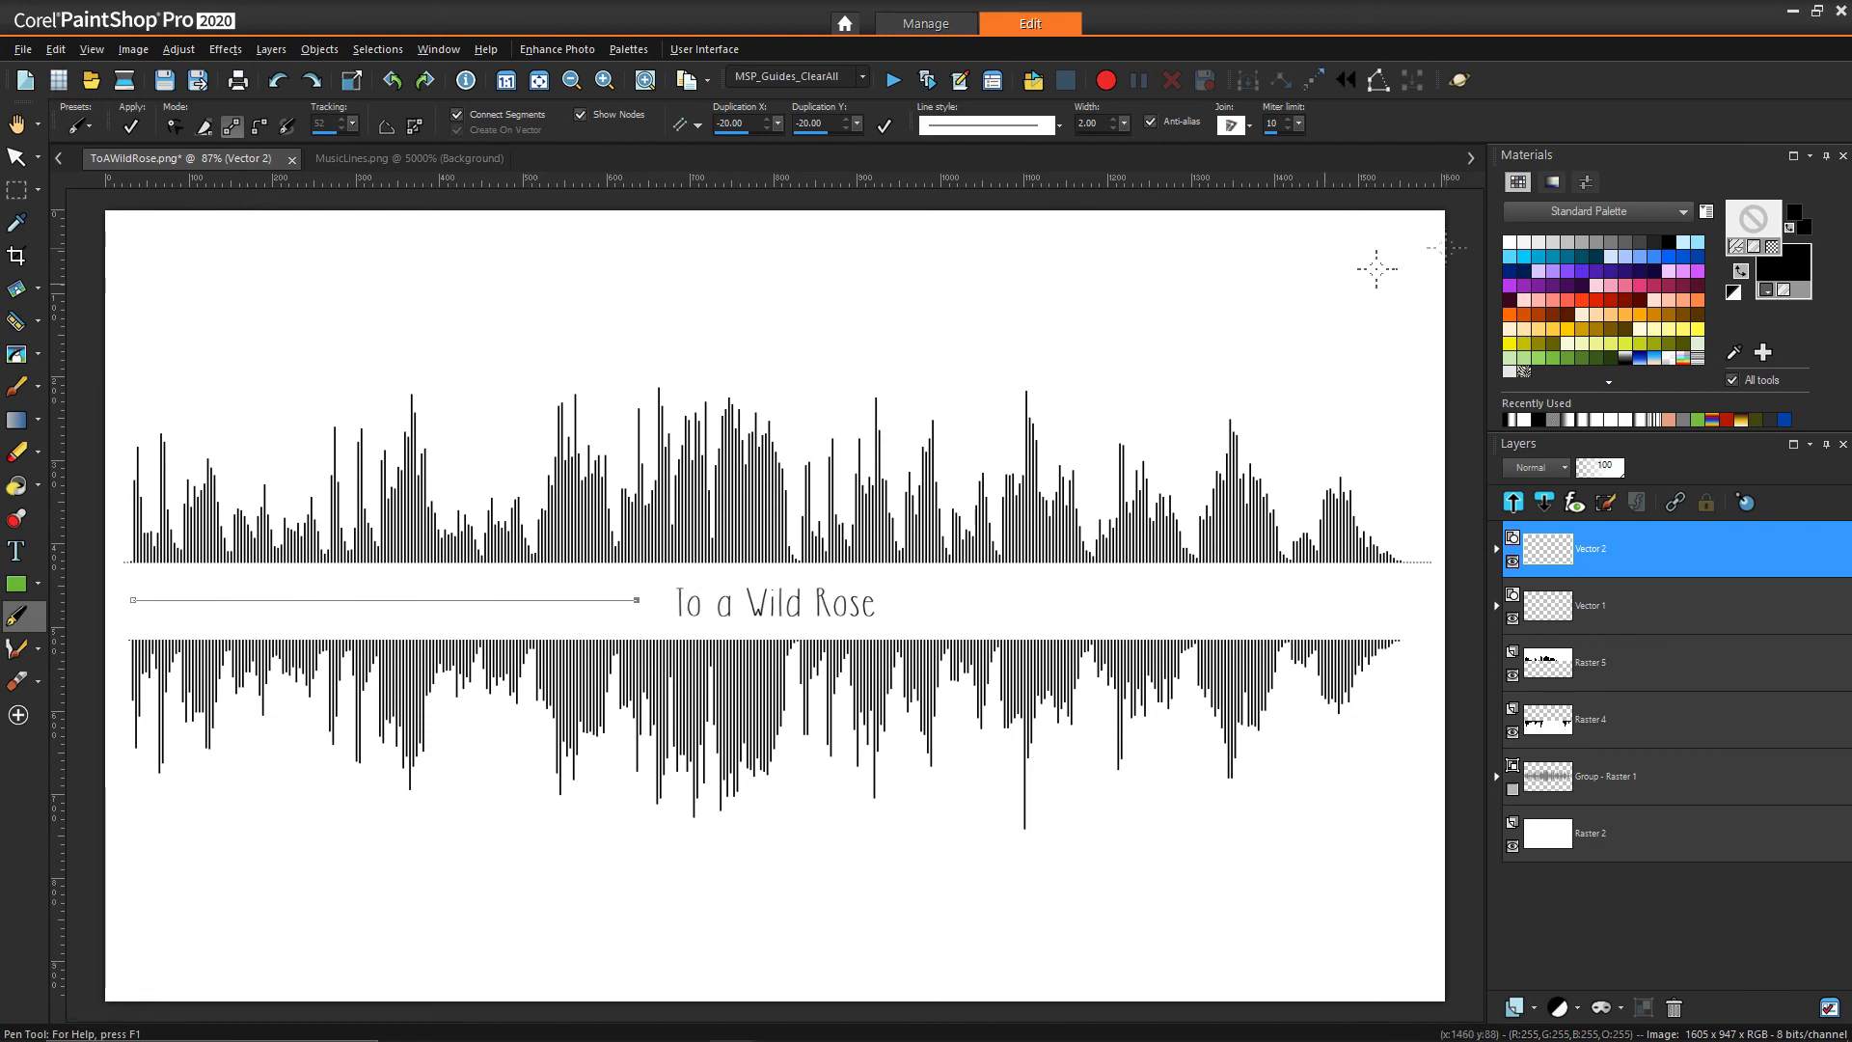
{"action": "mouse_move", "coordinate": [1762, 231]}
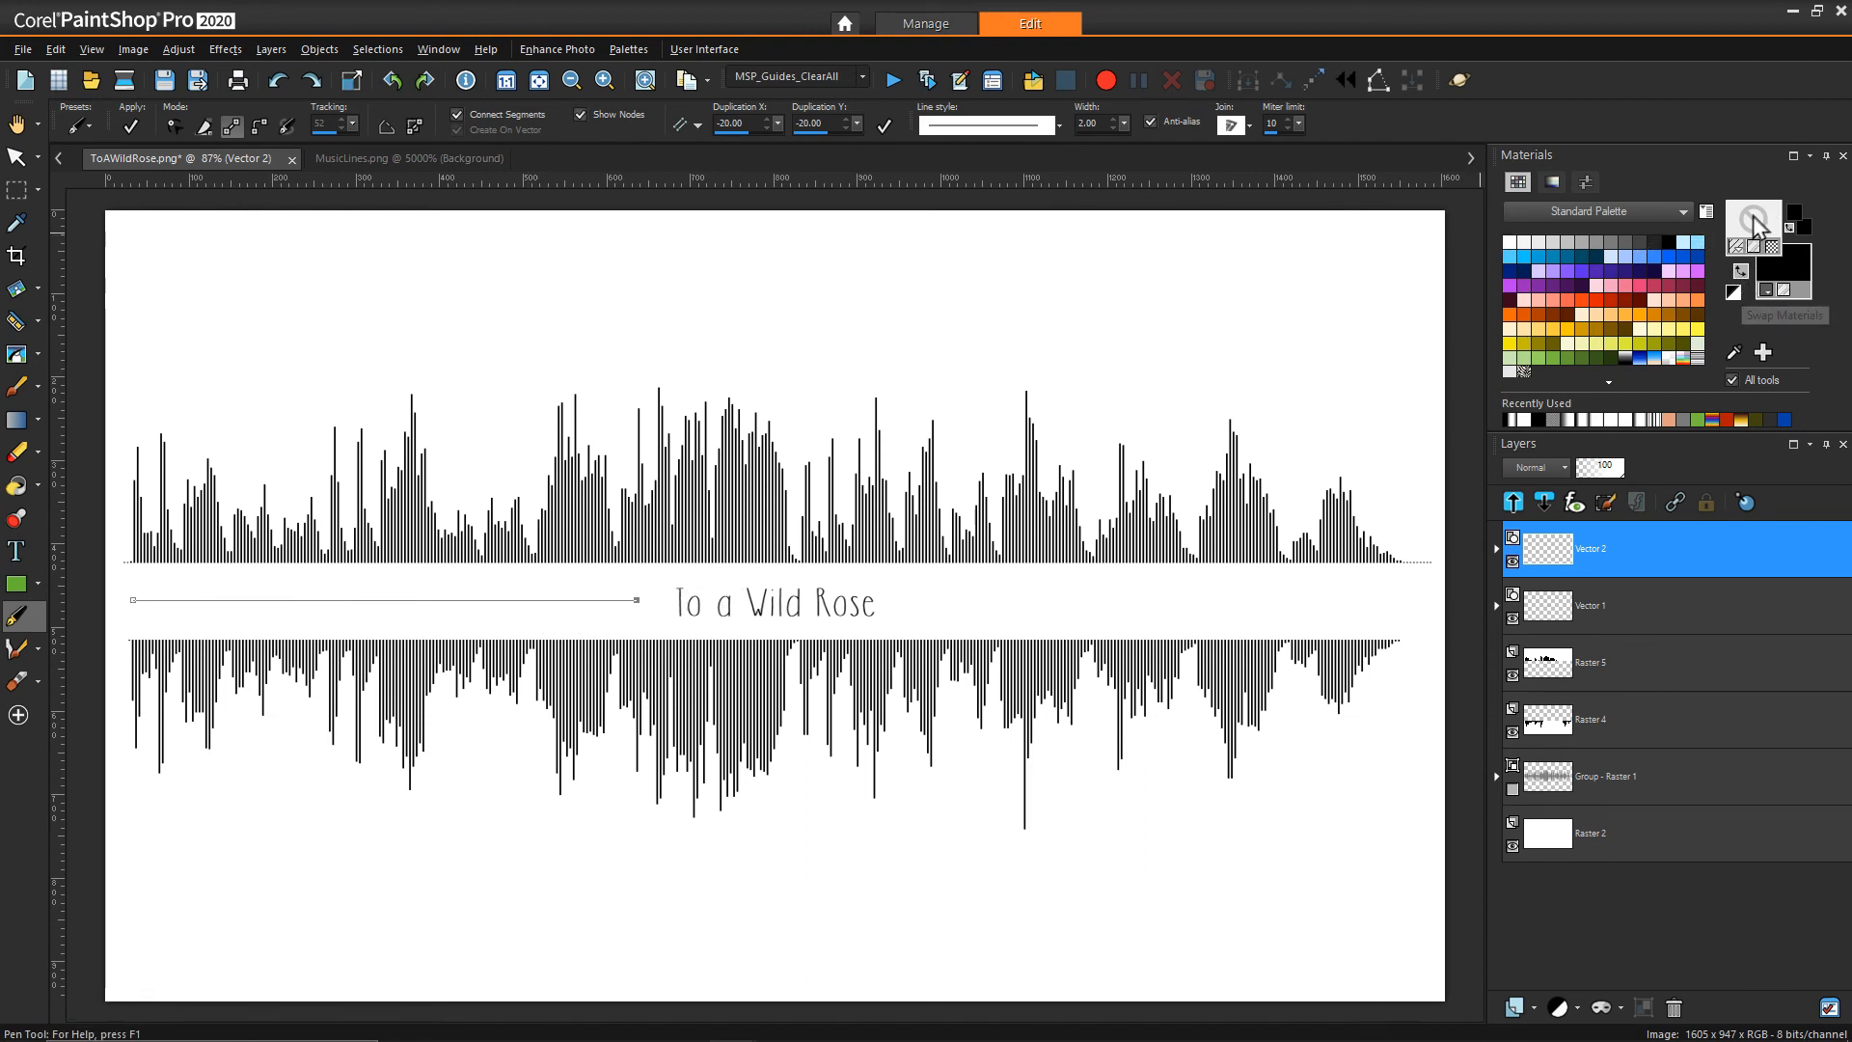
{"action": "mouse_move", "coordinate": [1744, 298]}
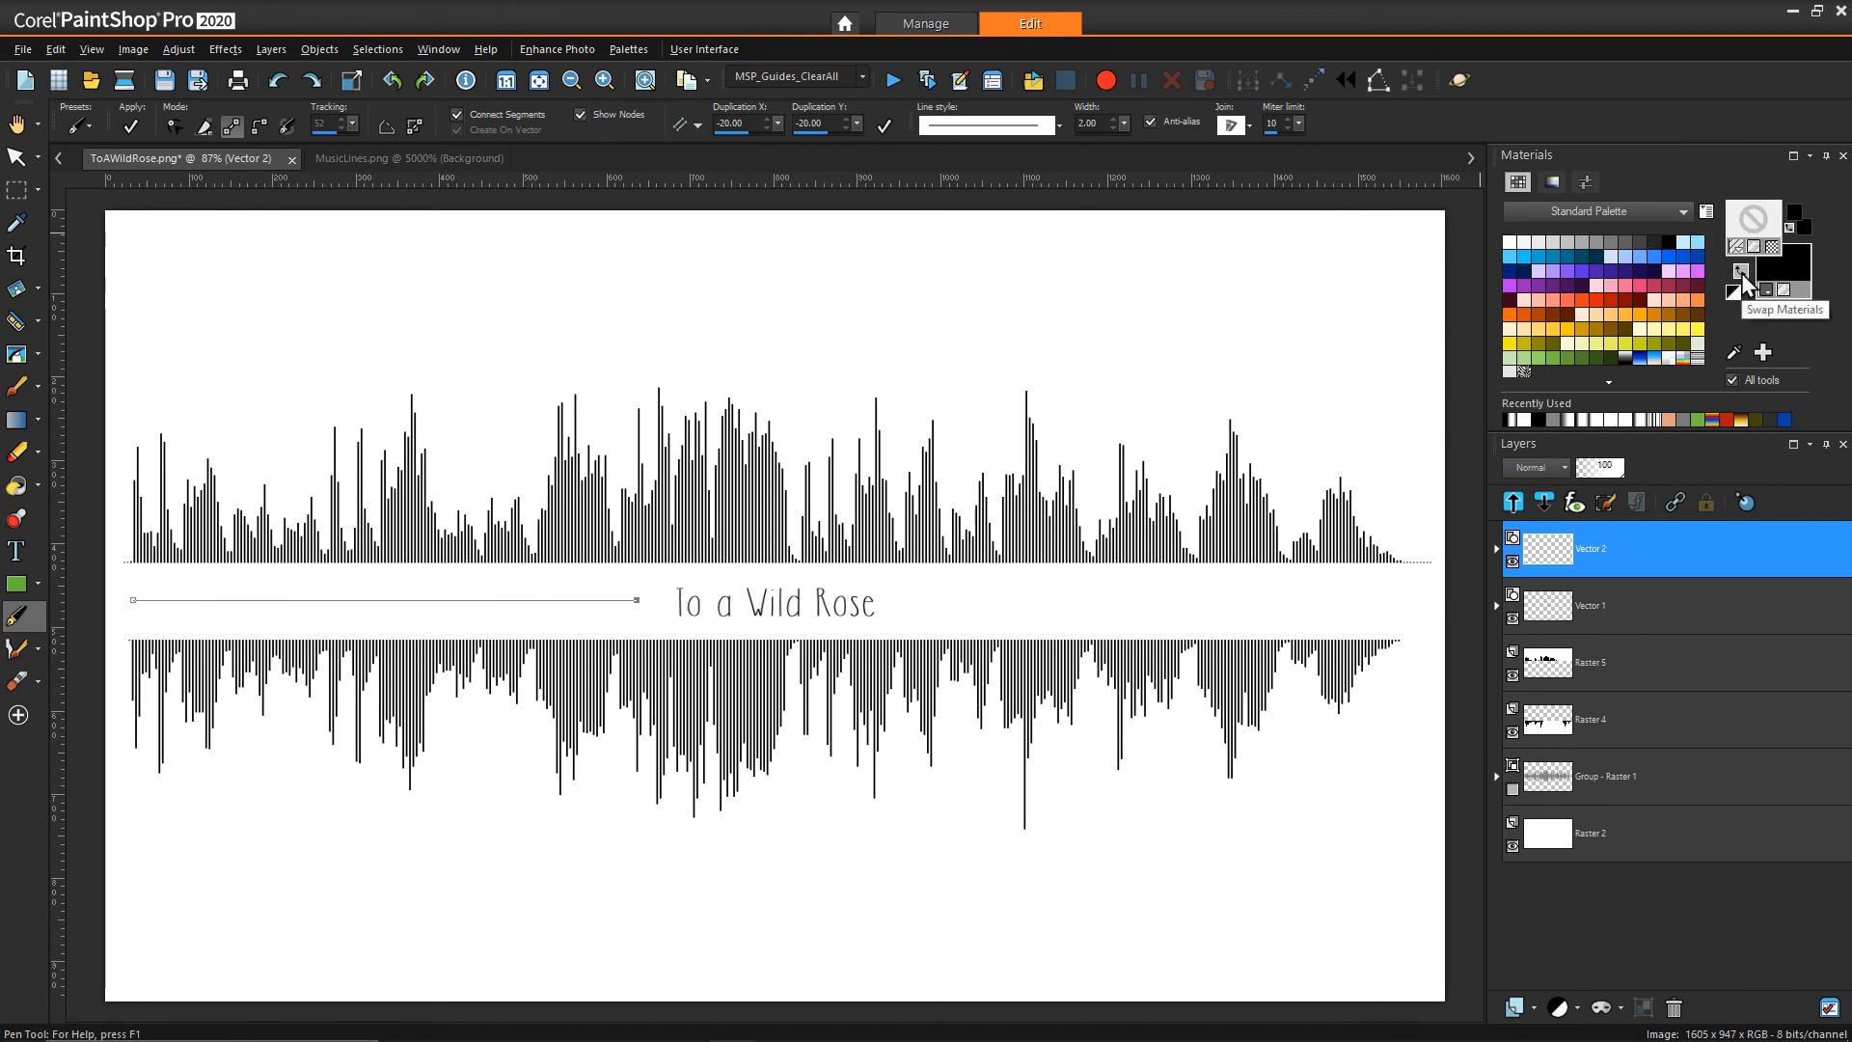
{"action": "left_click", "coordinate": [1743, 281]}
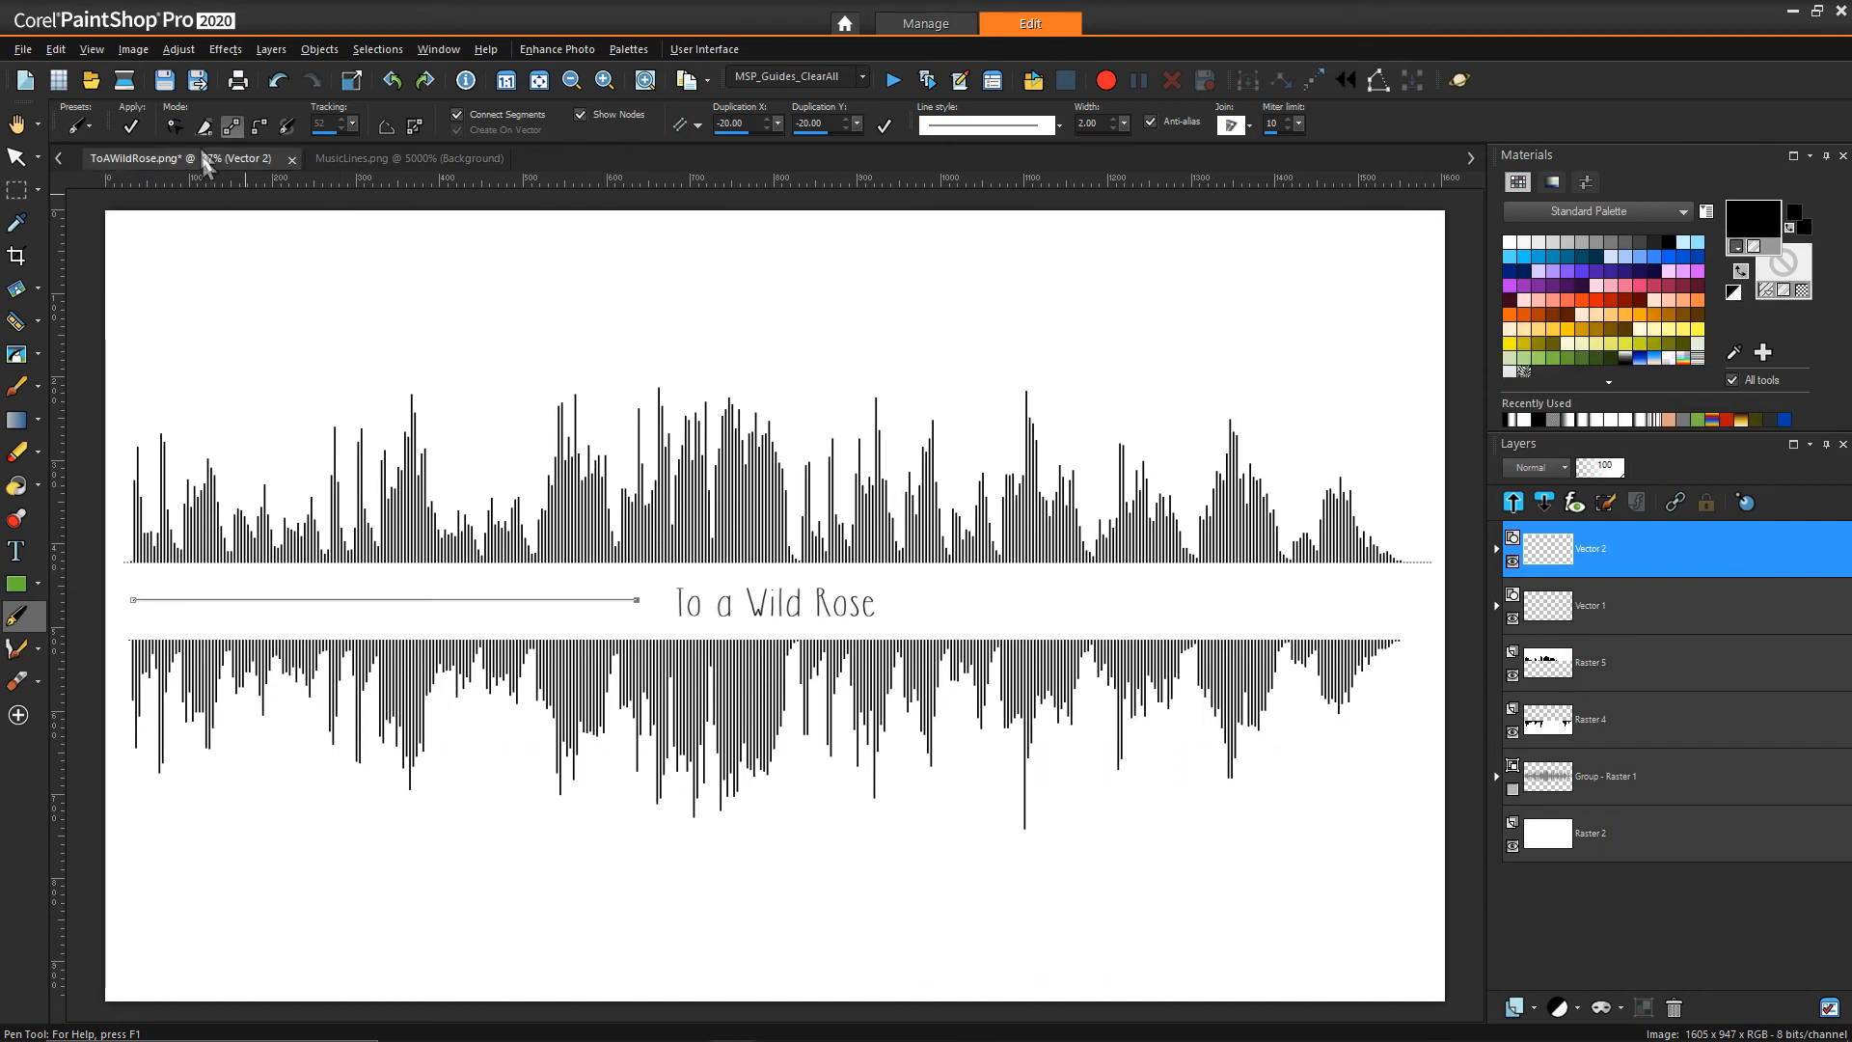
{"action": "mouse_move", "coordinate": [120, 598]}
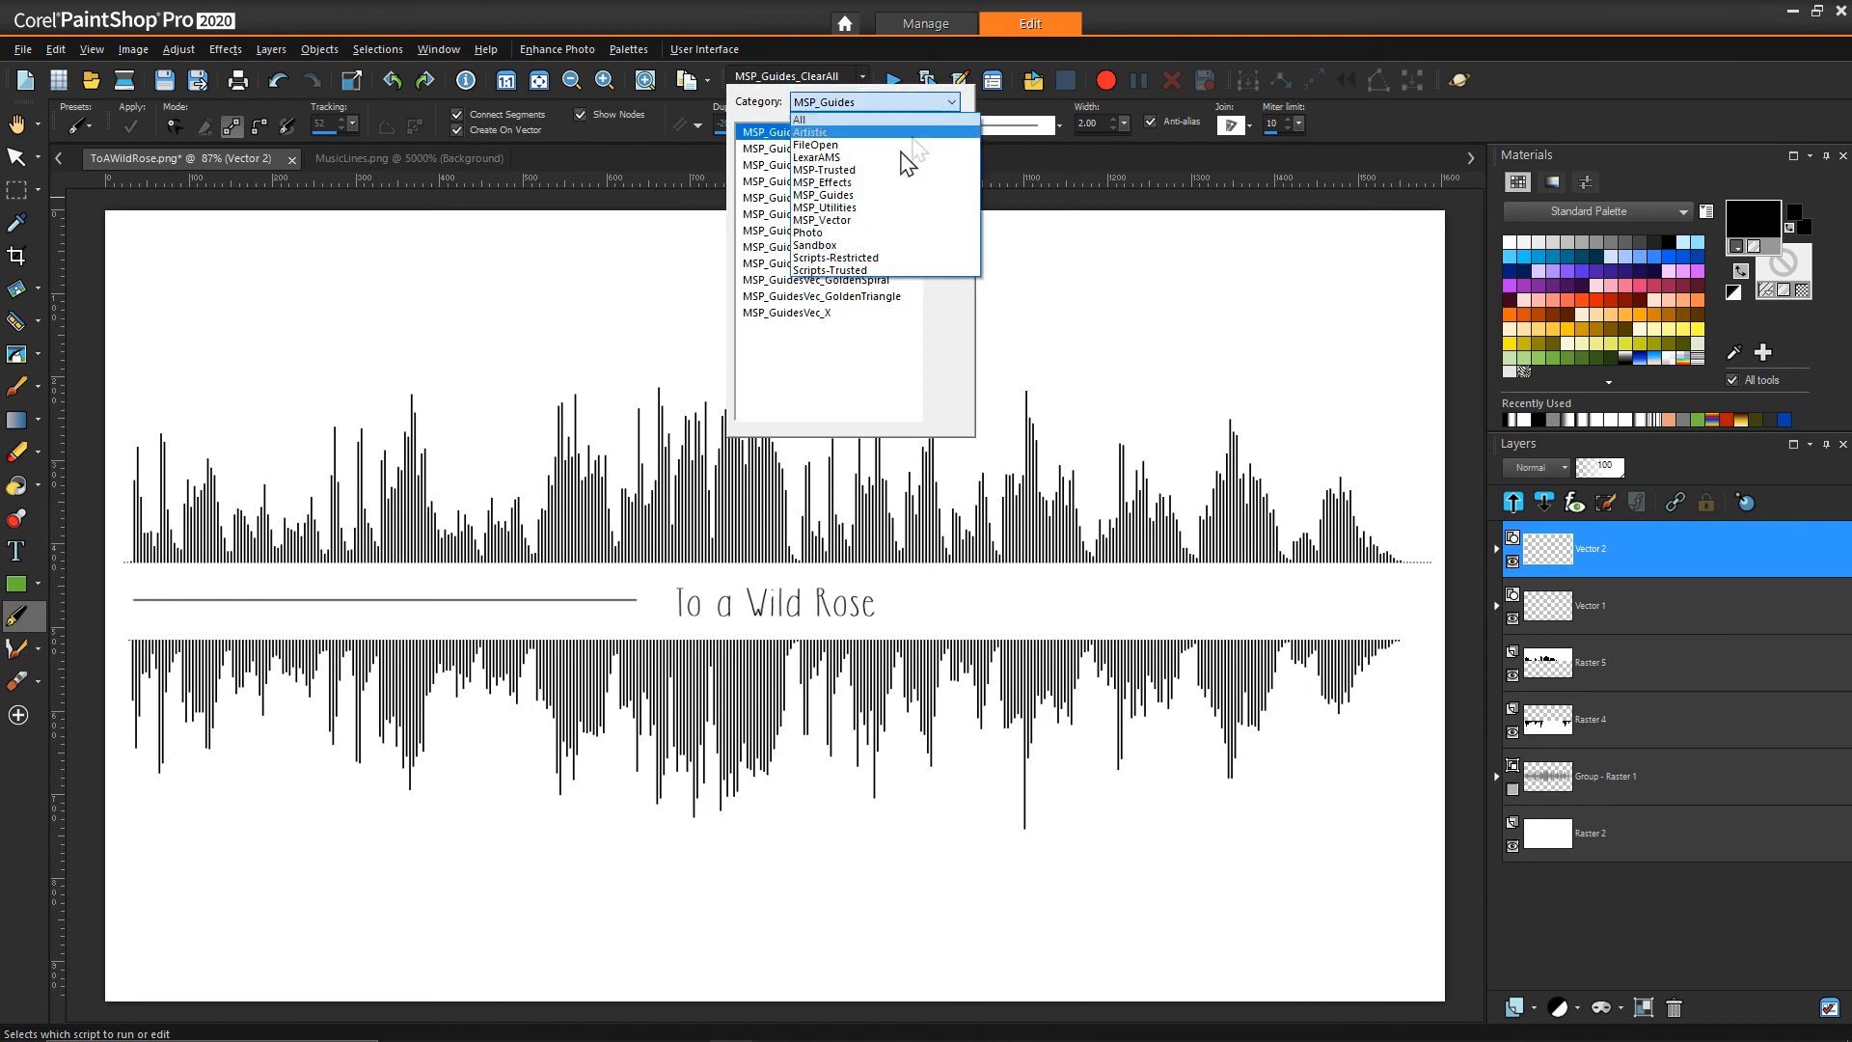
Step: Run the MSP_VECP1_MirrorCopyH vector script so a matching line flanks the title on the right
{"action": "left_click", "coordinate": [823, 218]}
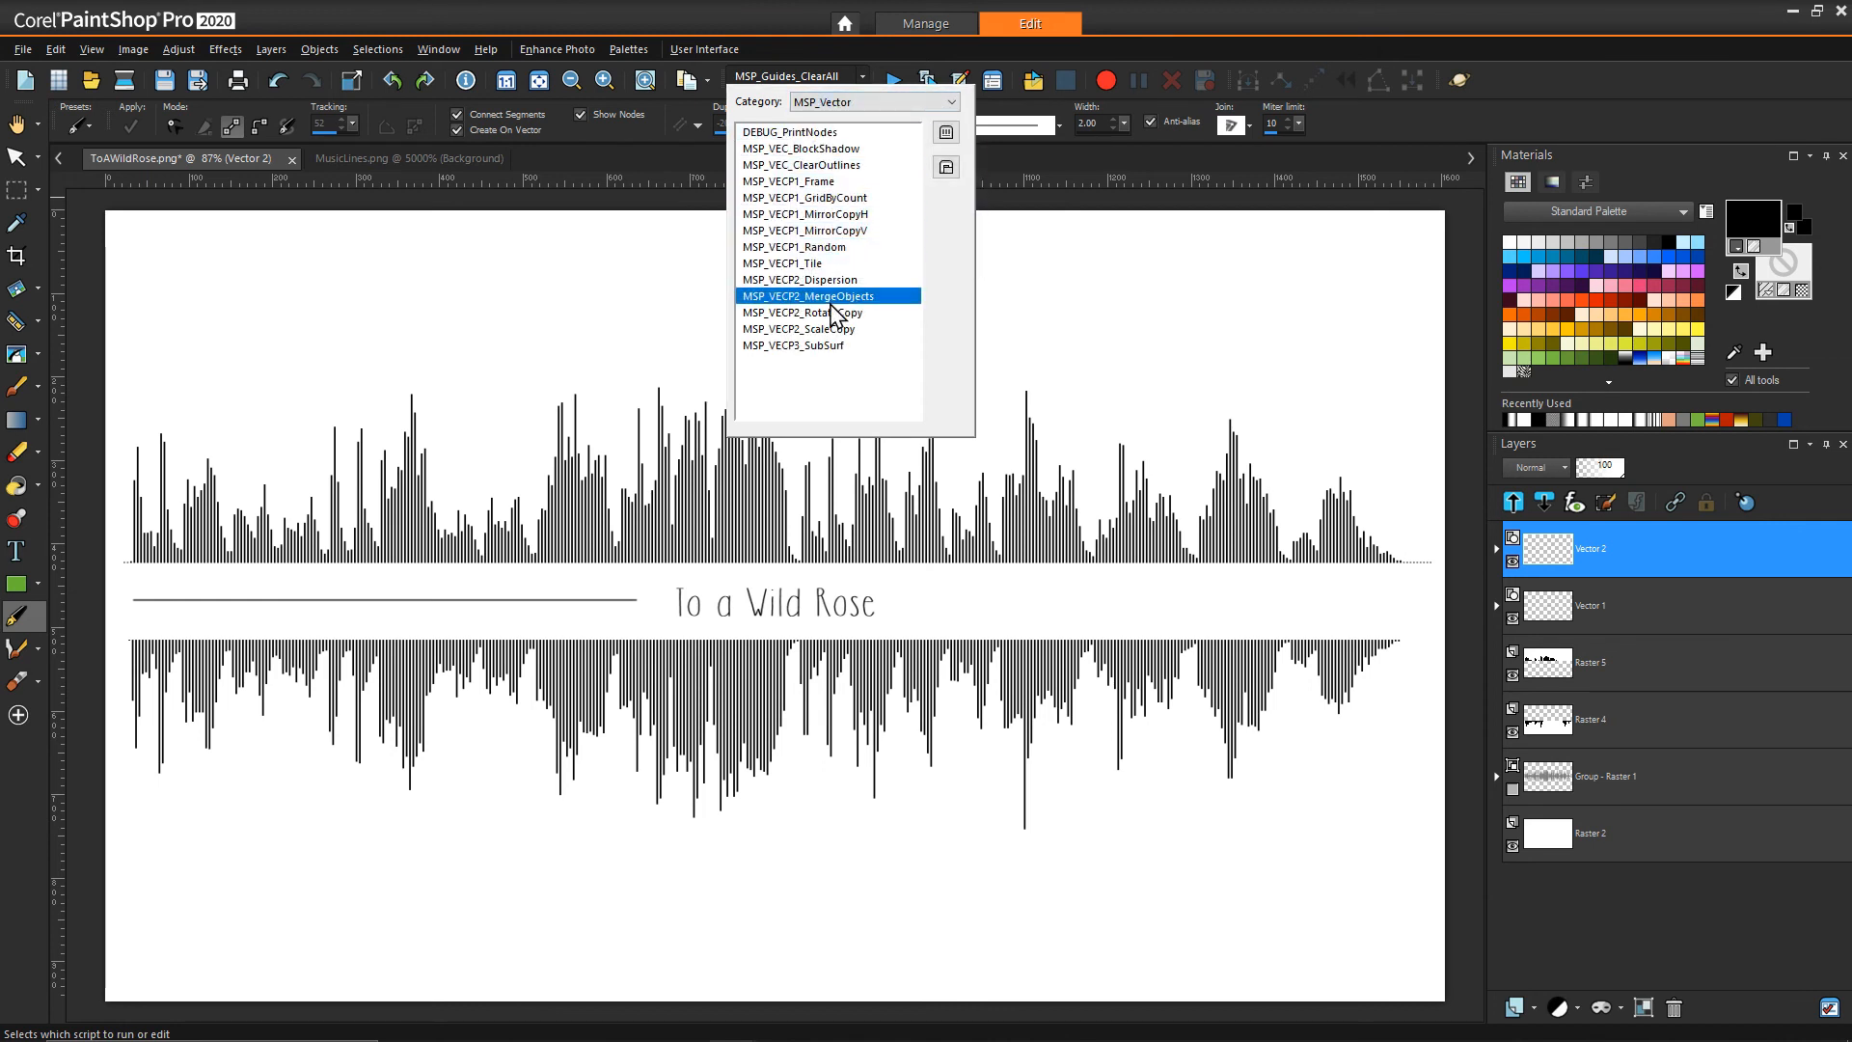
{"action": "left_click", "coordinate": [826, 297]}
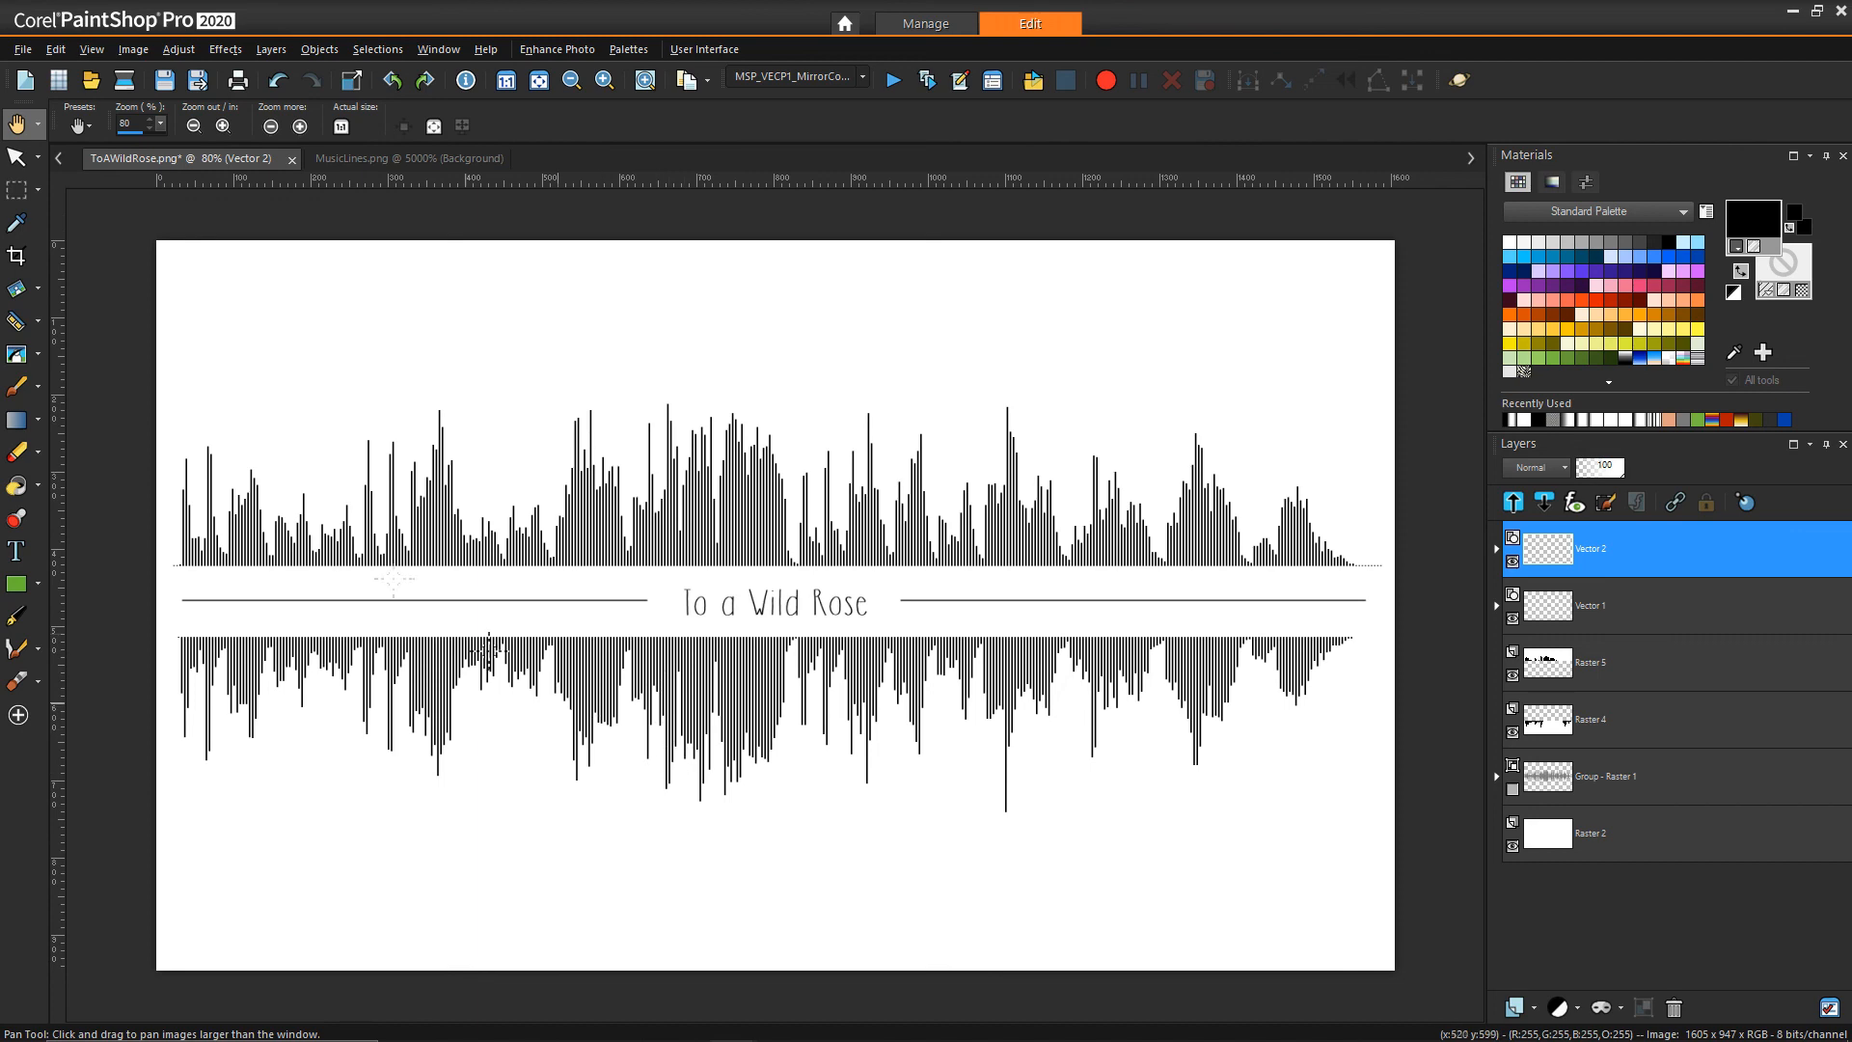
{"action": "left_click", "coordinate": [16, 255]}
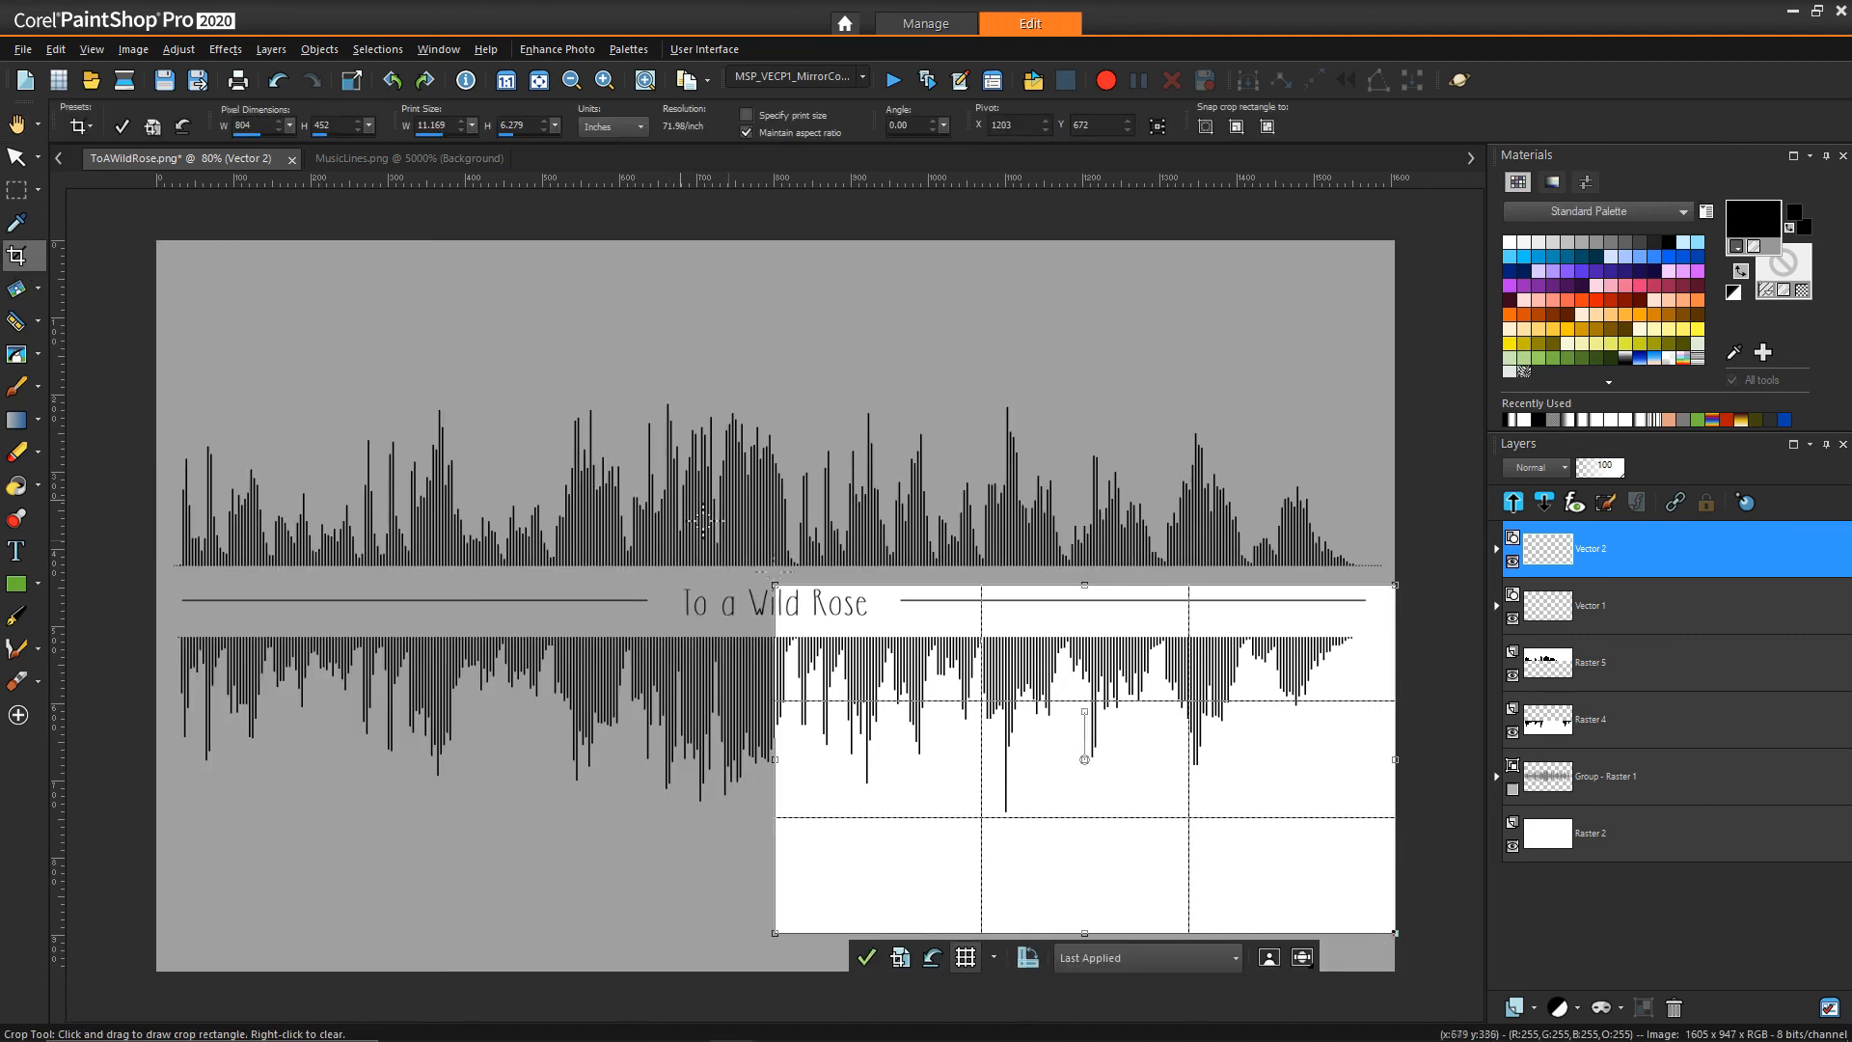
Step: Crop the canvas to the bars and title, trimming empty space to 1605 × 671
{"action": "left_click_drag", "start_coordinate": [1082, 756], "coordinate": [469, 513]}
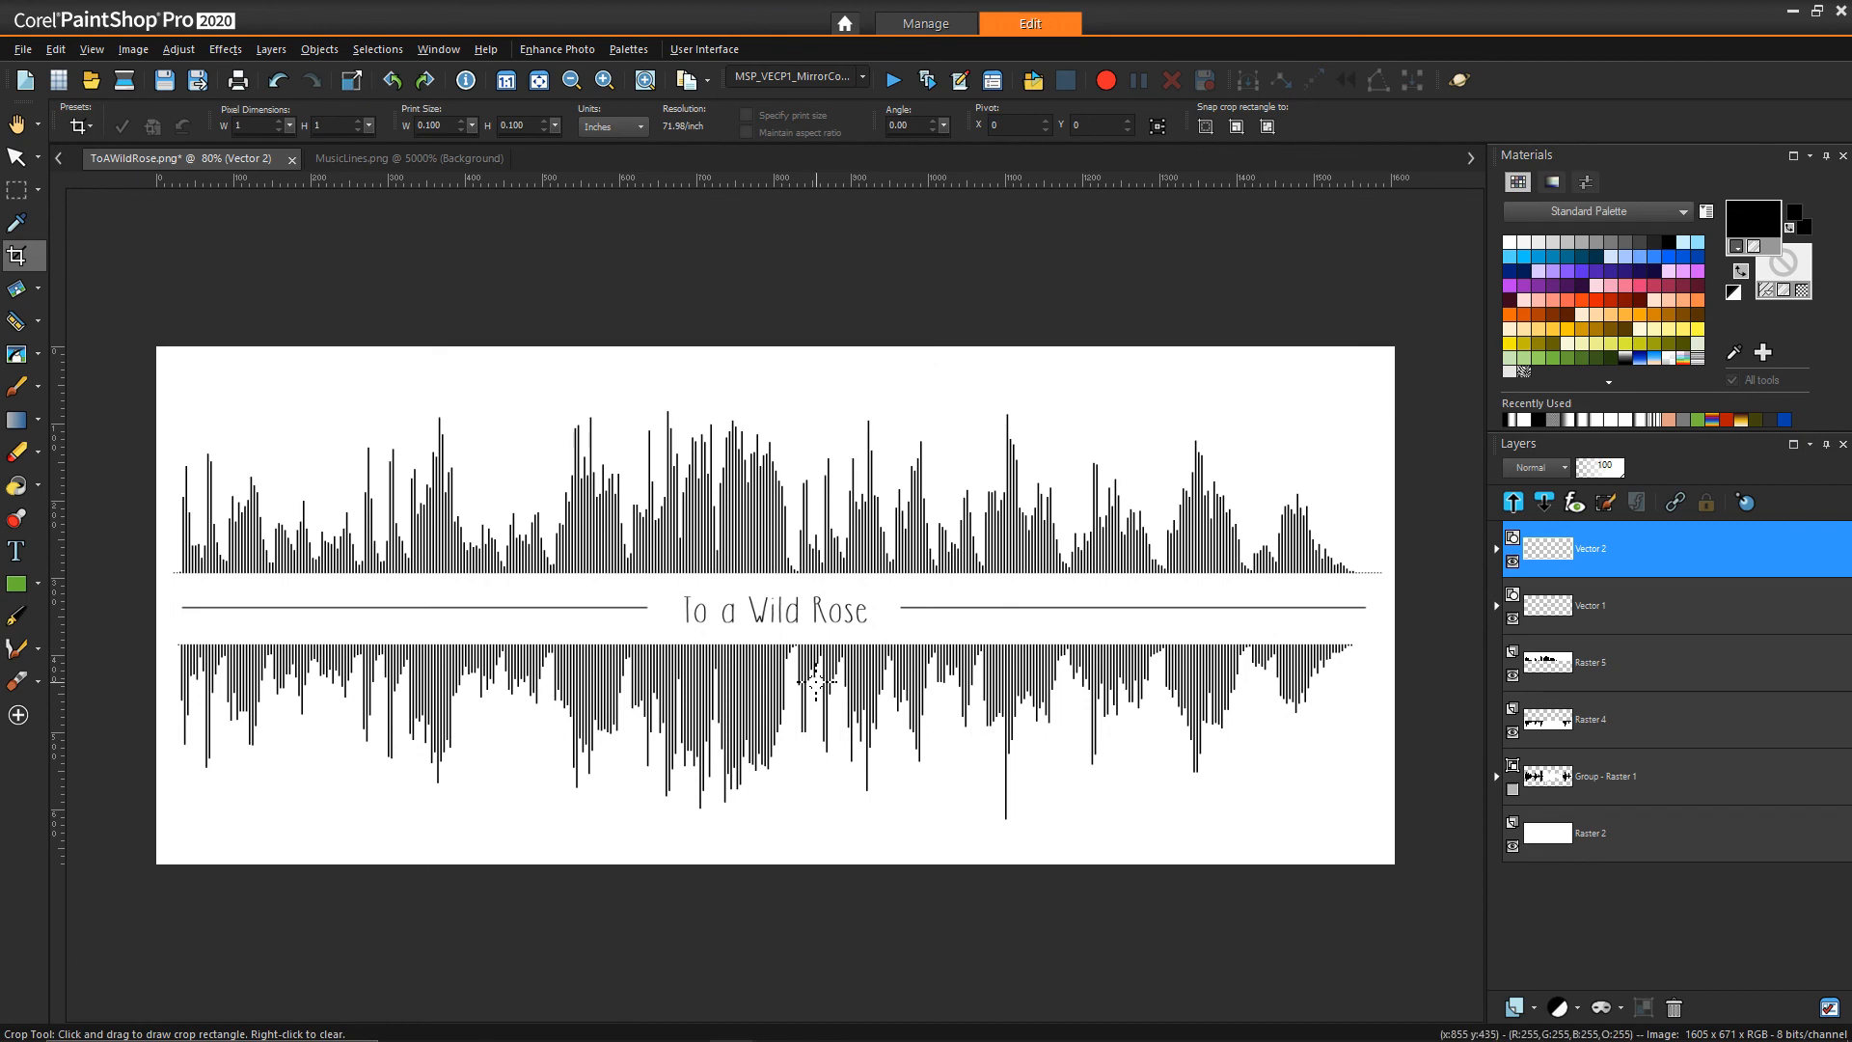
{"action": "mouse_move", "coordinate": [829, 657]}
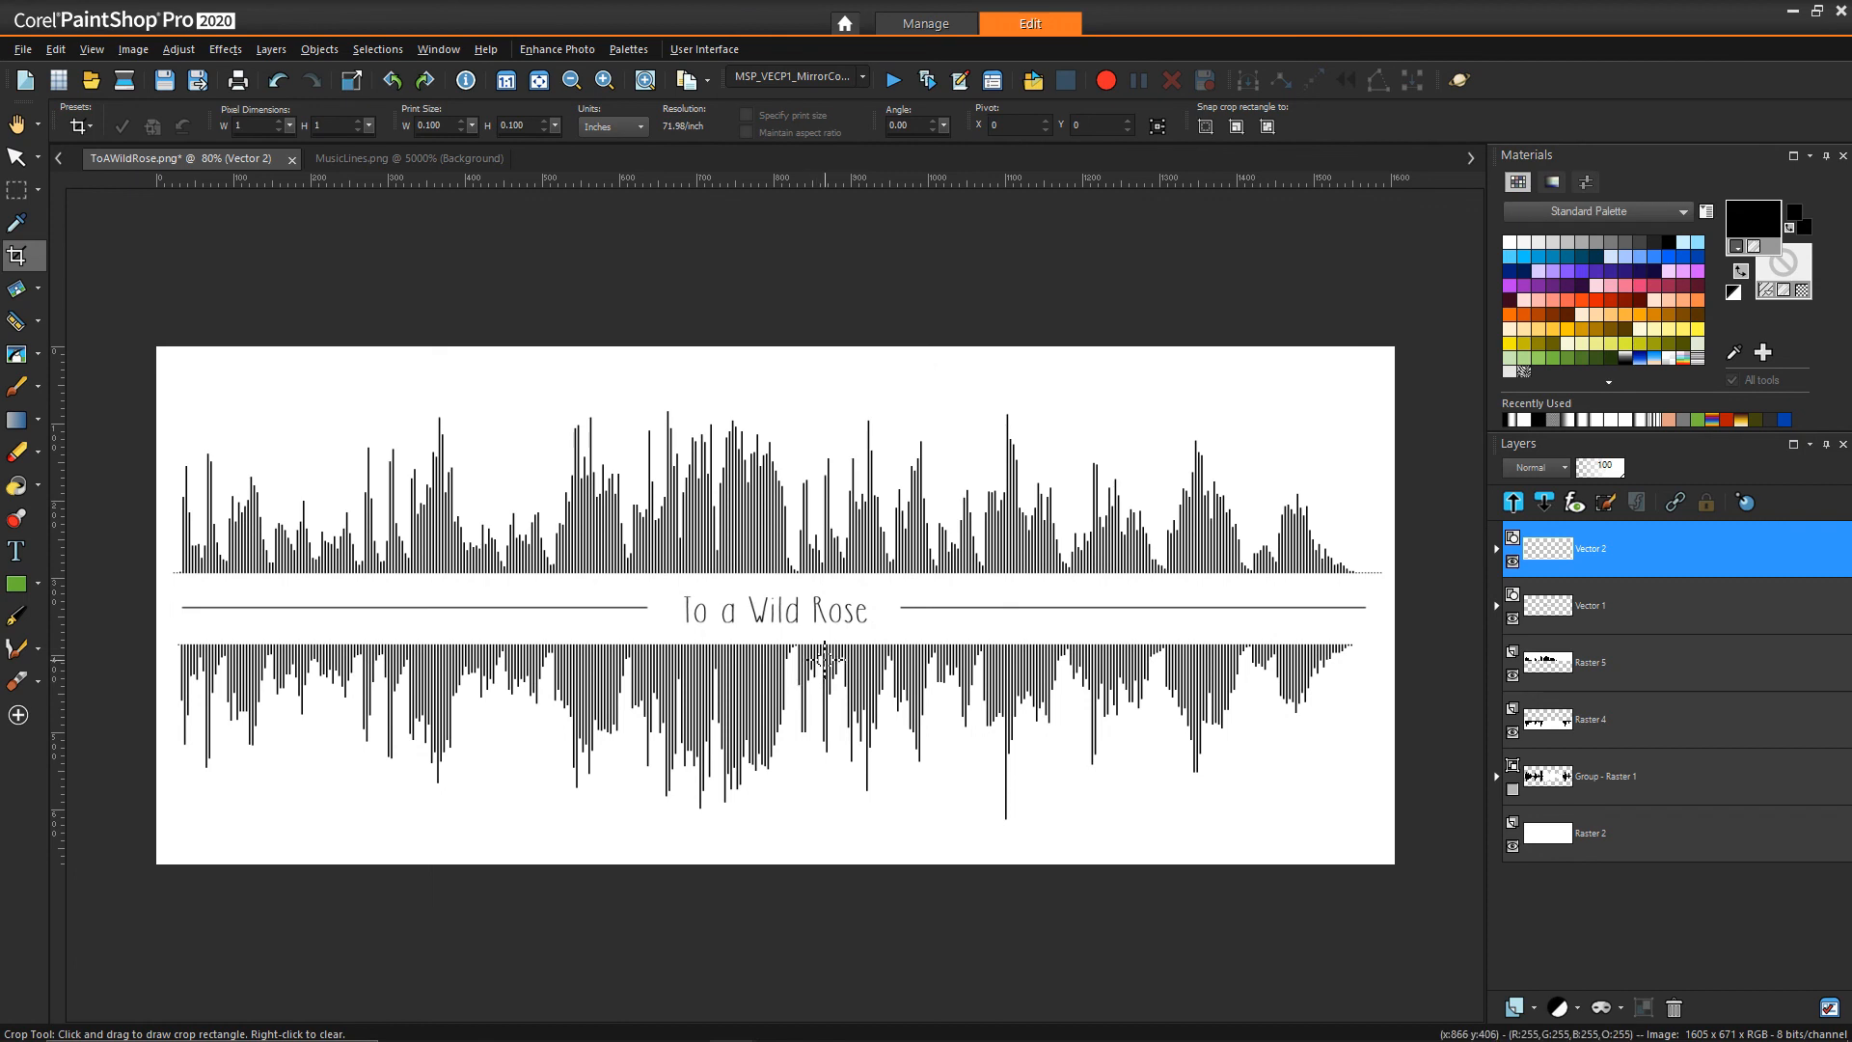